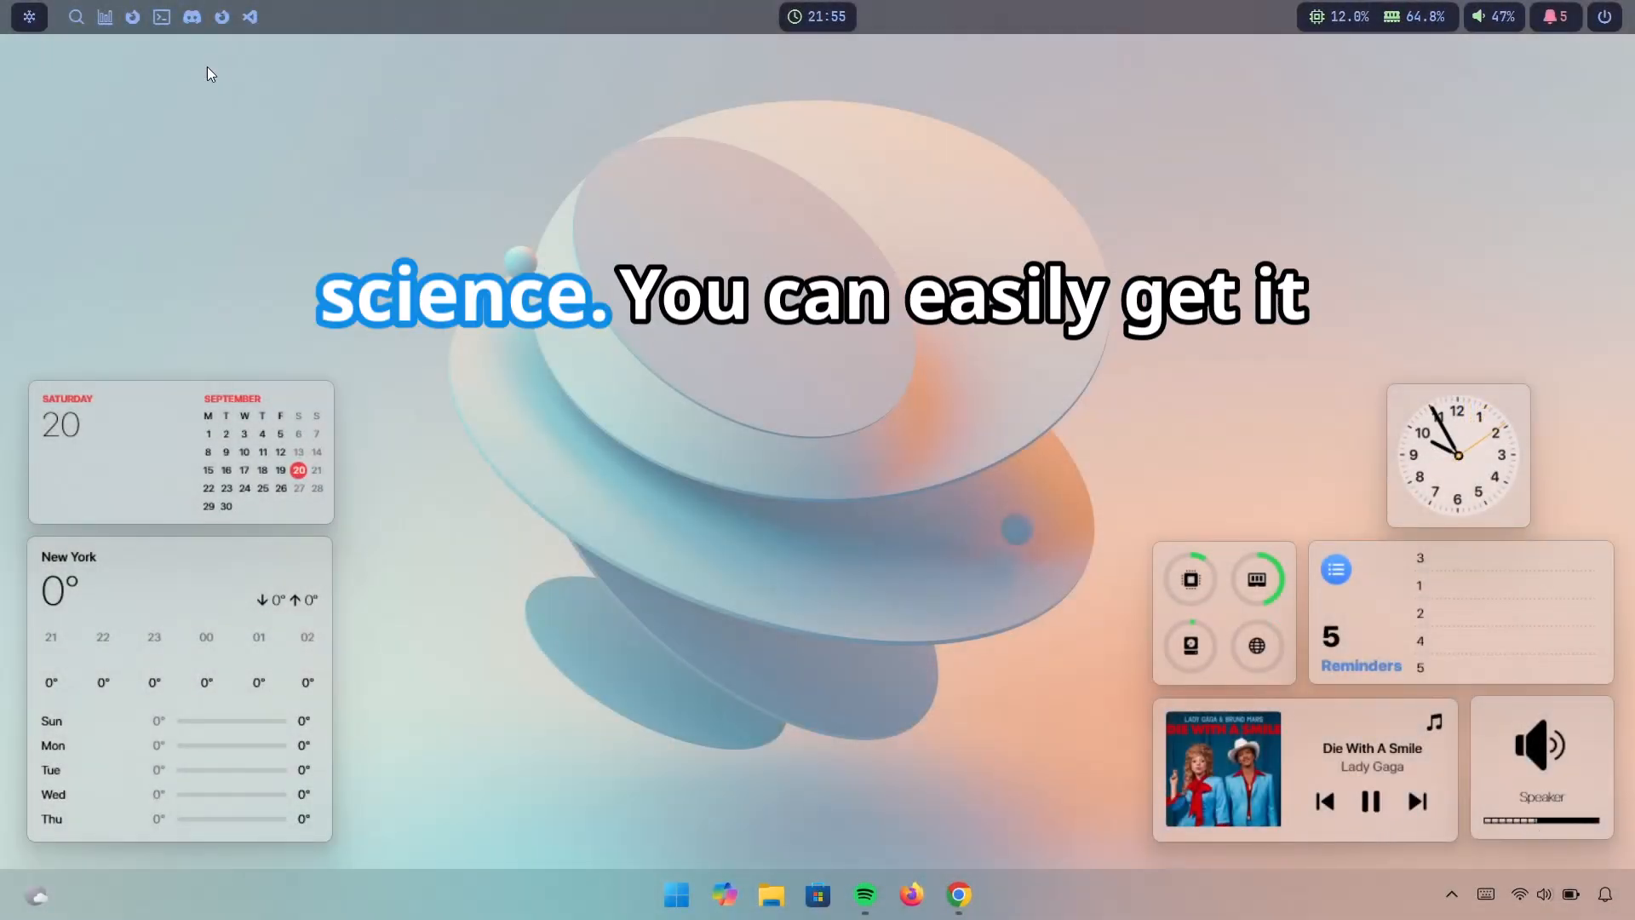
Set Search to Hide in Taskbar settings so the search box leaves the taskbar, then close Settings
left_click(29, 17)
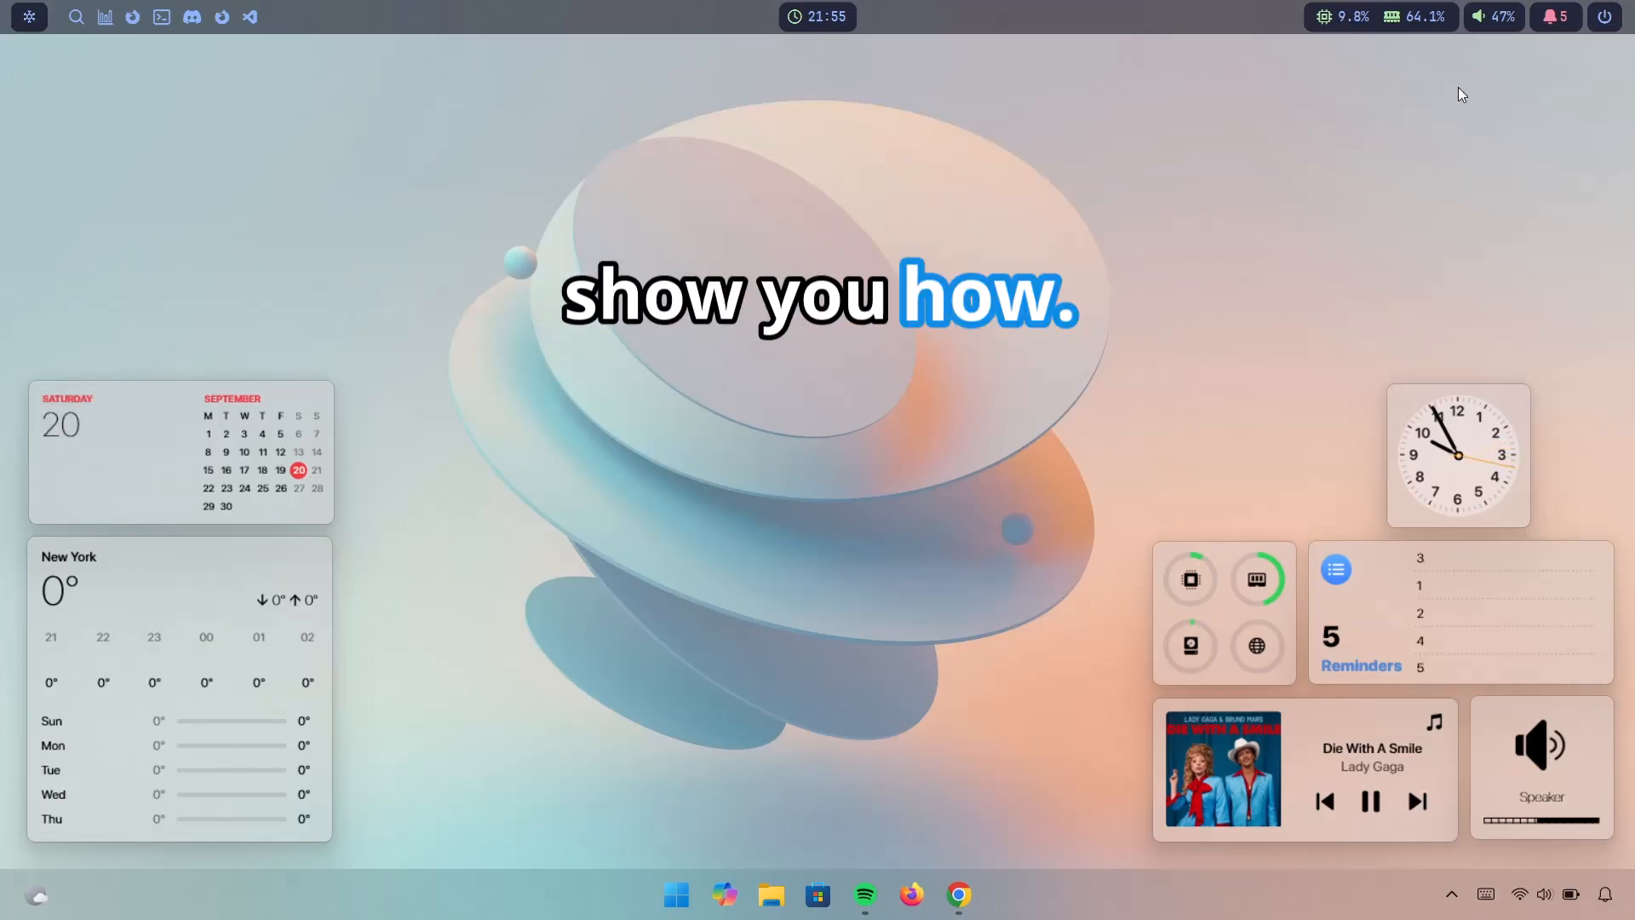
left_click(1605, 17)
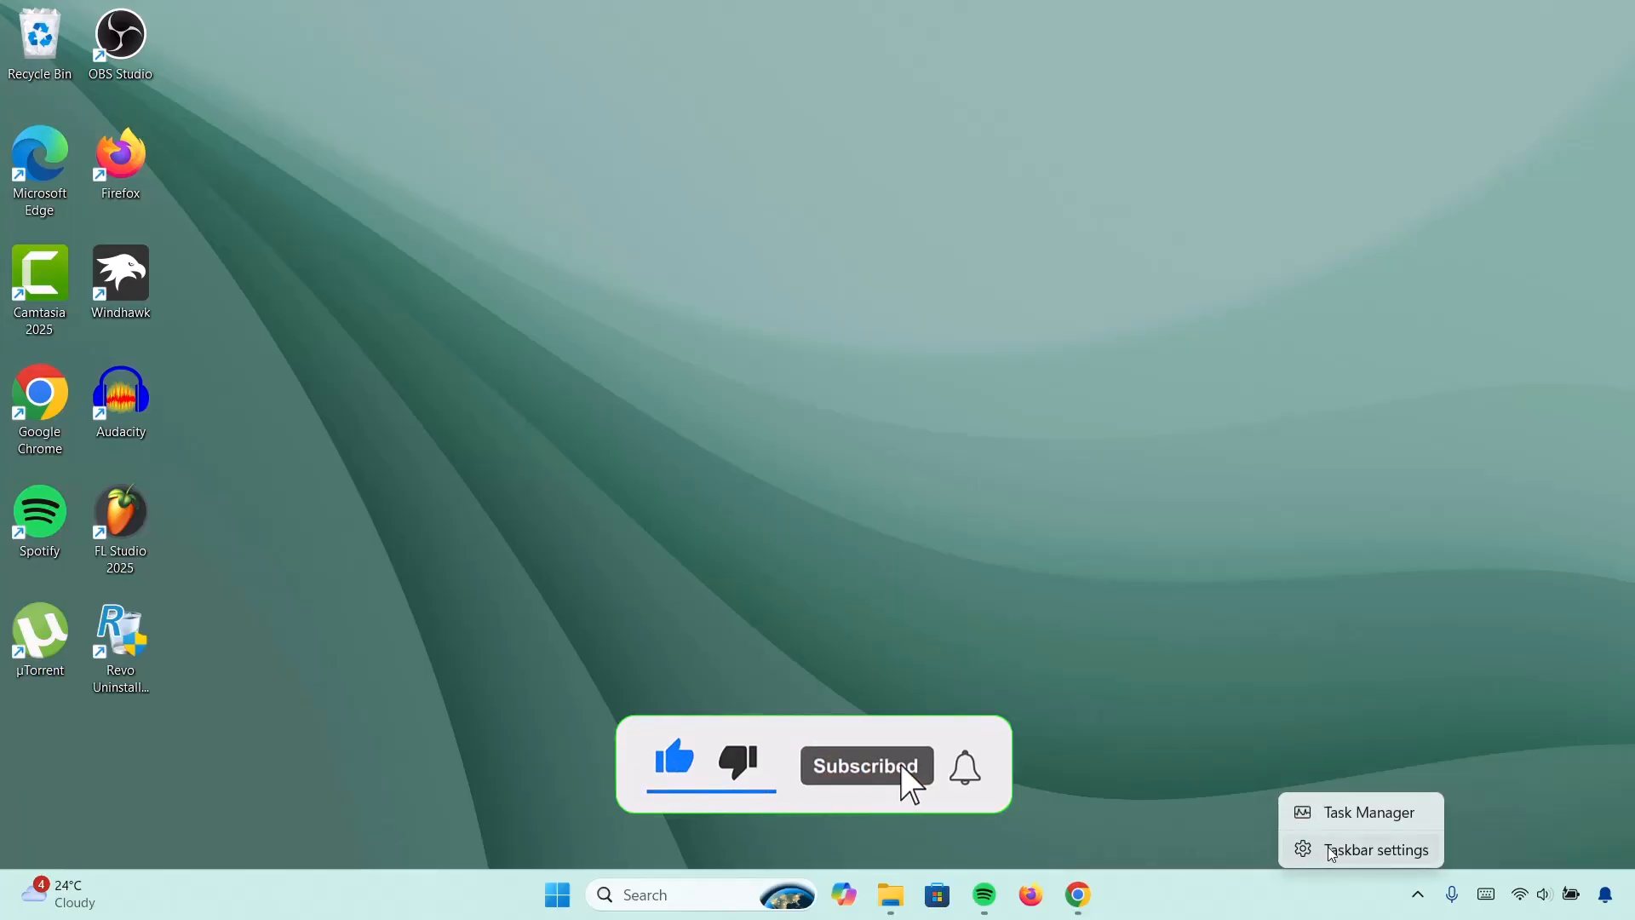
left_click(1375, 848)
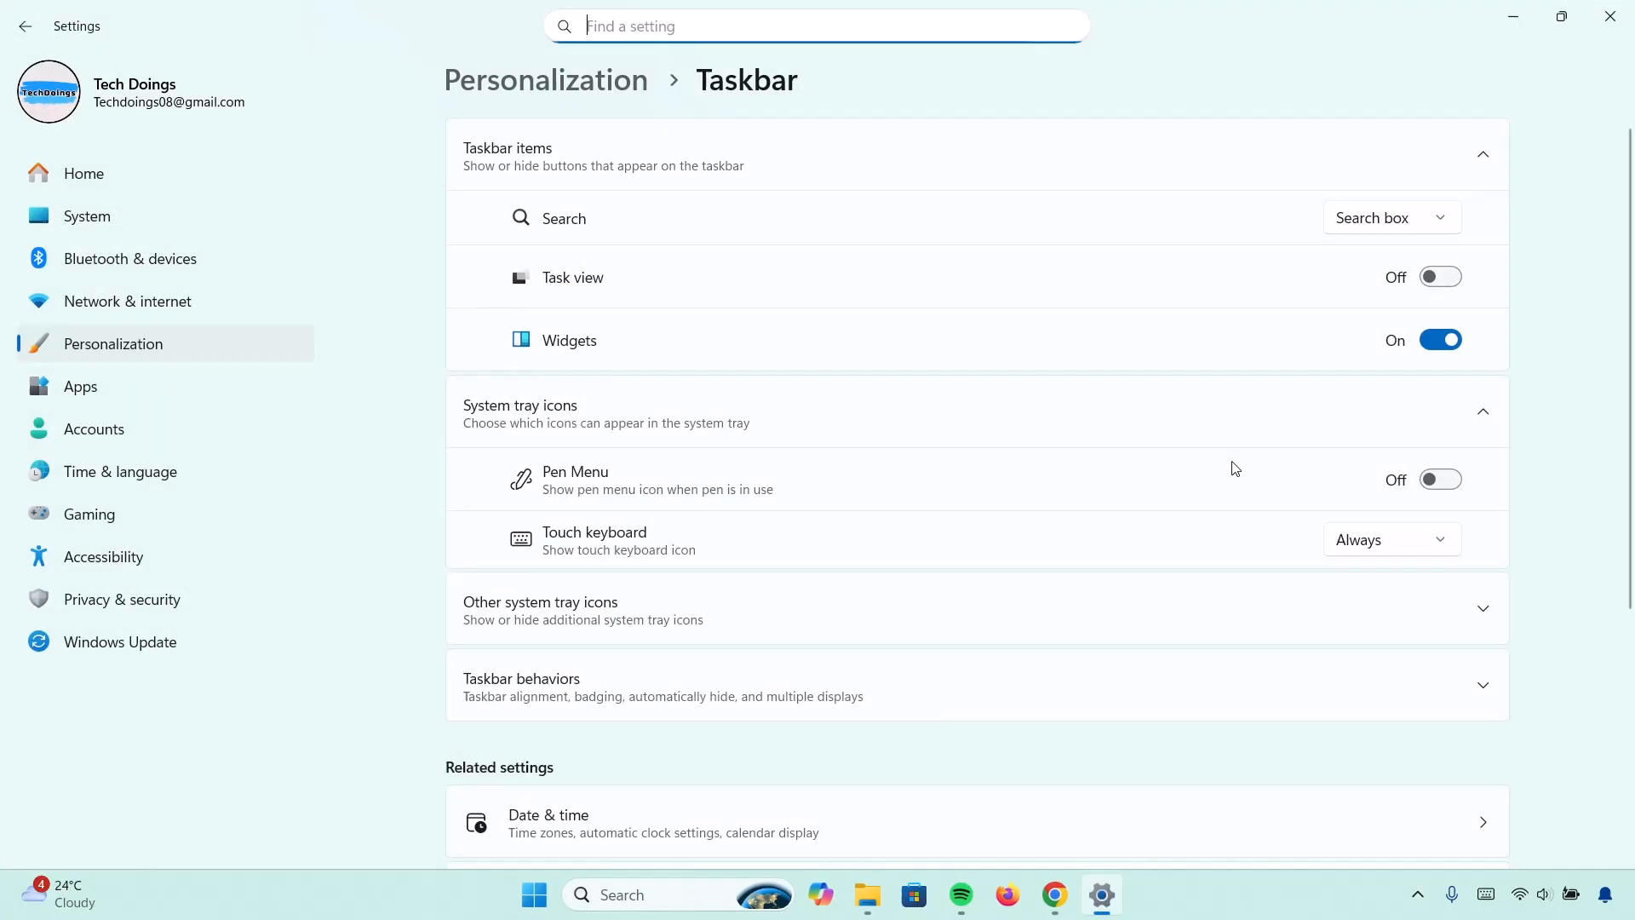
mouse_move(1218, 140)
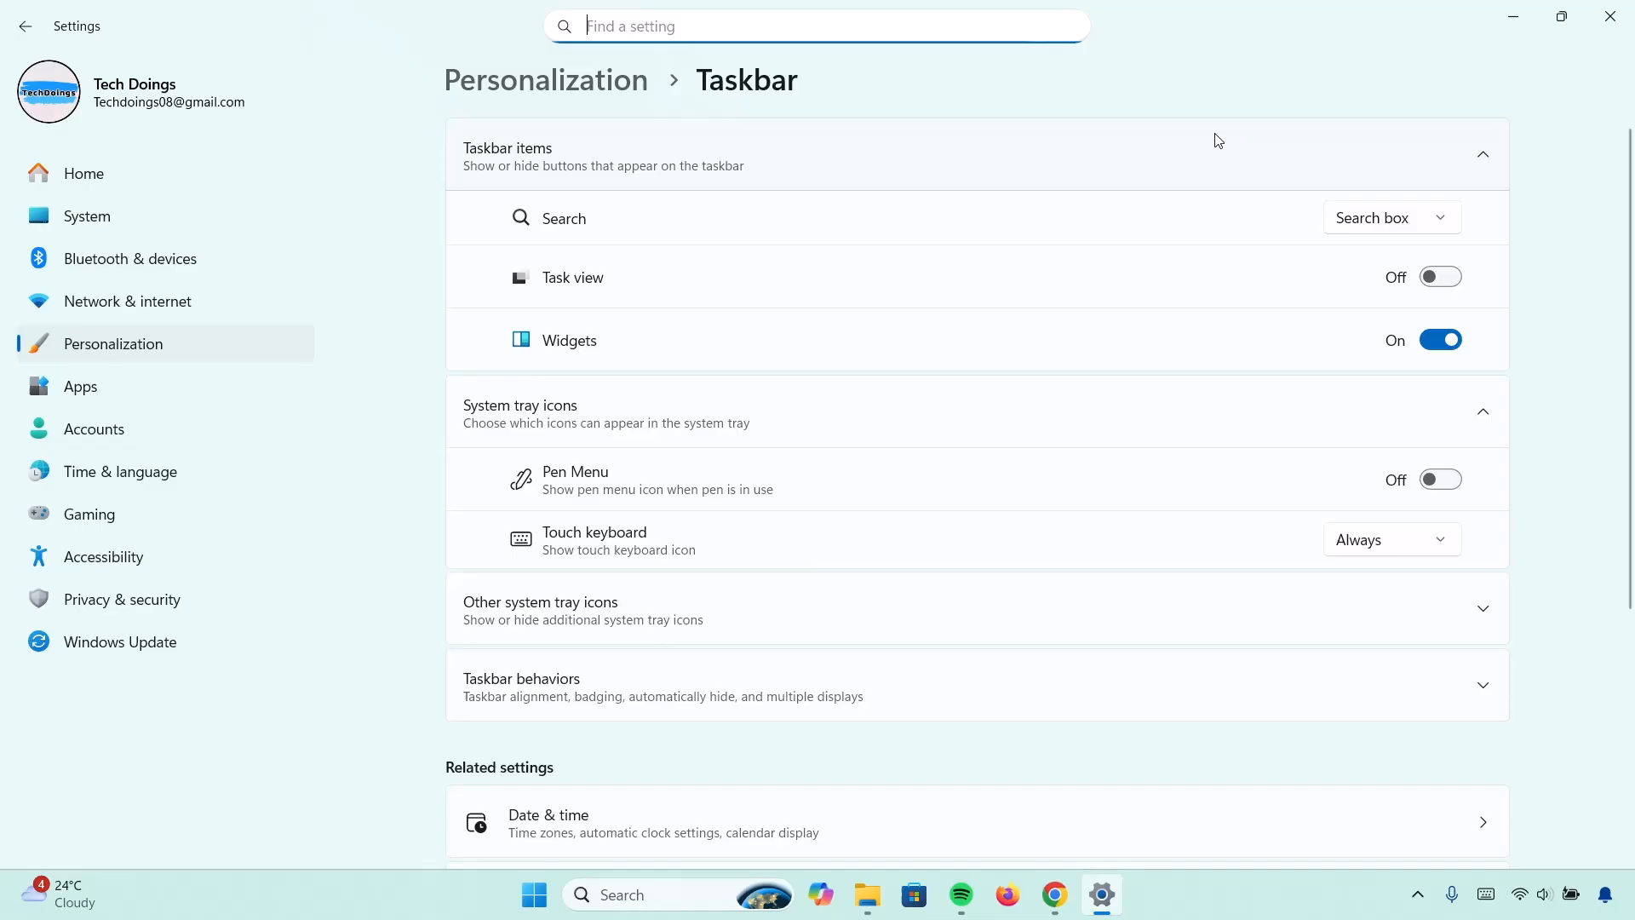
left_click(1389, 217)
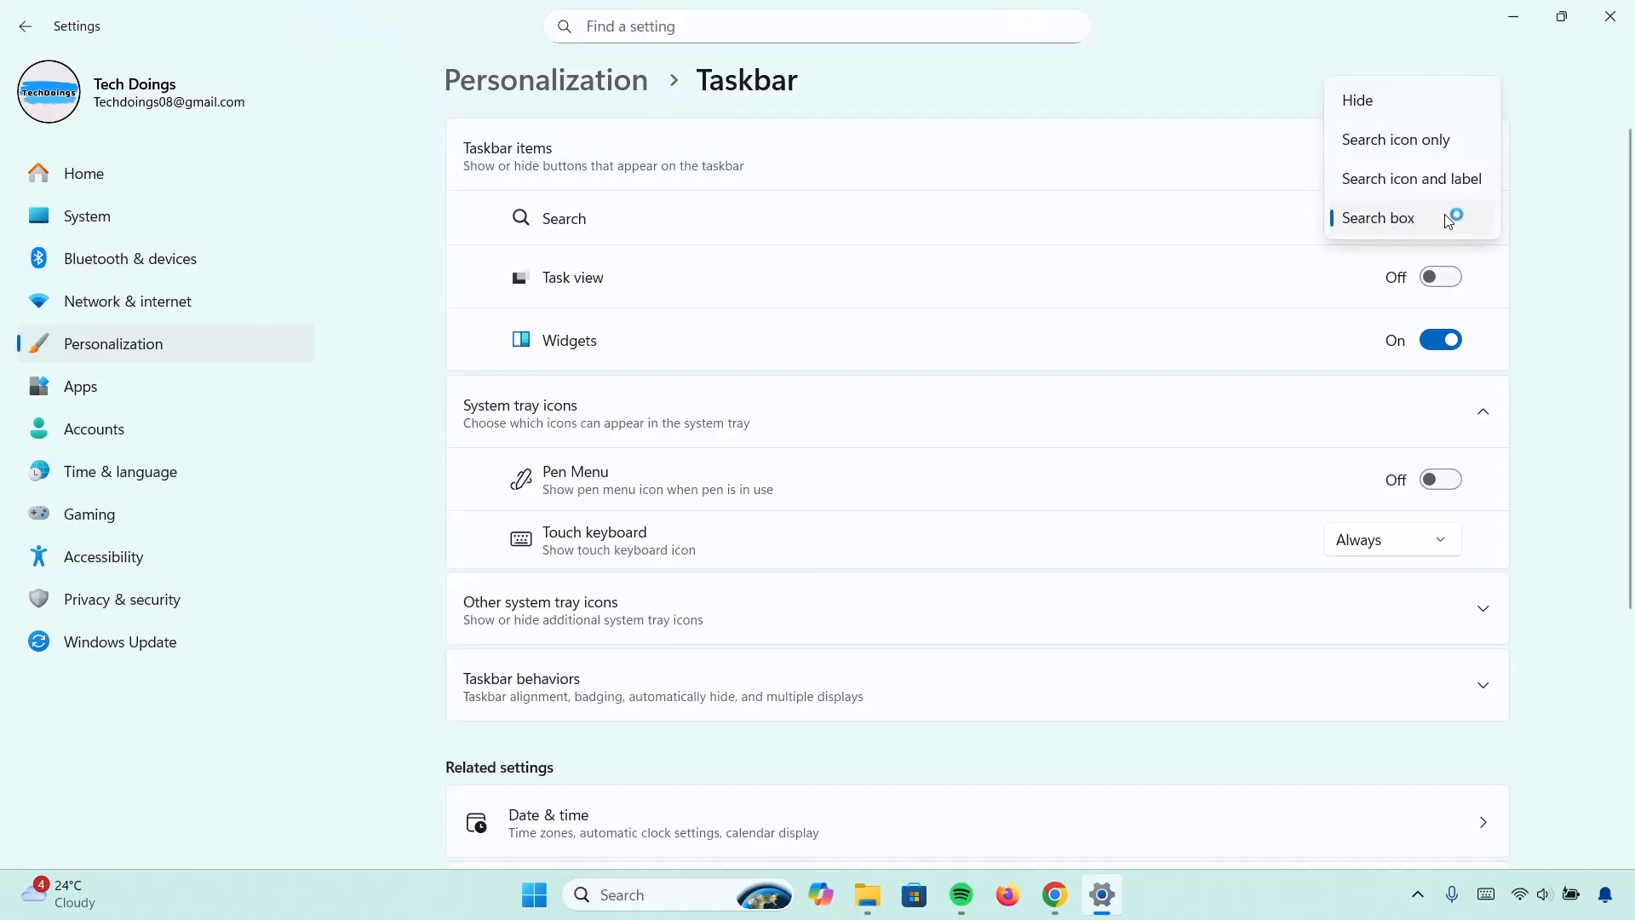
left_click(1357, 101)
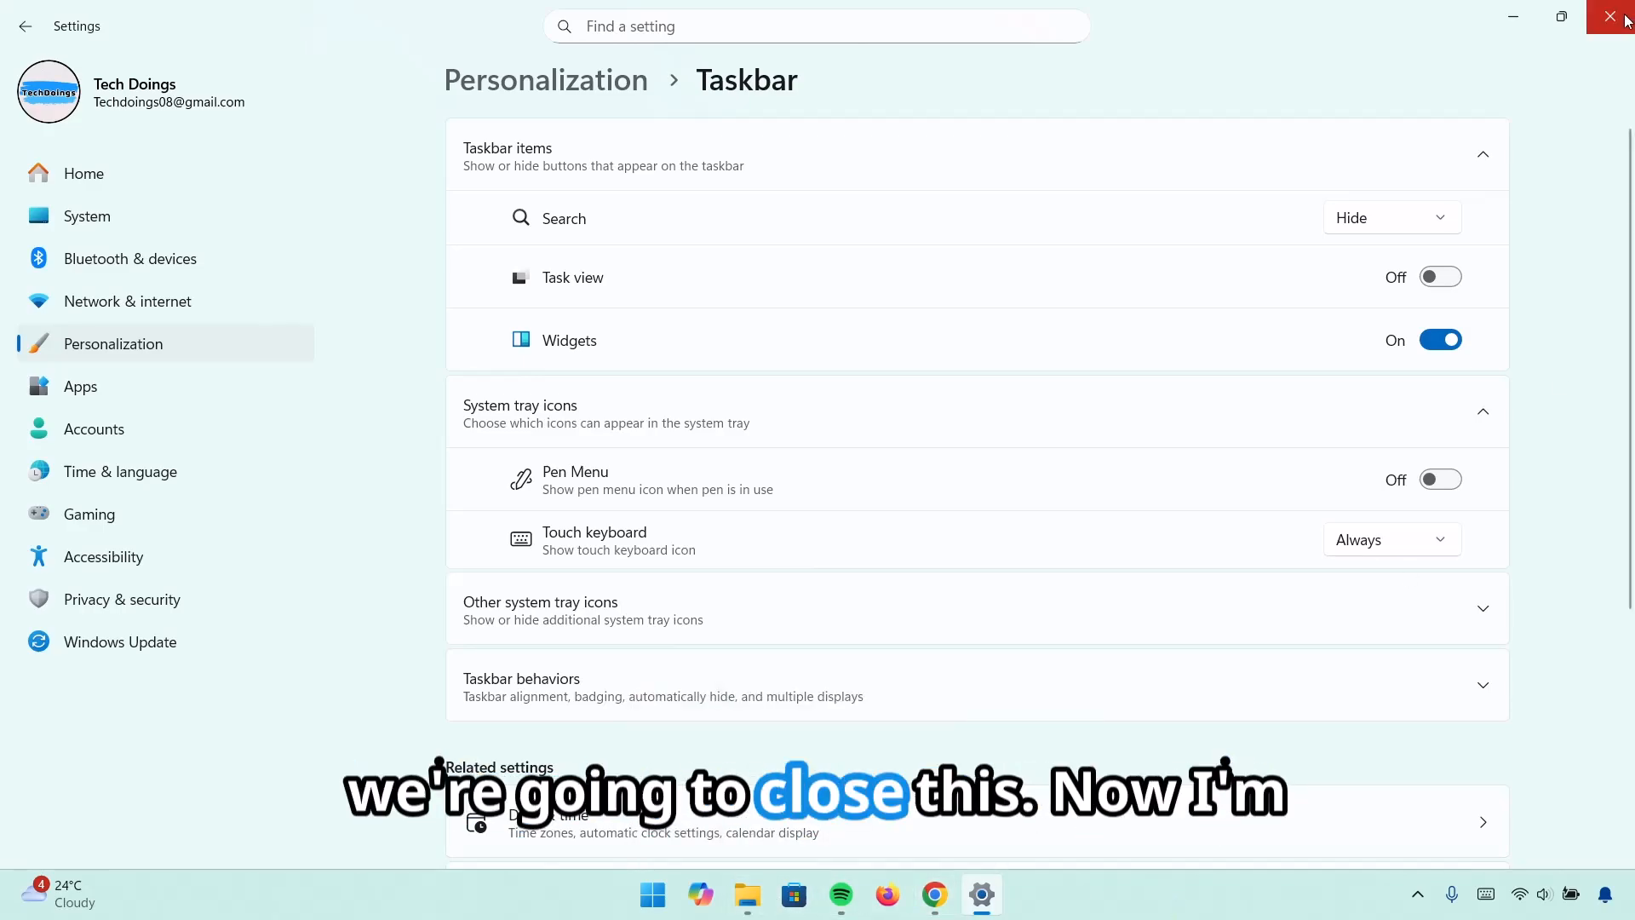
left_click(1617, 19)
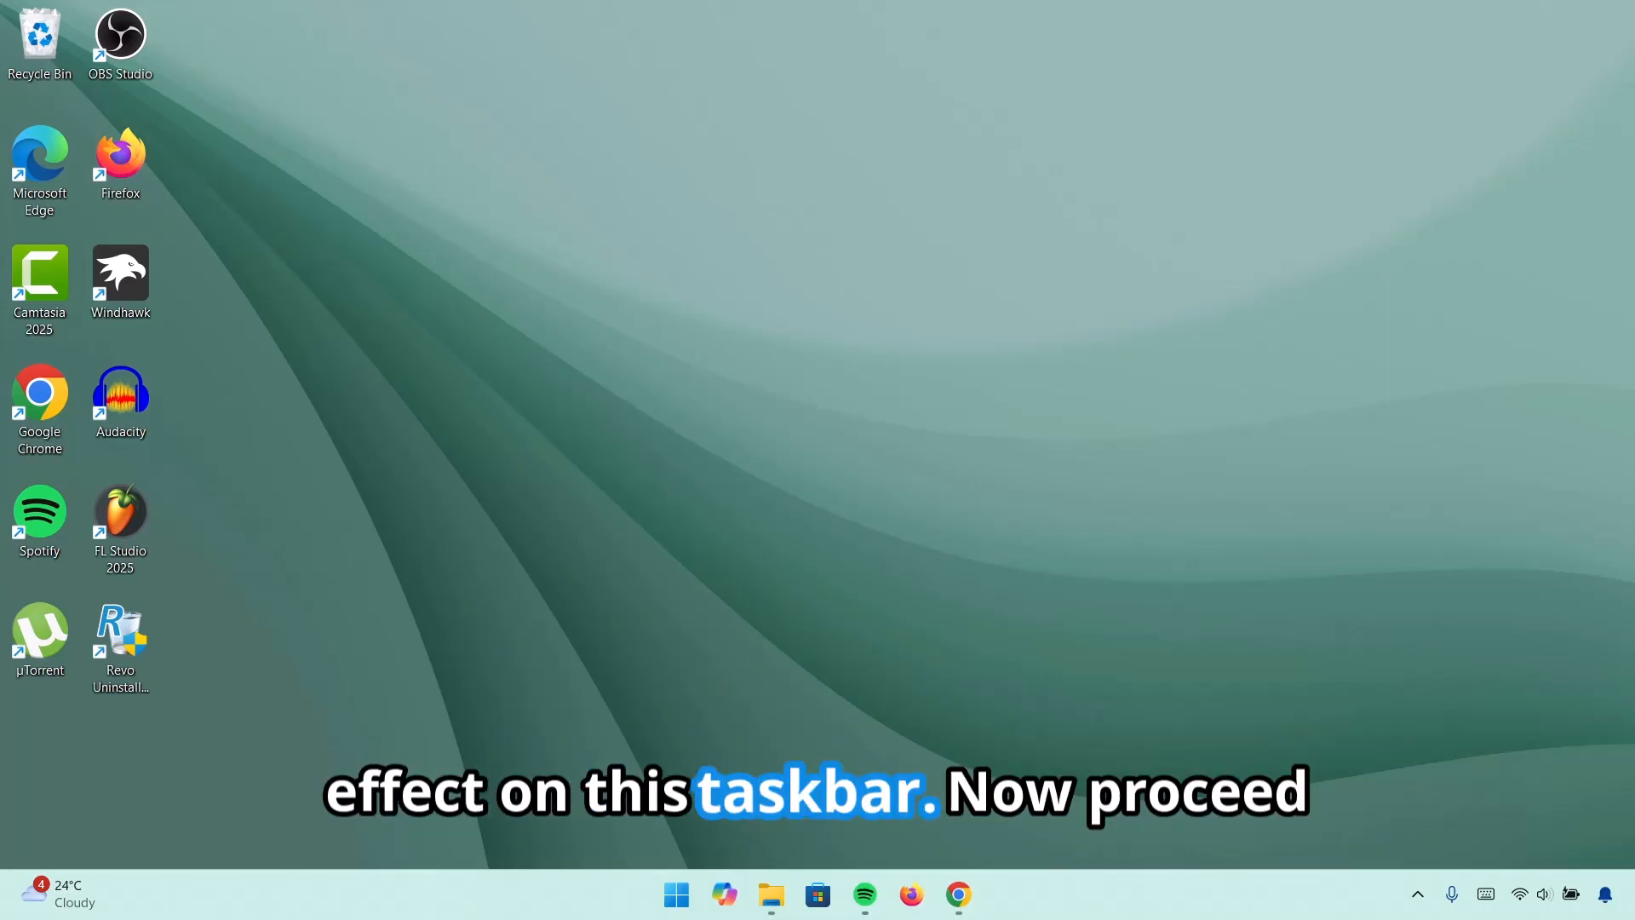
Find TranslucentTB in Microsoft Store, install it and launch it
left_click(818, 894)
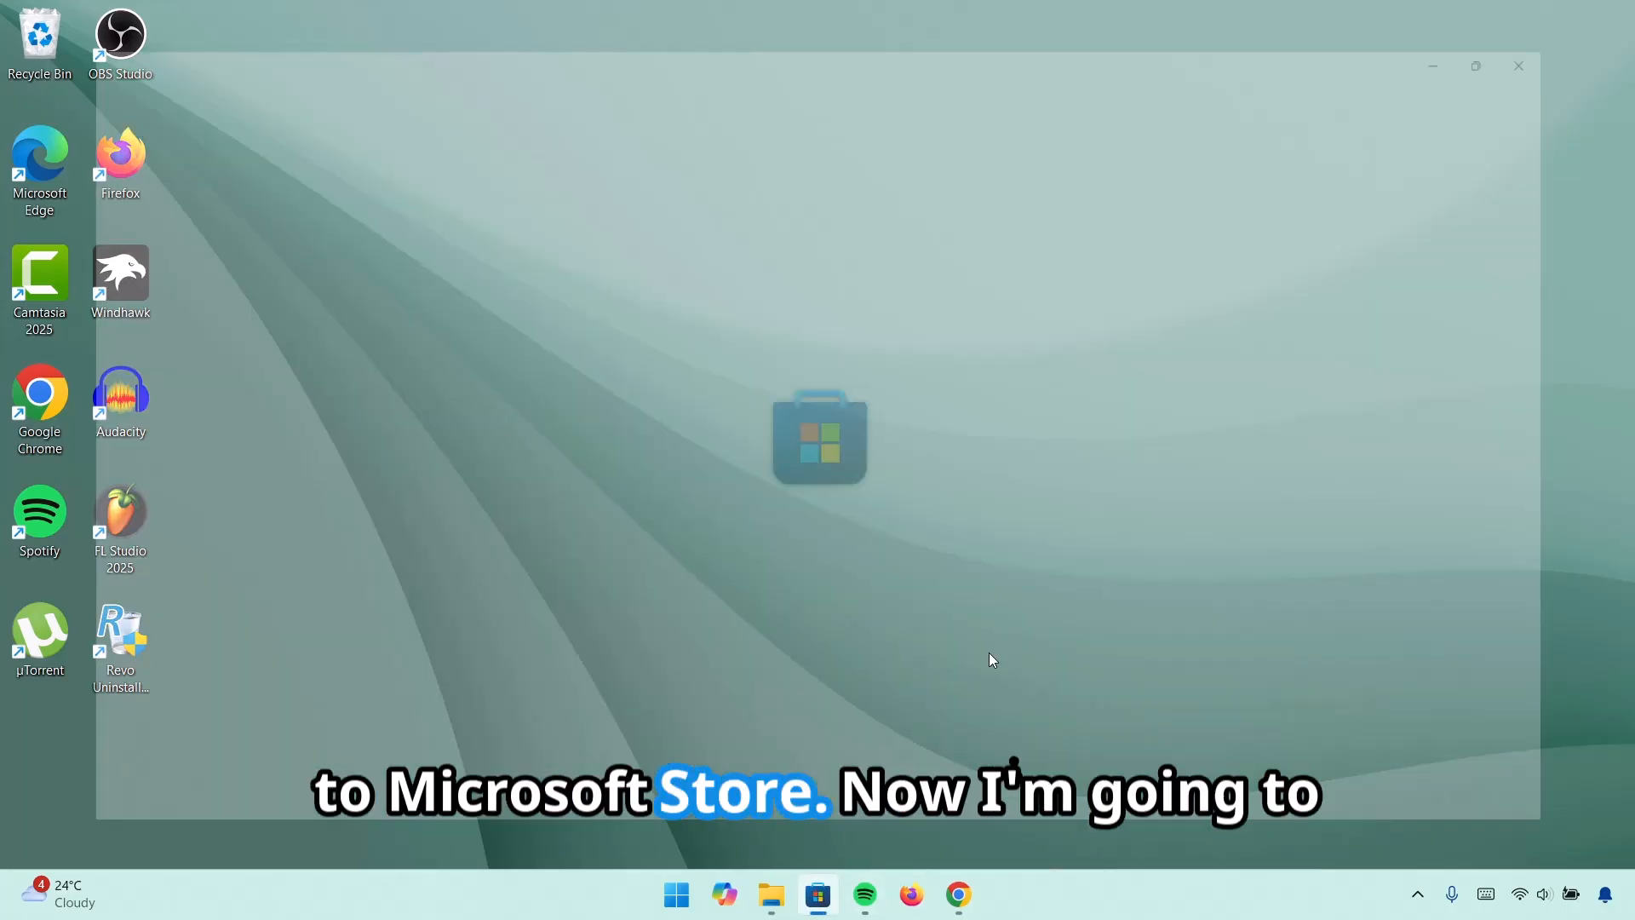
type("translucenttb")
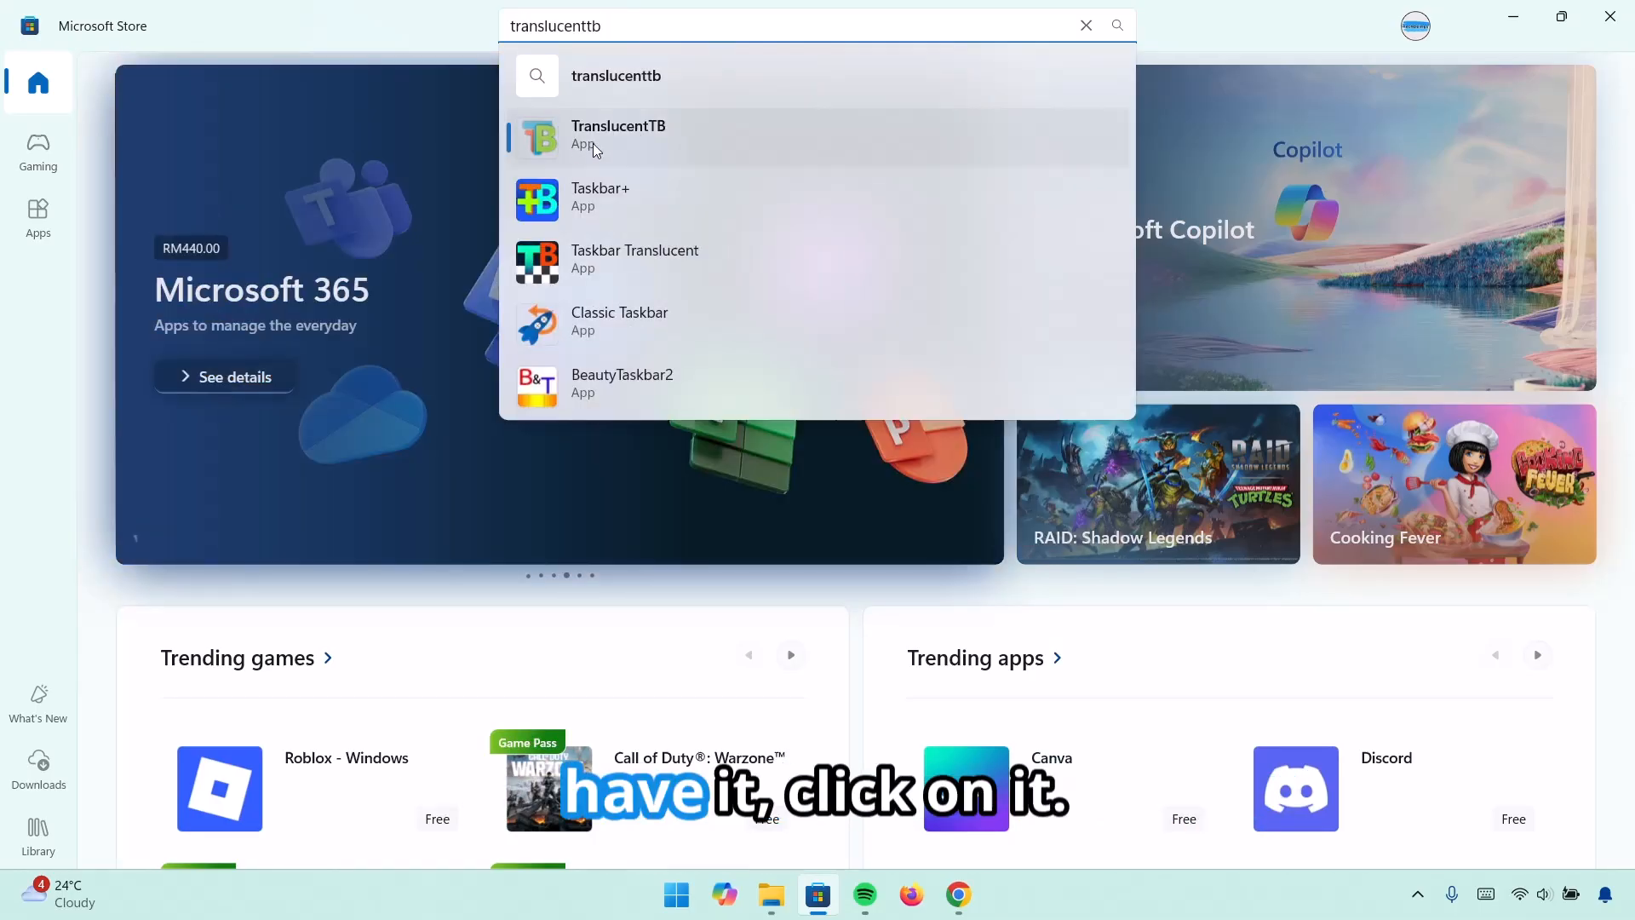
left_click(617, 133)
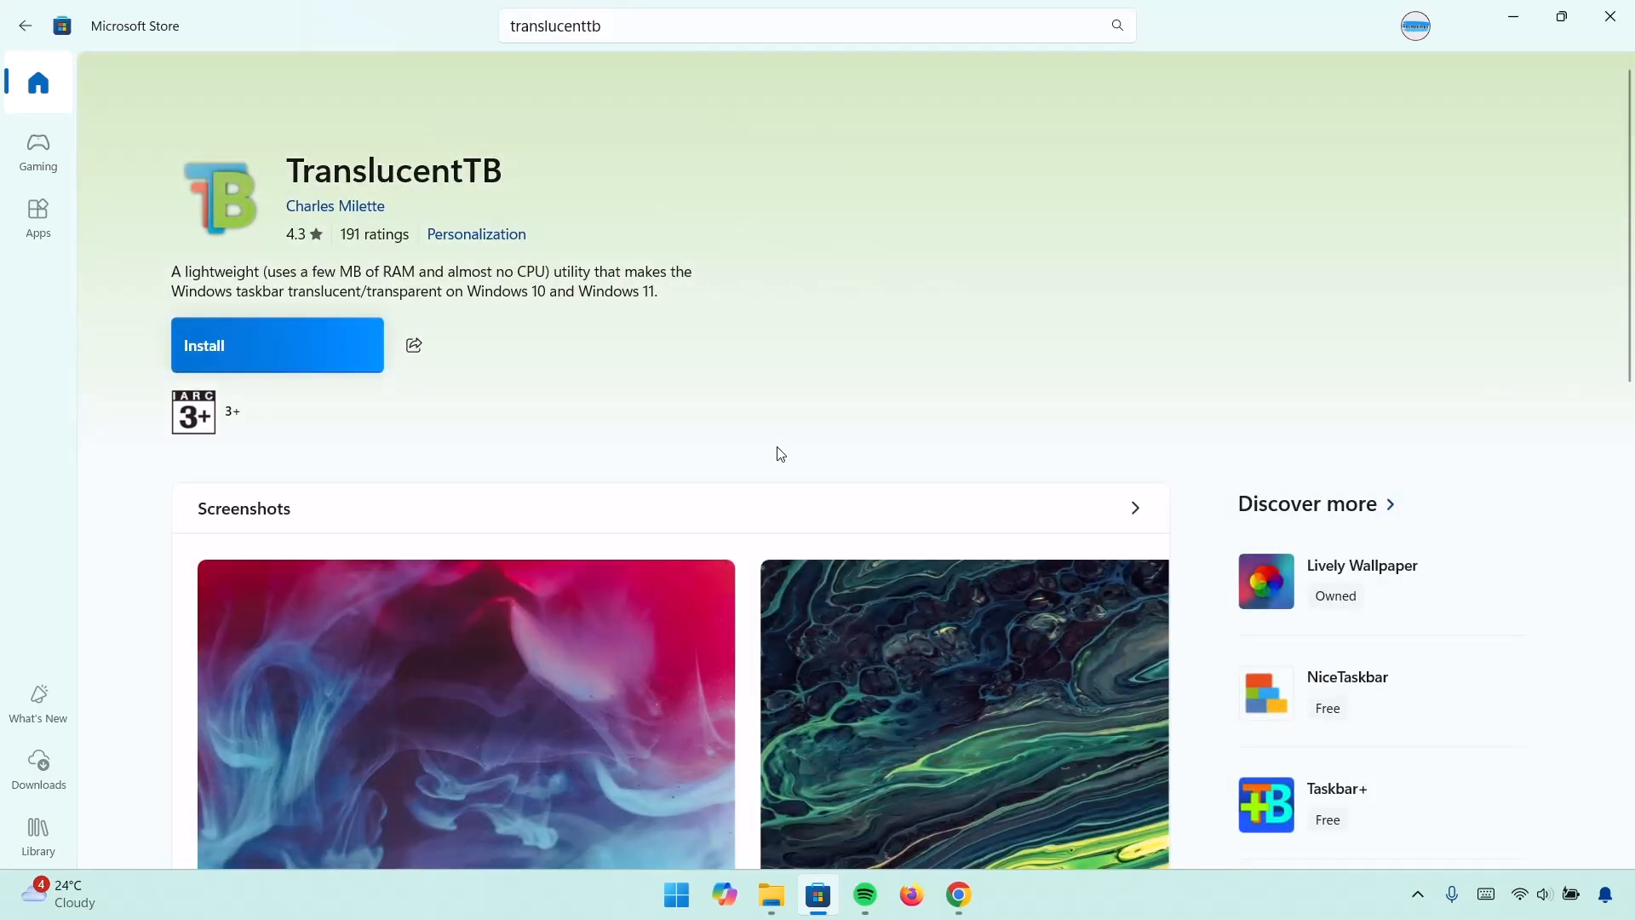
left_click(275, 344)
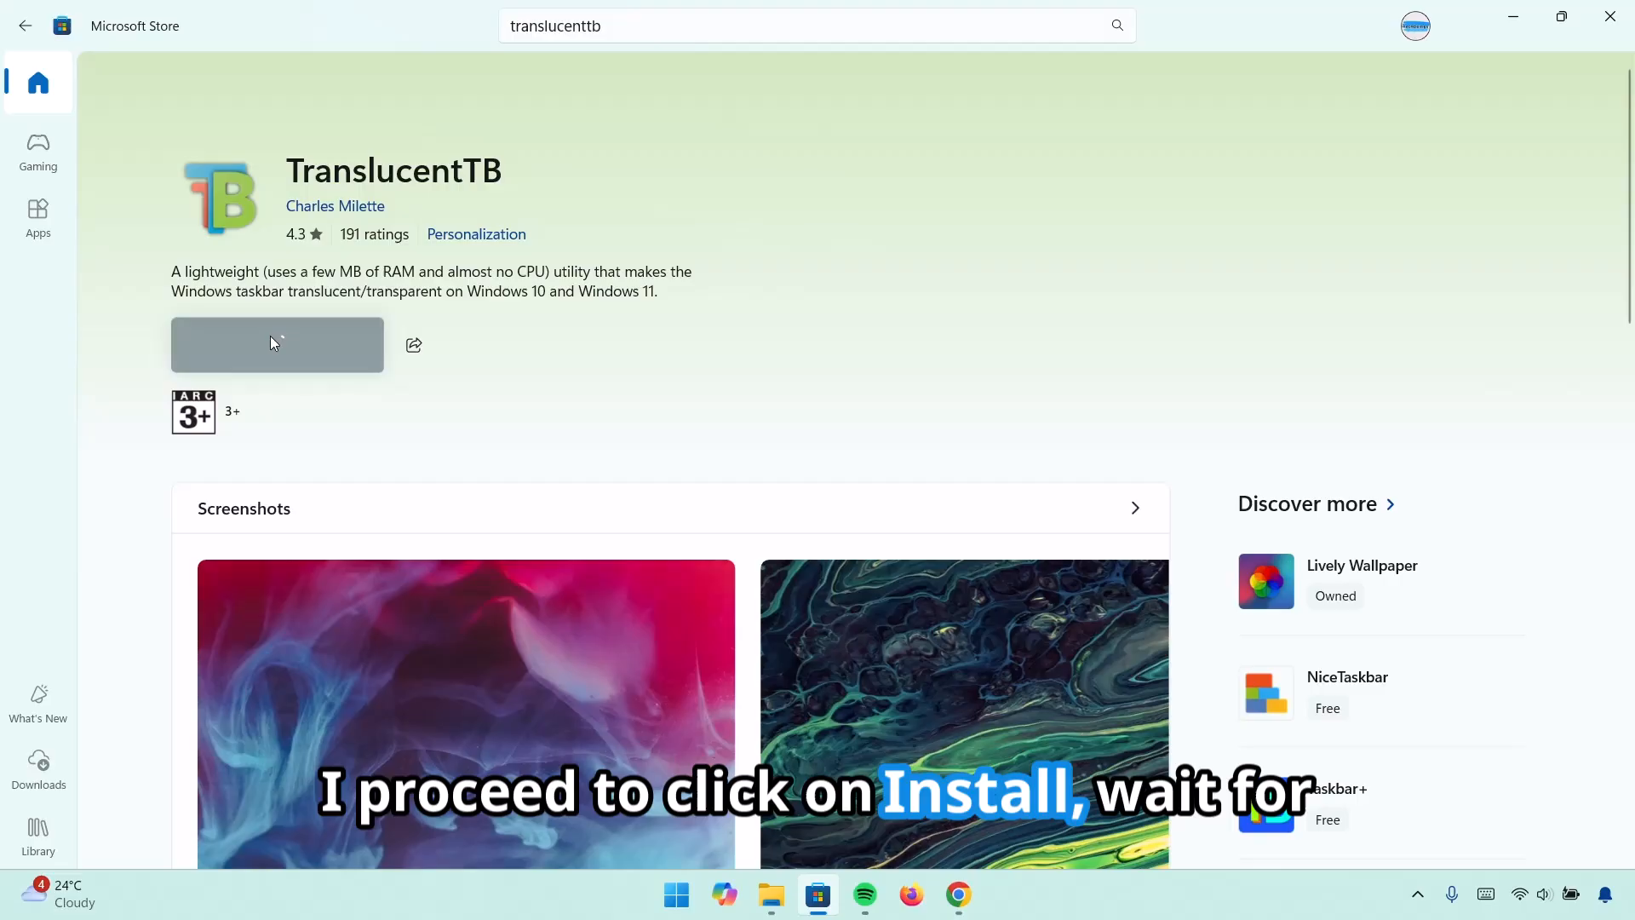
left_click(276, 344)
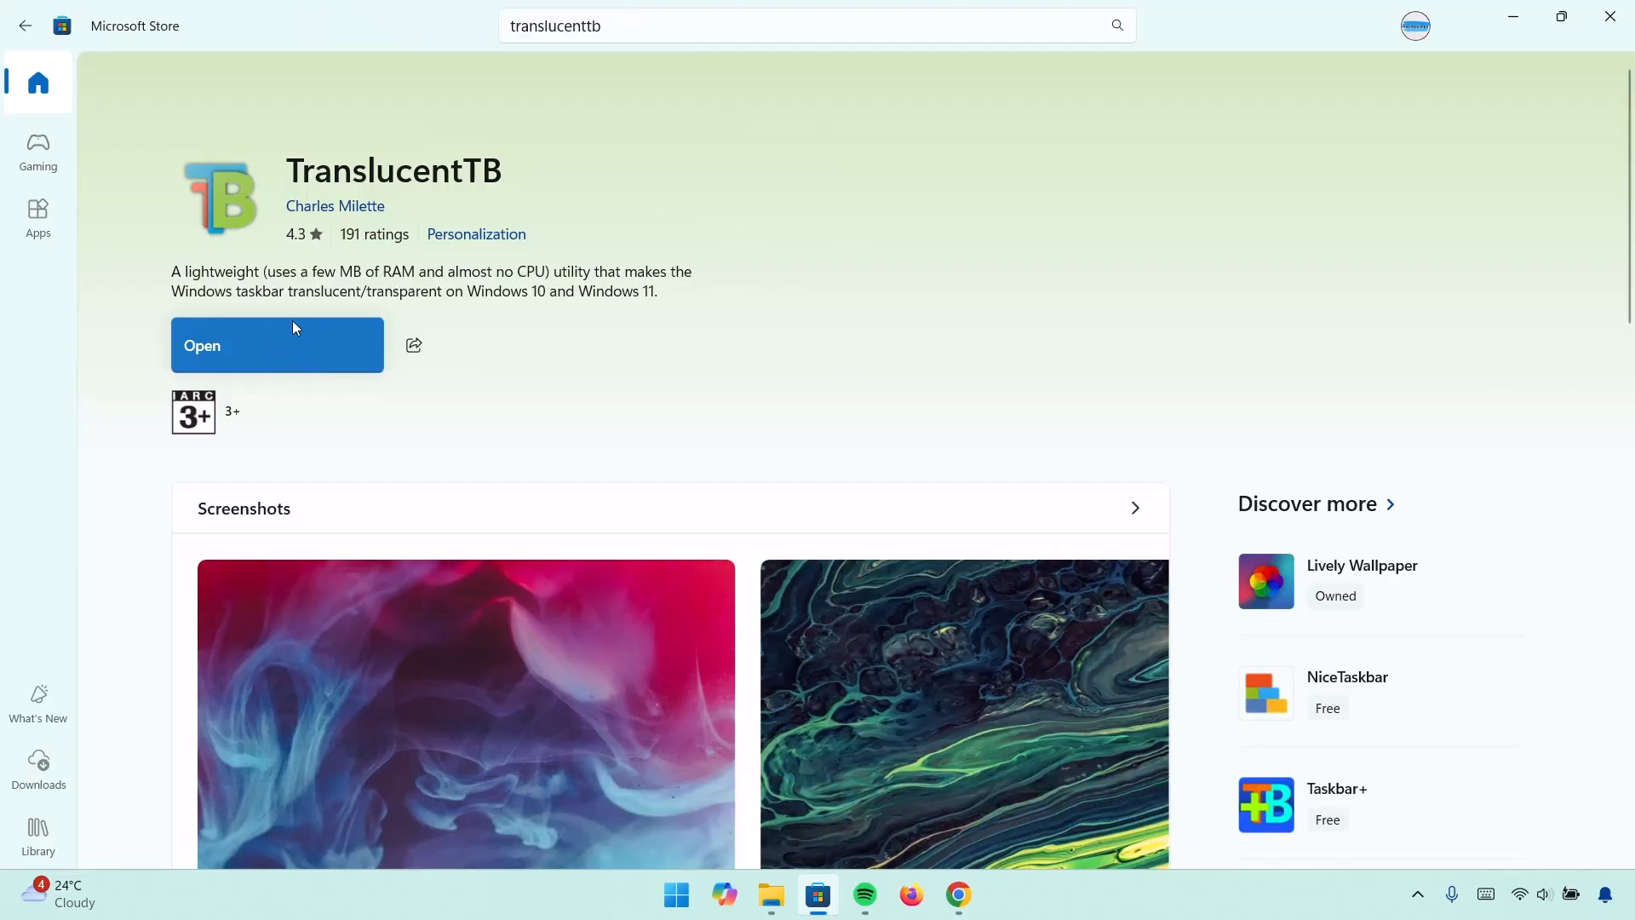
mouse_move(1076, 245)
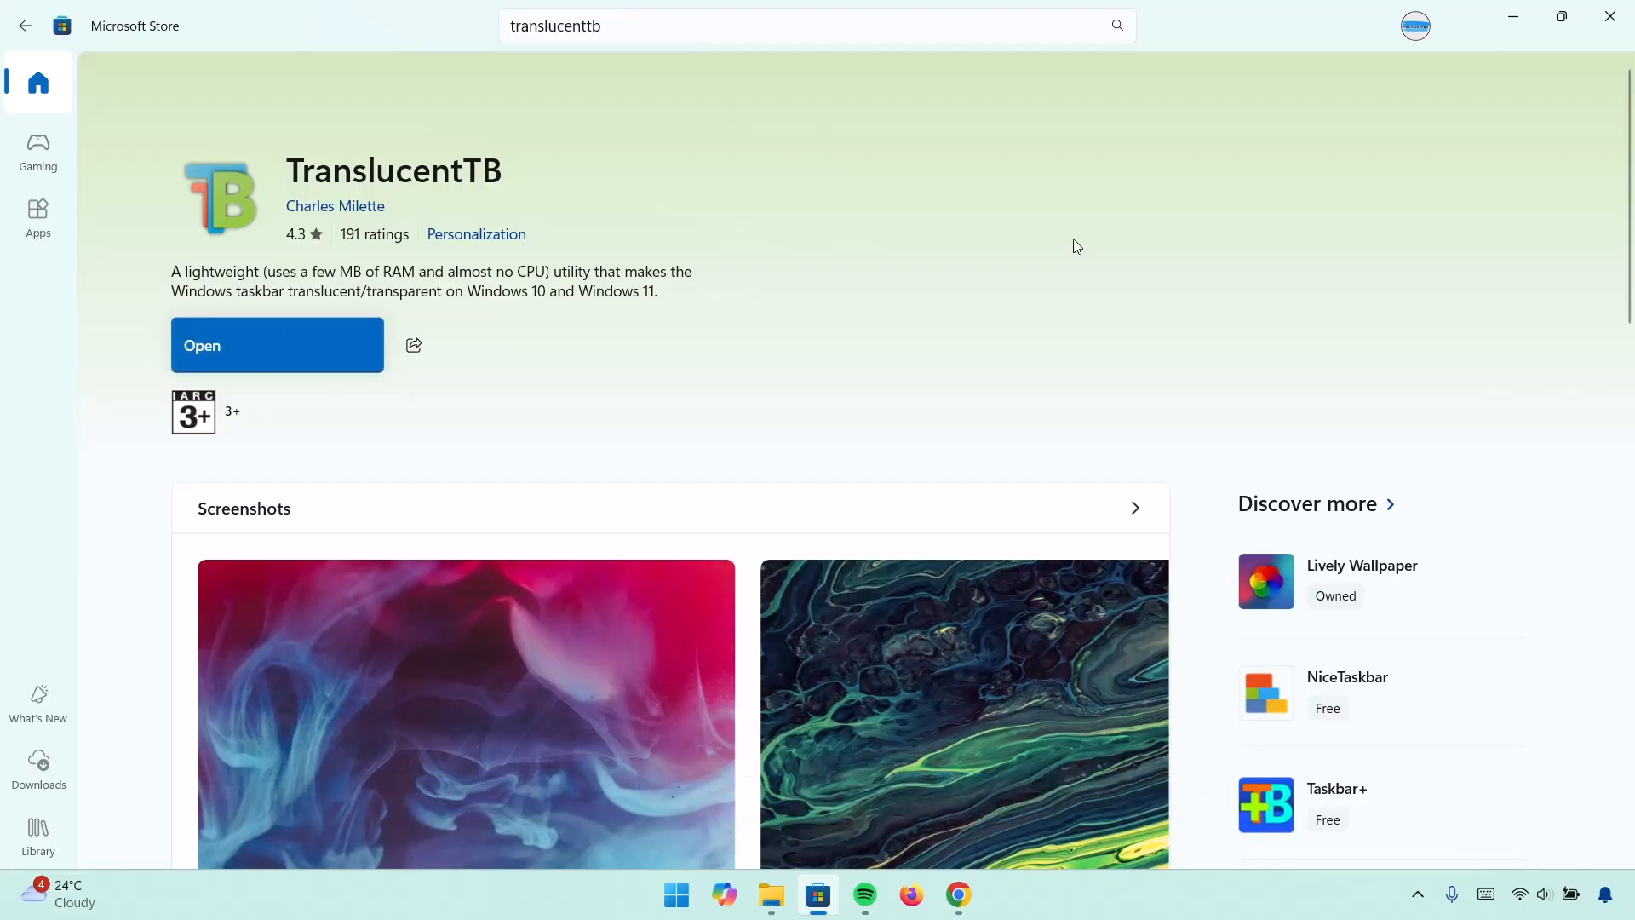
left_click(276, 345)
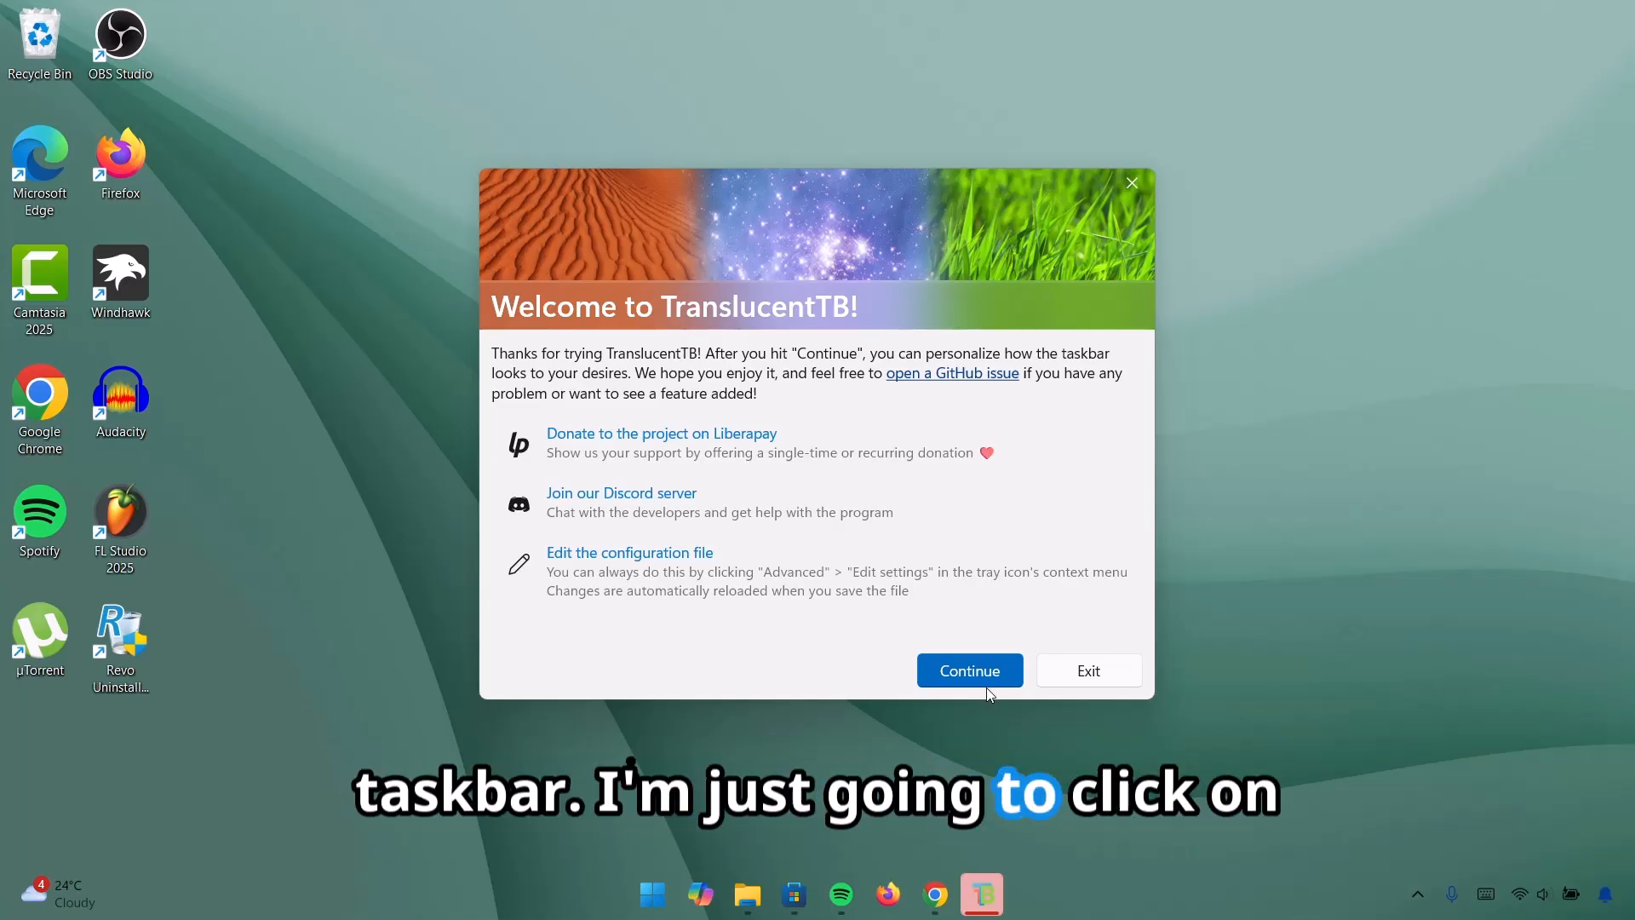
Continue past TranslucentTB's welcome, dismiss its tray notice and bring up its tray icon options
left_click(968, 669)
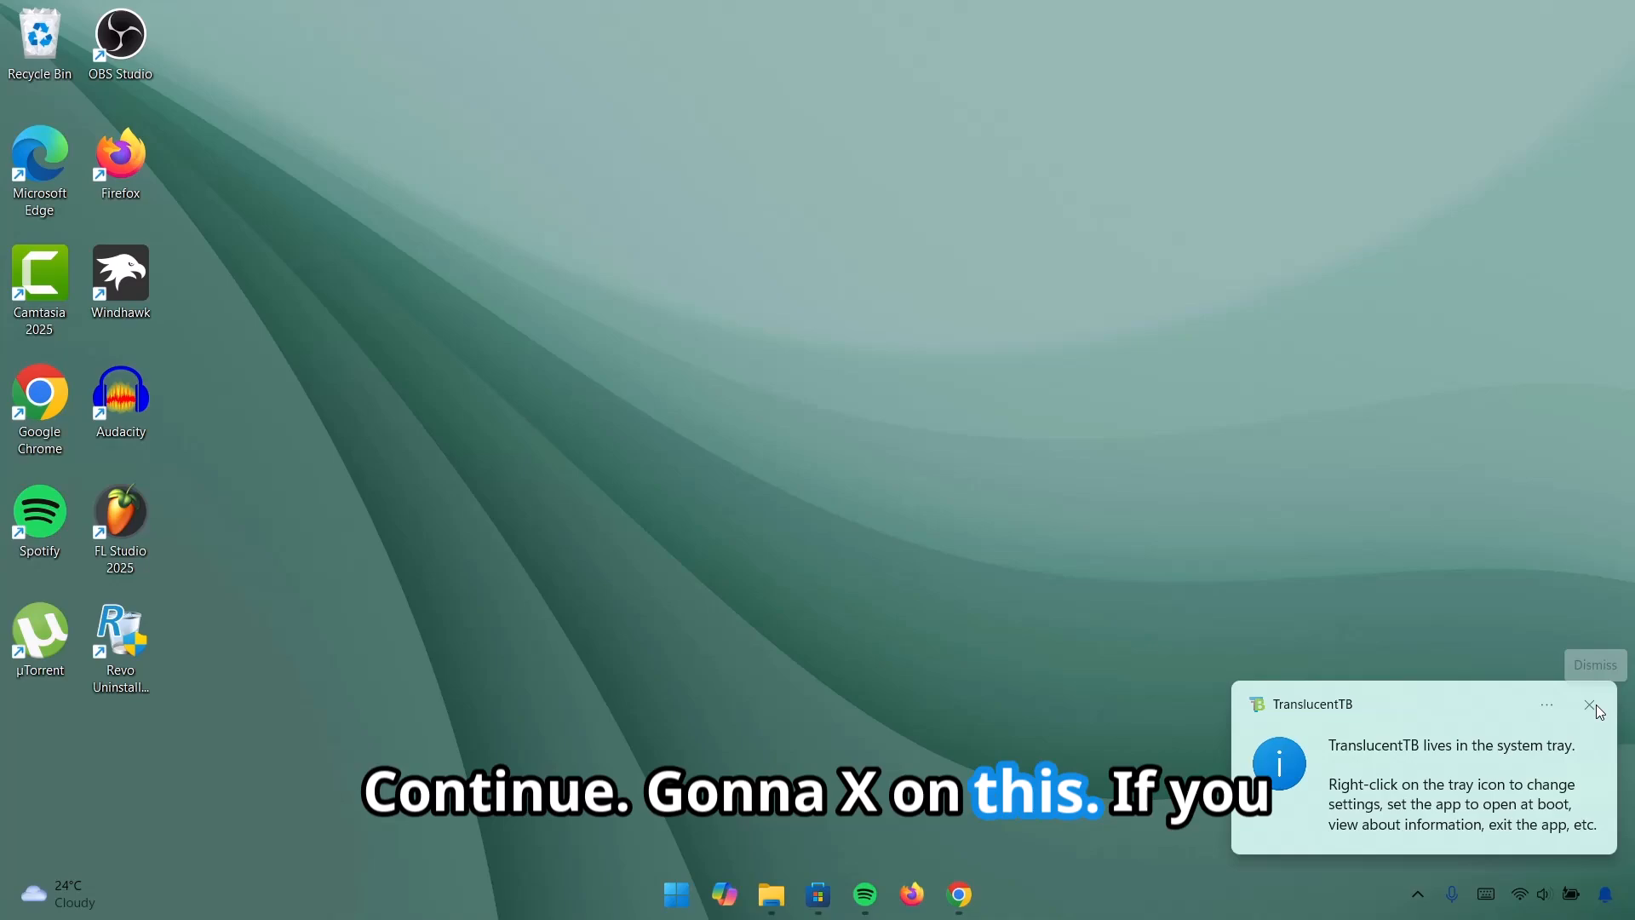
left_click(1589, 704)
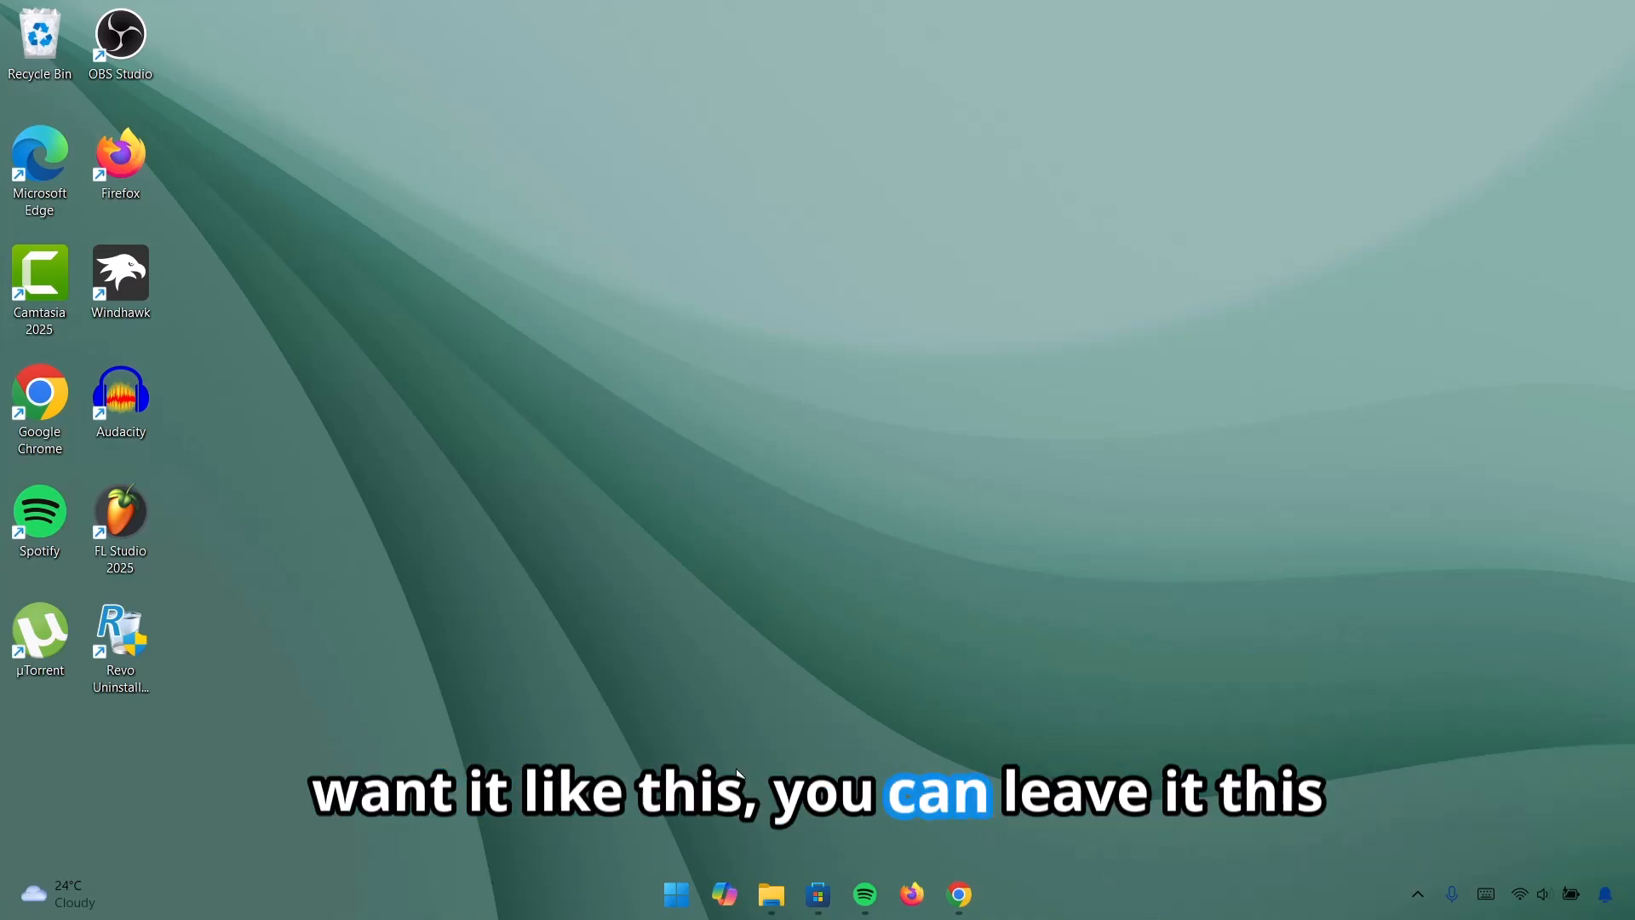
mouse_move(1415, 894)
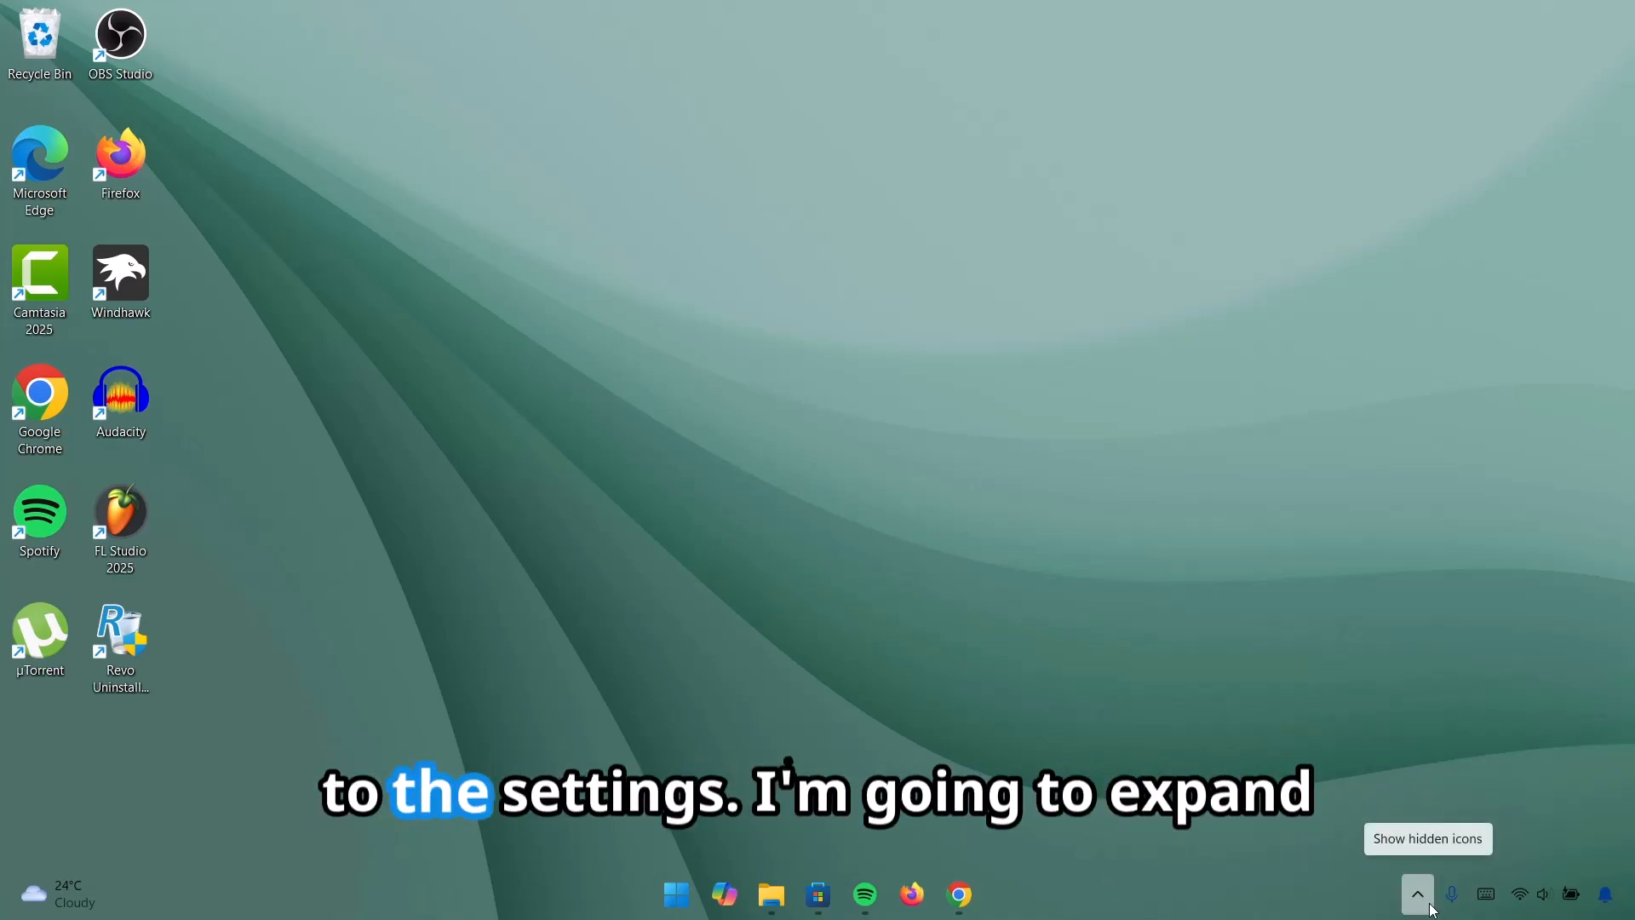
left_click(1415, 894)
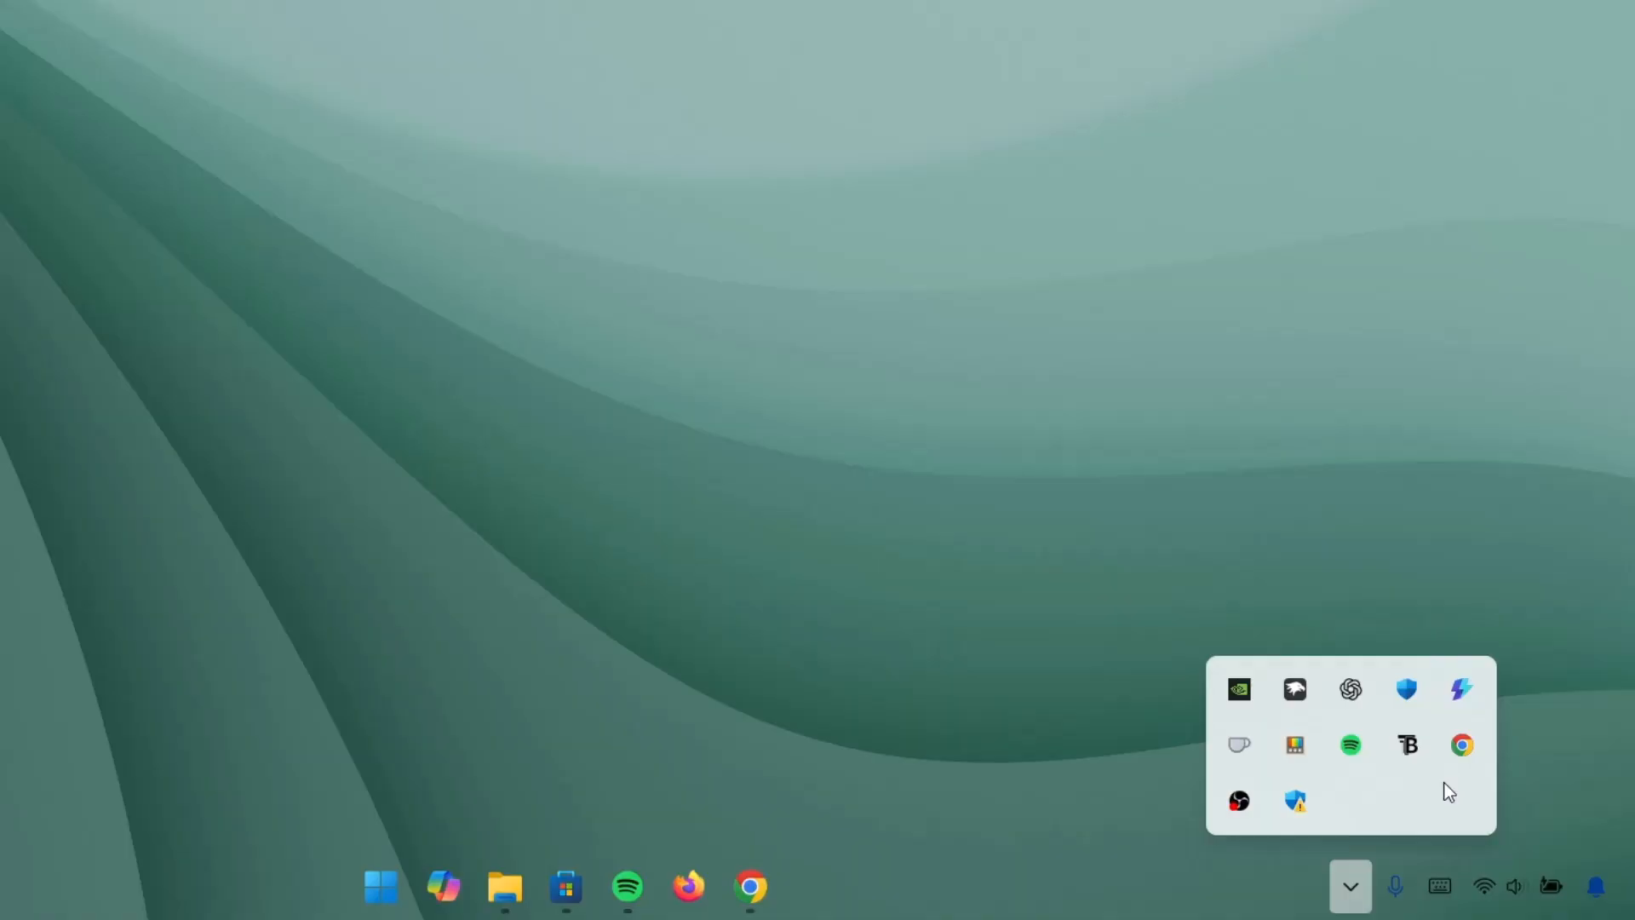
right_click(1407, 744)
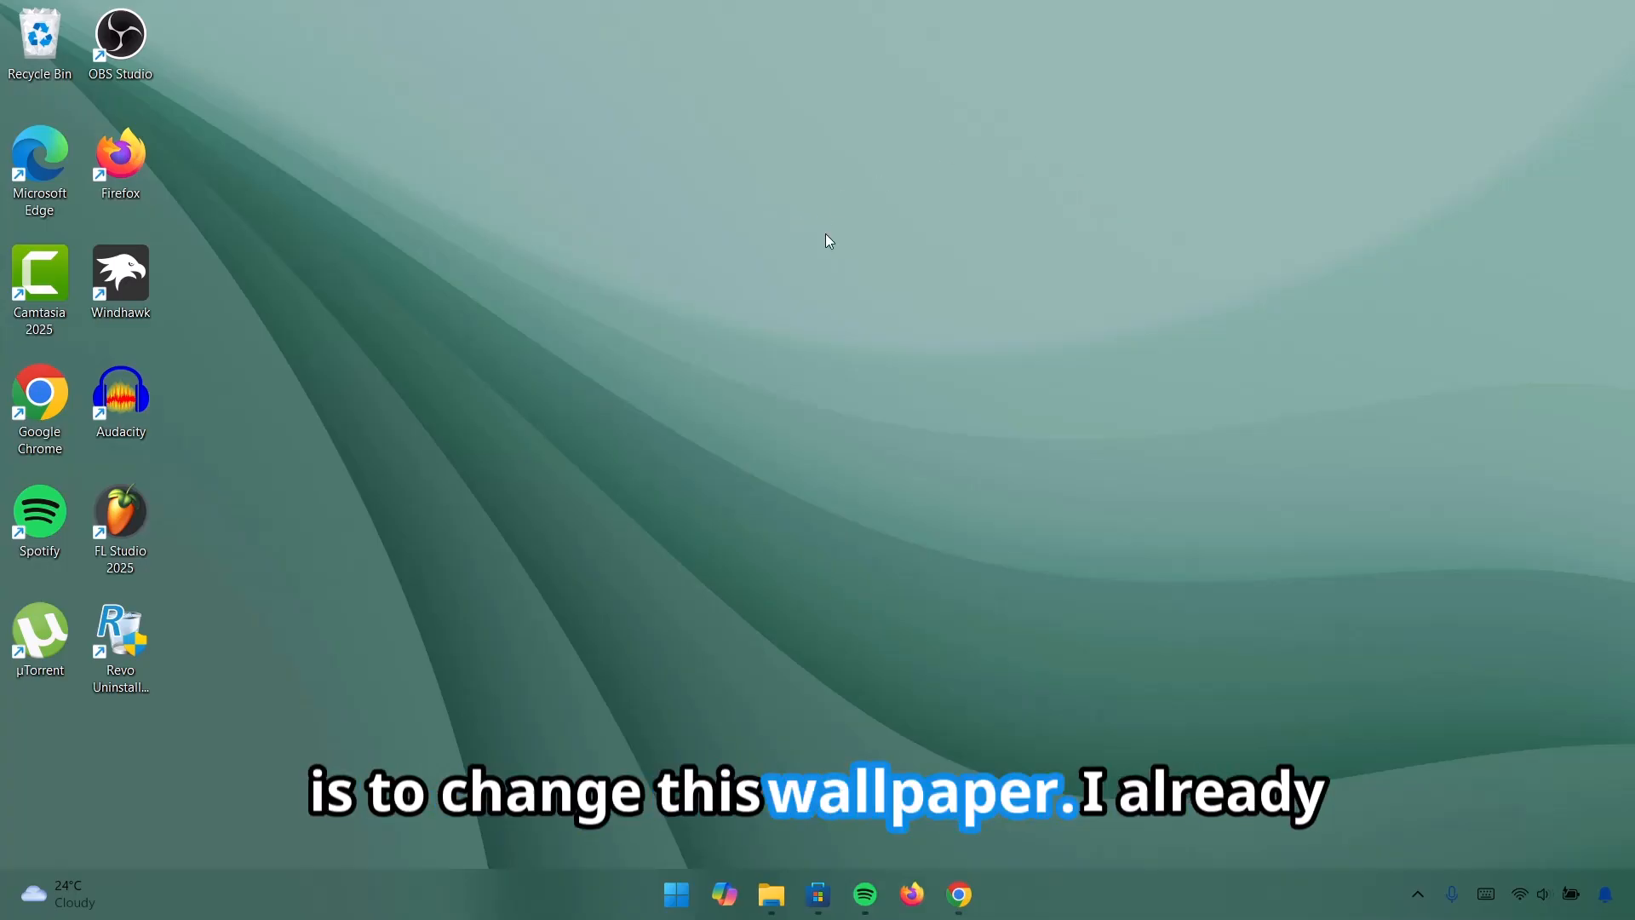
Set the Wallpaper image in Downloads as the desktop background
left_click(770, 894)
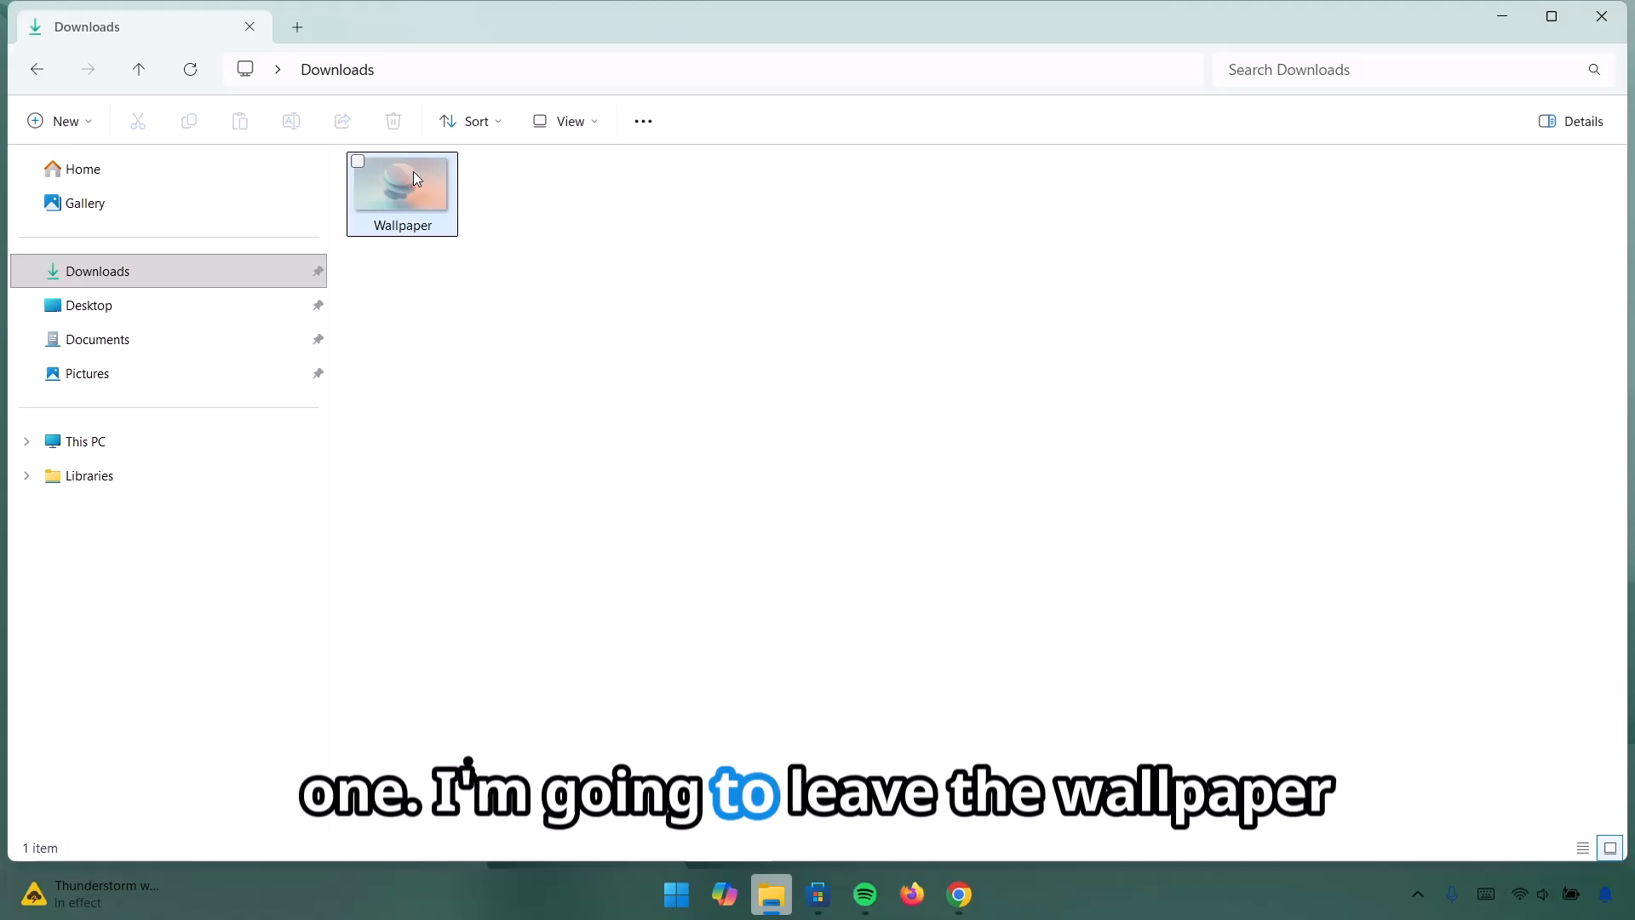
mouse_move(430, 235)
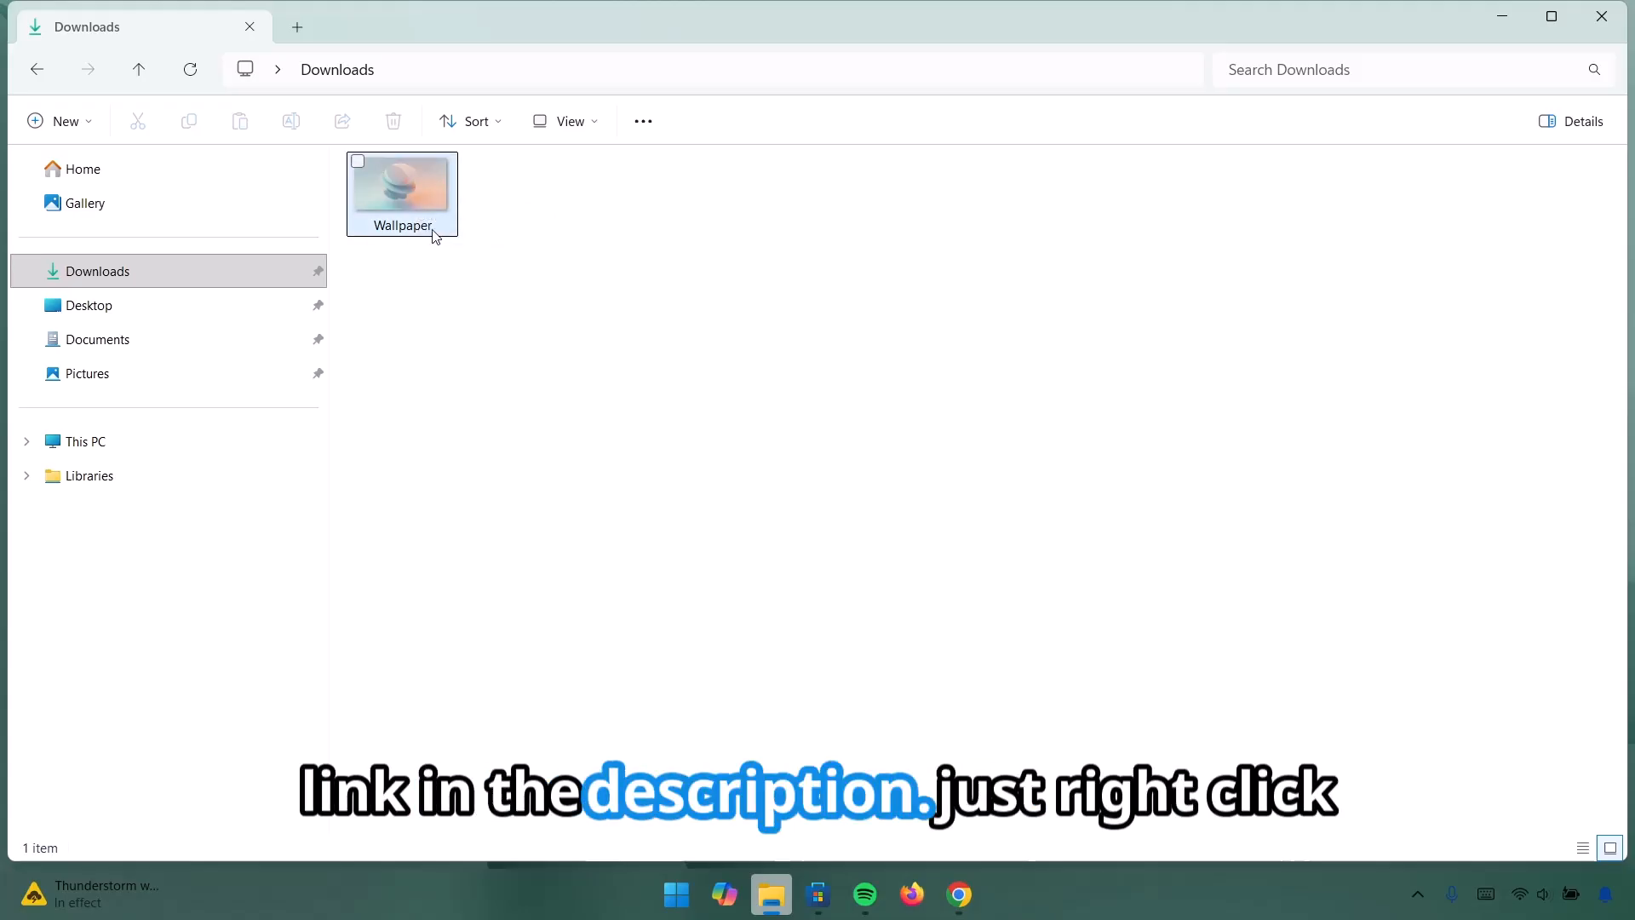
right_click(402, 192)
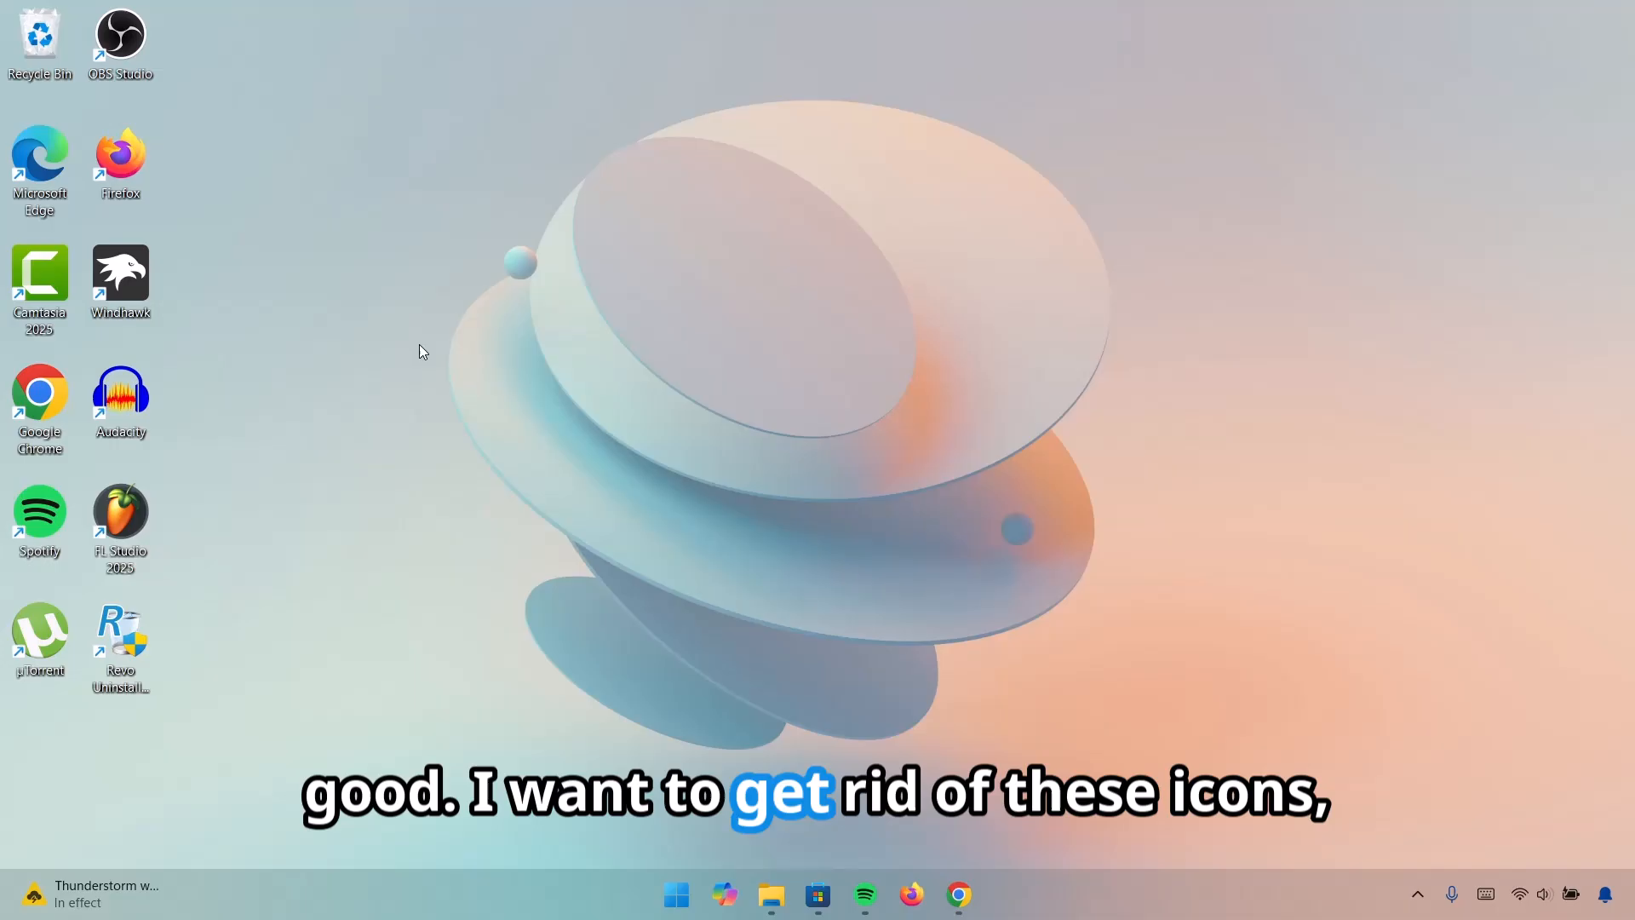
Hide desktop icons via the desktop View menu, leaving only the wallpaper
right_click(417, 351)
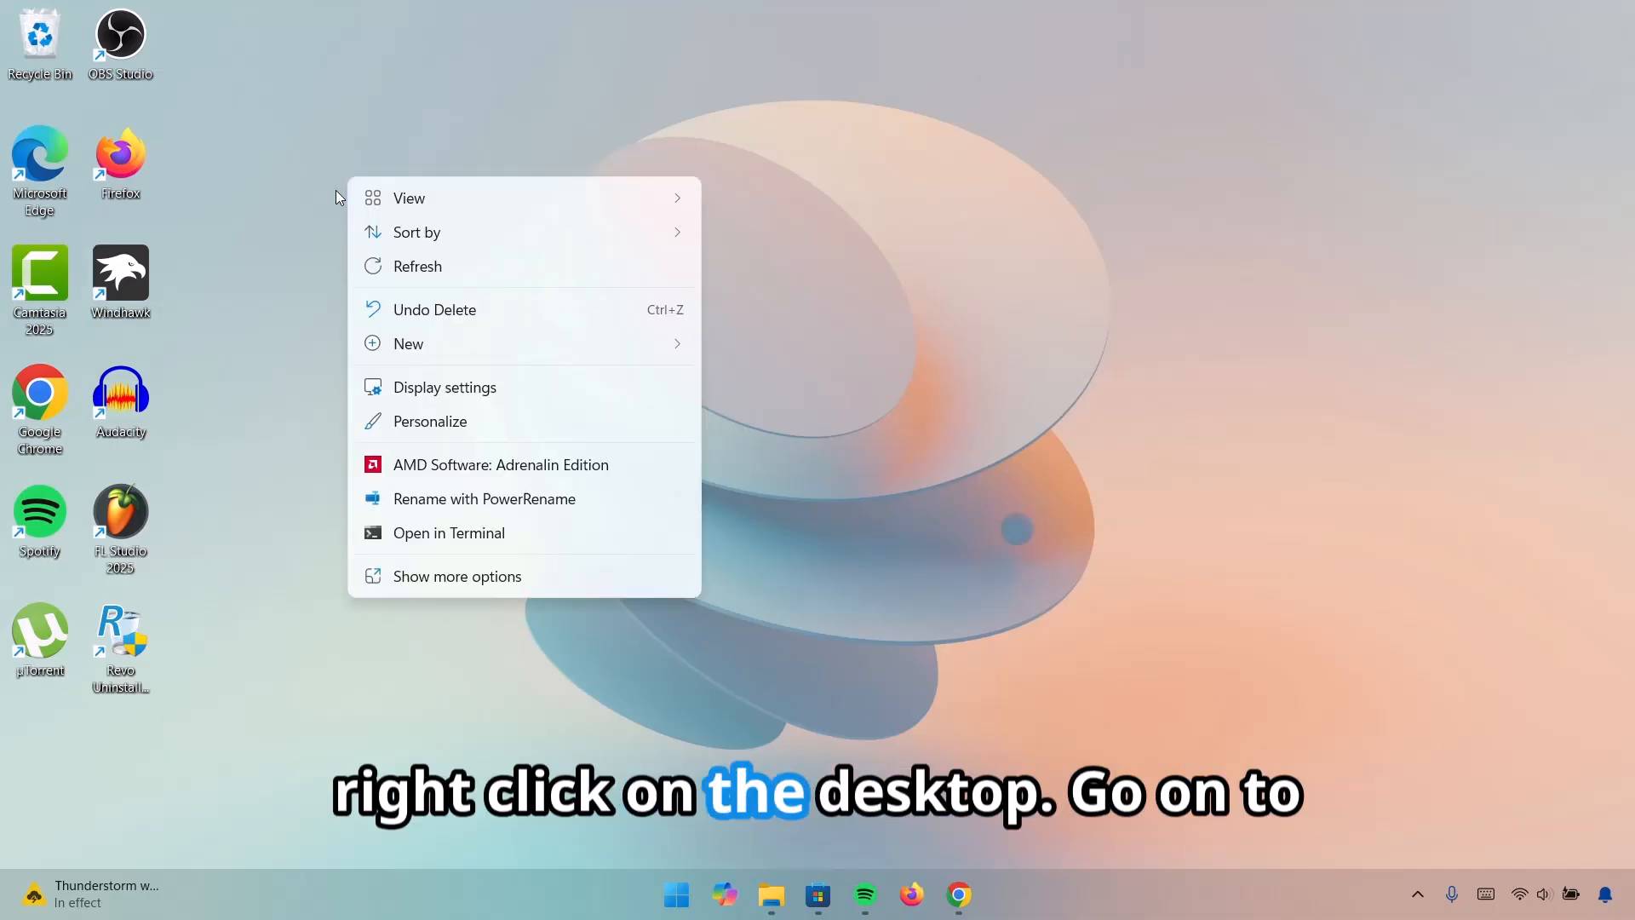
left_click(409, 197)
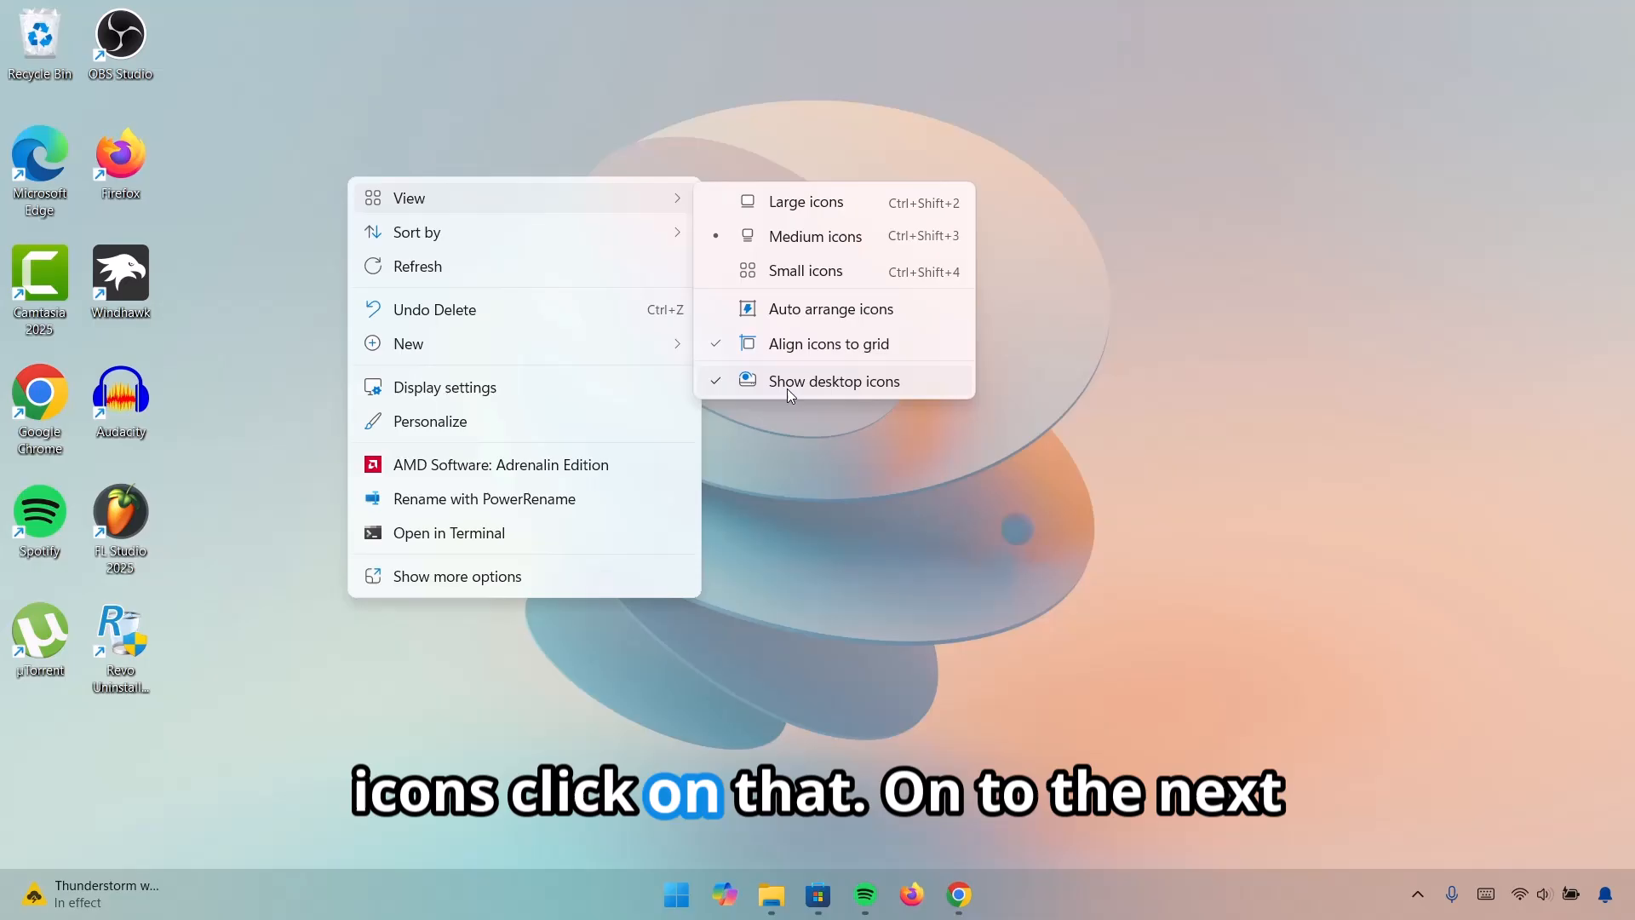
left_click(834, 380)
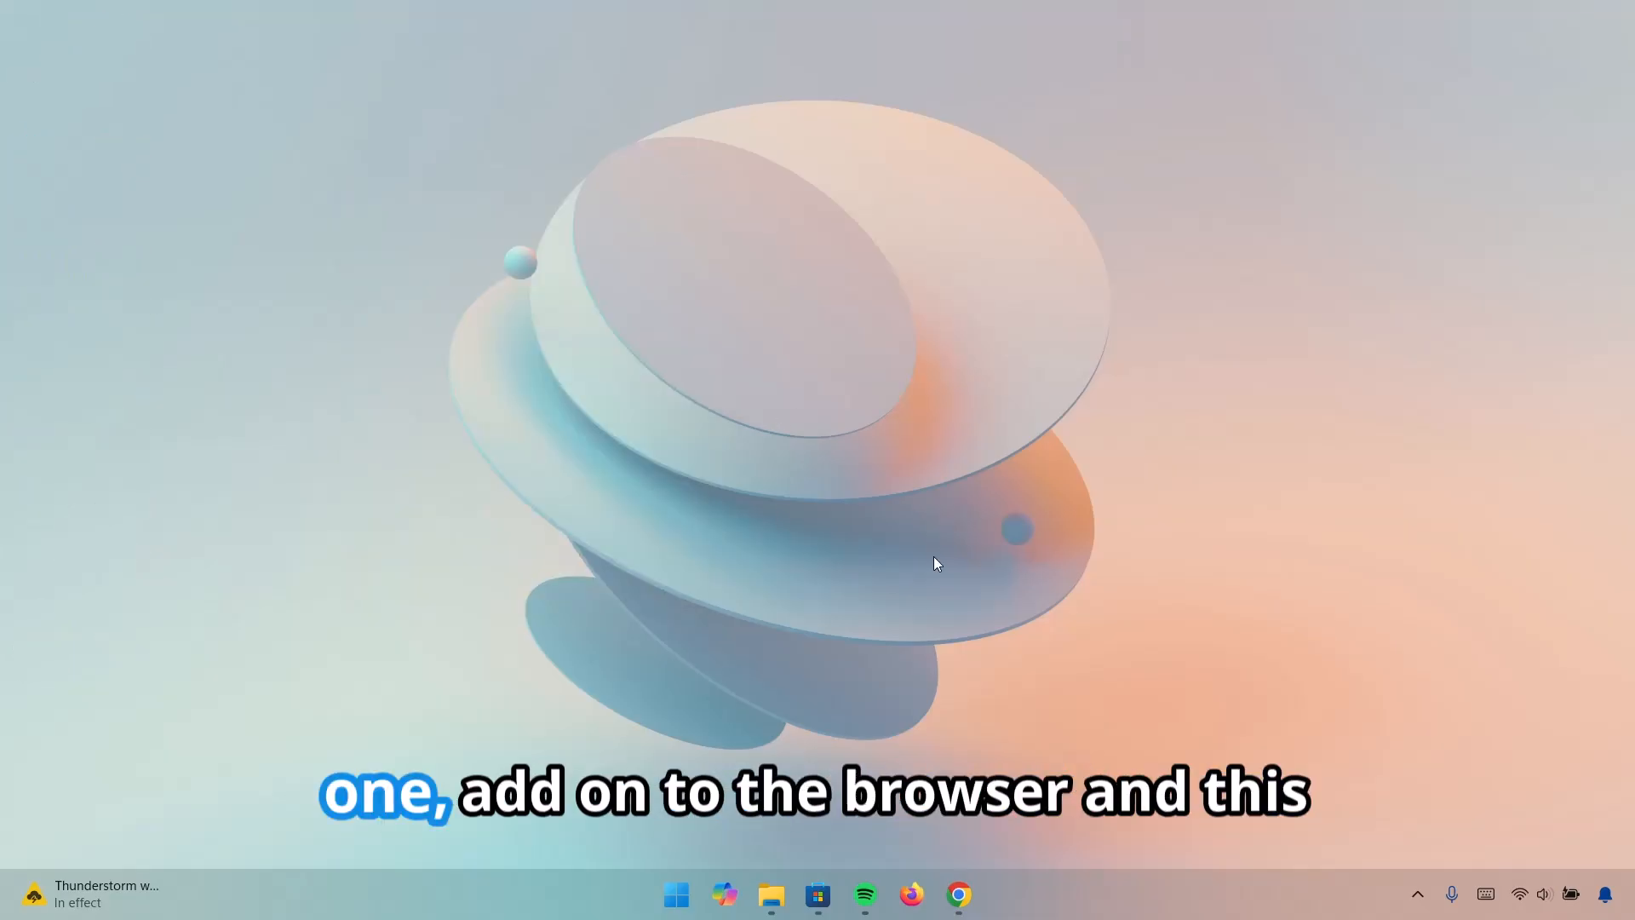
Download the Rainmeter installer from rainmeter.net in Chrome and launch it
left_click(955, 894)
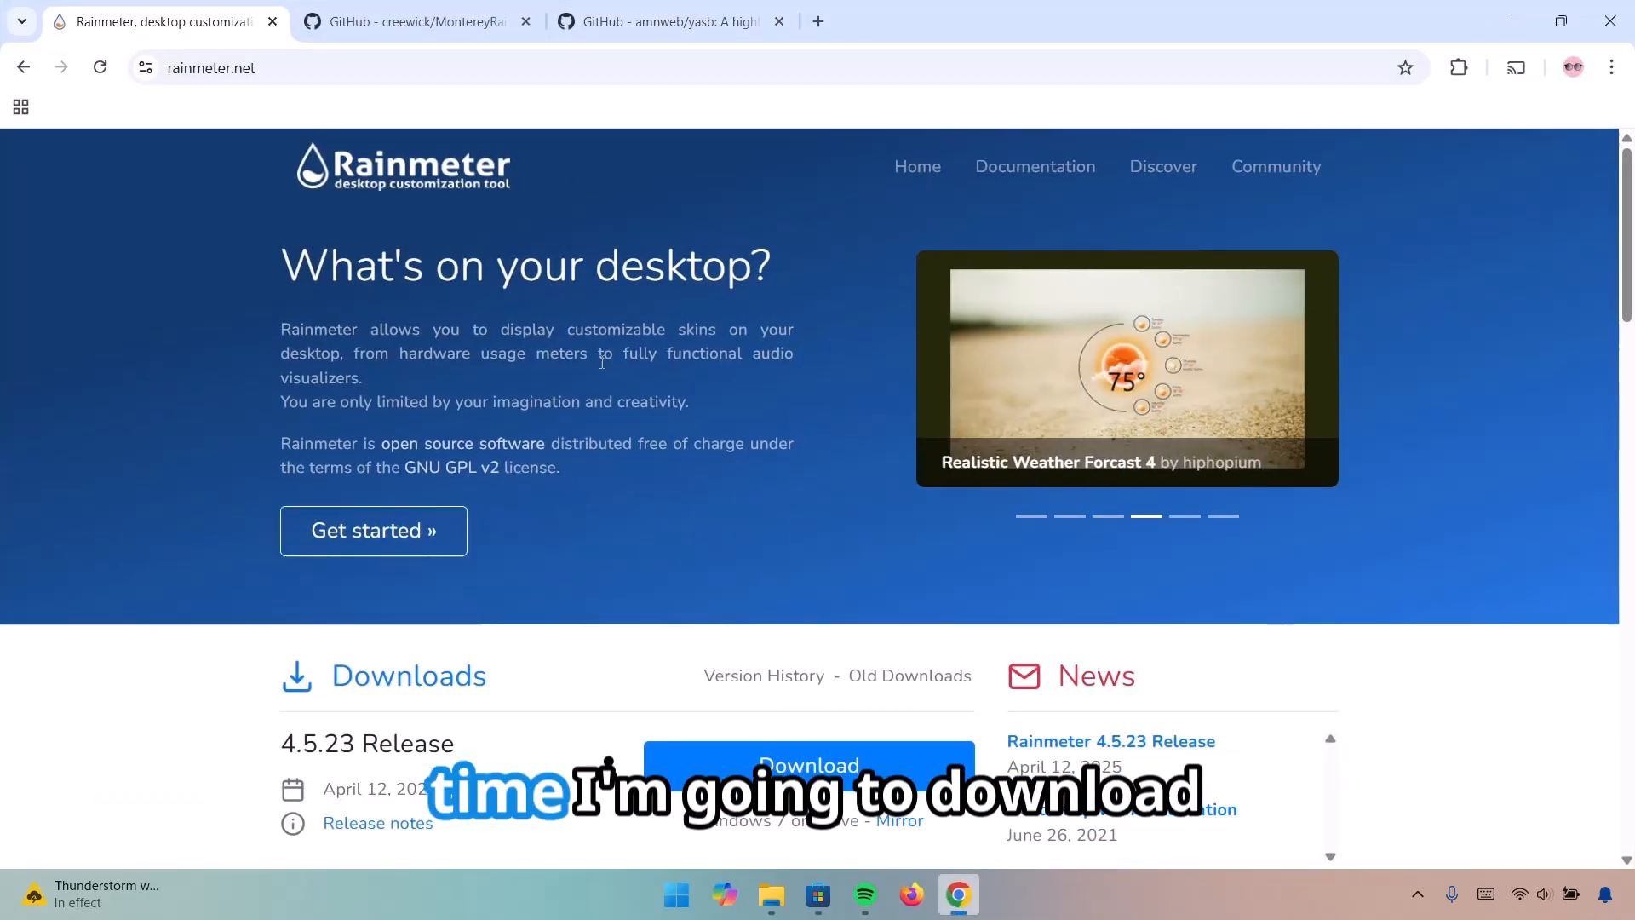
scroll("down", 3)
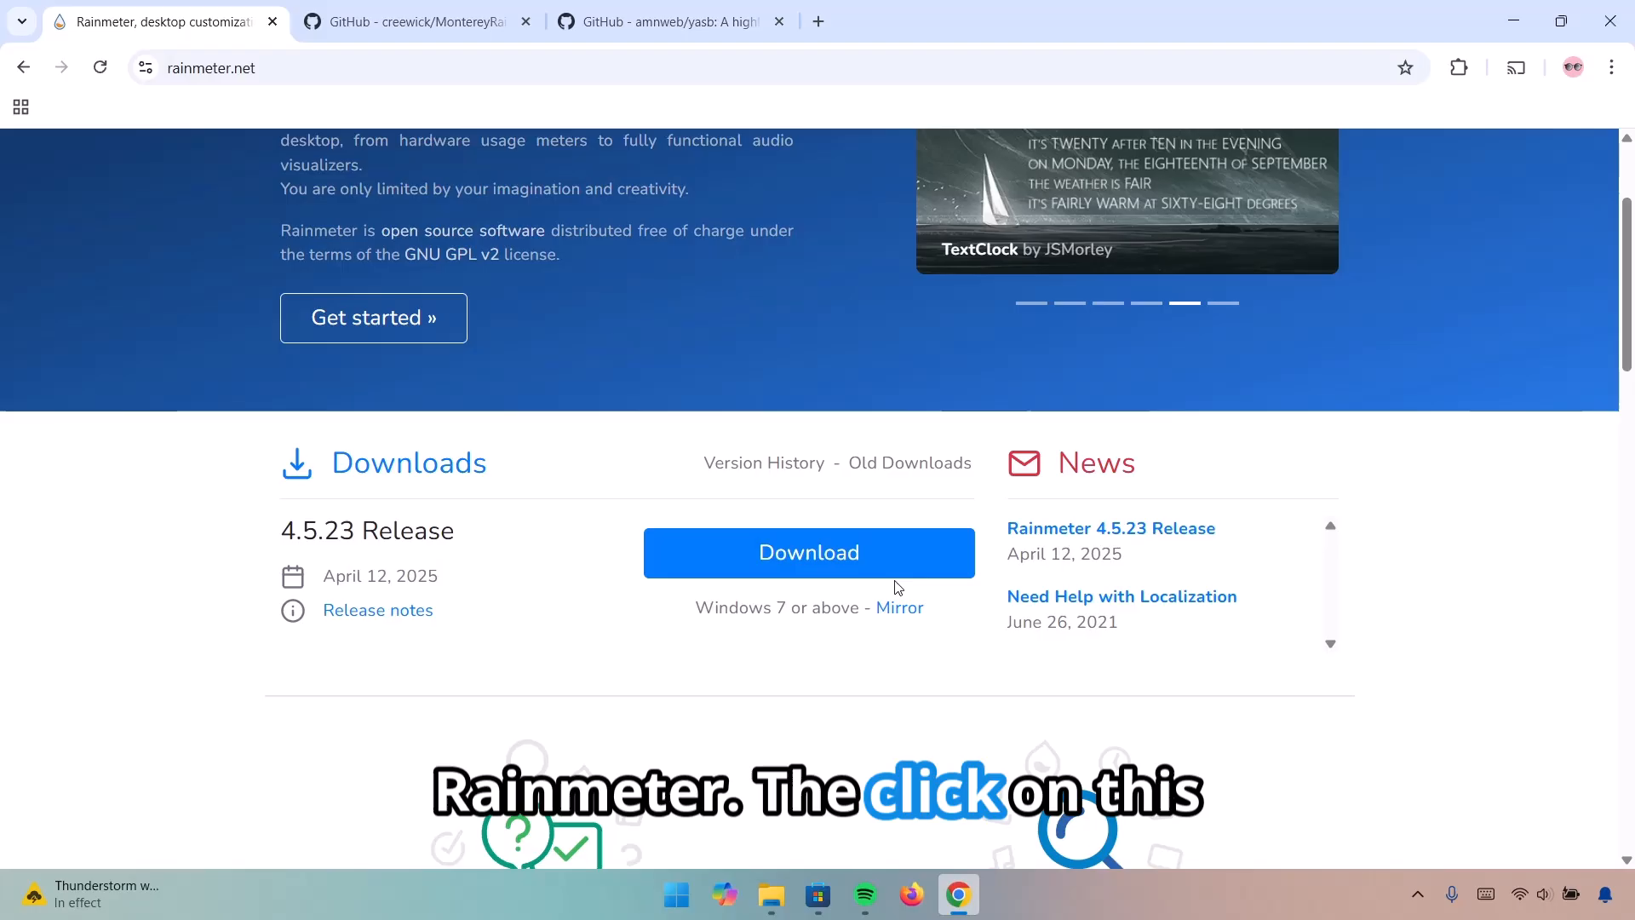
left_click(807, 552)
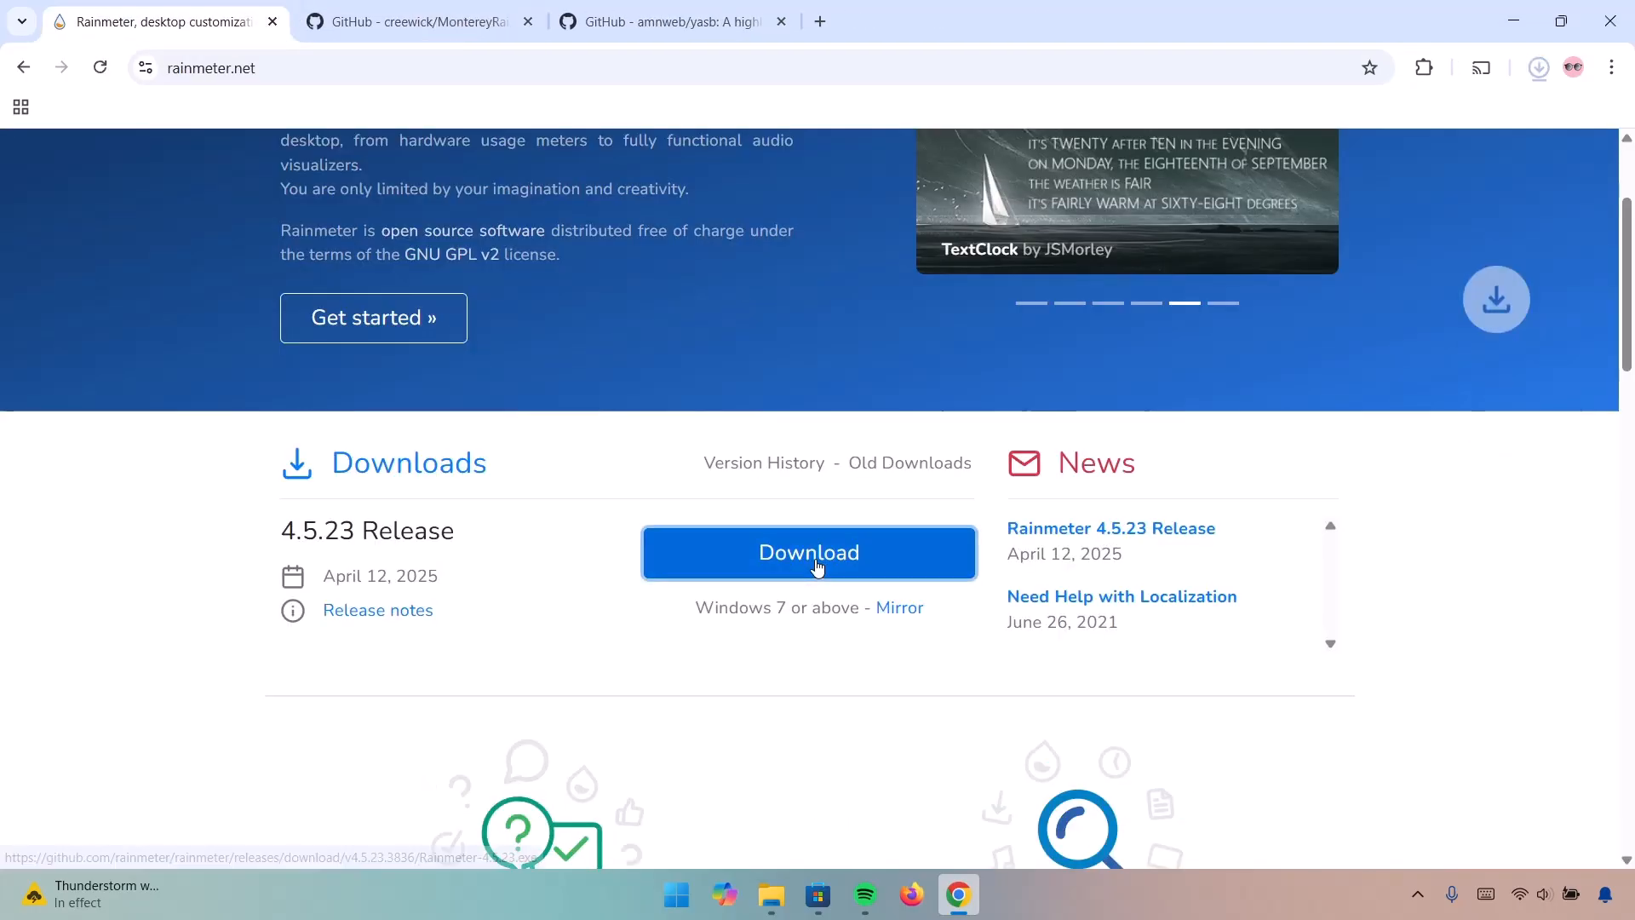
left_click(807, 552)
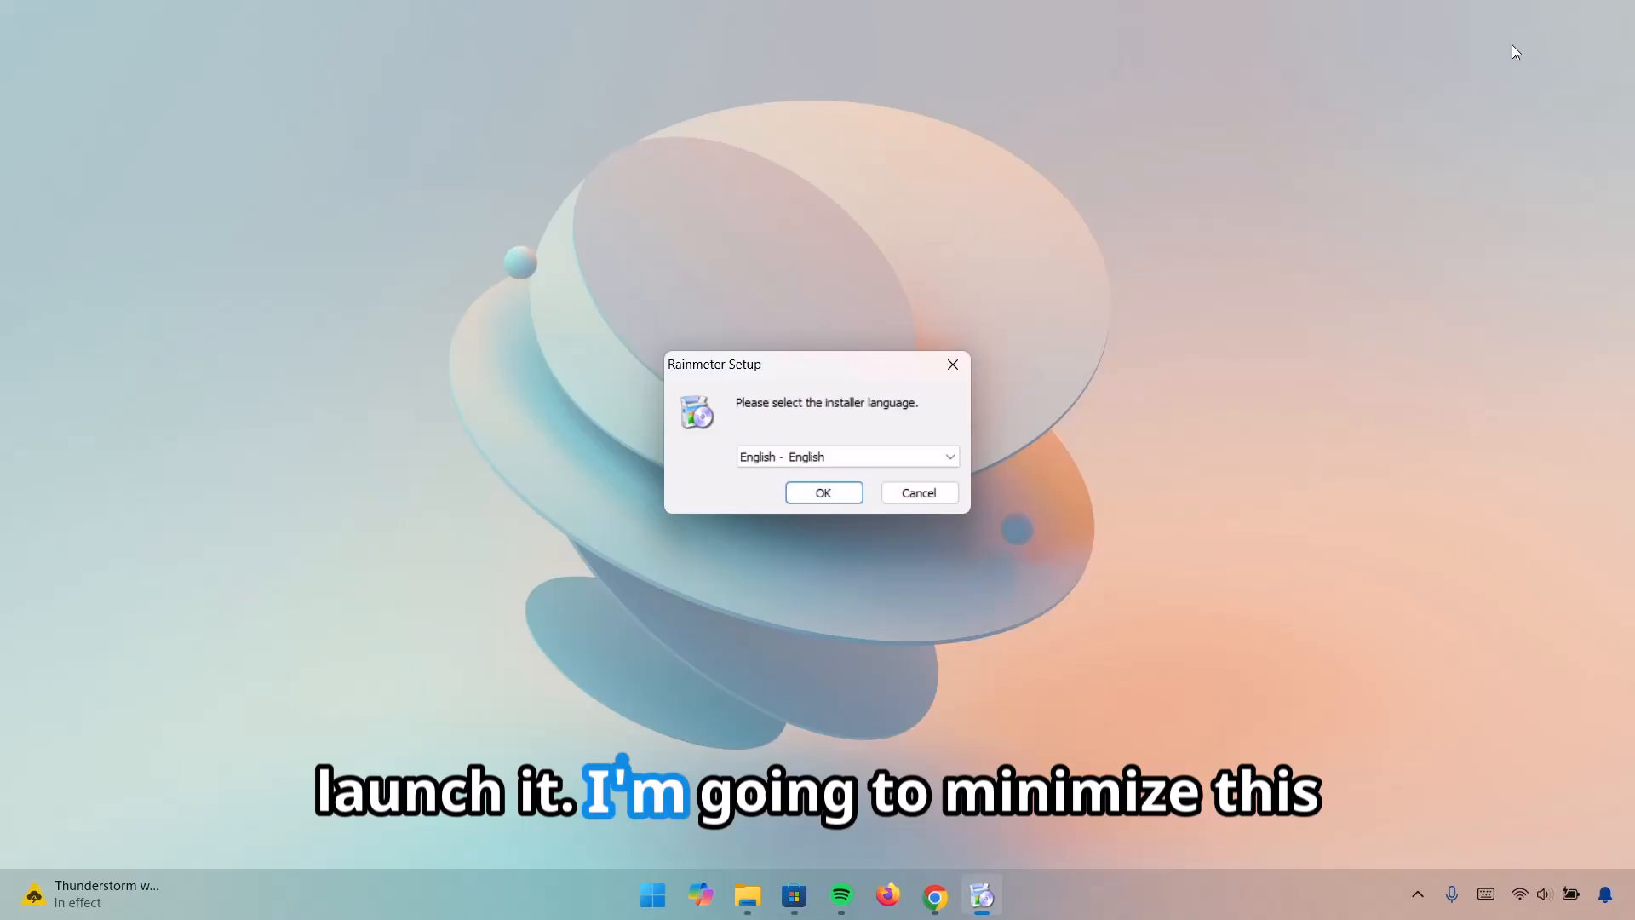
Run Rainmeter Setup in English with the Standard installation until it completes and Rainmeter starts
left_click(823, 492)
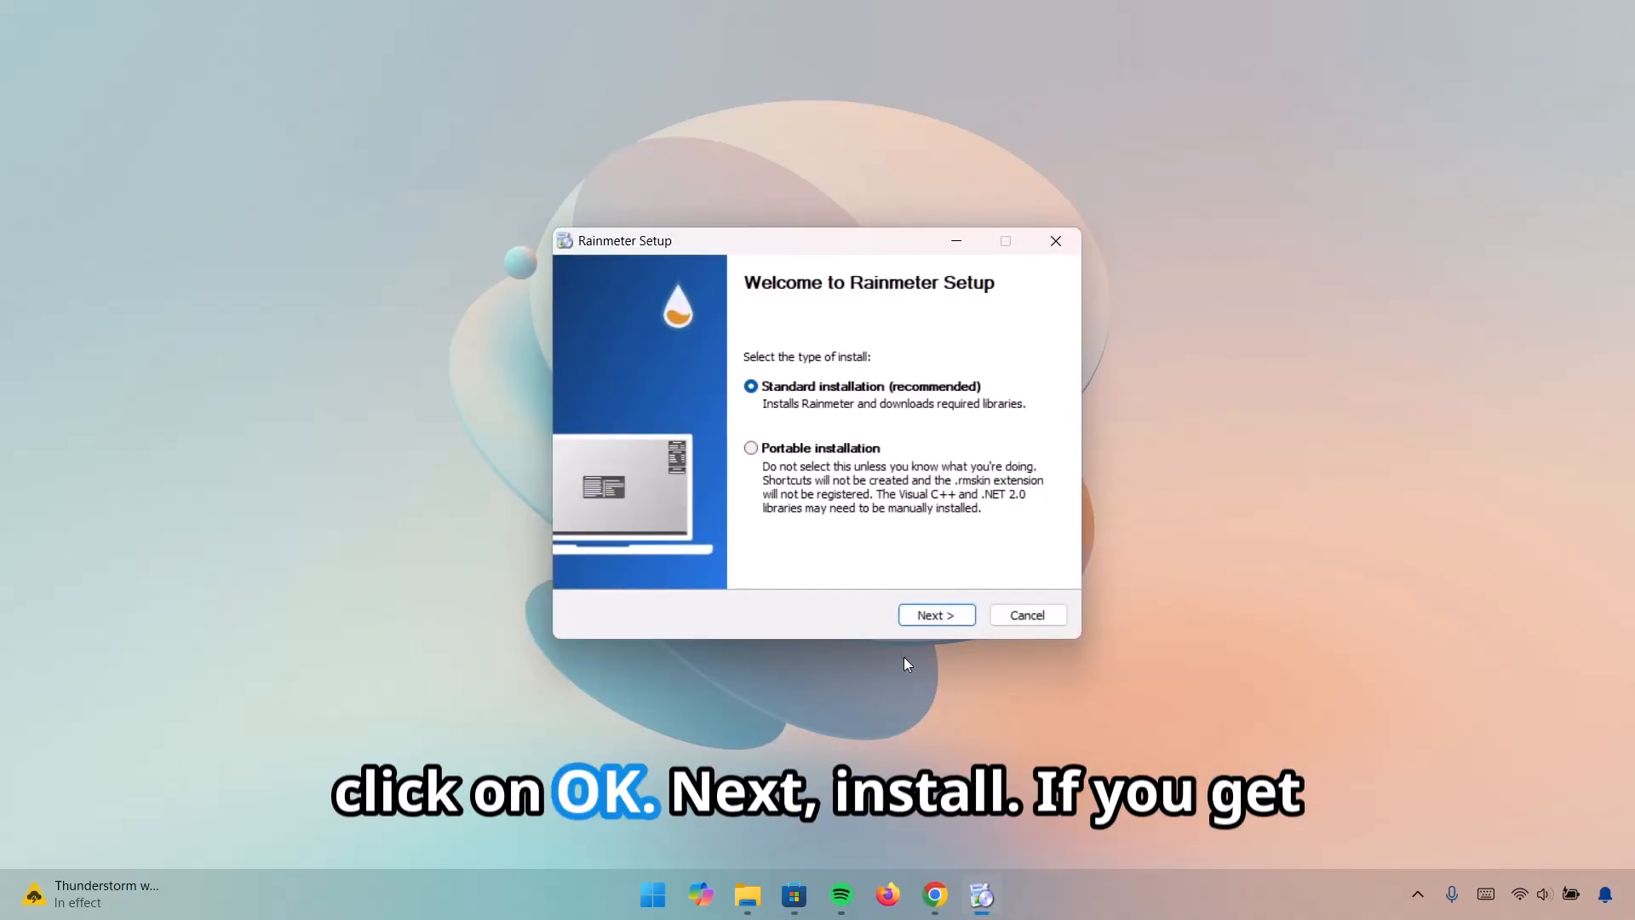
left_click(935, 615)
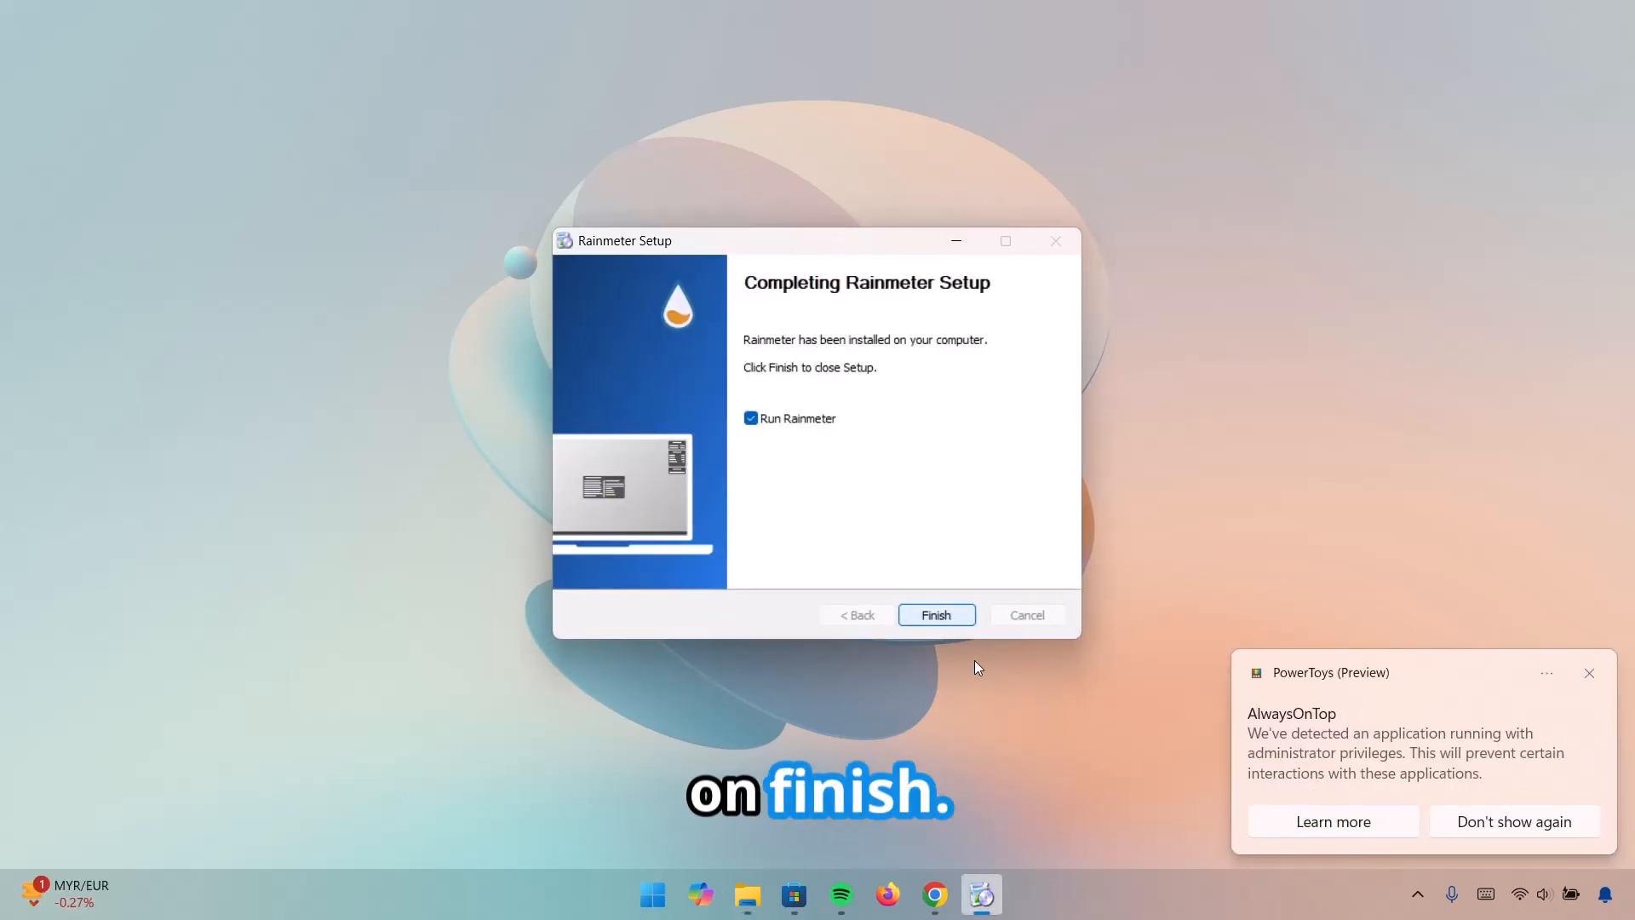
left_click(935, 615)
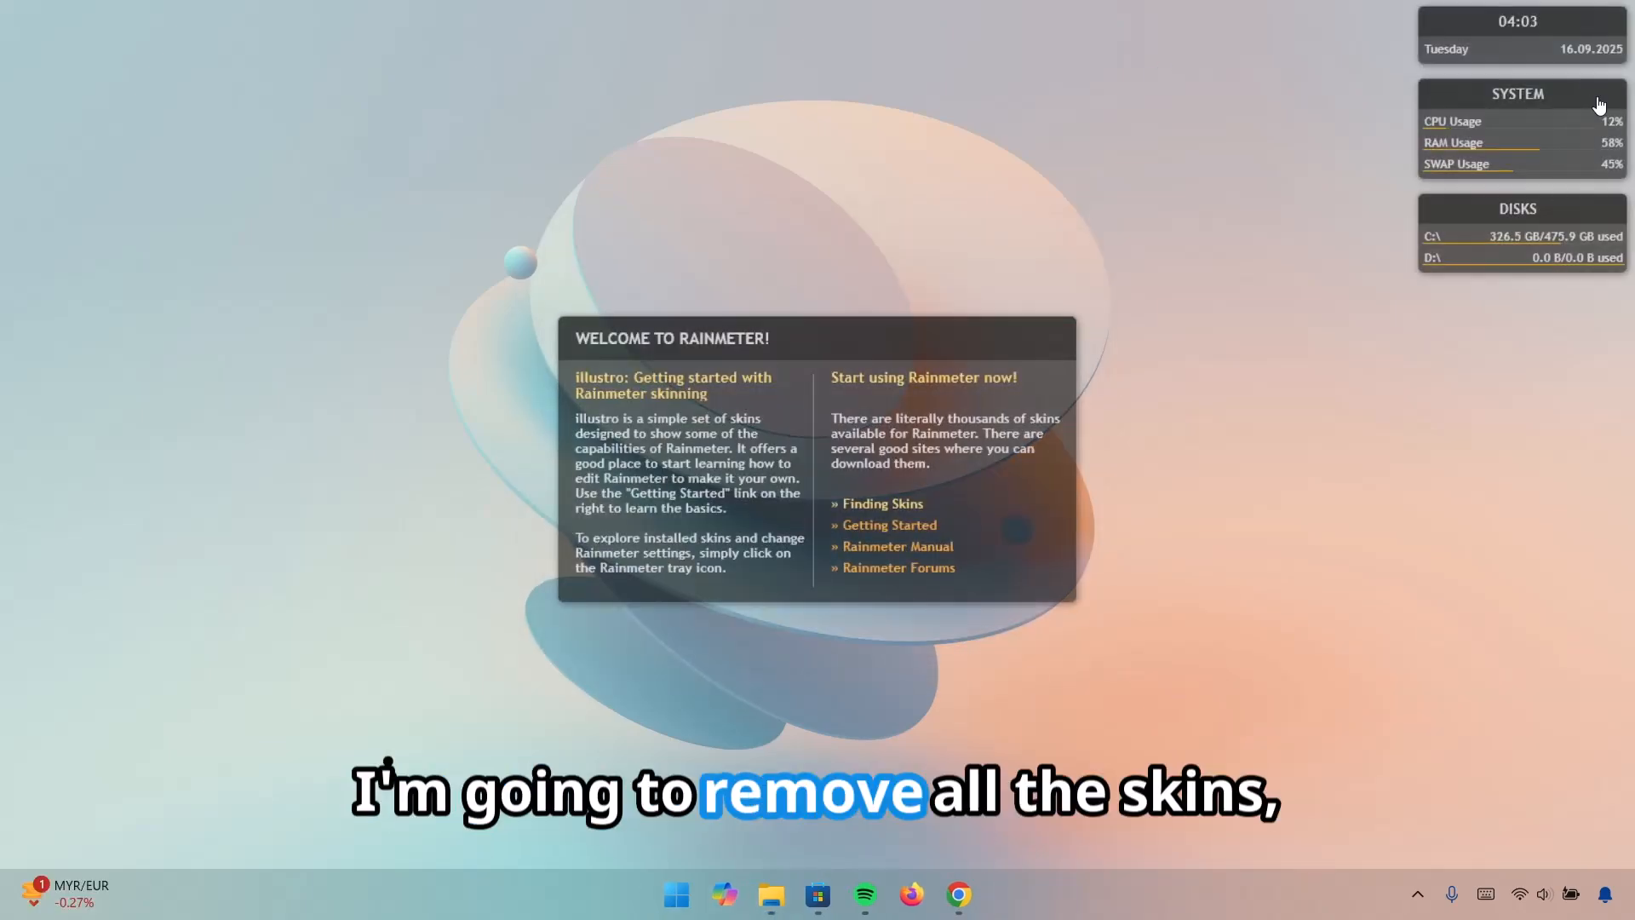
Unload the illustro Welcome, System, Disks and Clock skins, then return to Chrome
right_click(943, 635)
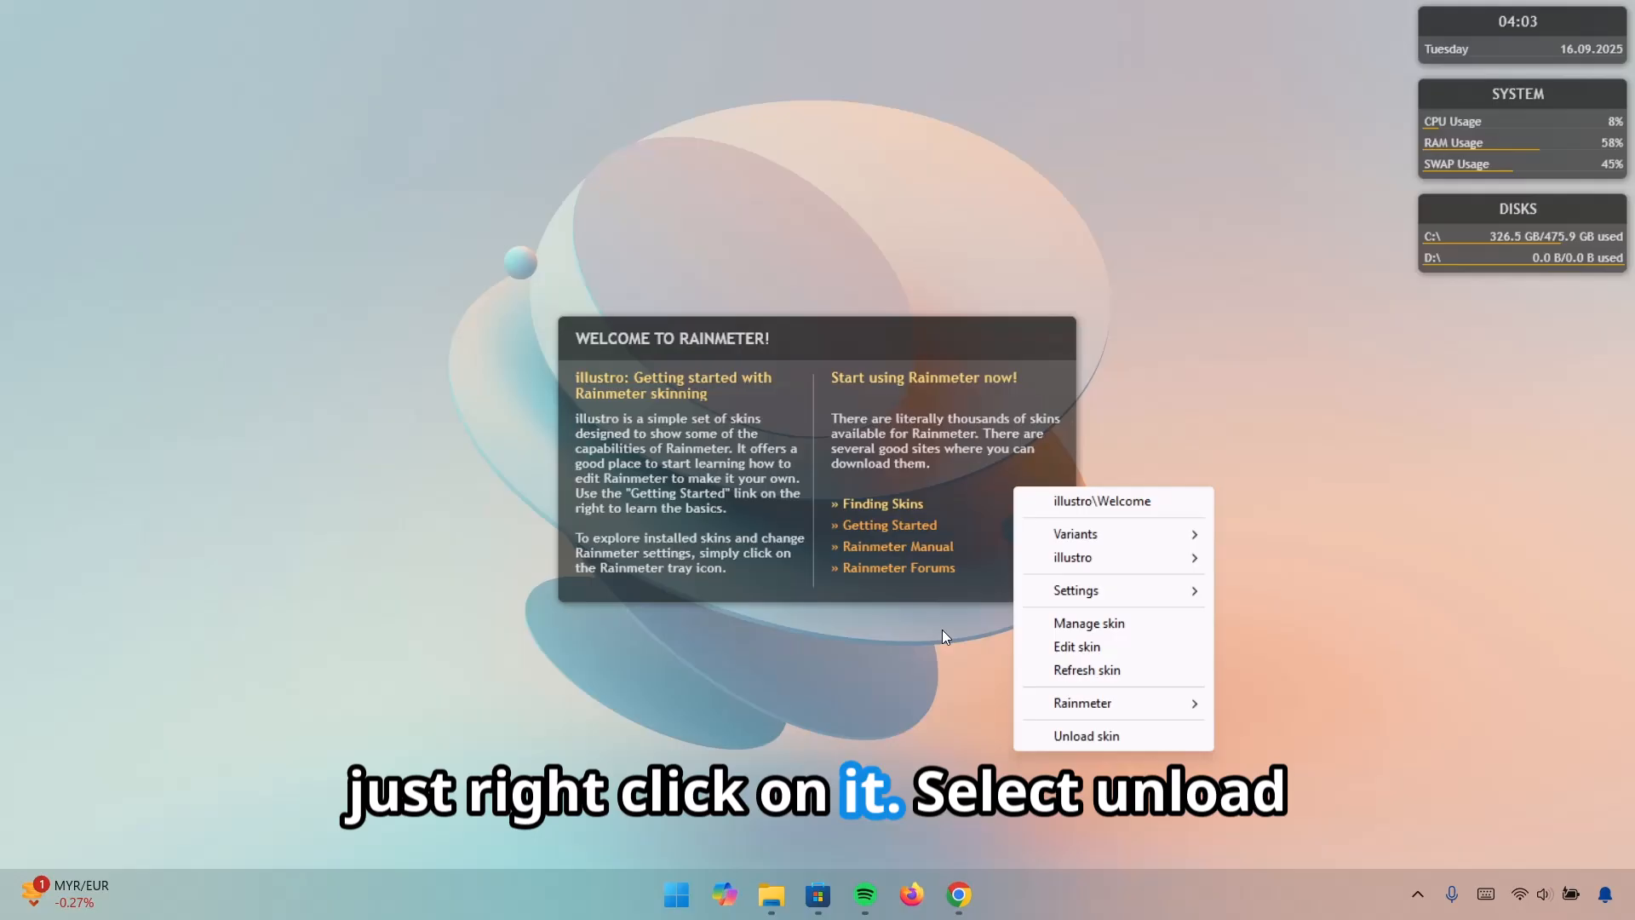
left_click(1085, 736)
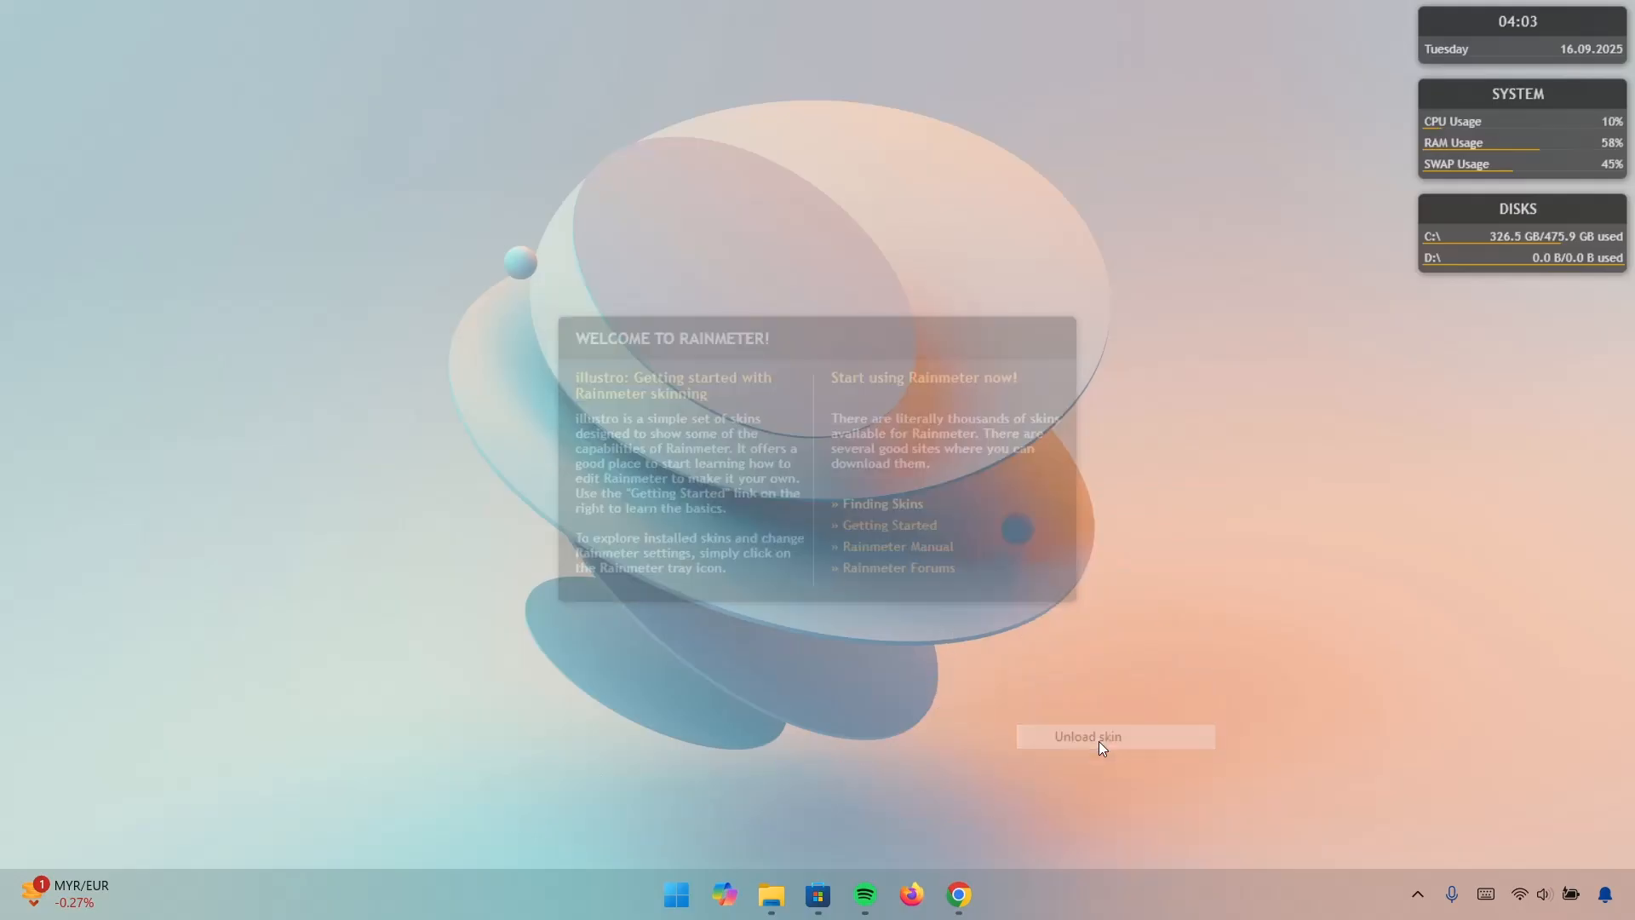
left_click(1114, 735)
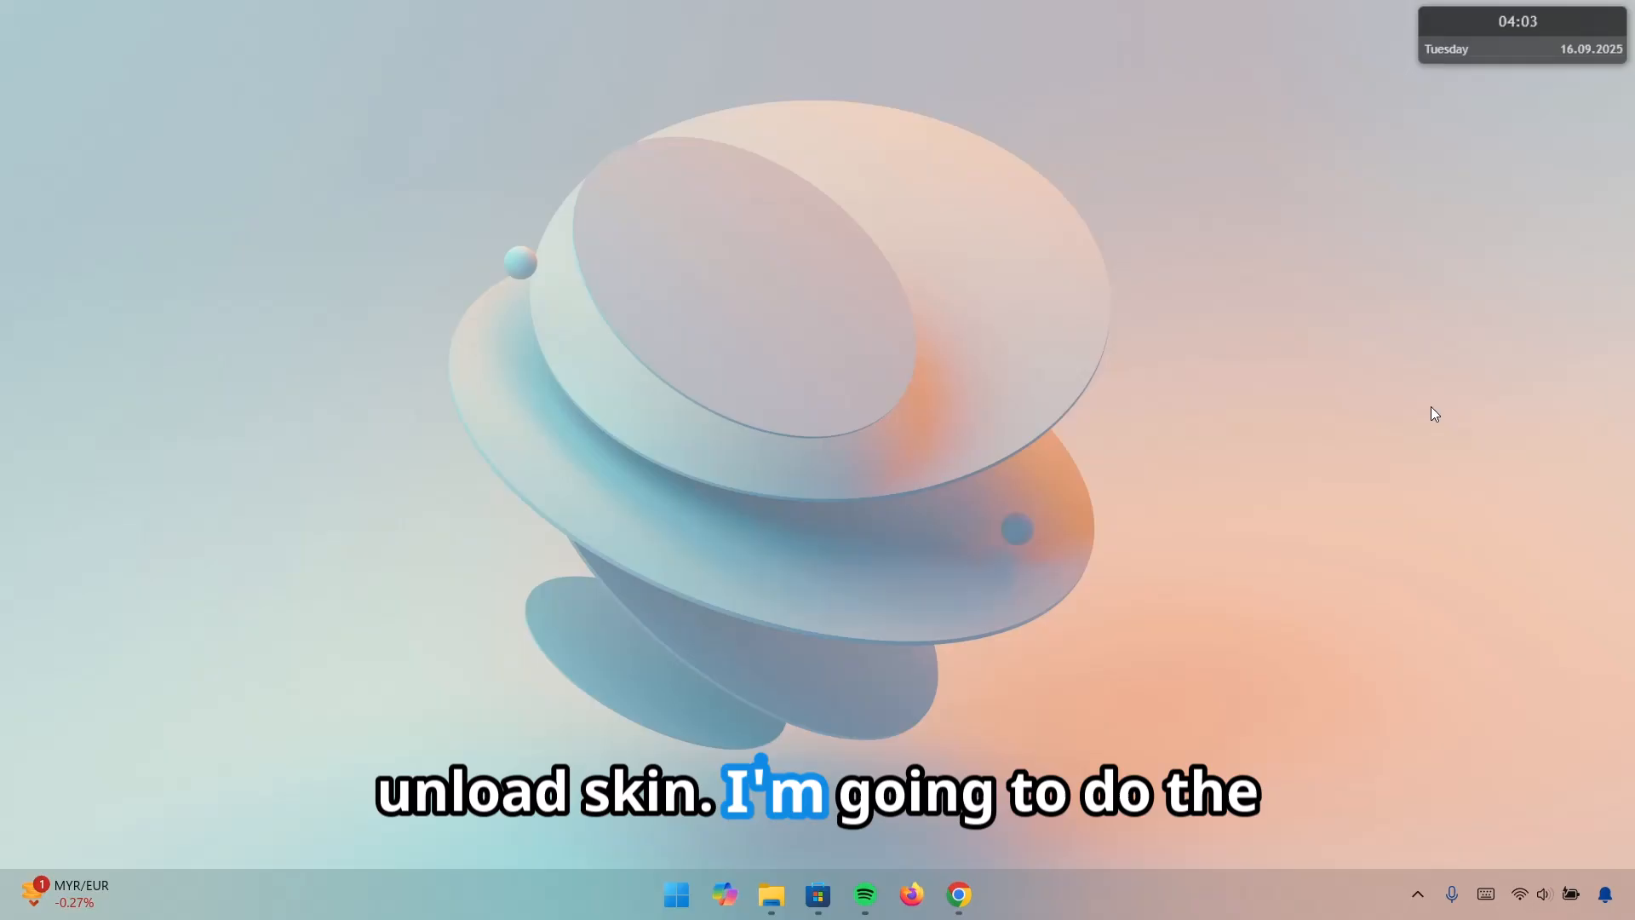
right_click(1517, 34)
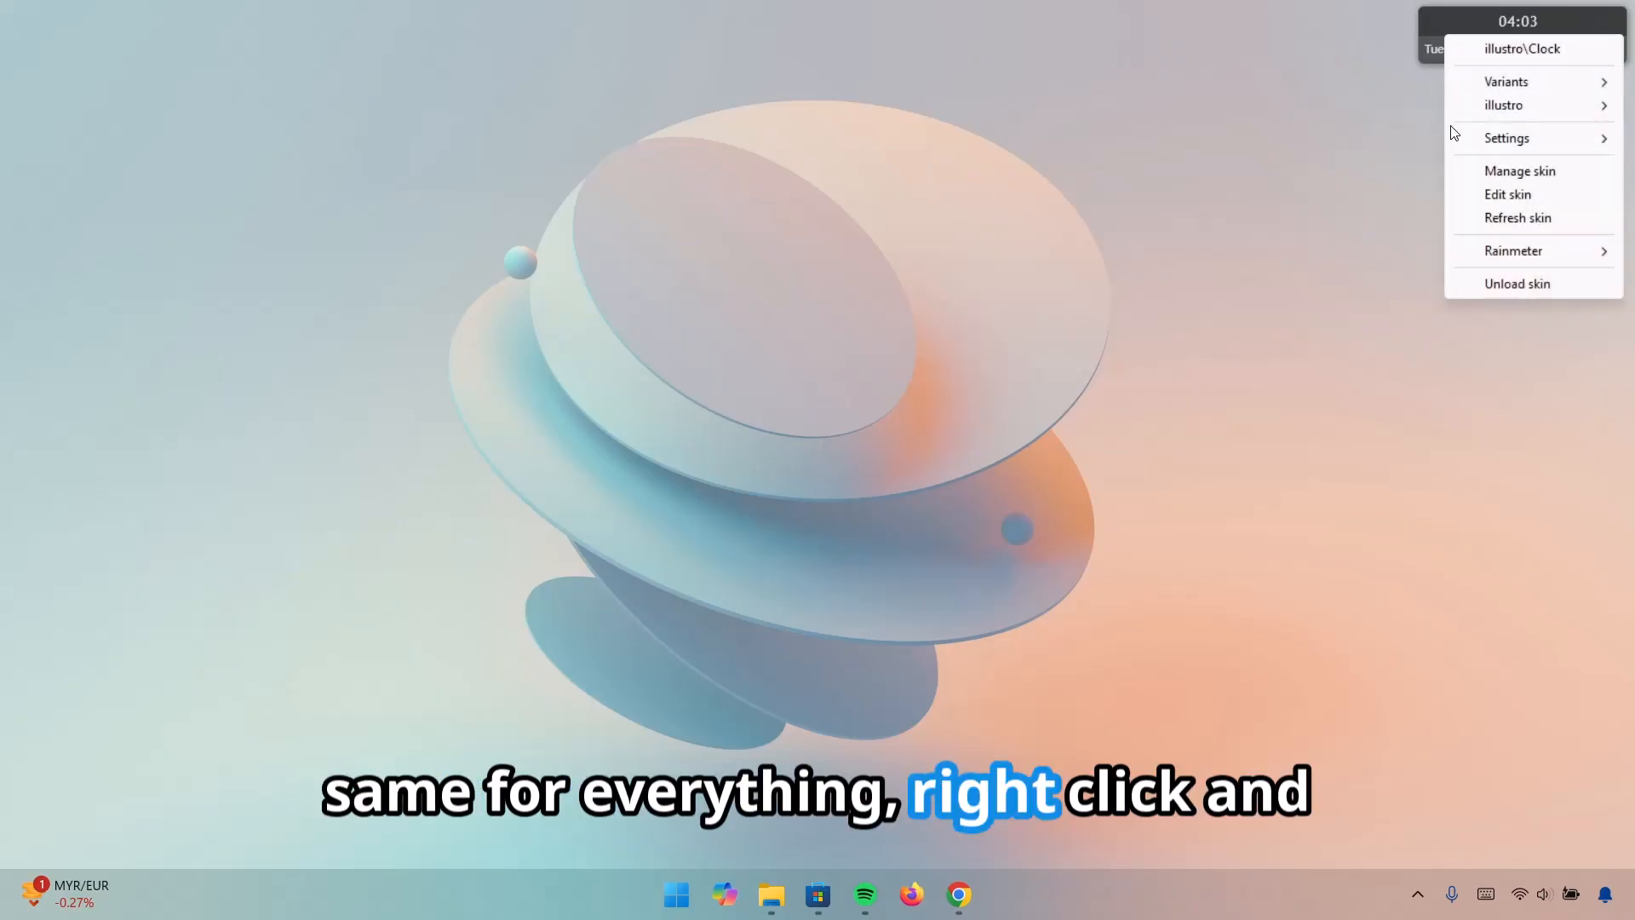
left_click(1516, 282)
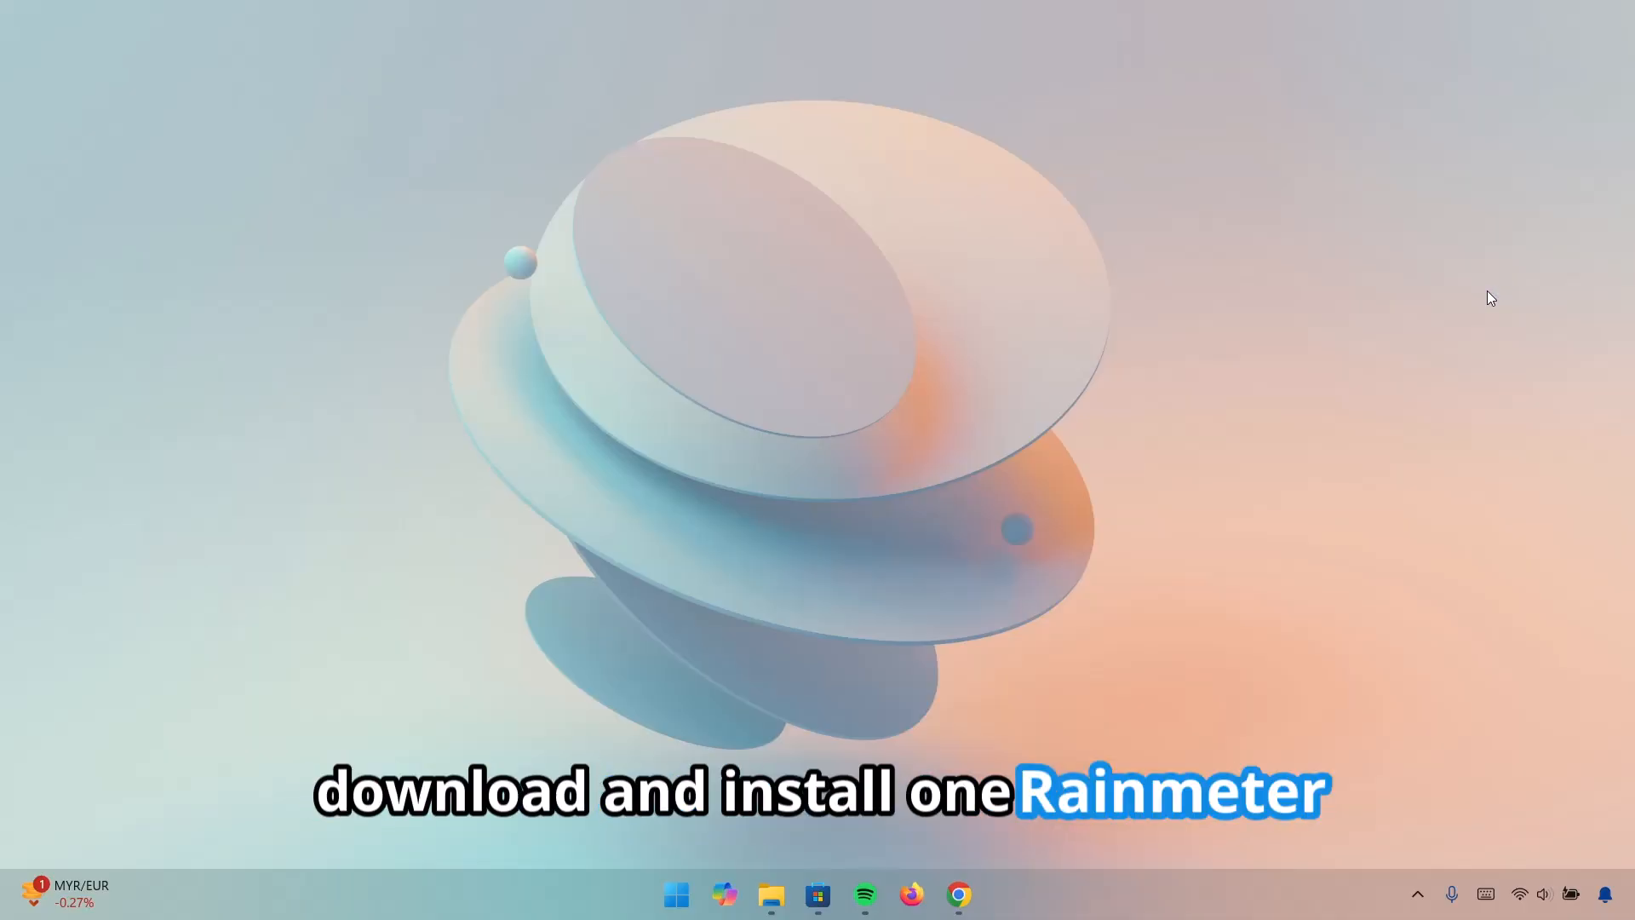
left_click(957, 894)
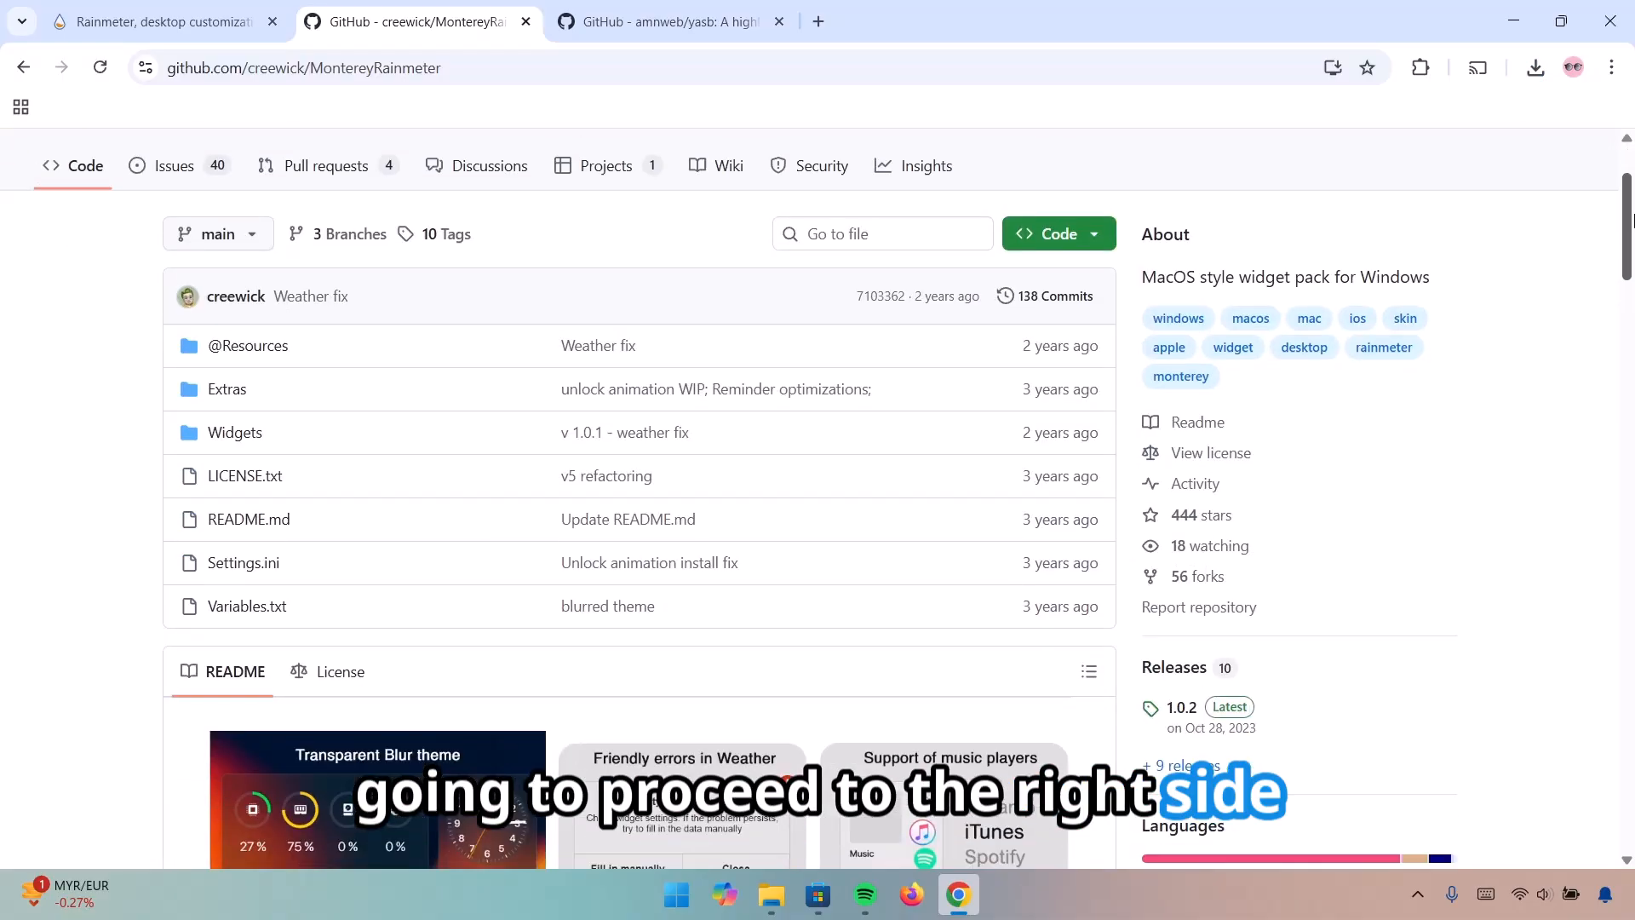
Download Monterey_1.0.2.rmskin from the GitHub release and install it with the Rainmeter Skin Installer
scroll("down", 3)
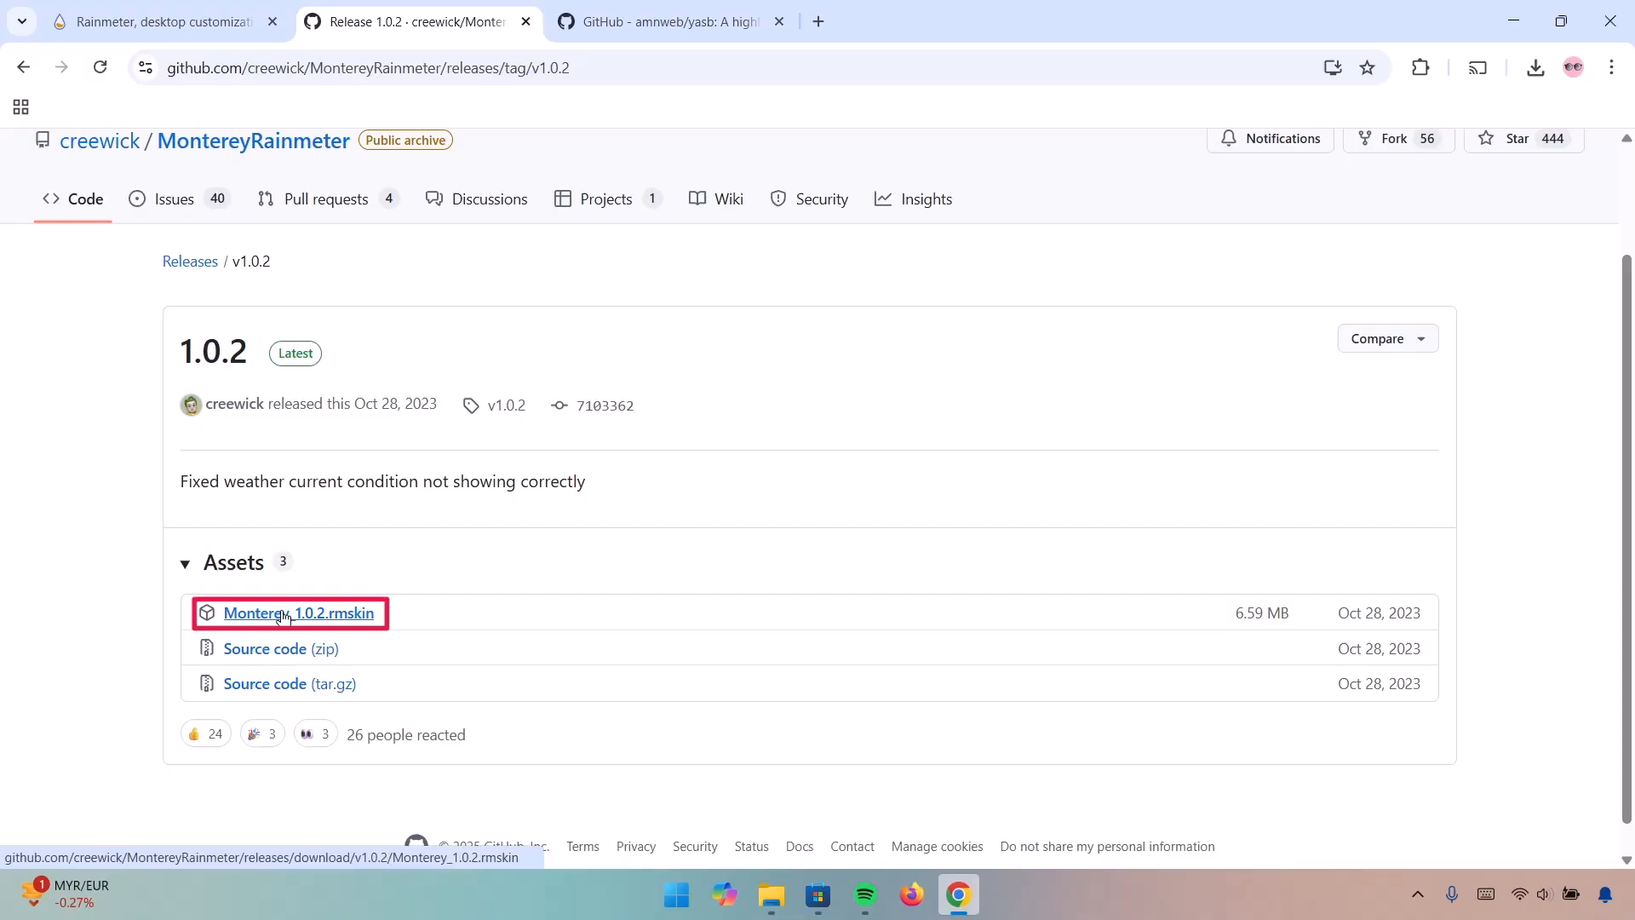
left_click(296, 611)
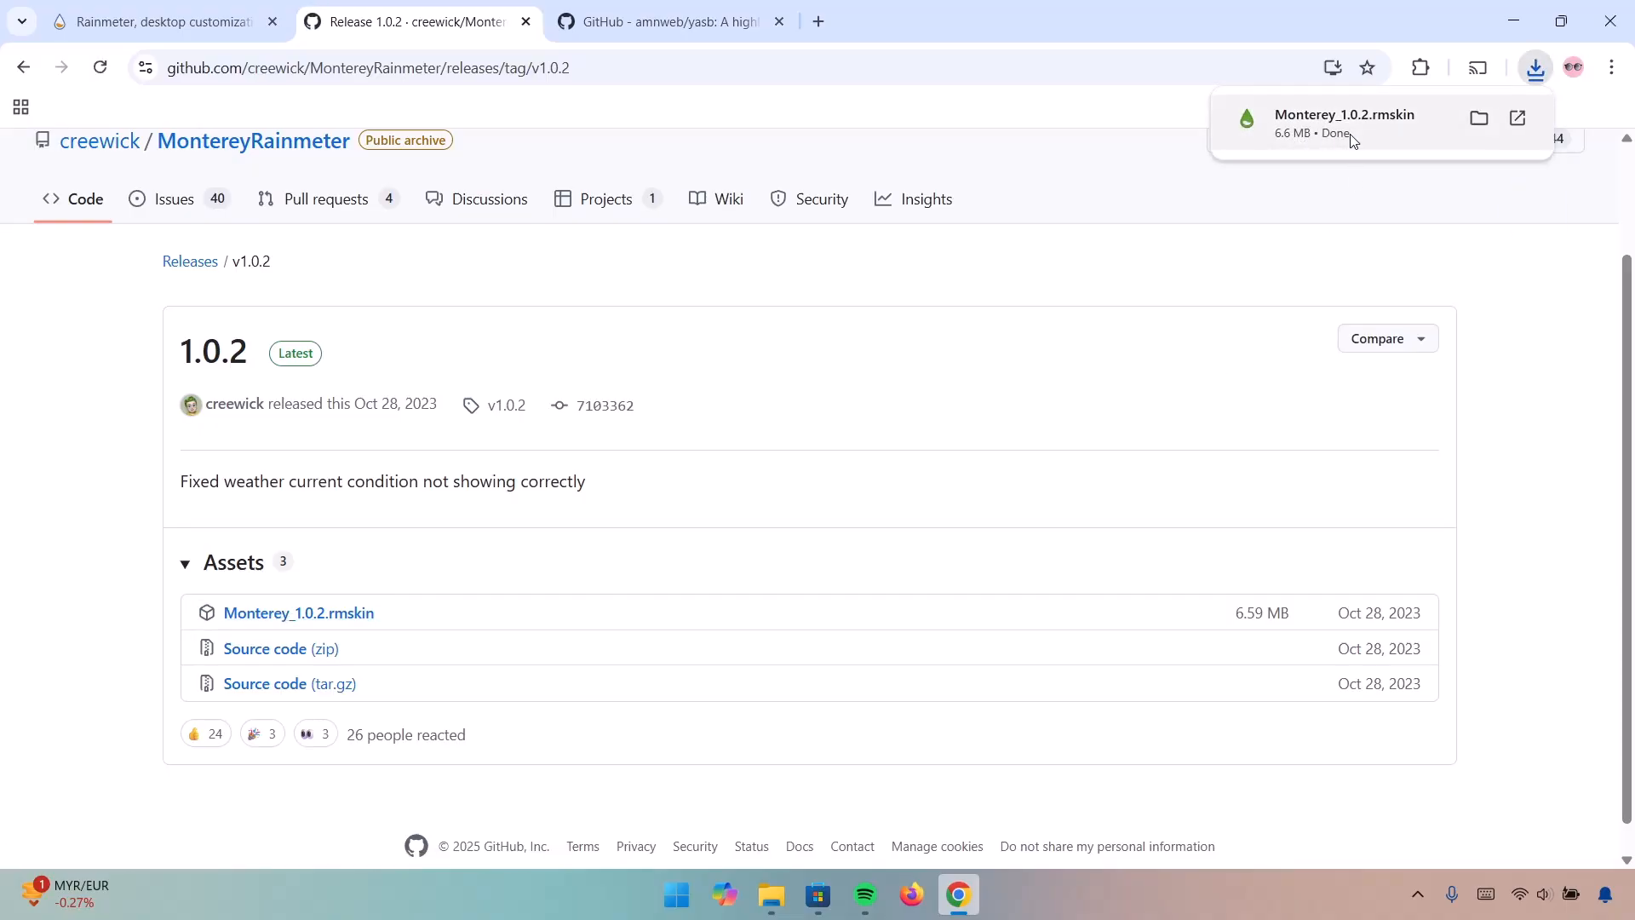
left_click(1343, 122)
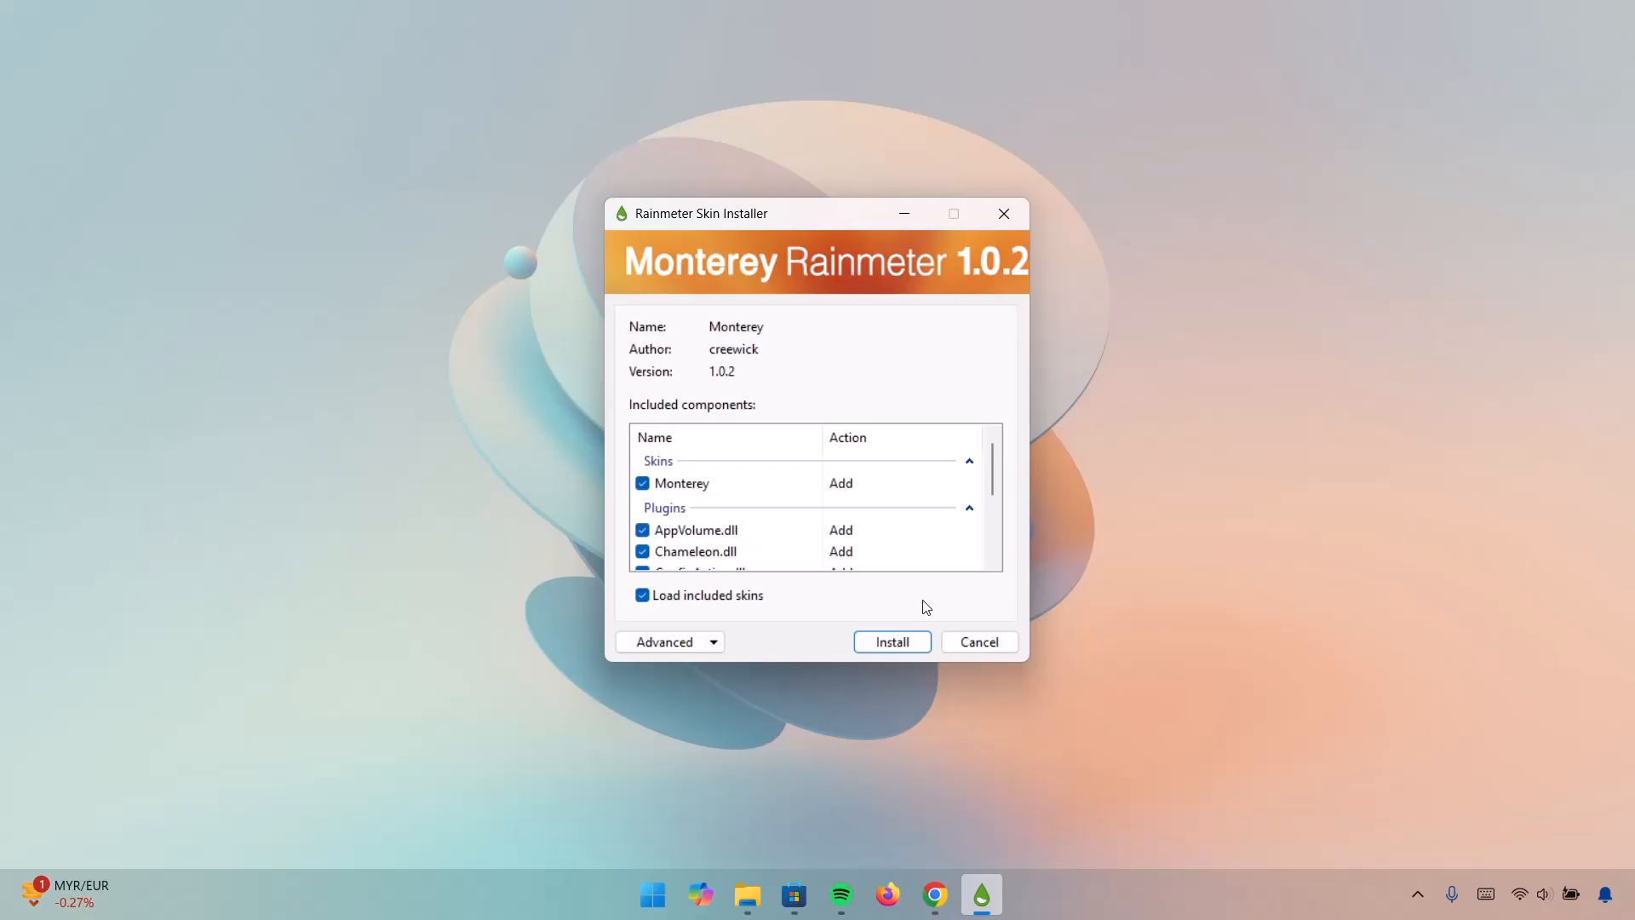
left_click(890, 642)
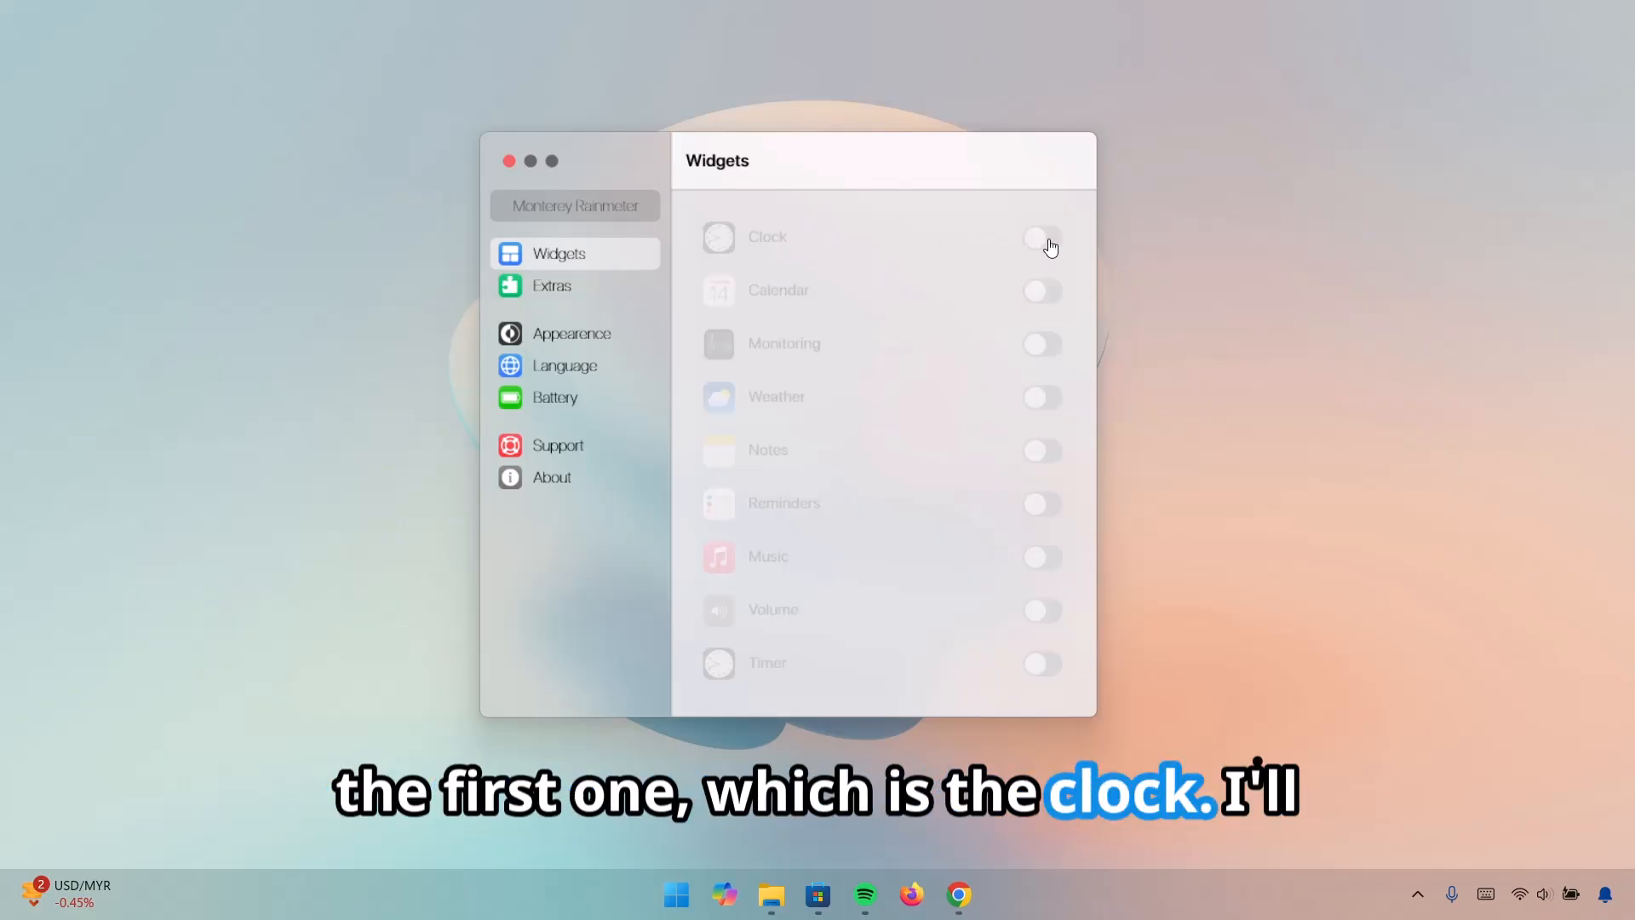
Enable Monterey's Clock, Calendar, Weather and Music widgets and drag the clock and monitoring widgets to the right
left_click(1038, 237)
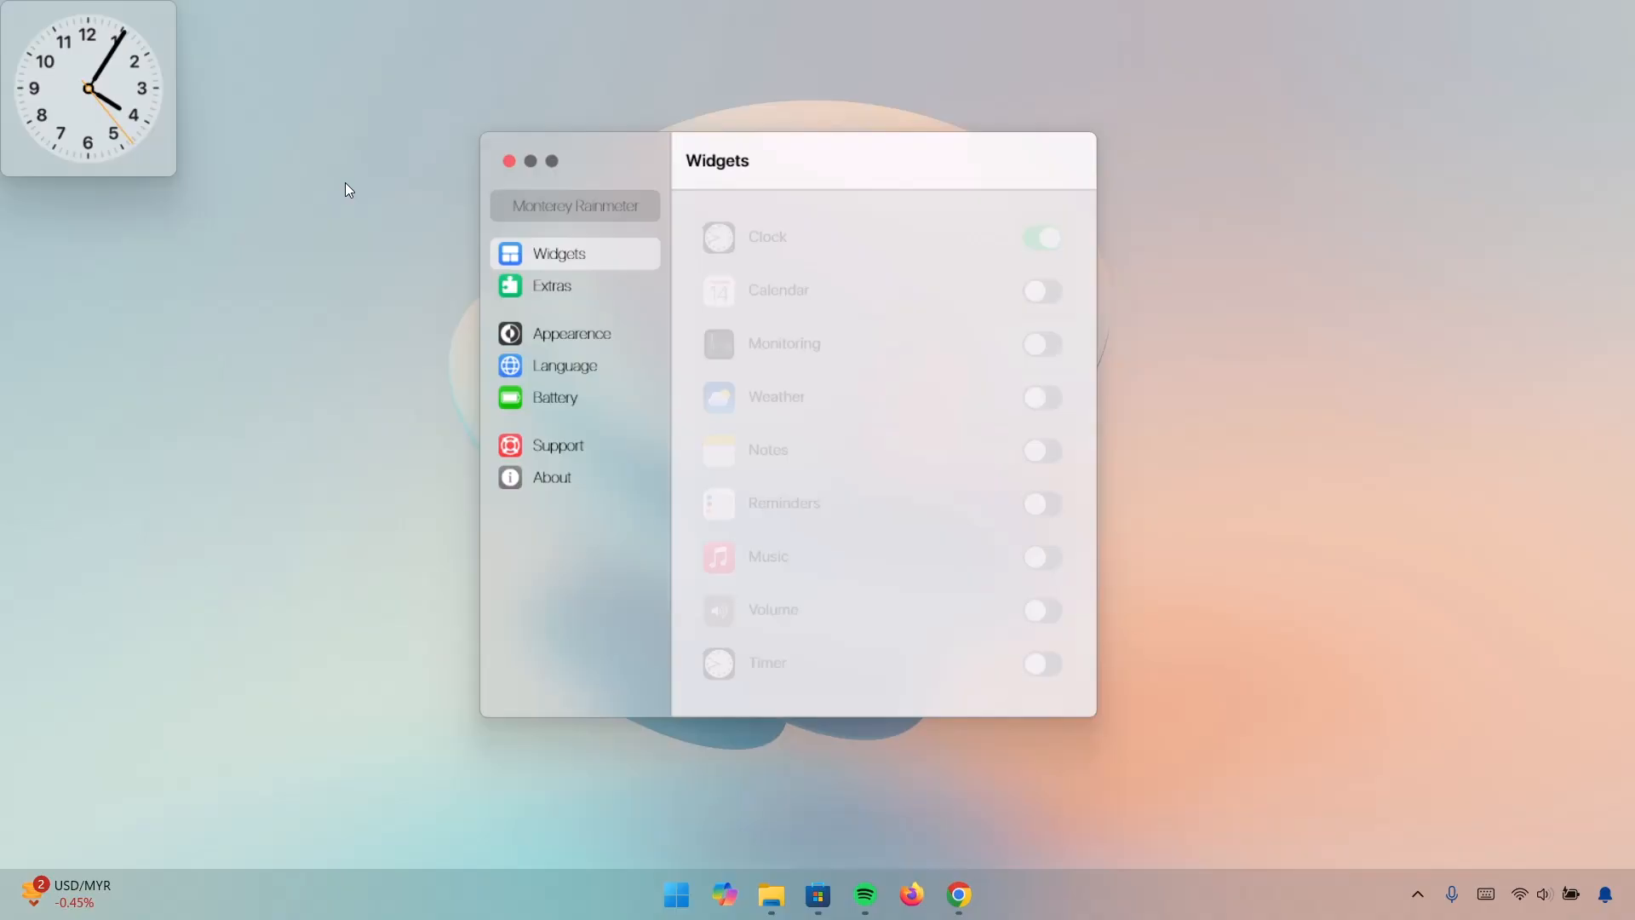
left_click_drag(88, 88, 1494, 506)
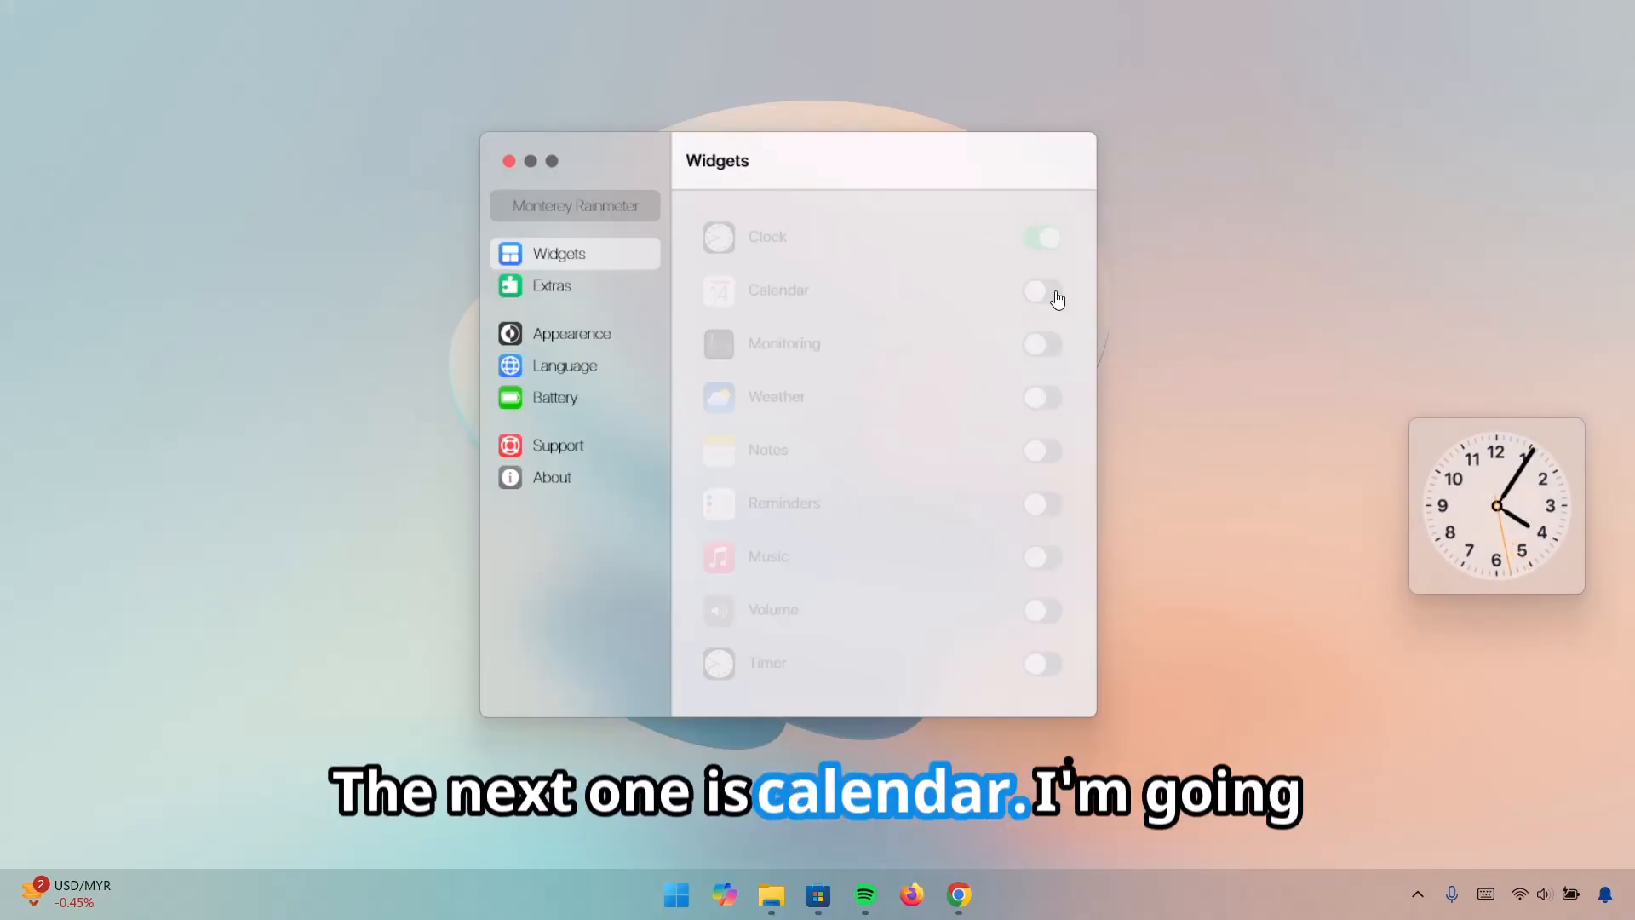
left_click(1039, 290)
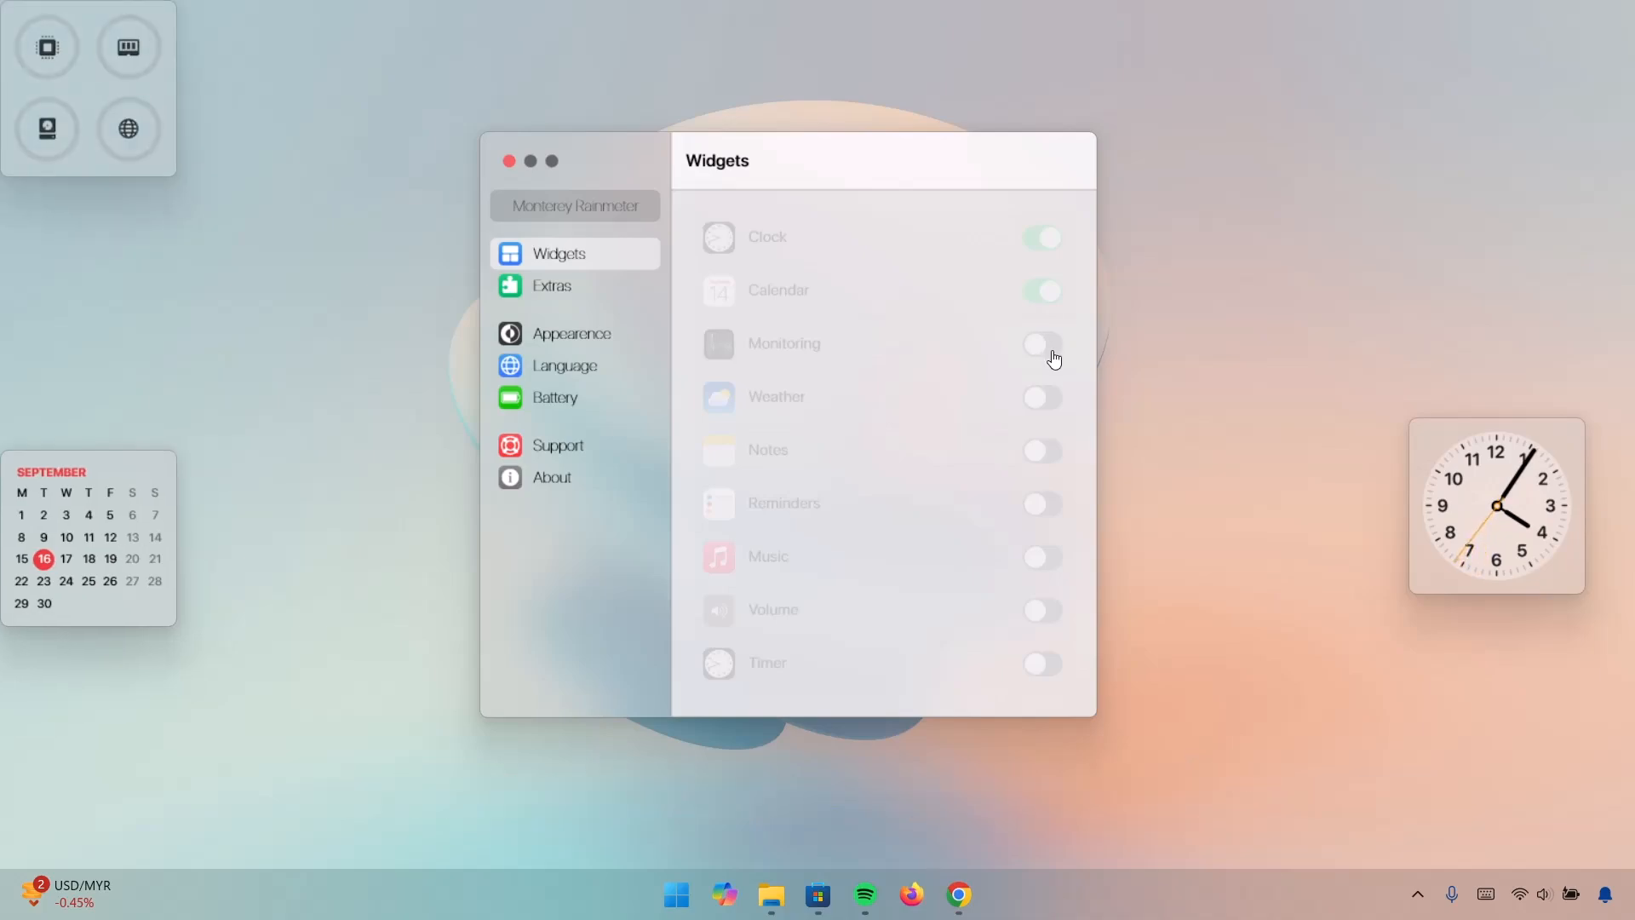
left_click_drag(89, 89, 1219, 511)
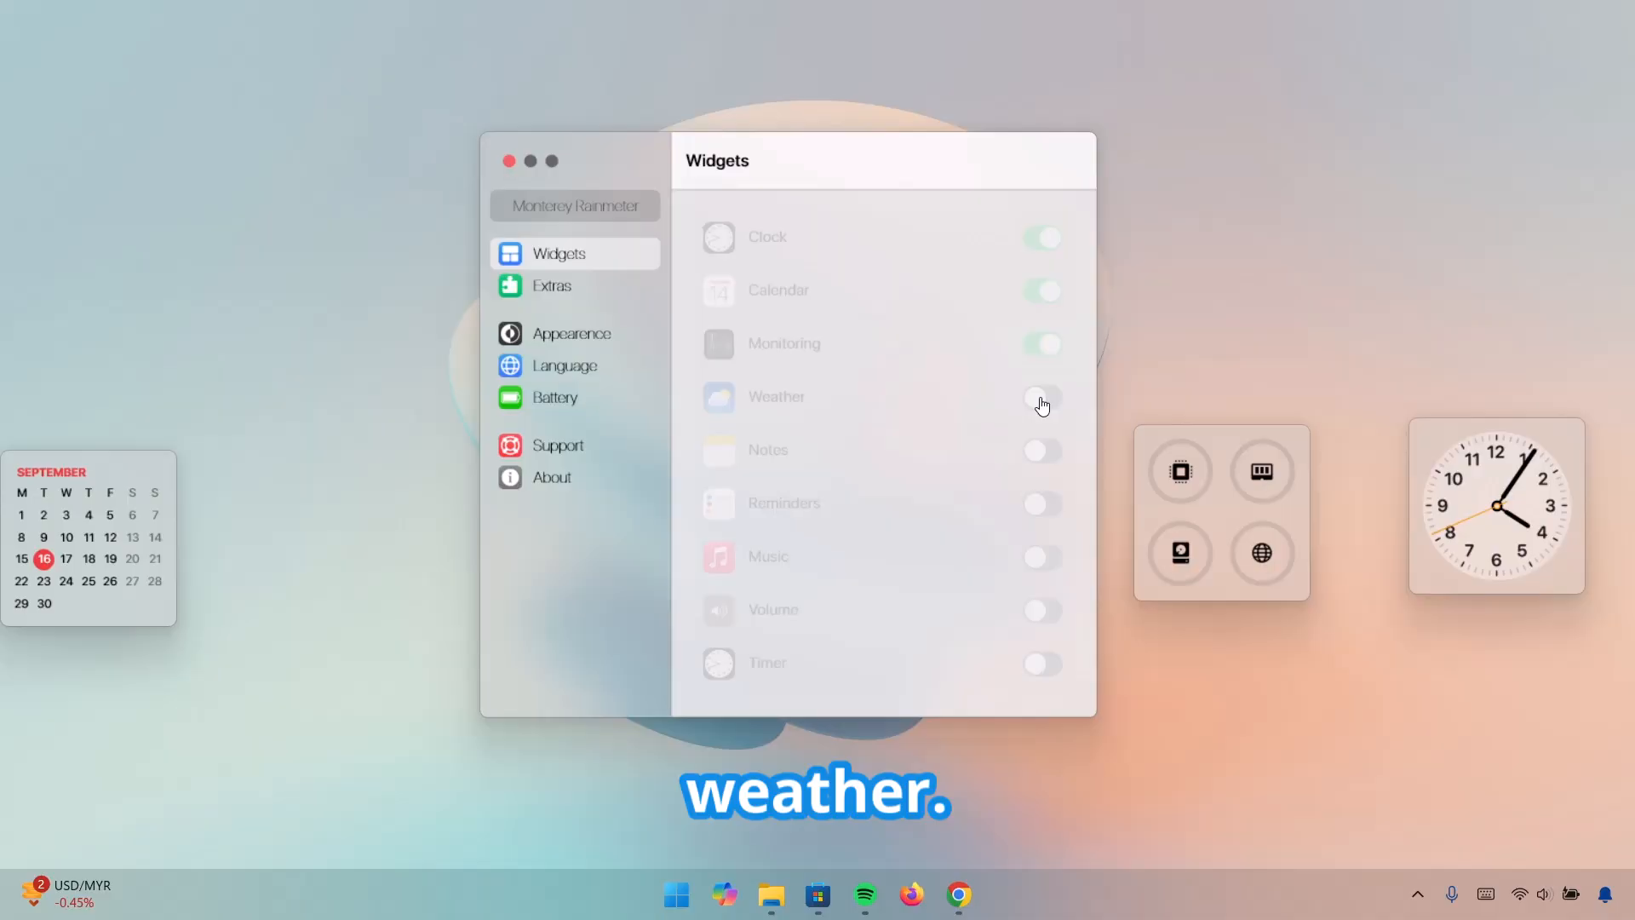
left_click(1039, 397)
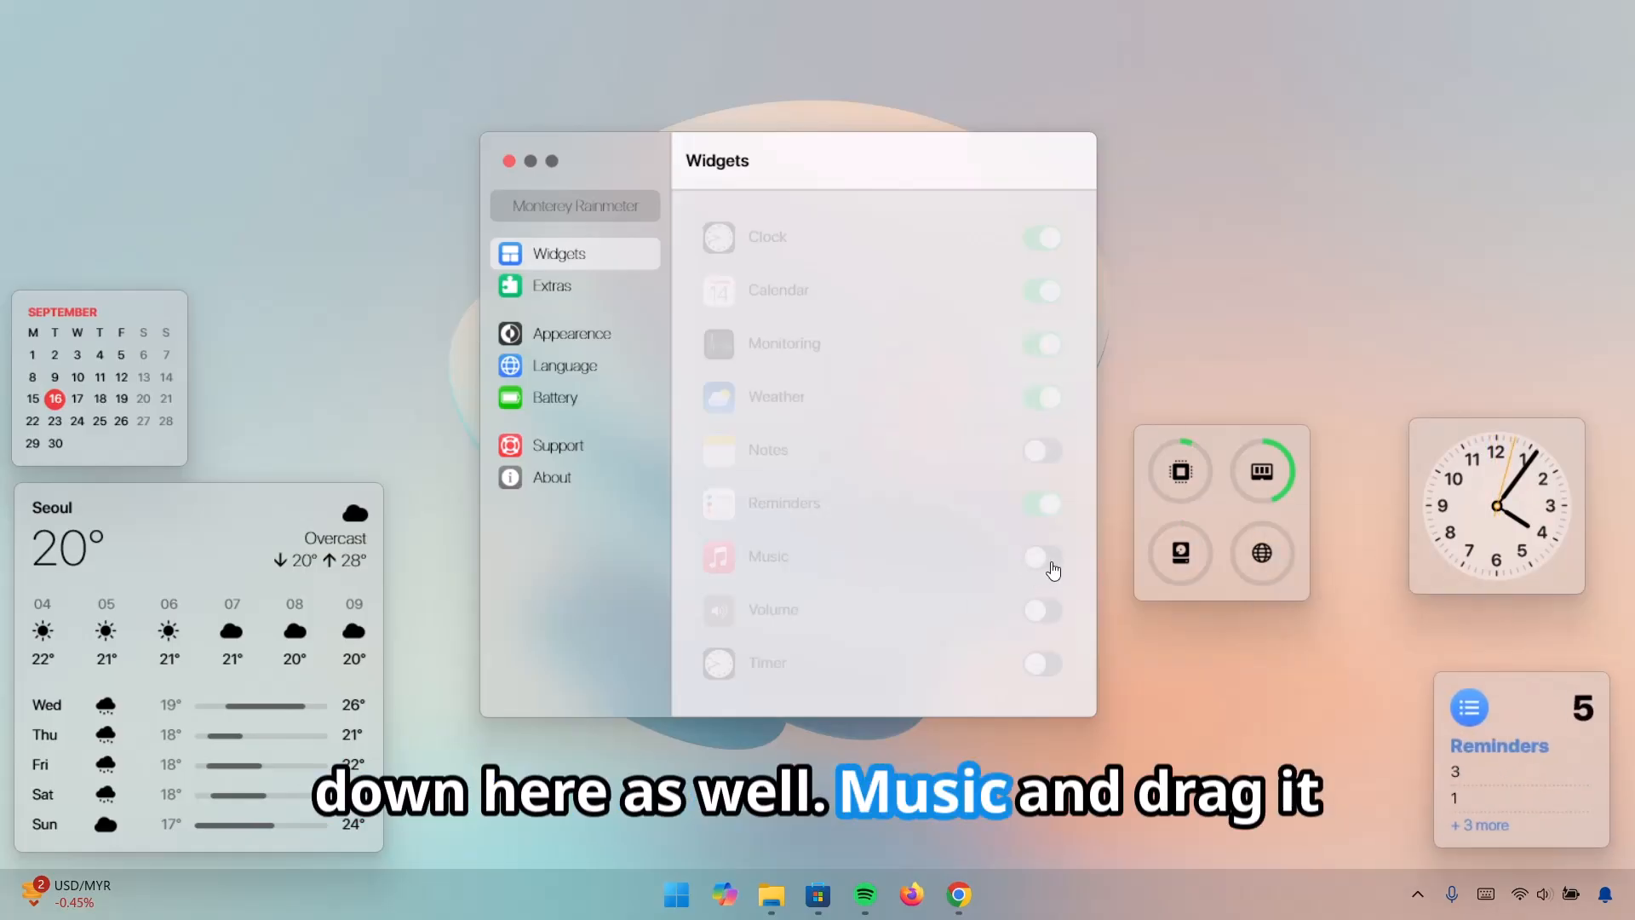
left_click(1040, 555)
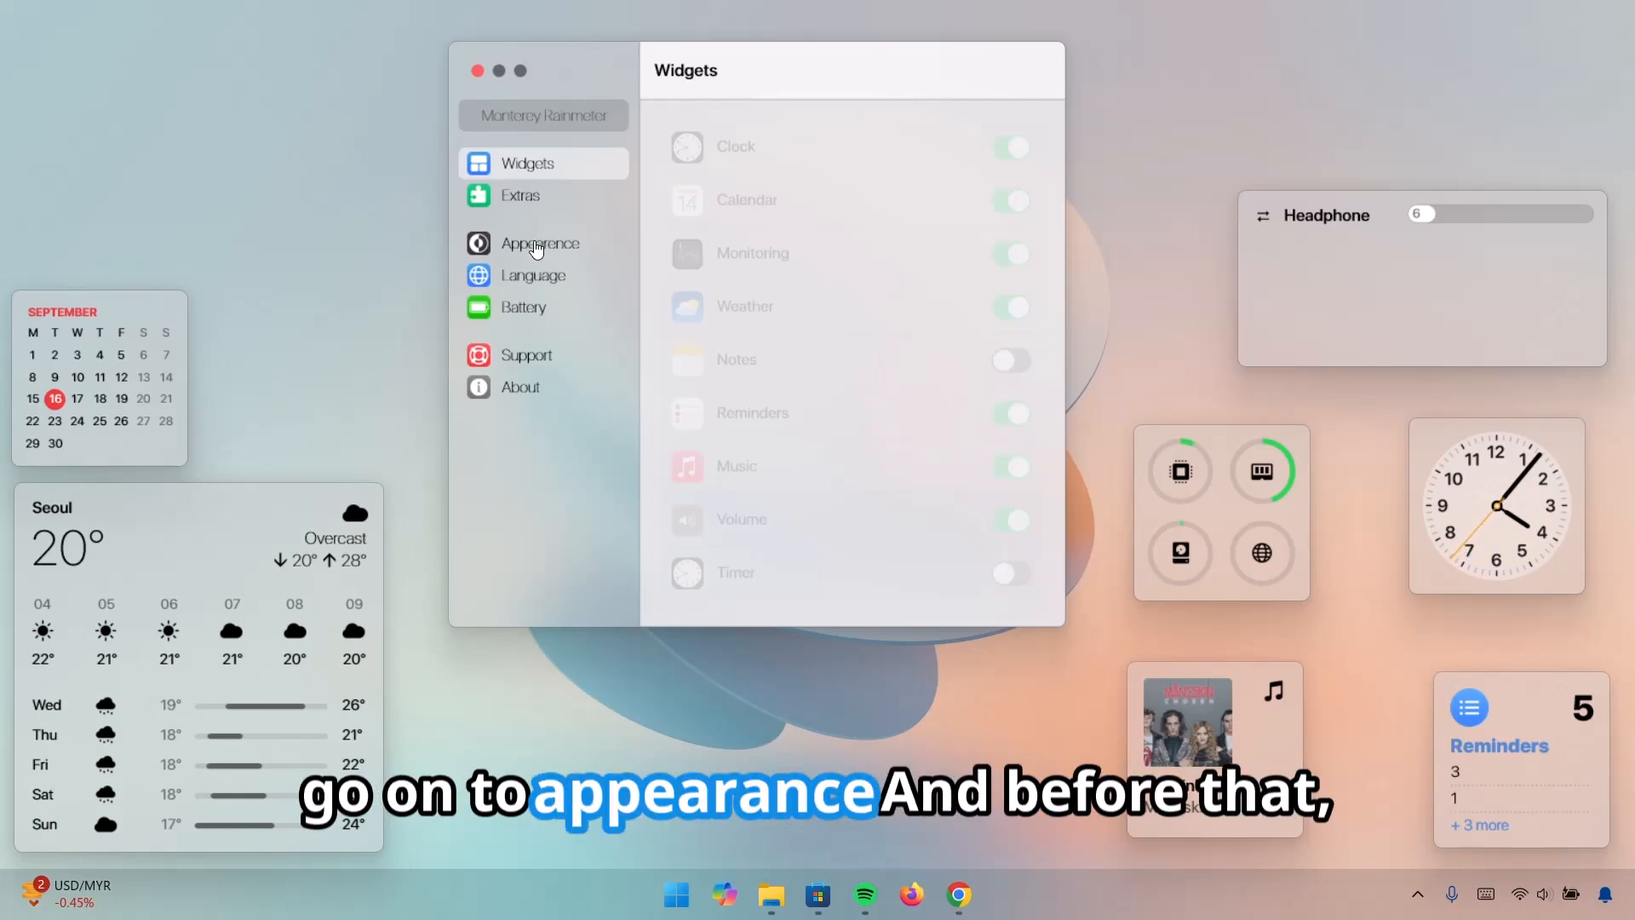
Show Monterey's Appearance settings with the Blur theme and widget size 60
left_click(540, 243)
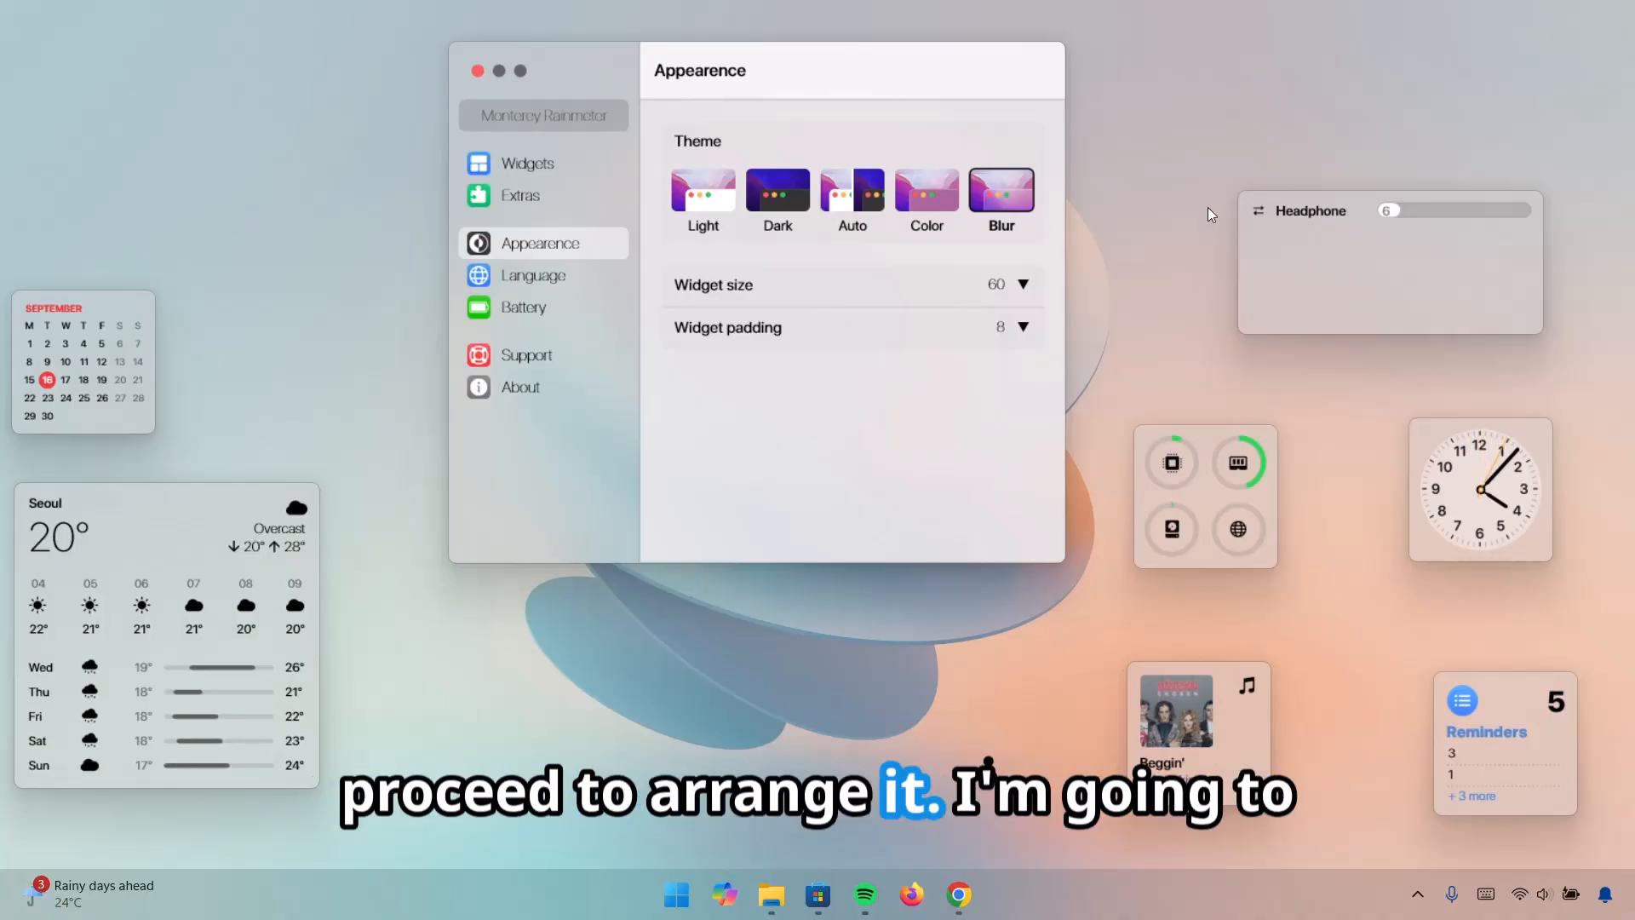
mouse_move(467, 457)
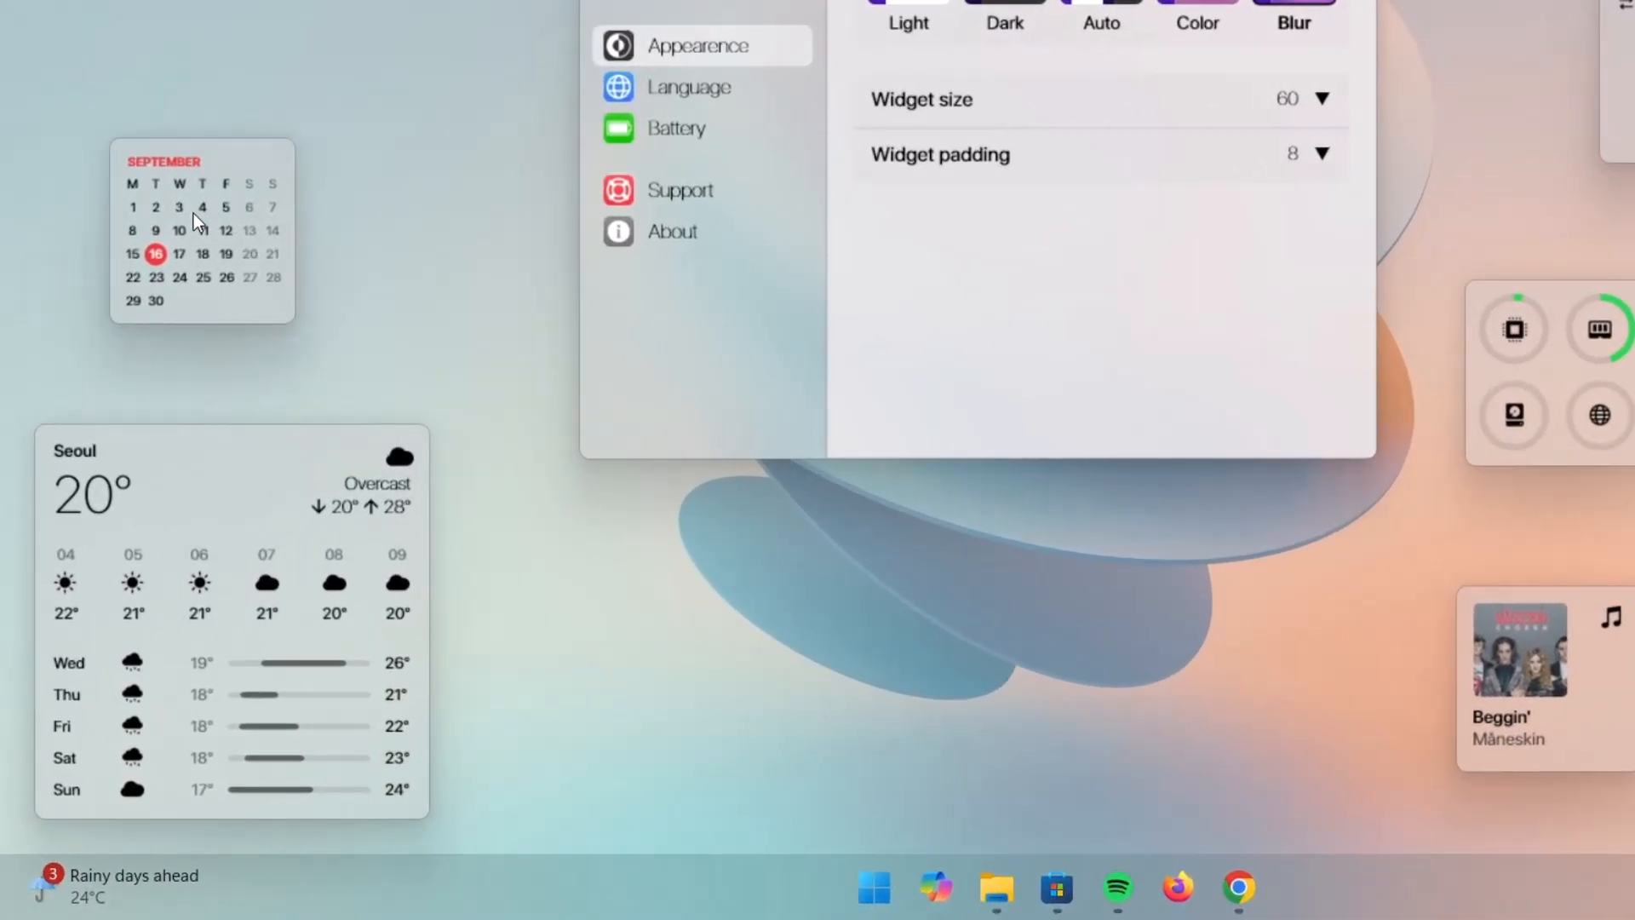
Make the calendar widget wide so Tuesday 16 sits beside the September grid
right_click(201, 219)
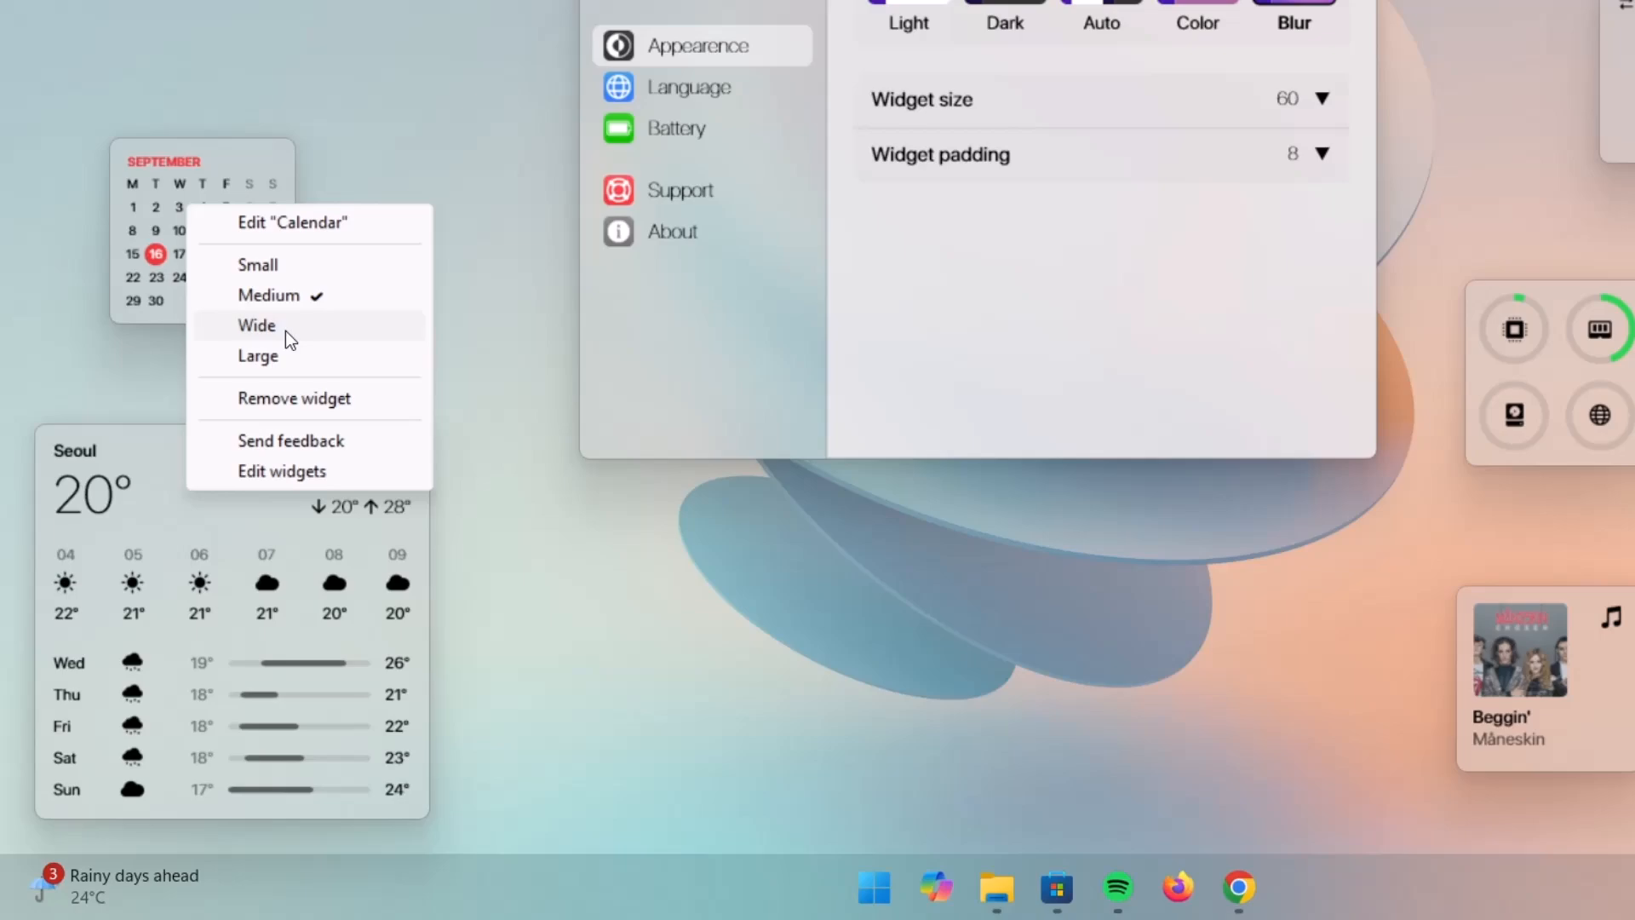
left_click(257, 326)
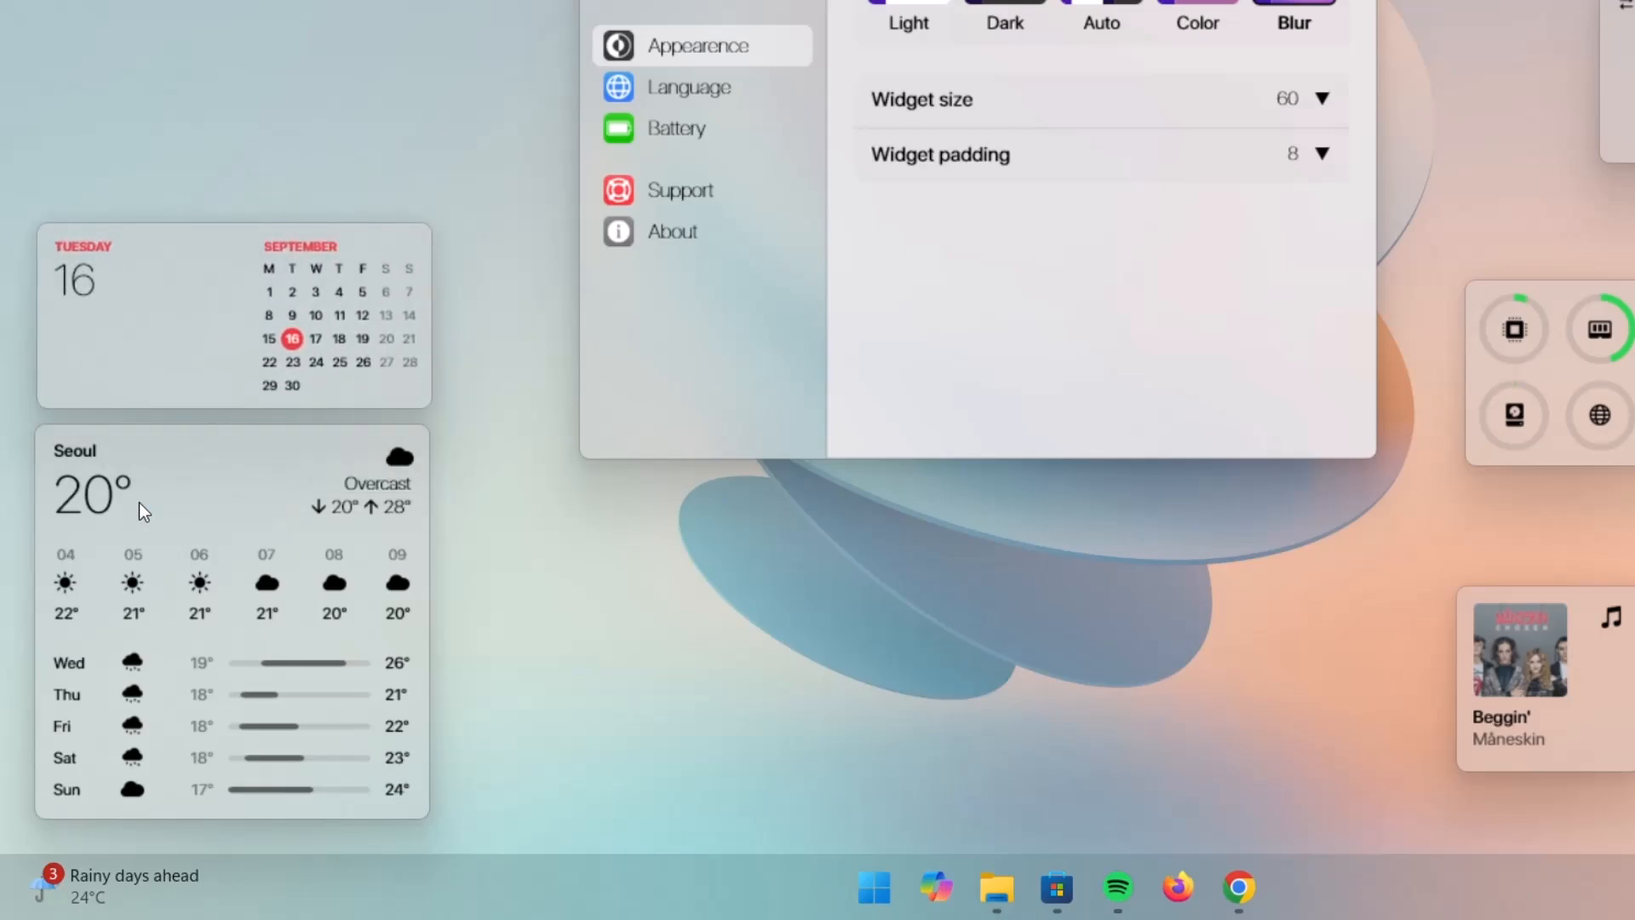
mouse_move(205, 497)
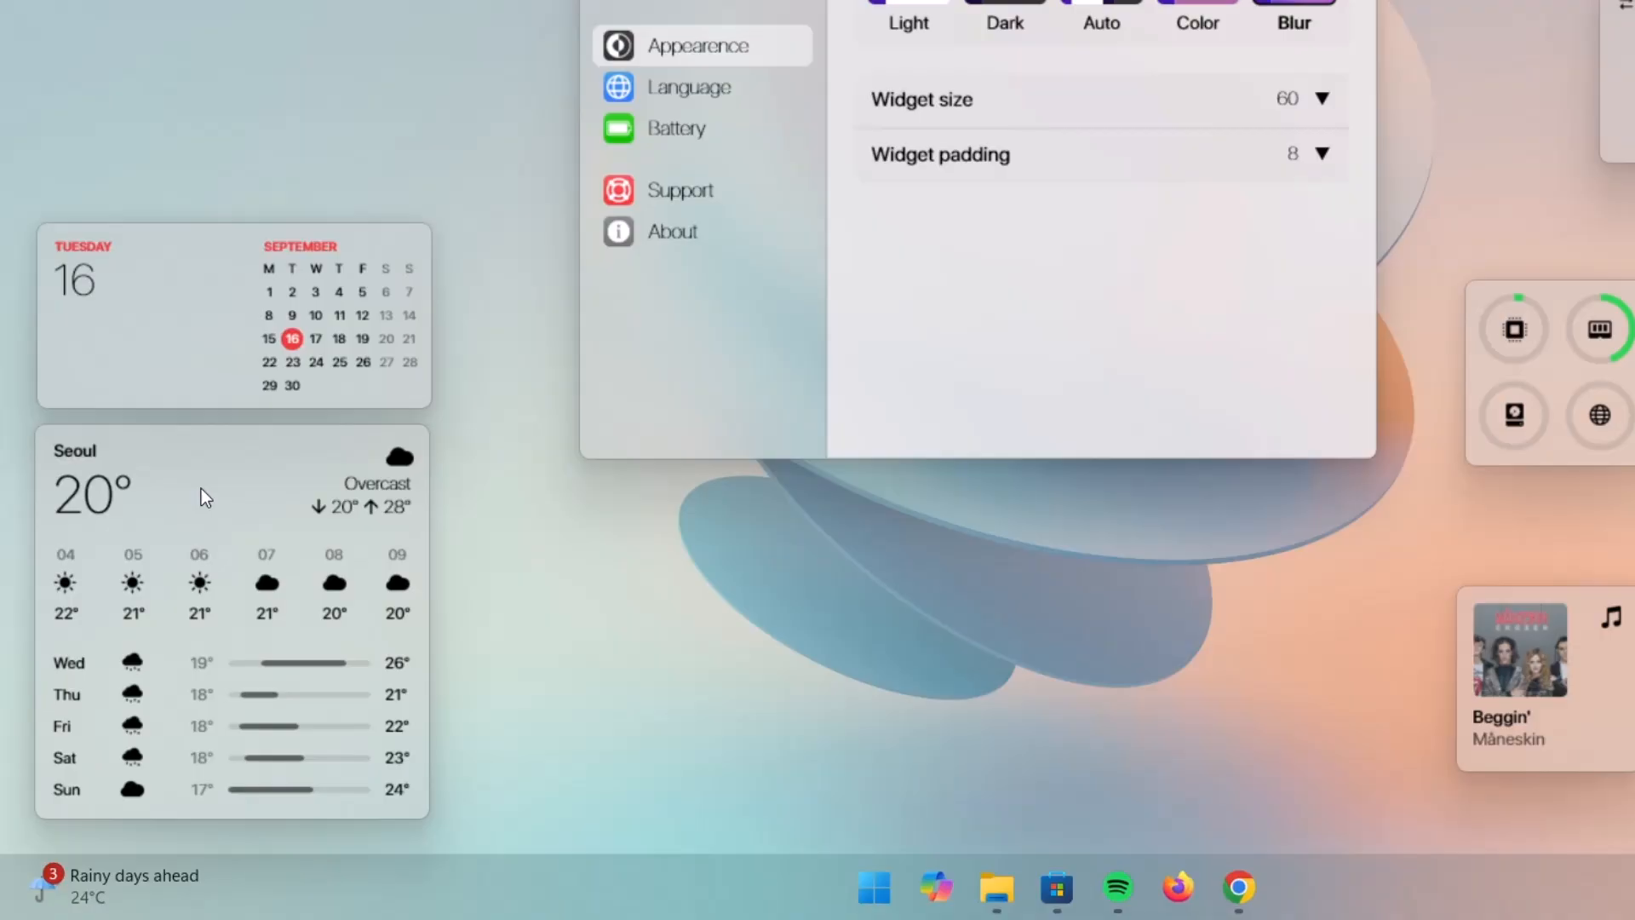
Change the weather widget's city from Seoul to New York and save it
right_click(206, 491)
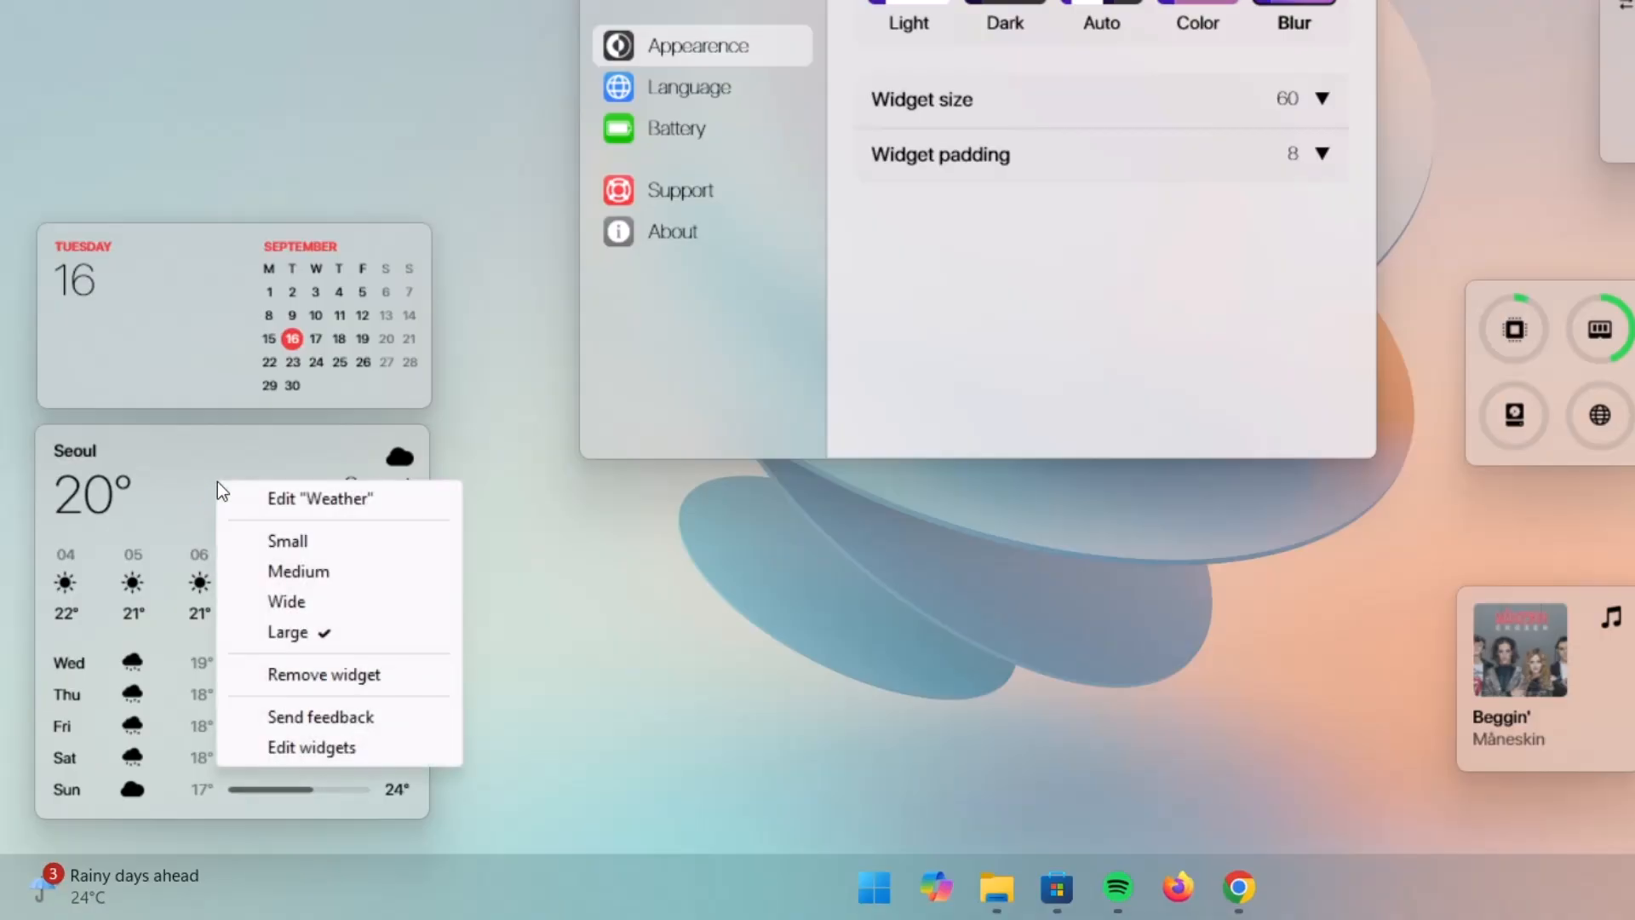
left_click(318, 499)
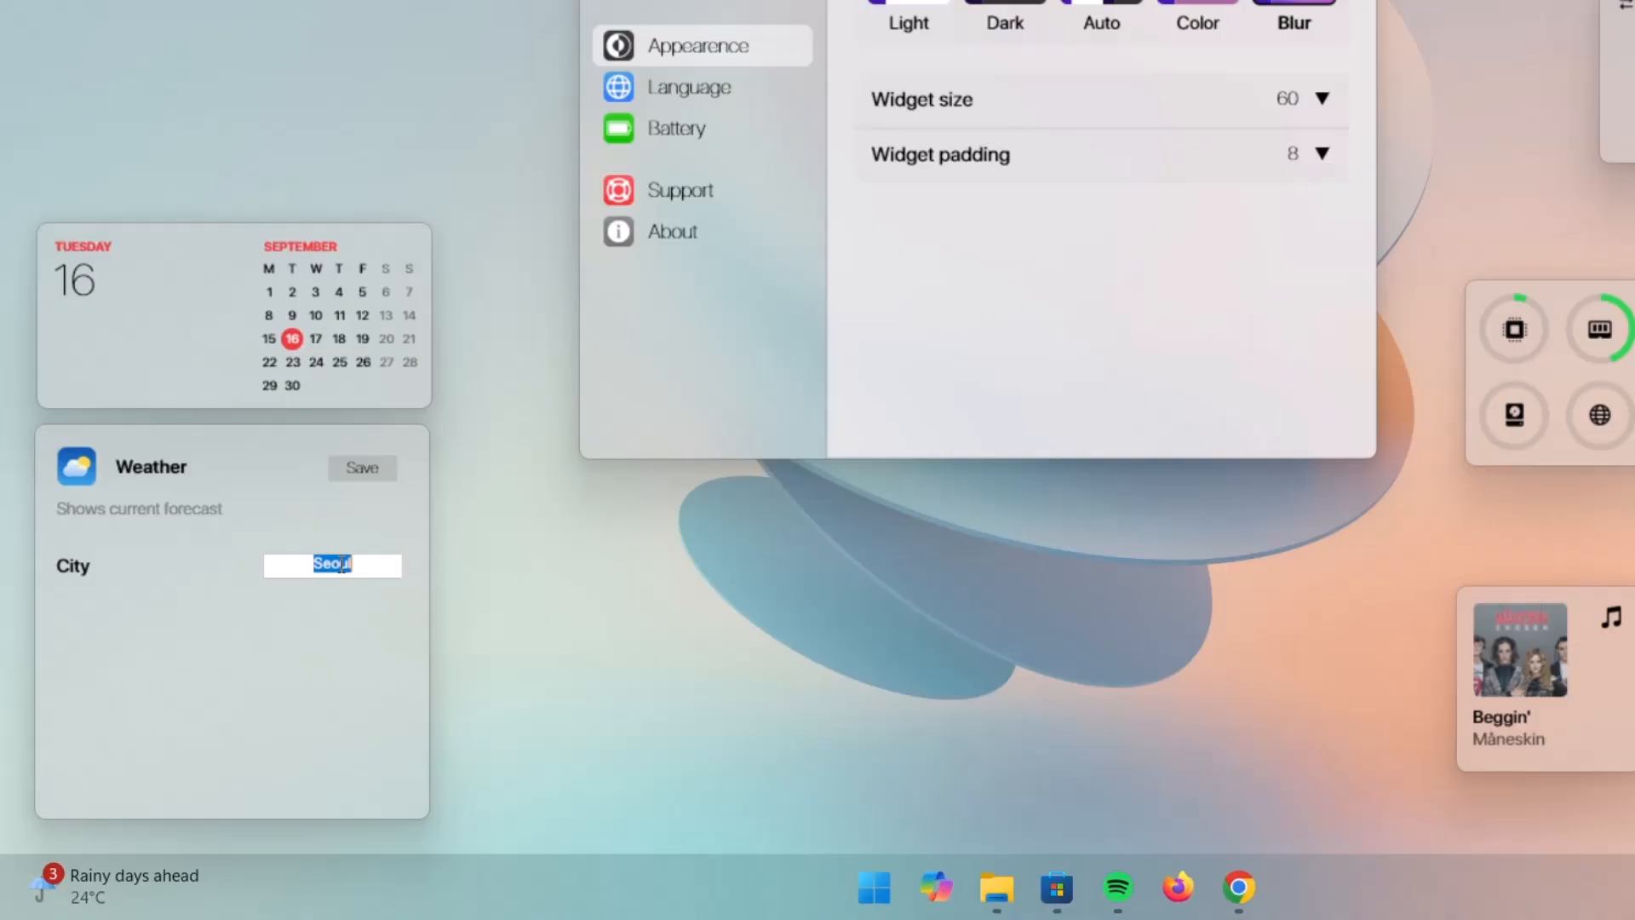
type("N")
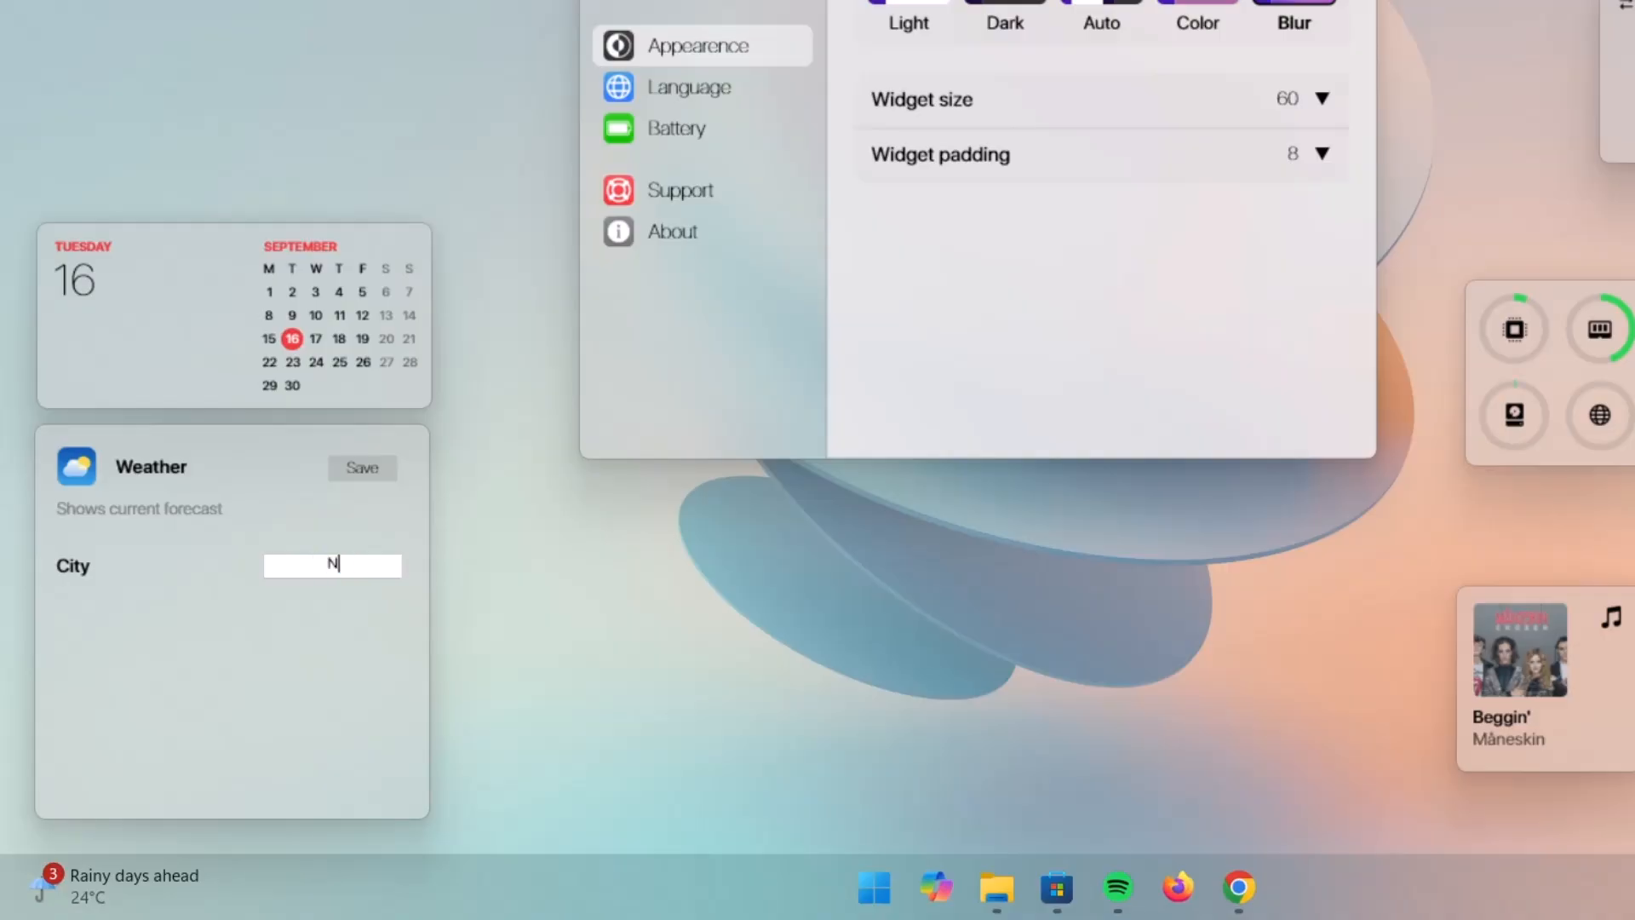
type("ew York")
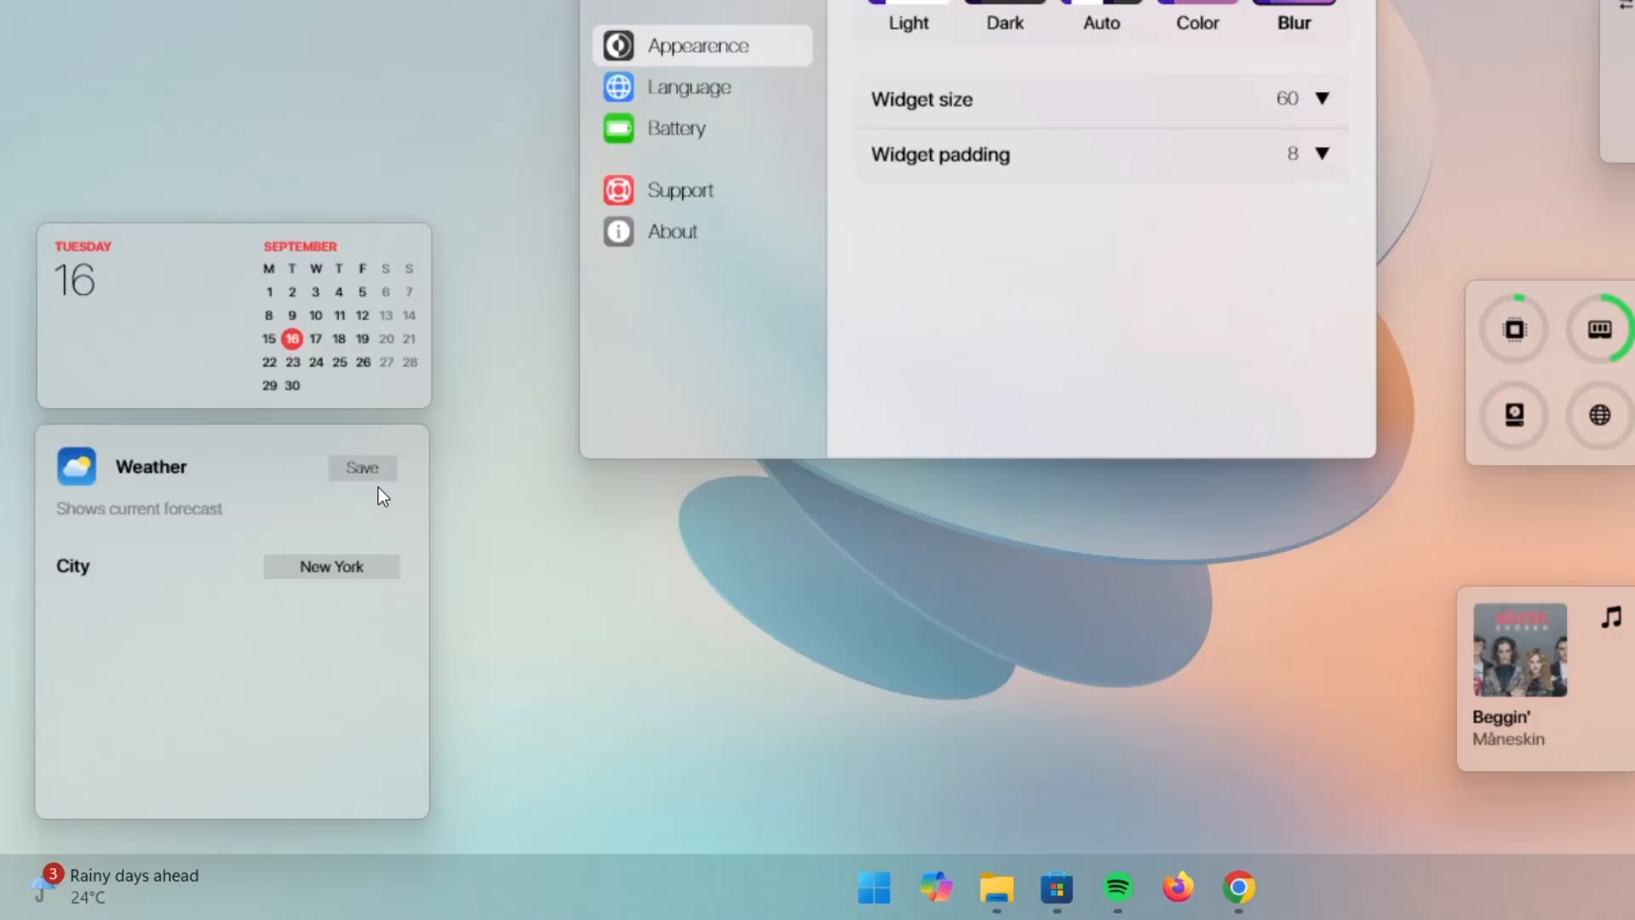
left_click(361, 467)
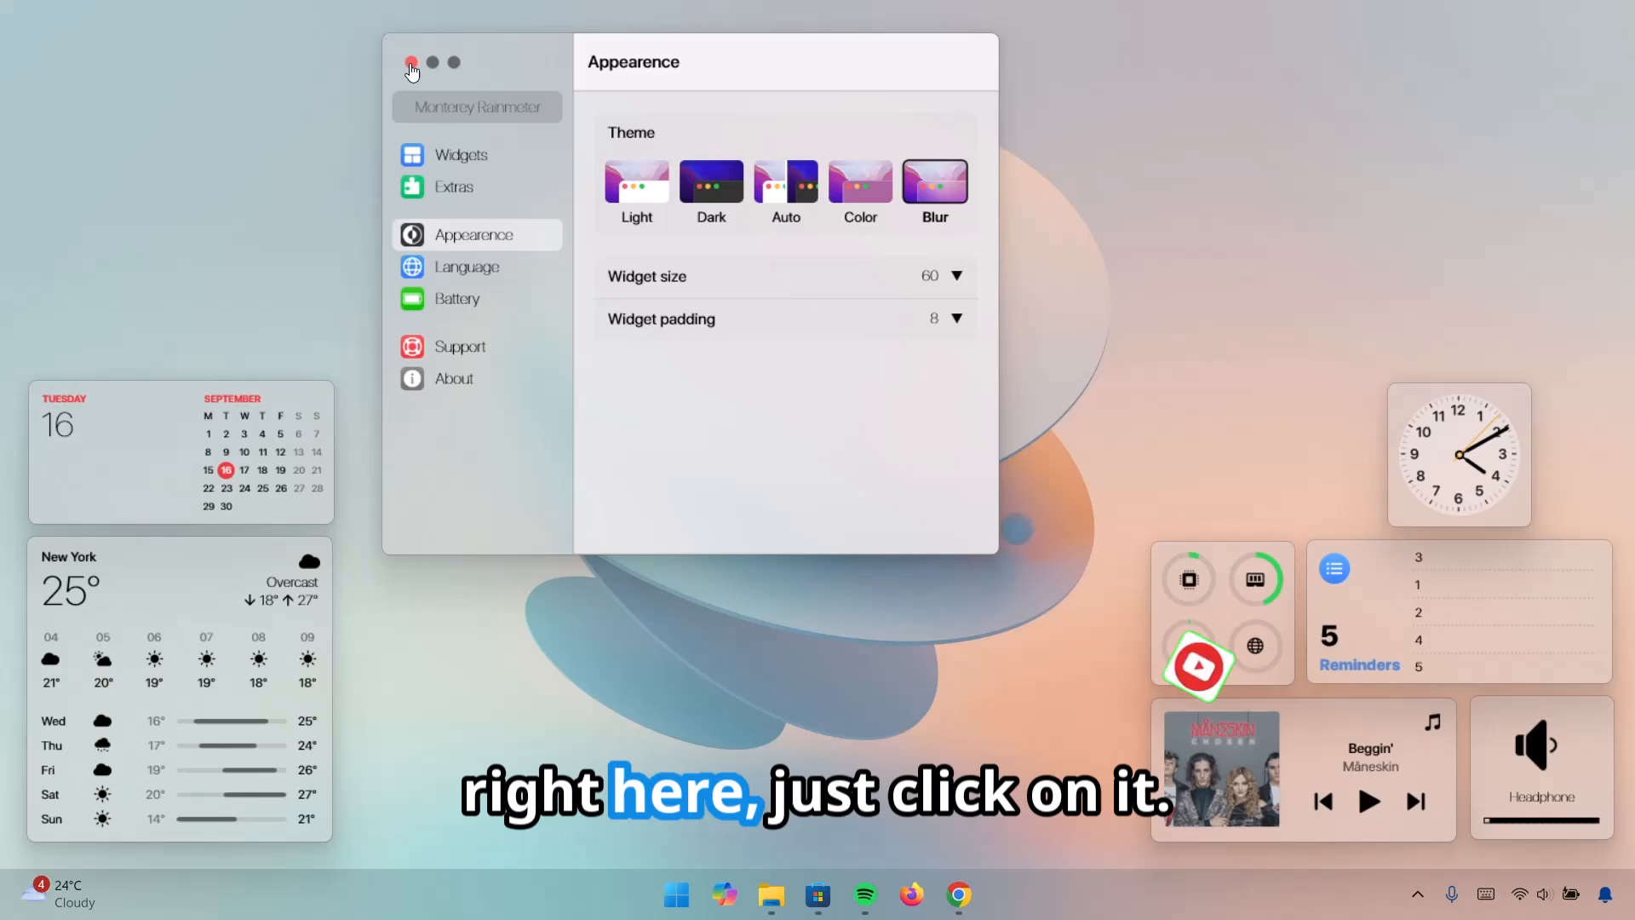
Close the Monterey settings, reopen them from the clock widget's menu, and close again
left_click(411, 62)
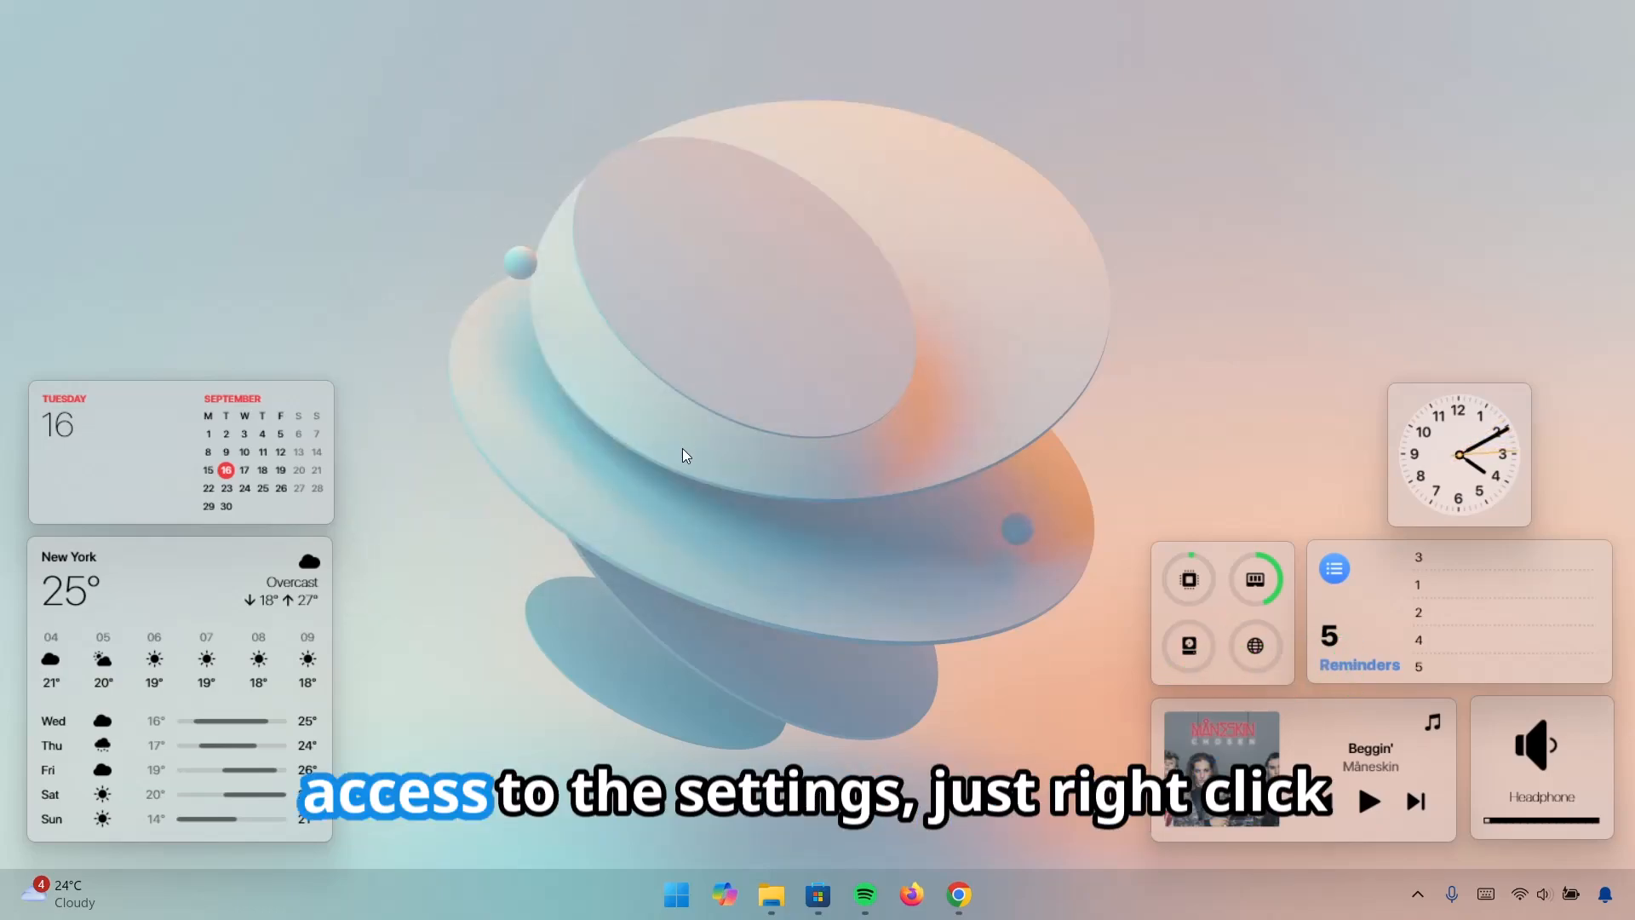
mouse_move(1449, 427)
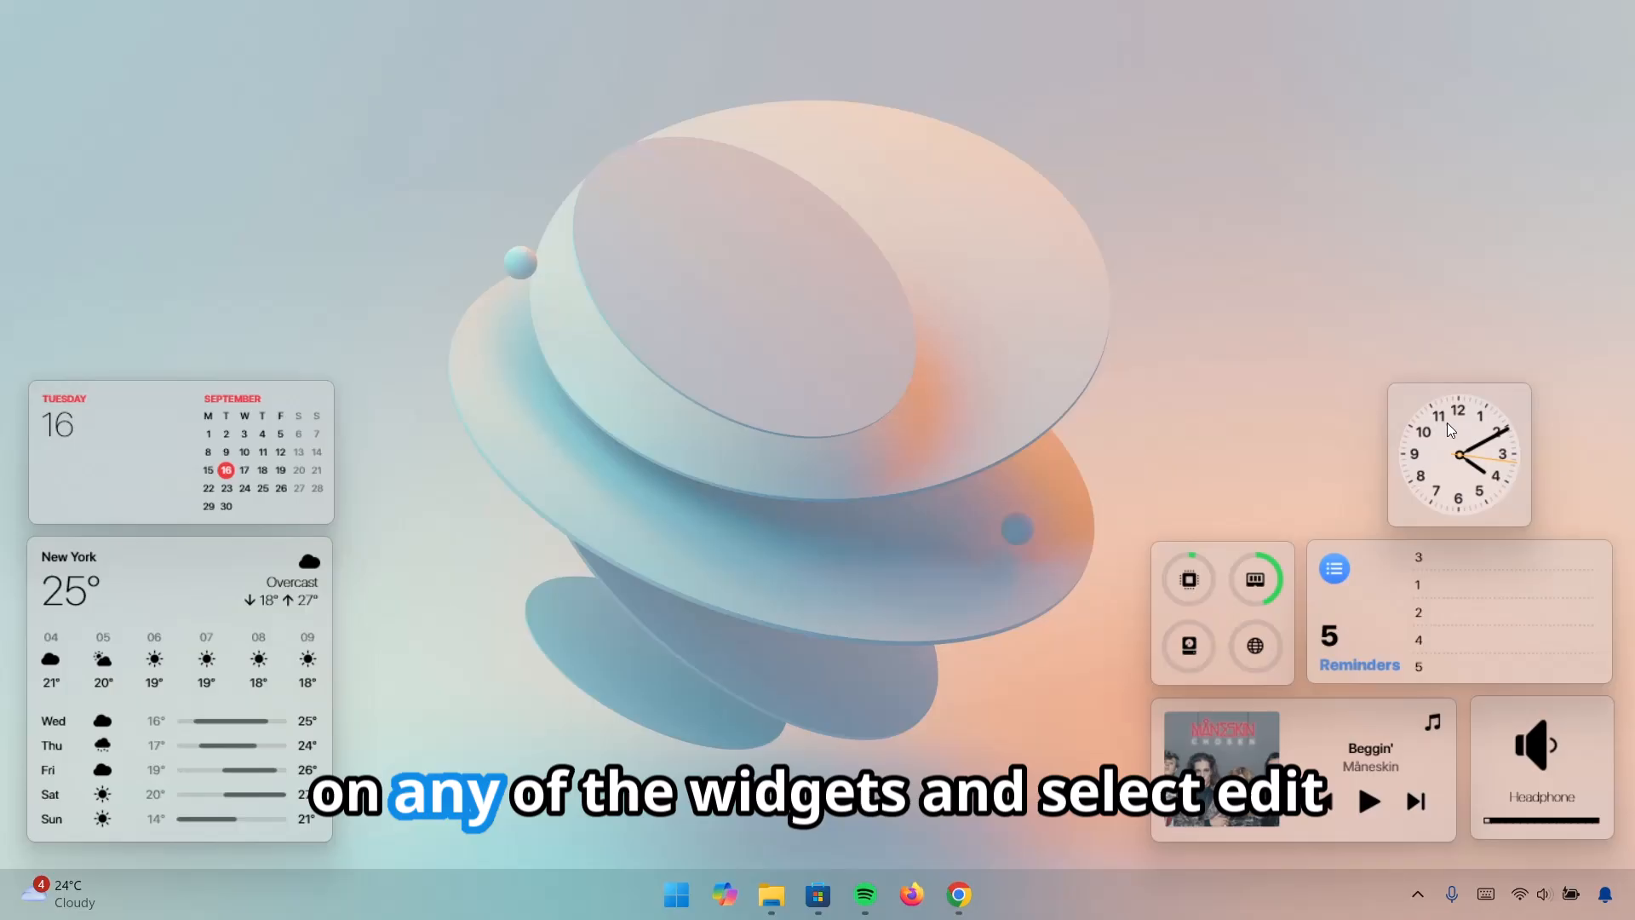
right_click(1449, 429)
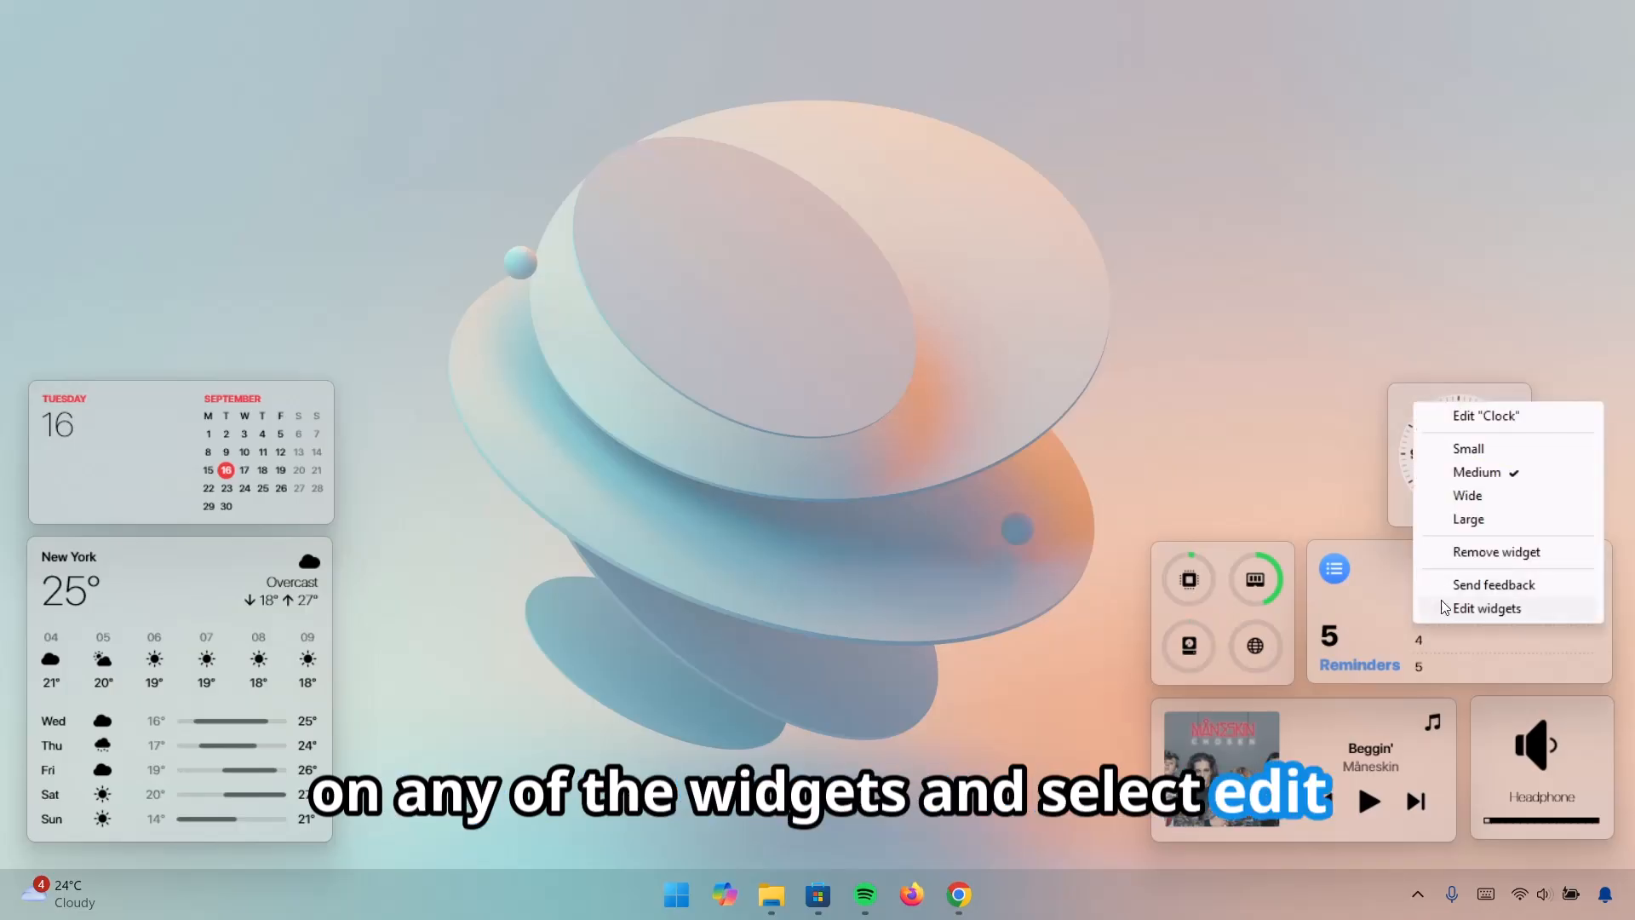
left_click(1485, 608)
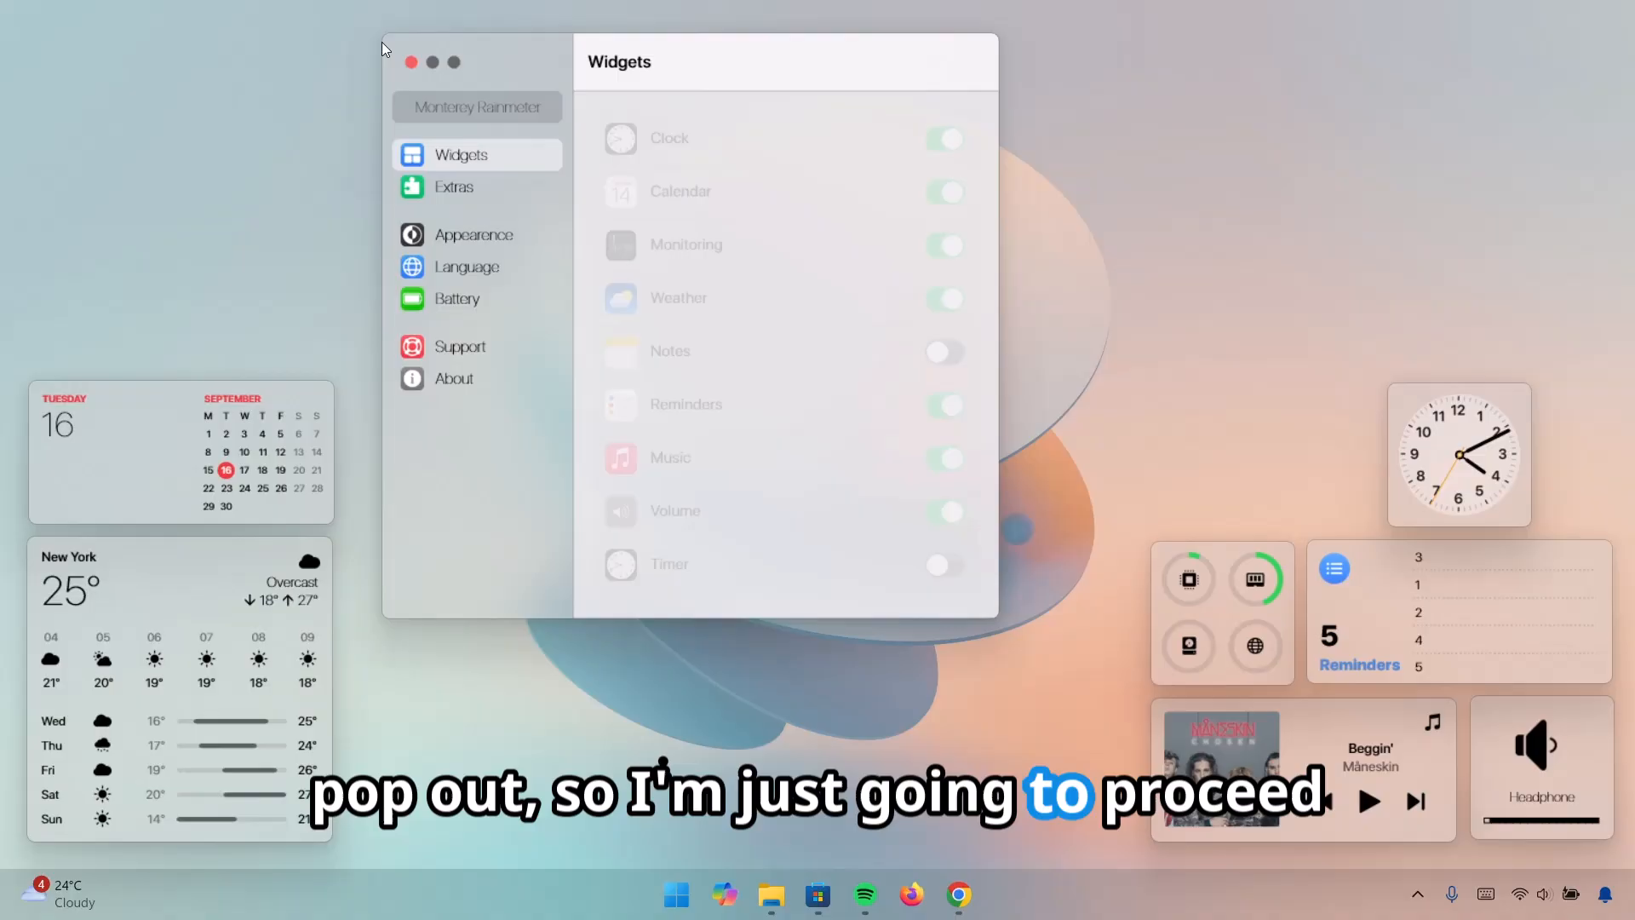
left_click(411, 62)
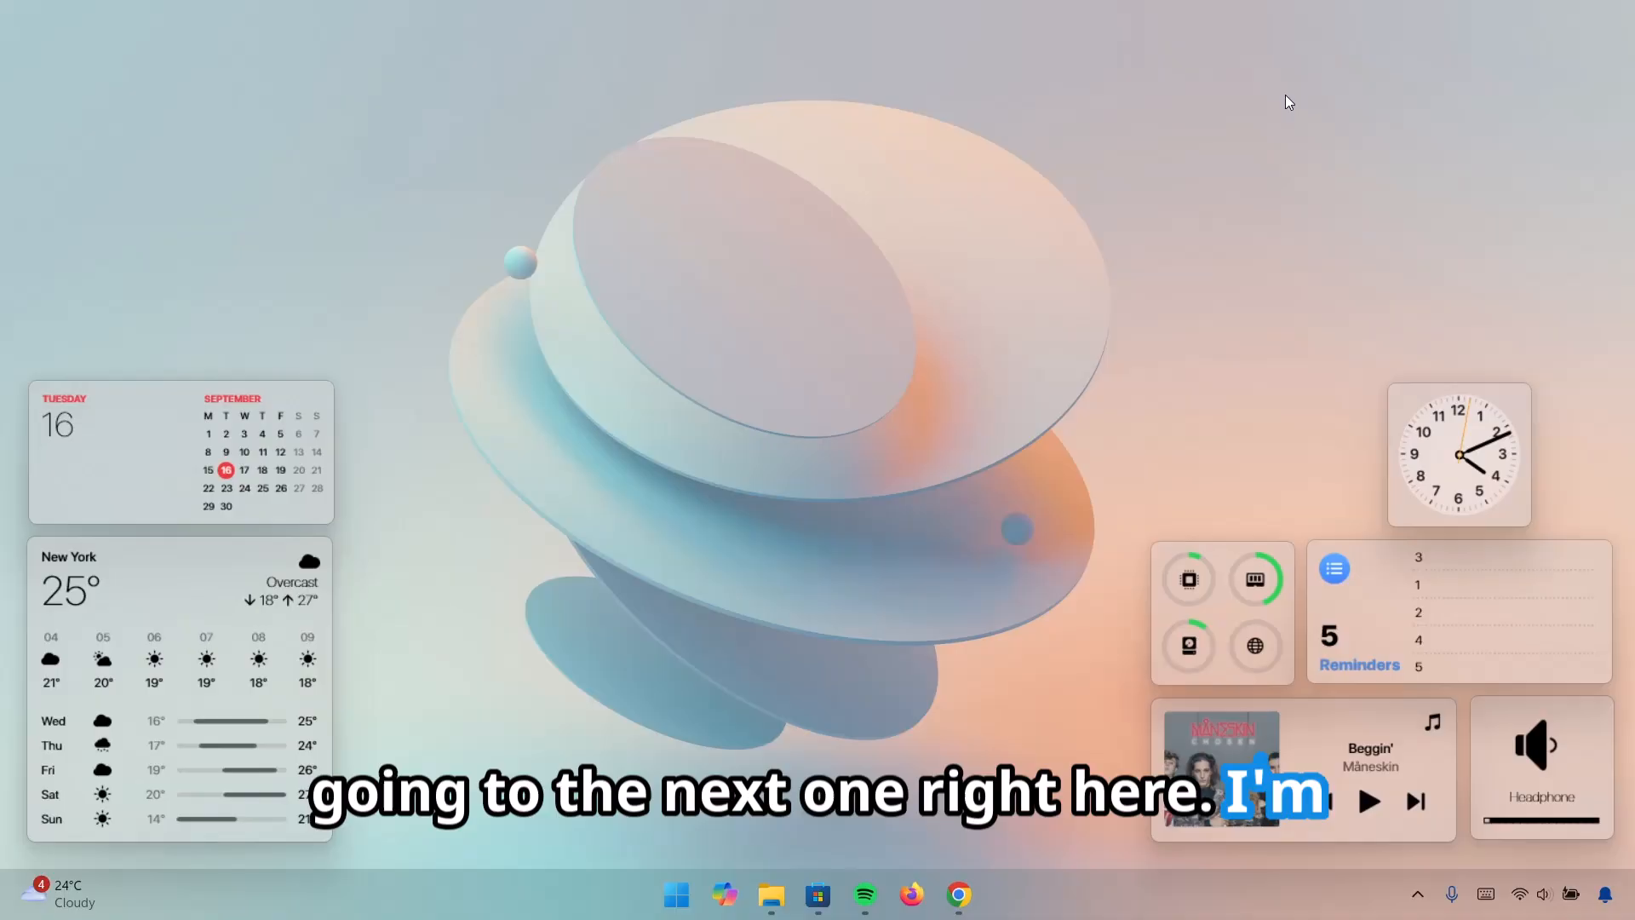
mouse_move(776, 563)
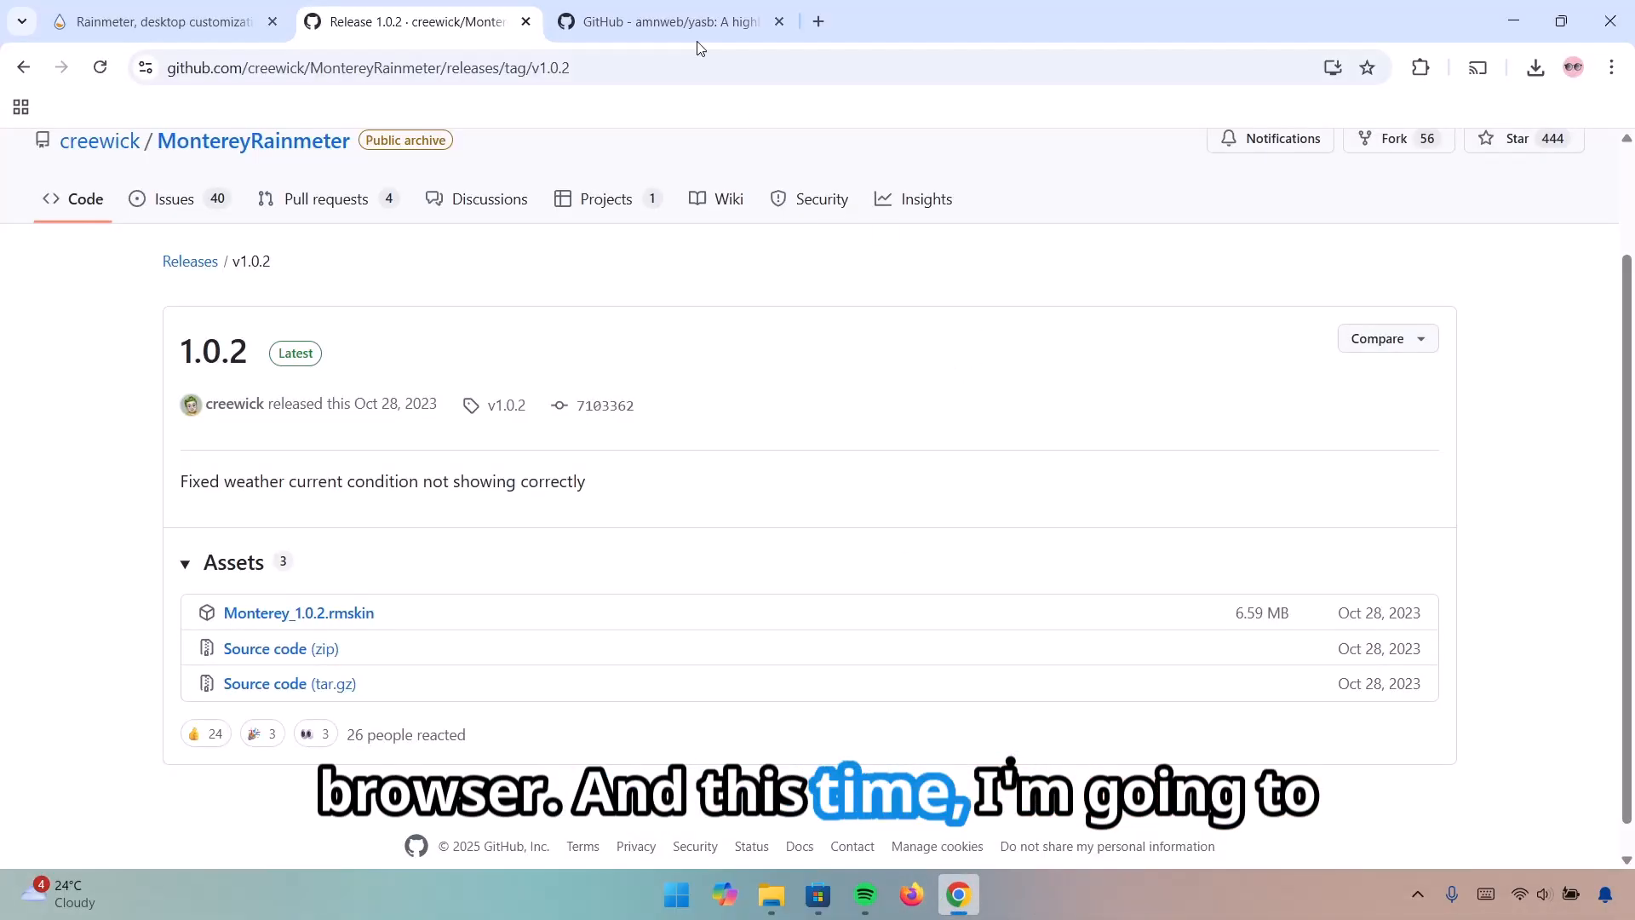
Show the yasb repository README's Installation requirements and installer instructions
left_click(658, 20)
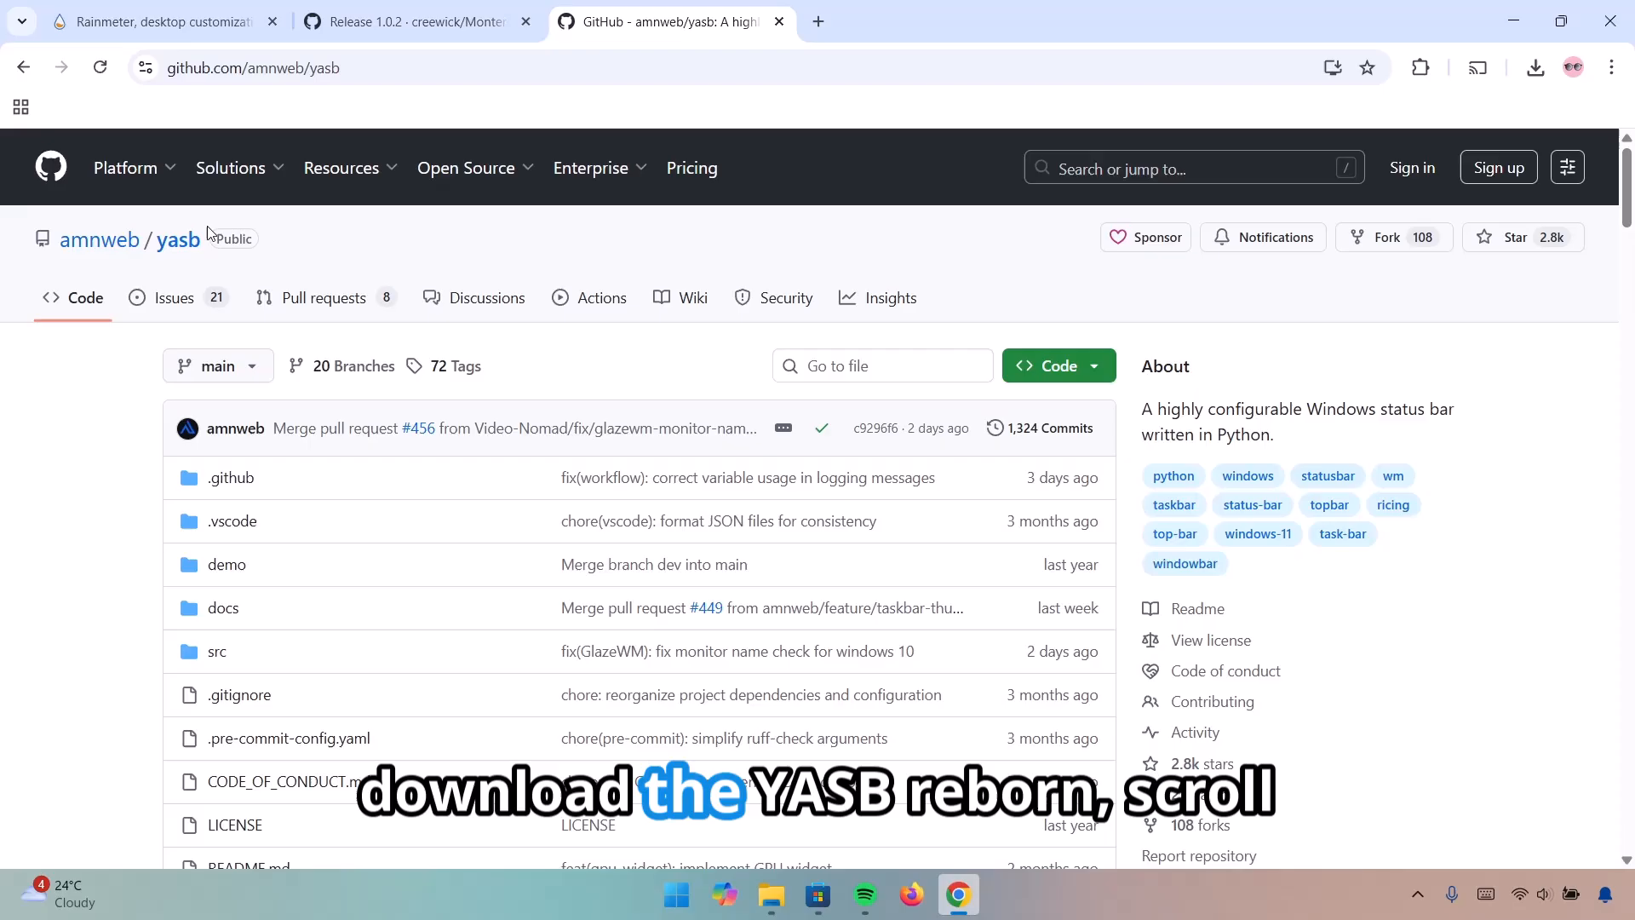
scroll("down", 3)
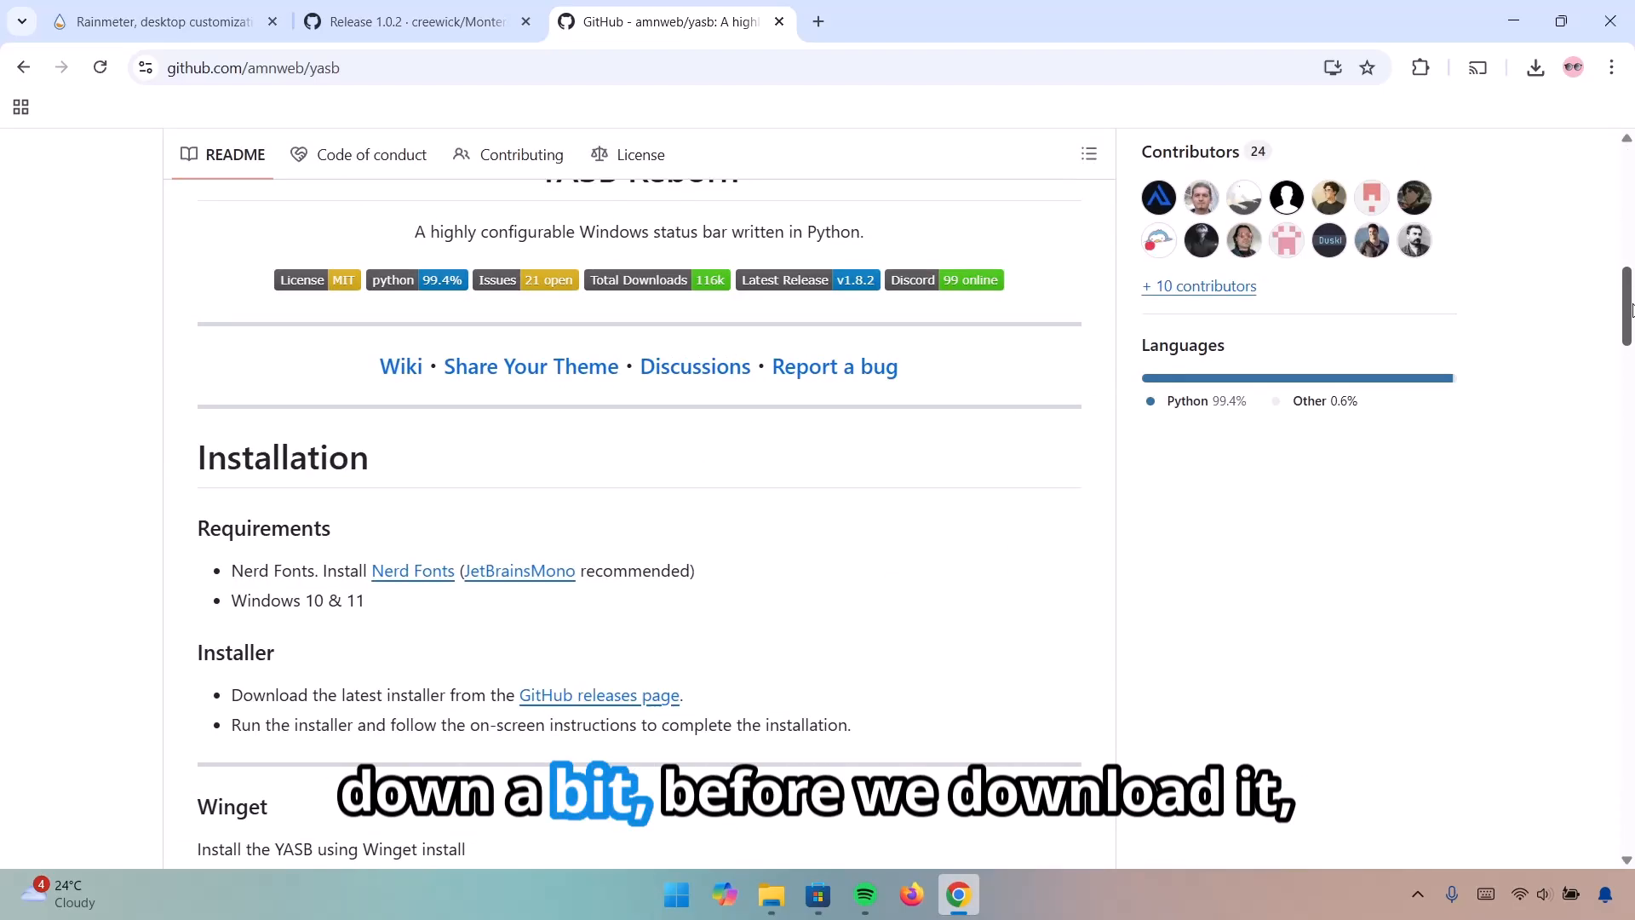
scroll("down", 3)
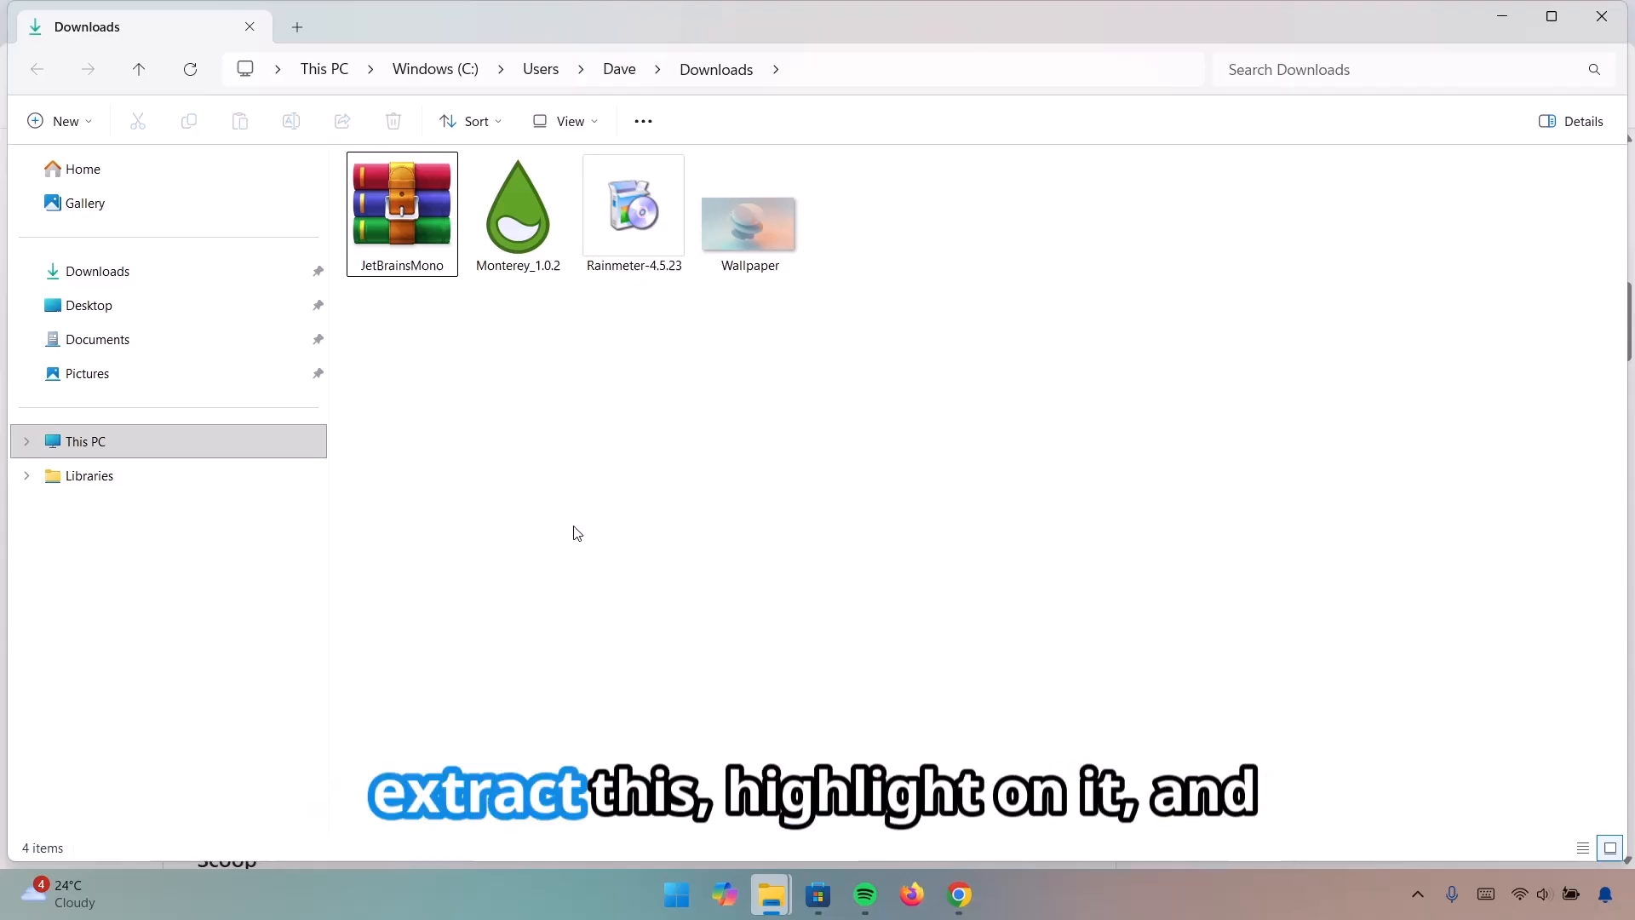
Extract the JetBrainsMono archive into its own folder and install its Nerd Font files
left_click(401, 215)
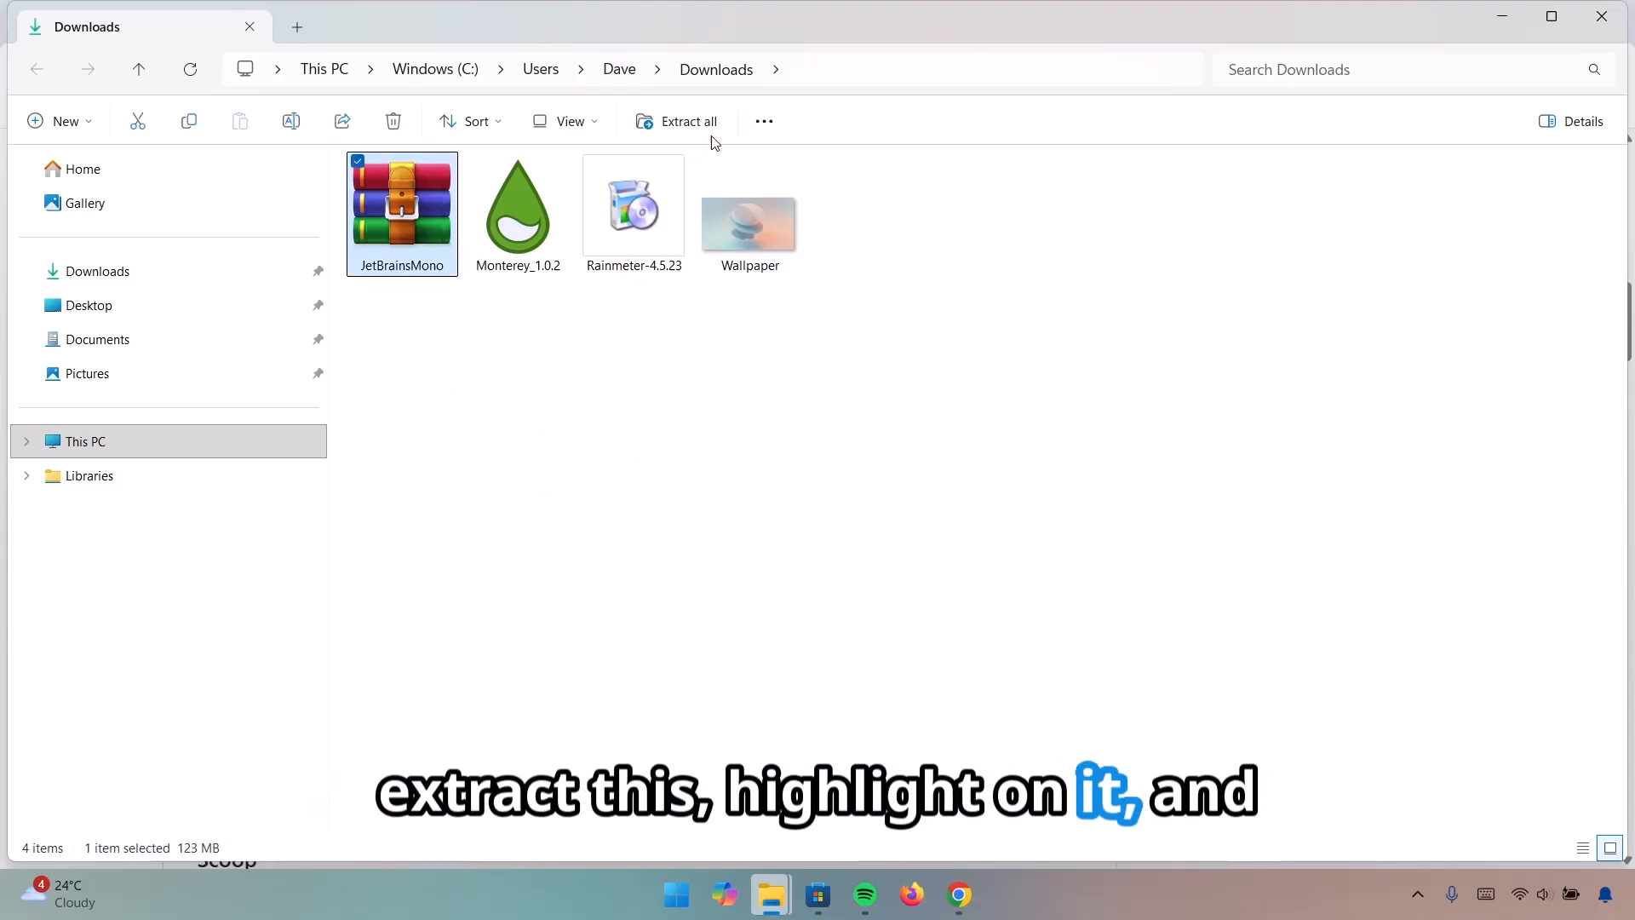
left_click(676, 121)
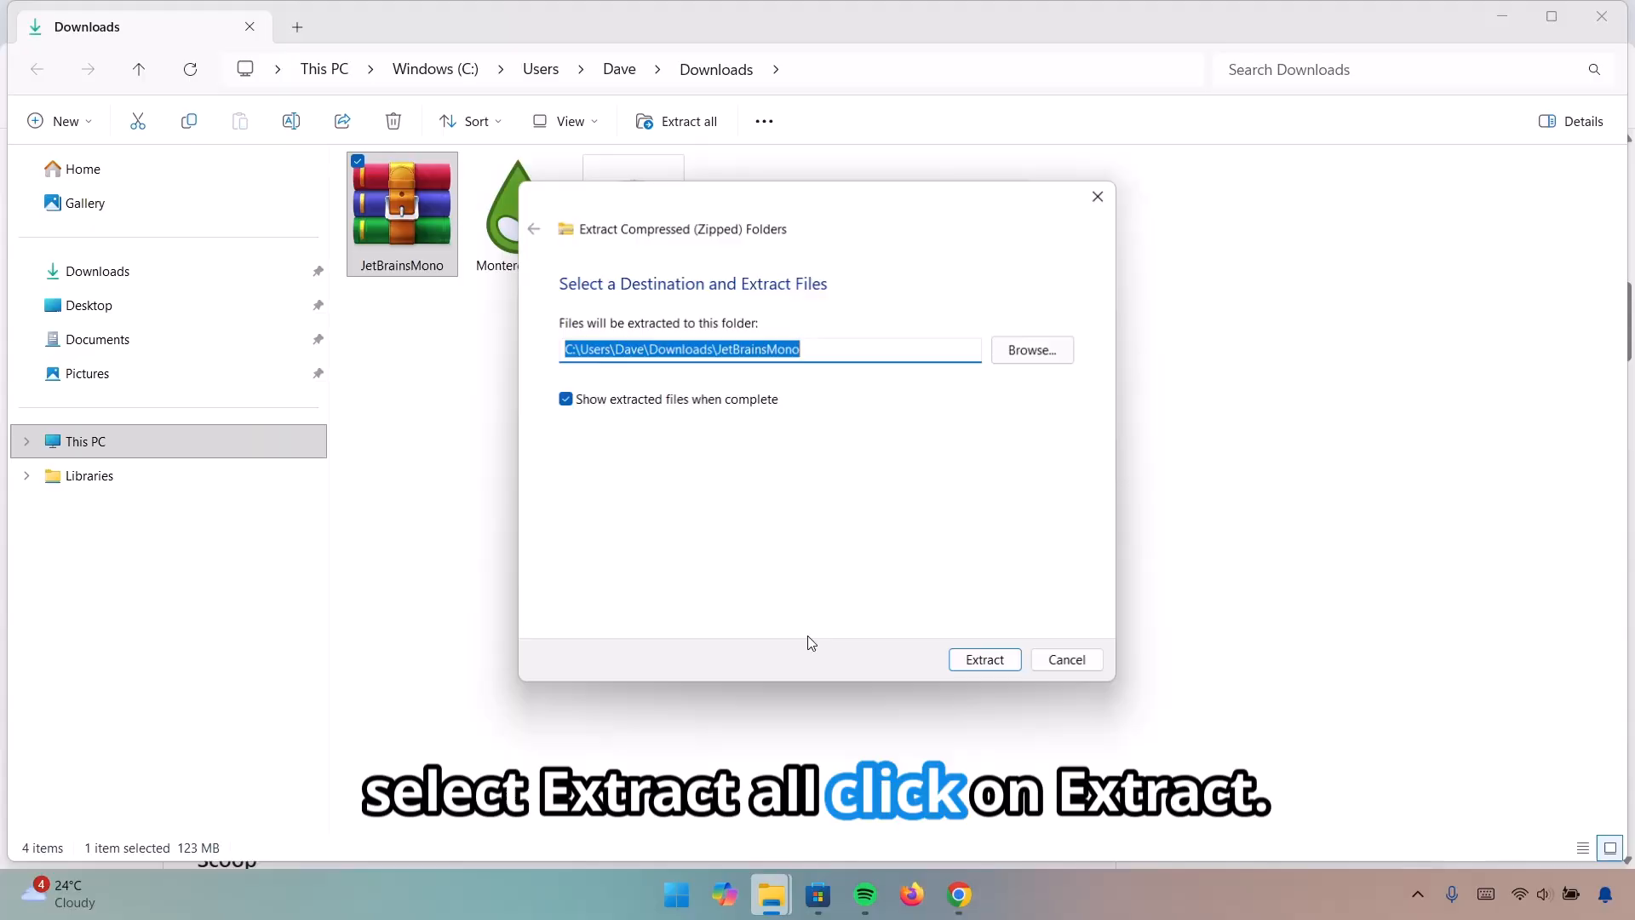
left_click(982, 659)
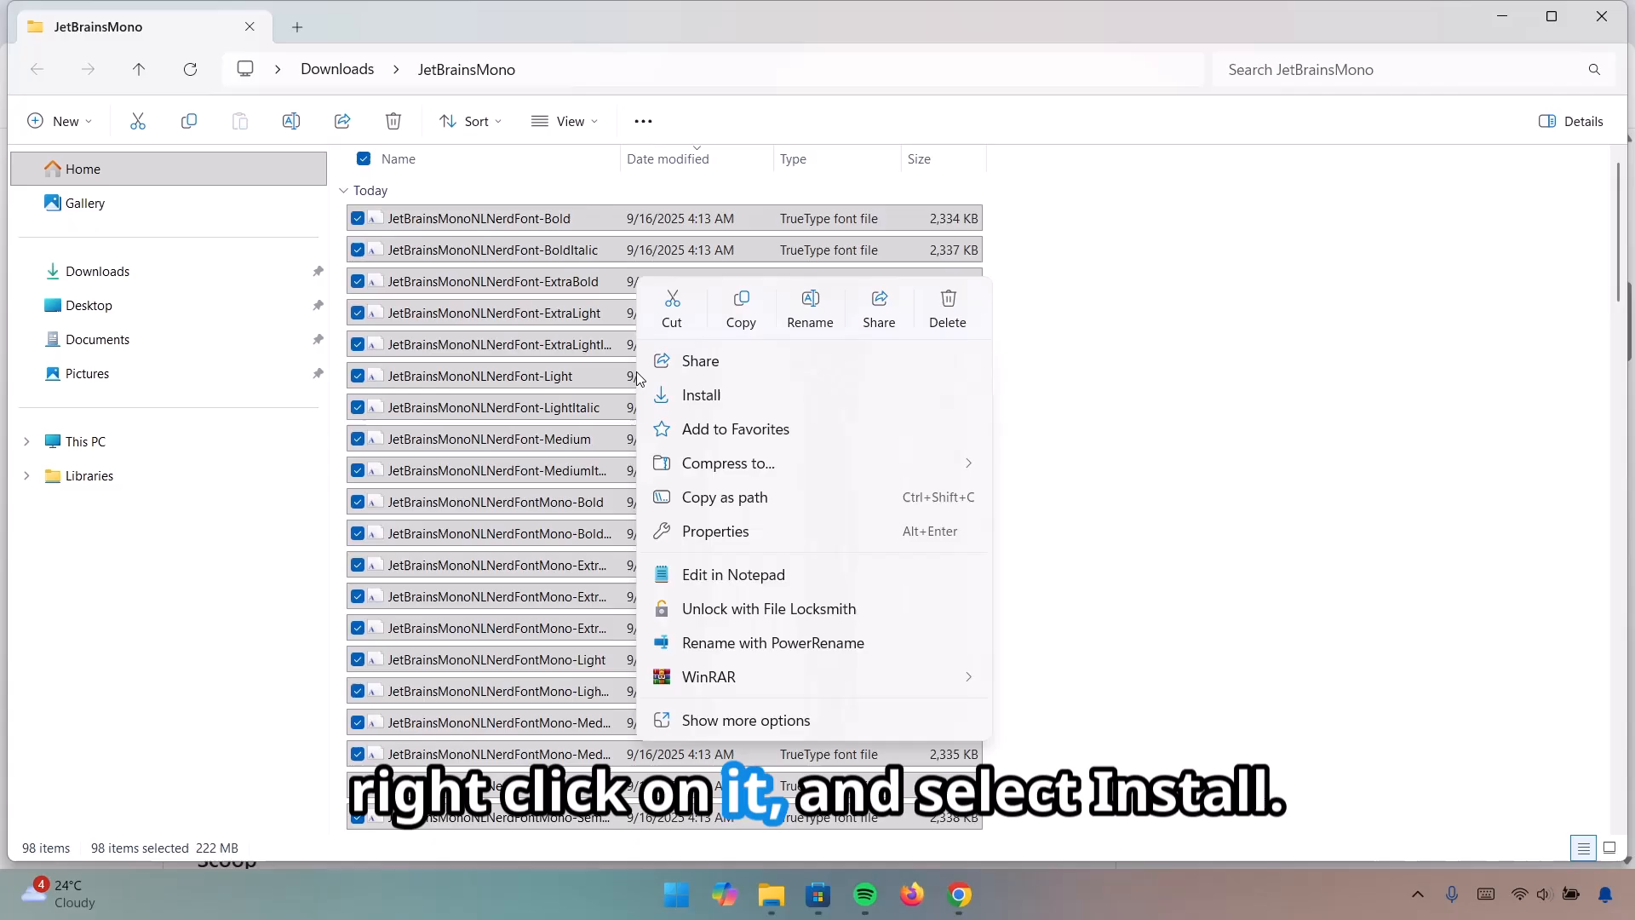
left_click(700, 393)
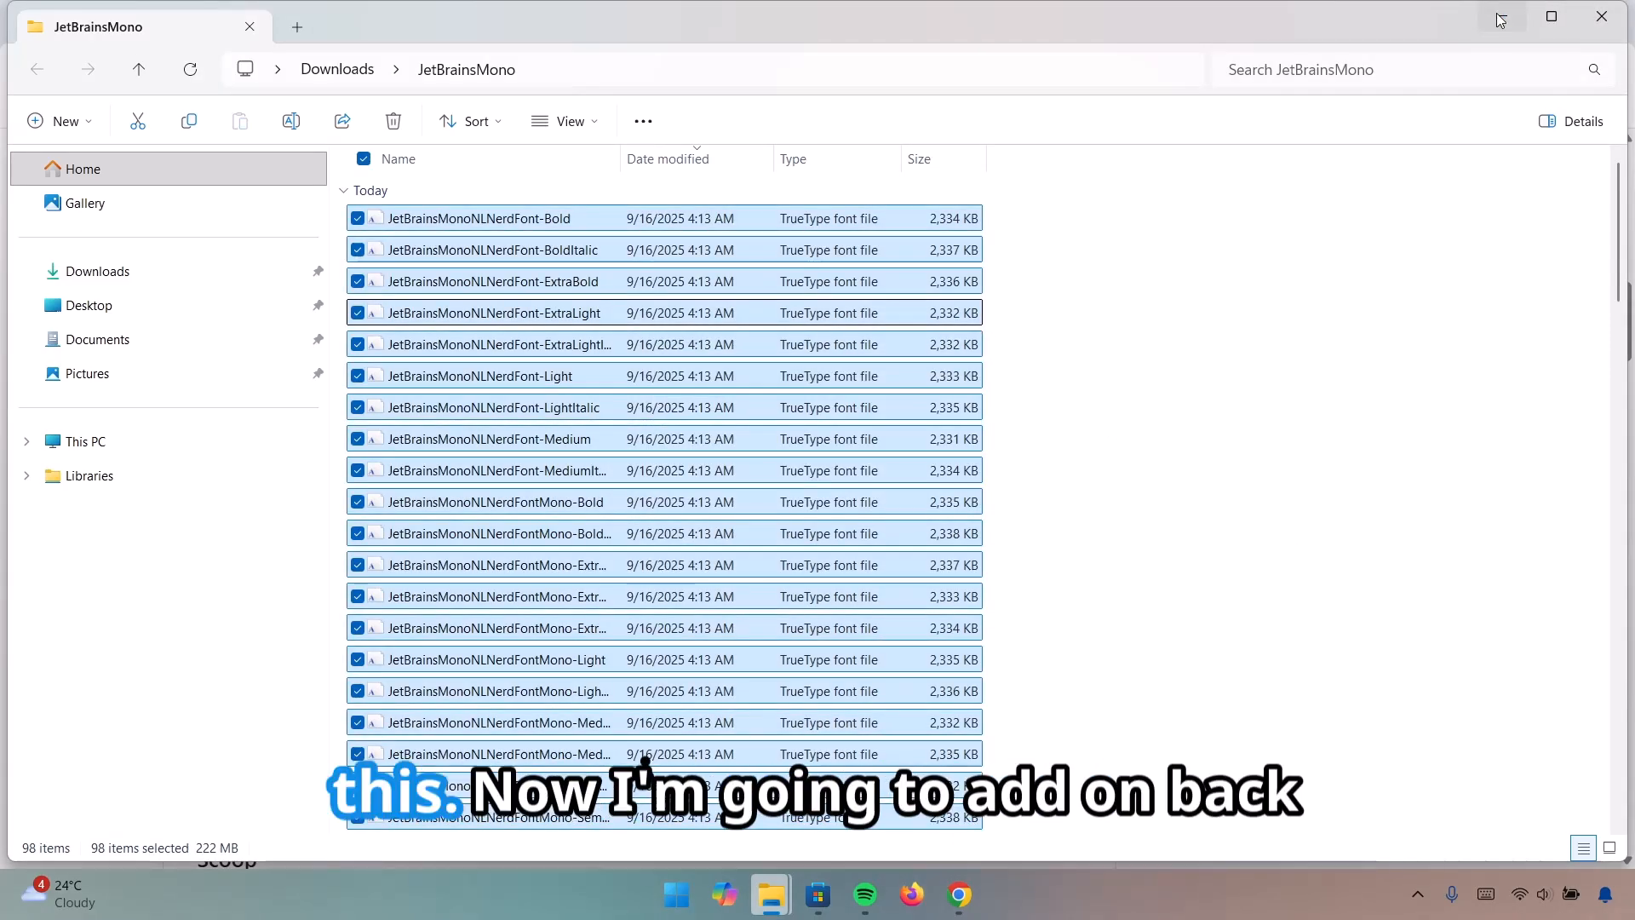
left_click(955, 894)
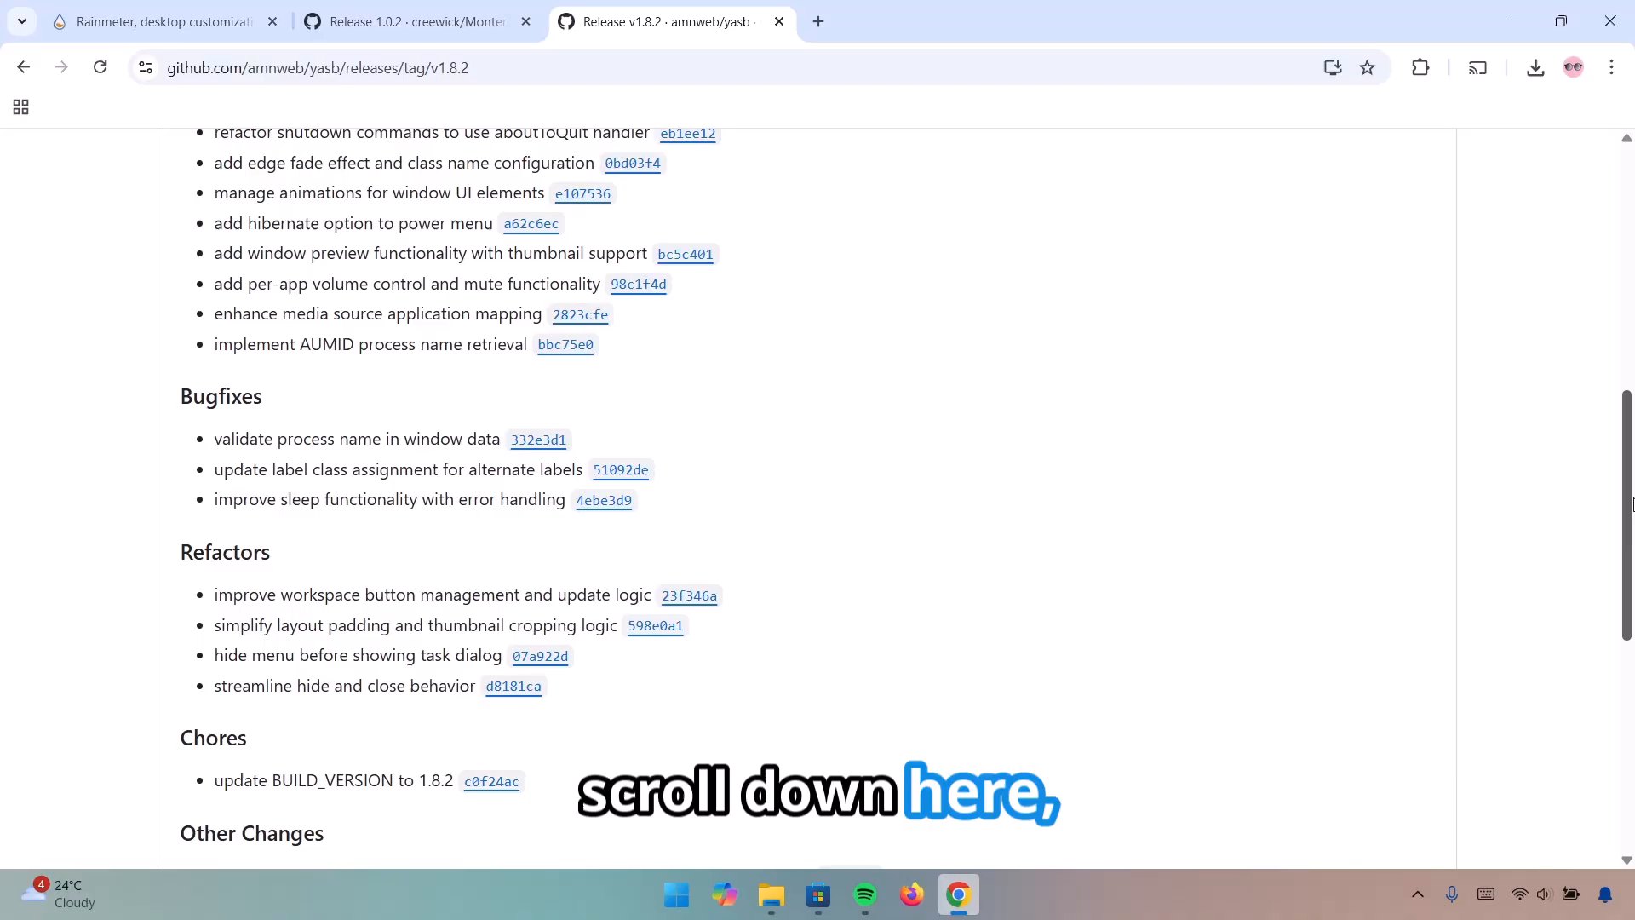
Download yasb-1.8.2-win64.msi from the v1.8.2 release Assets
scroll("down", 3)
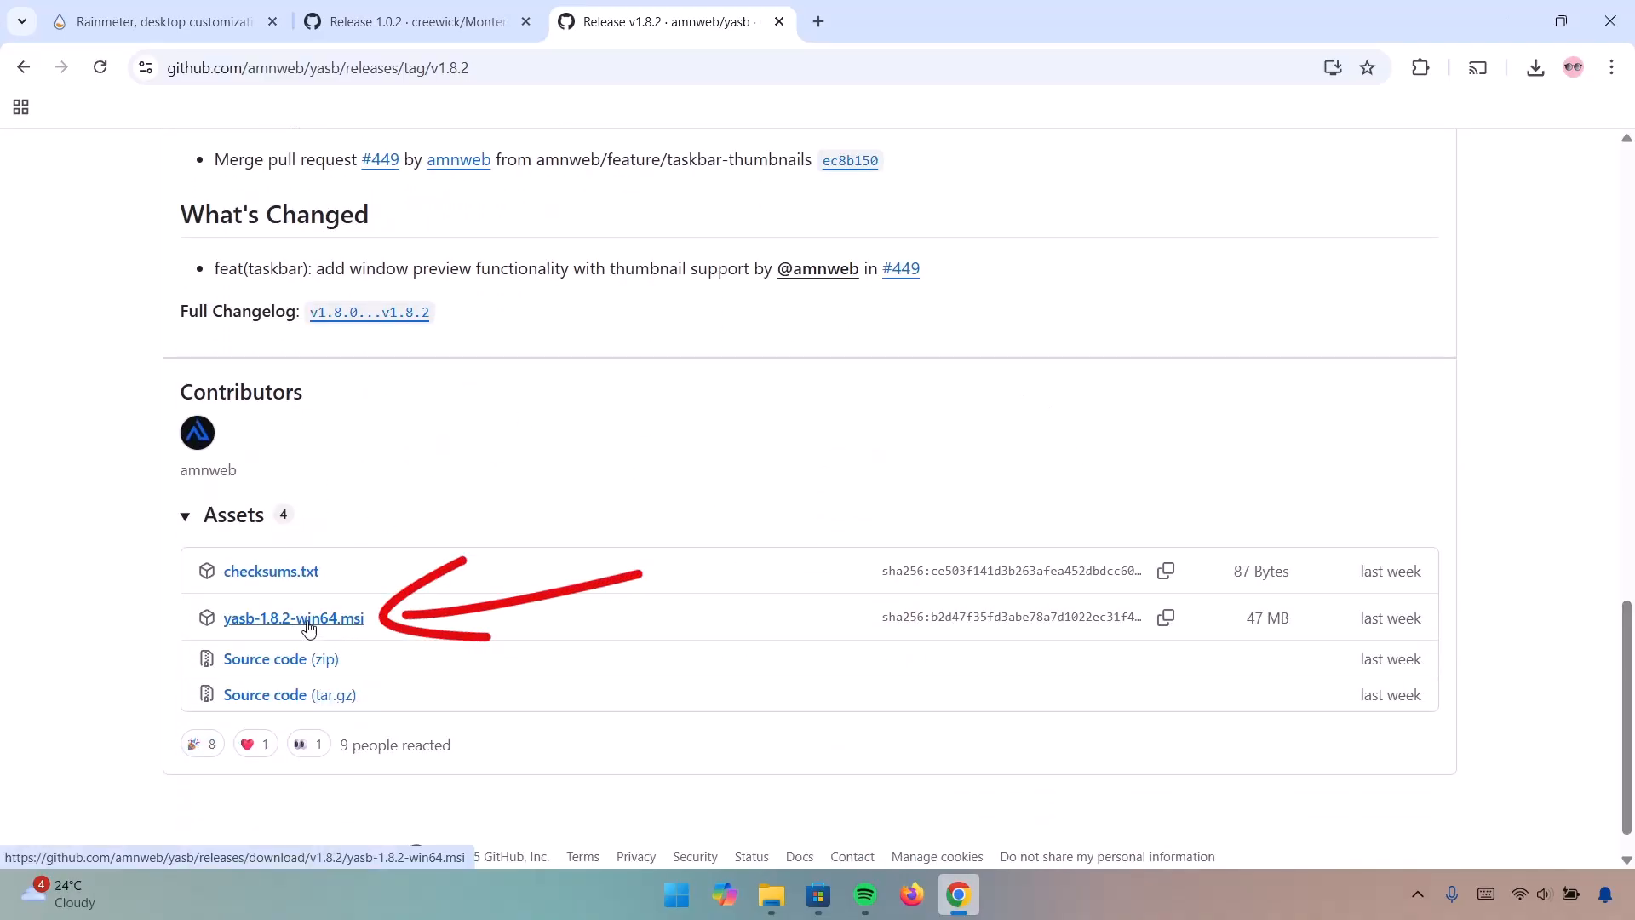
left_click(293, 617)
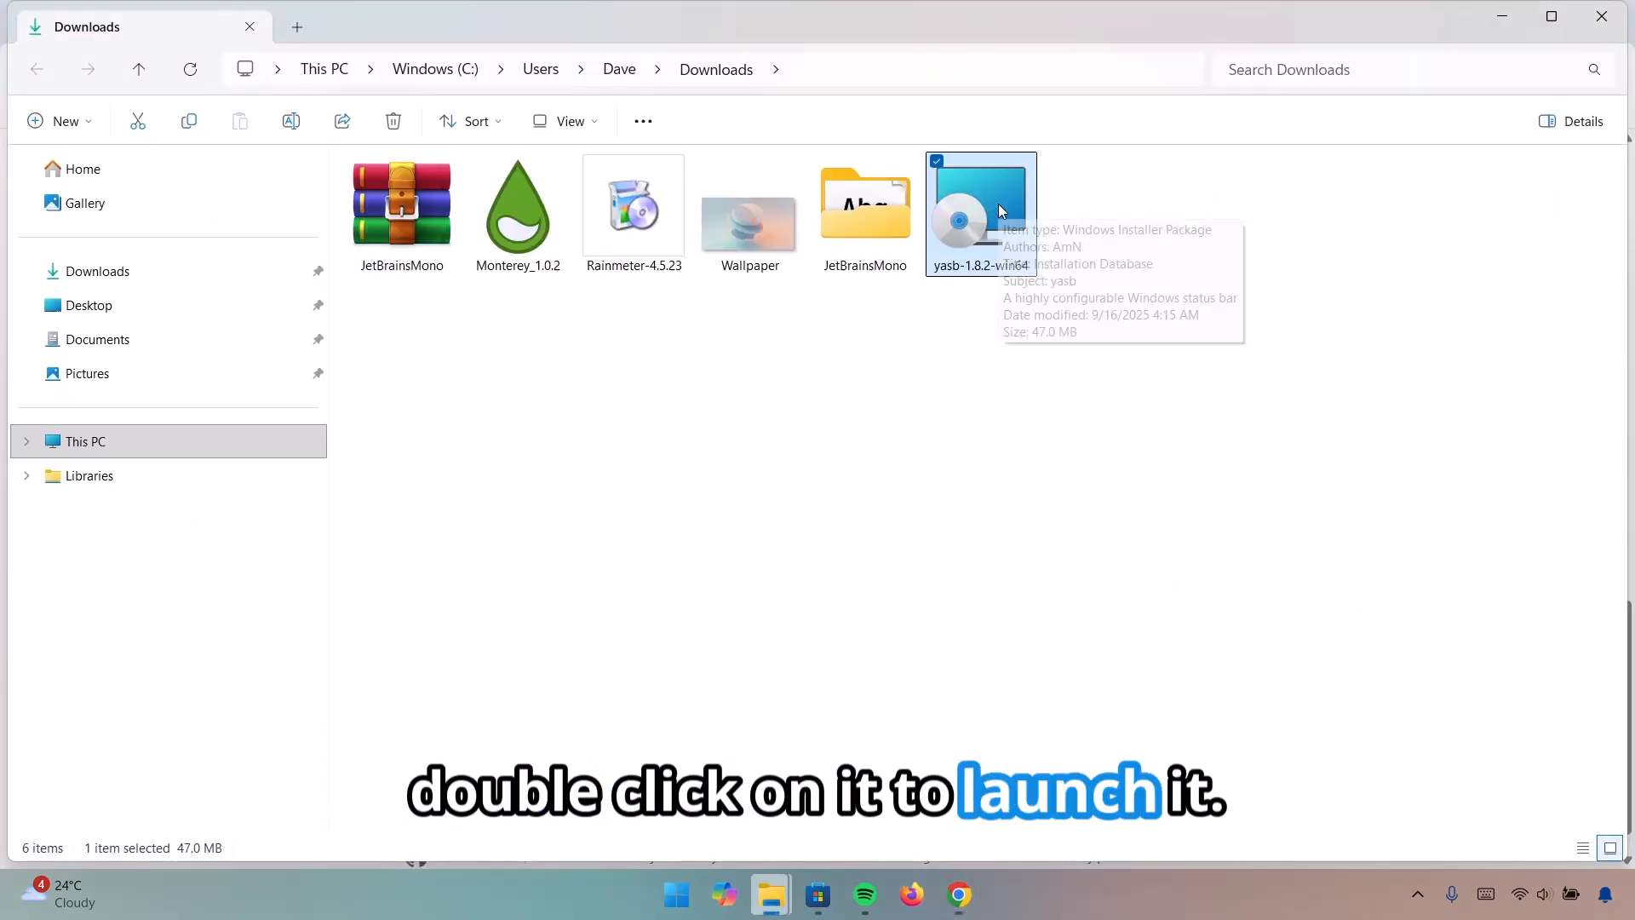
Launch the yasb msi and allow it past SmartScreen via More info and Run anyway
double_click(978, 208)
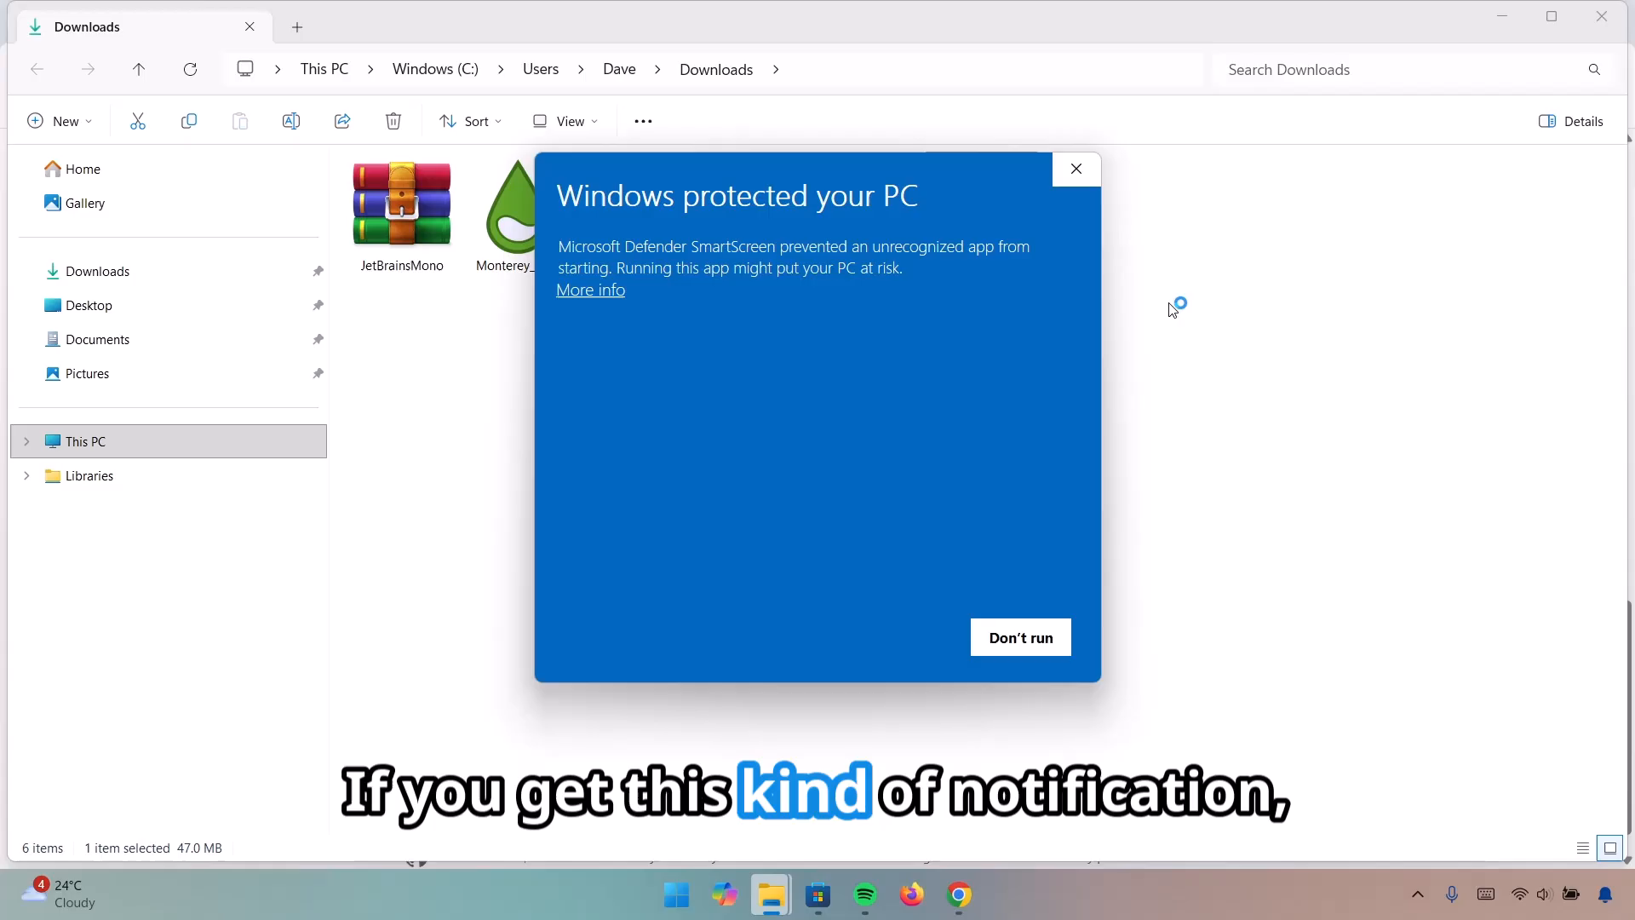
left_click(591, 290)
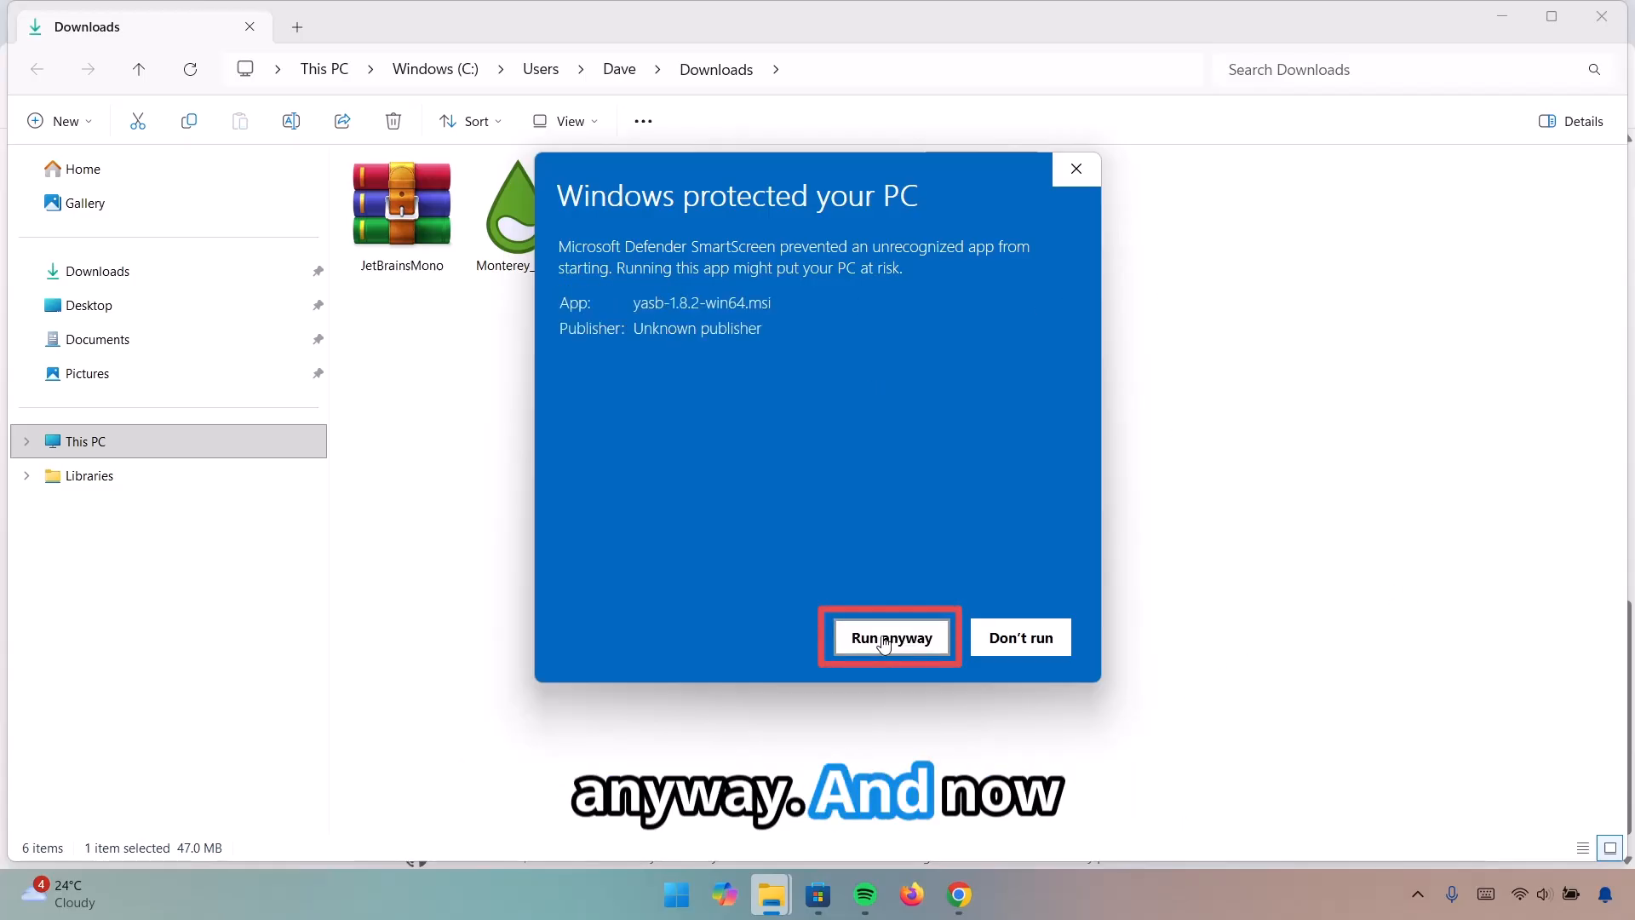
left_click(889, 637)
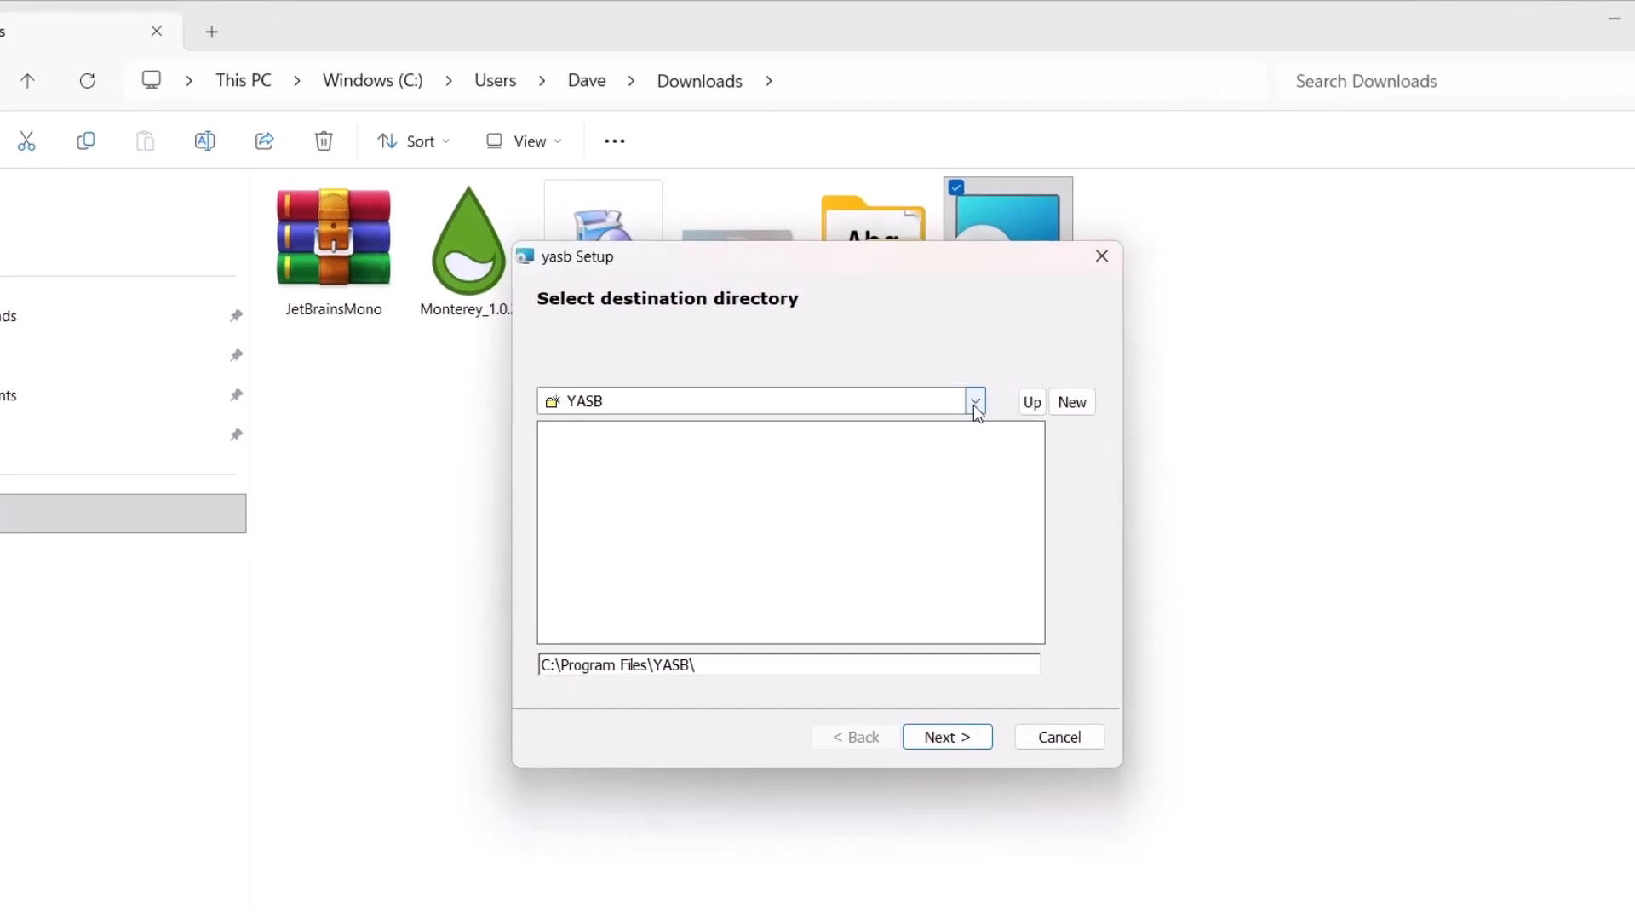
Install yasb into a new C:\YASB folder and finish the installer
left_click(974, 402)
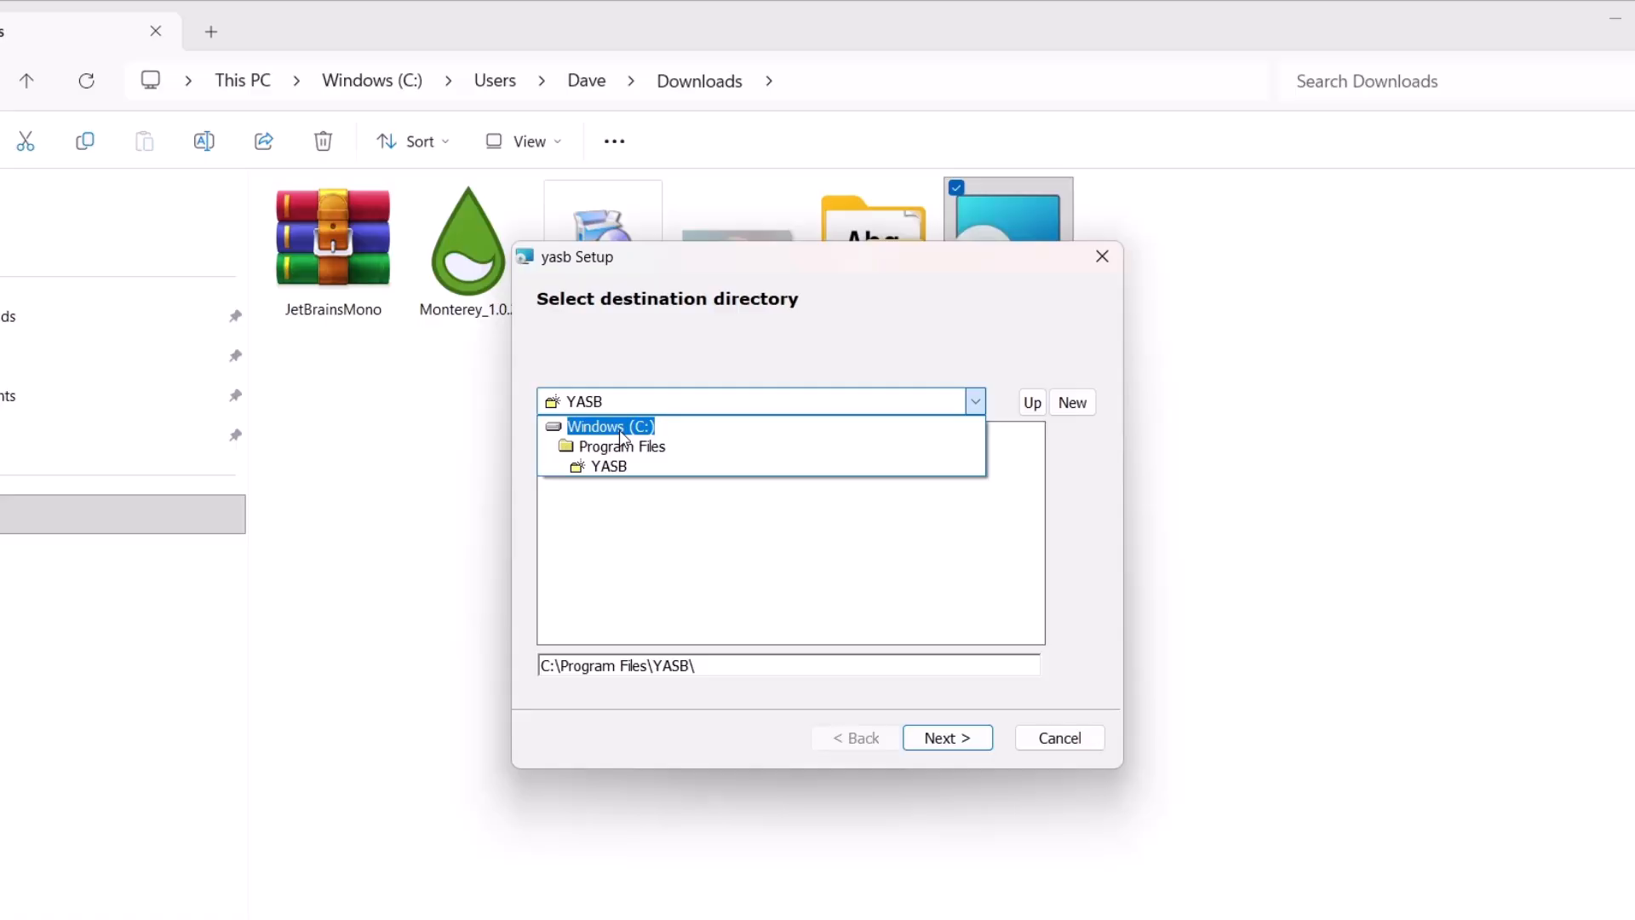
left_click(610, 425)
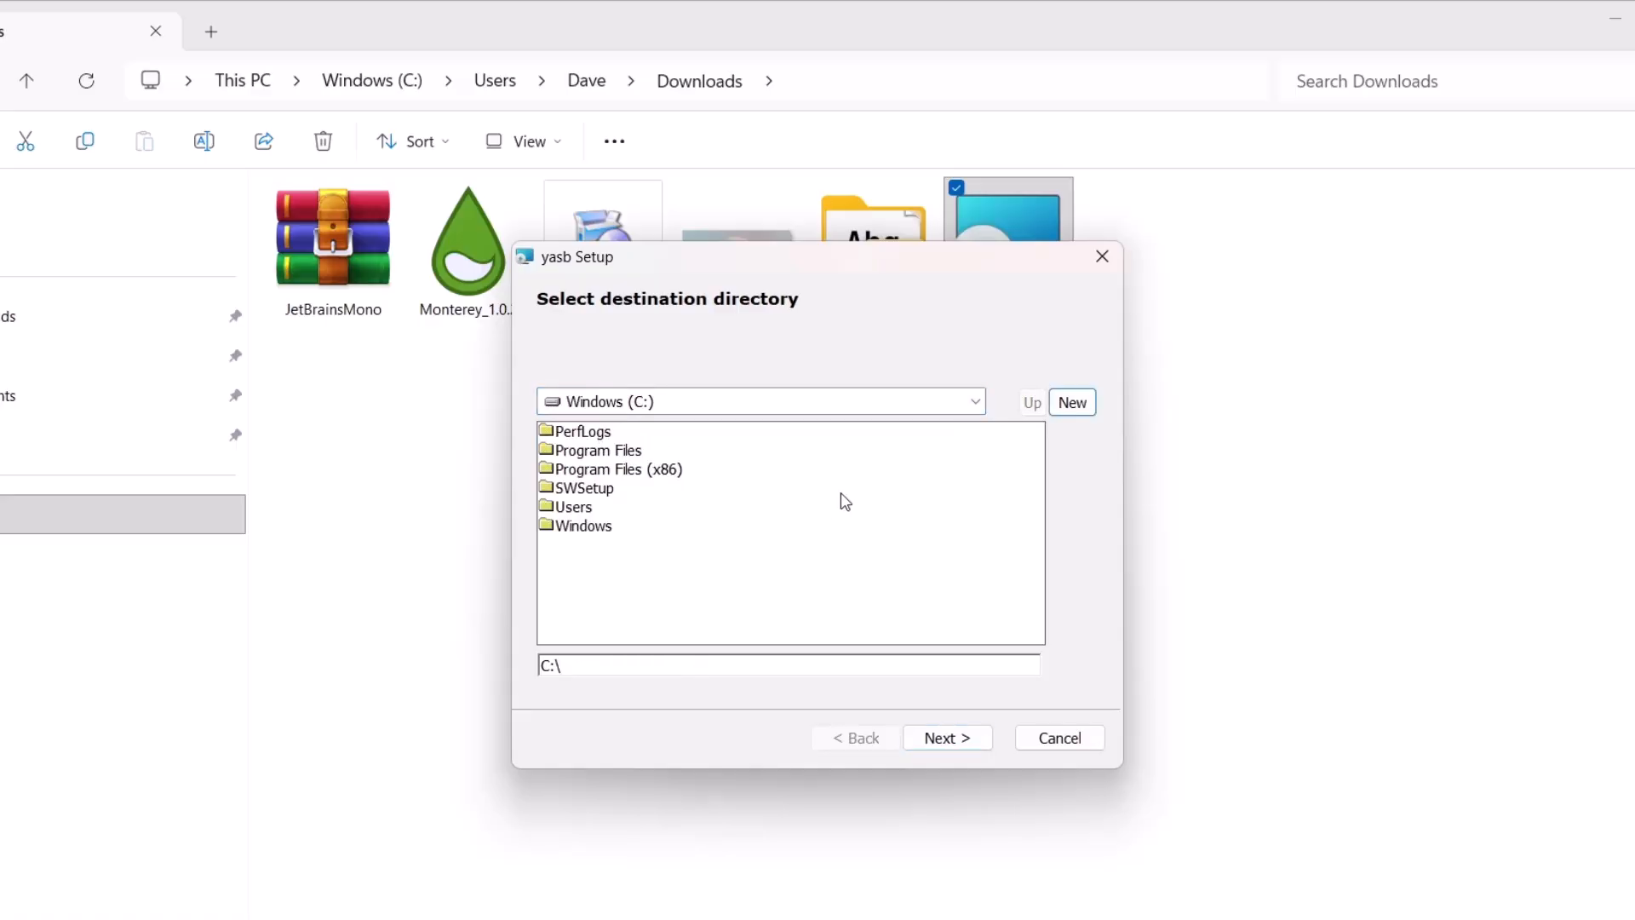
left_click(1071, 402)
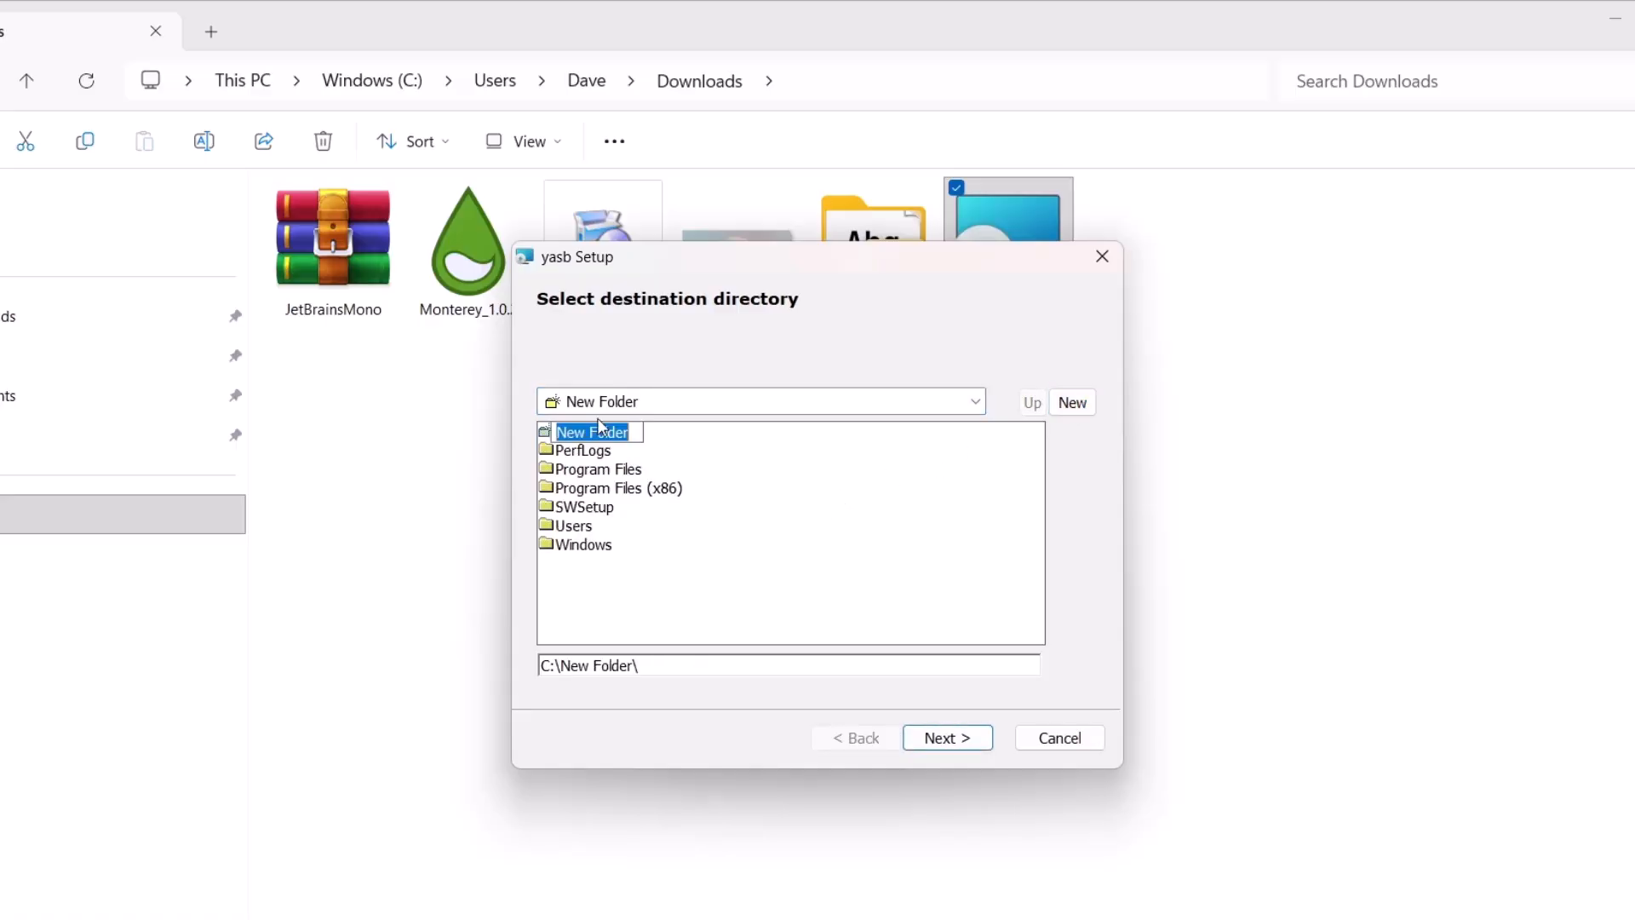
type("YASB")
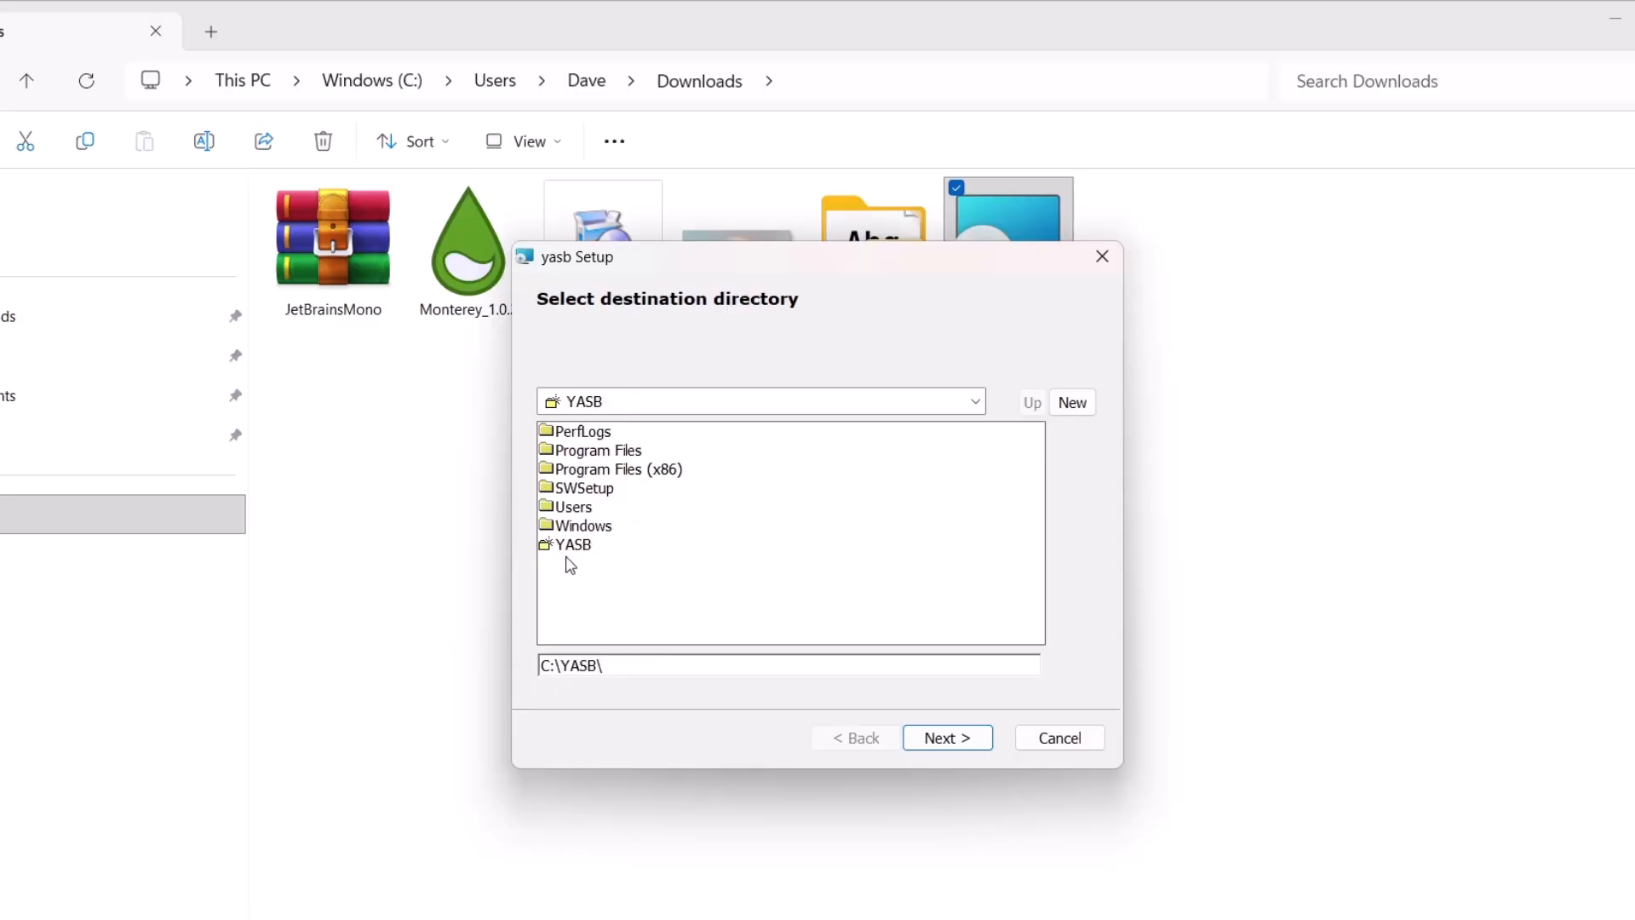
left_click(573, 545)
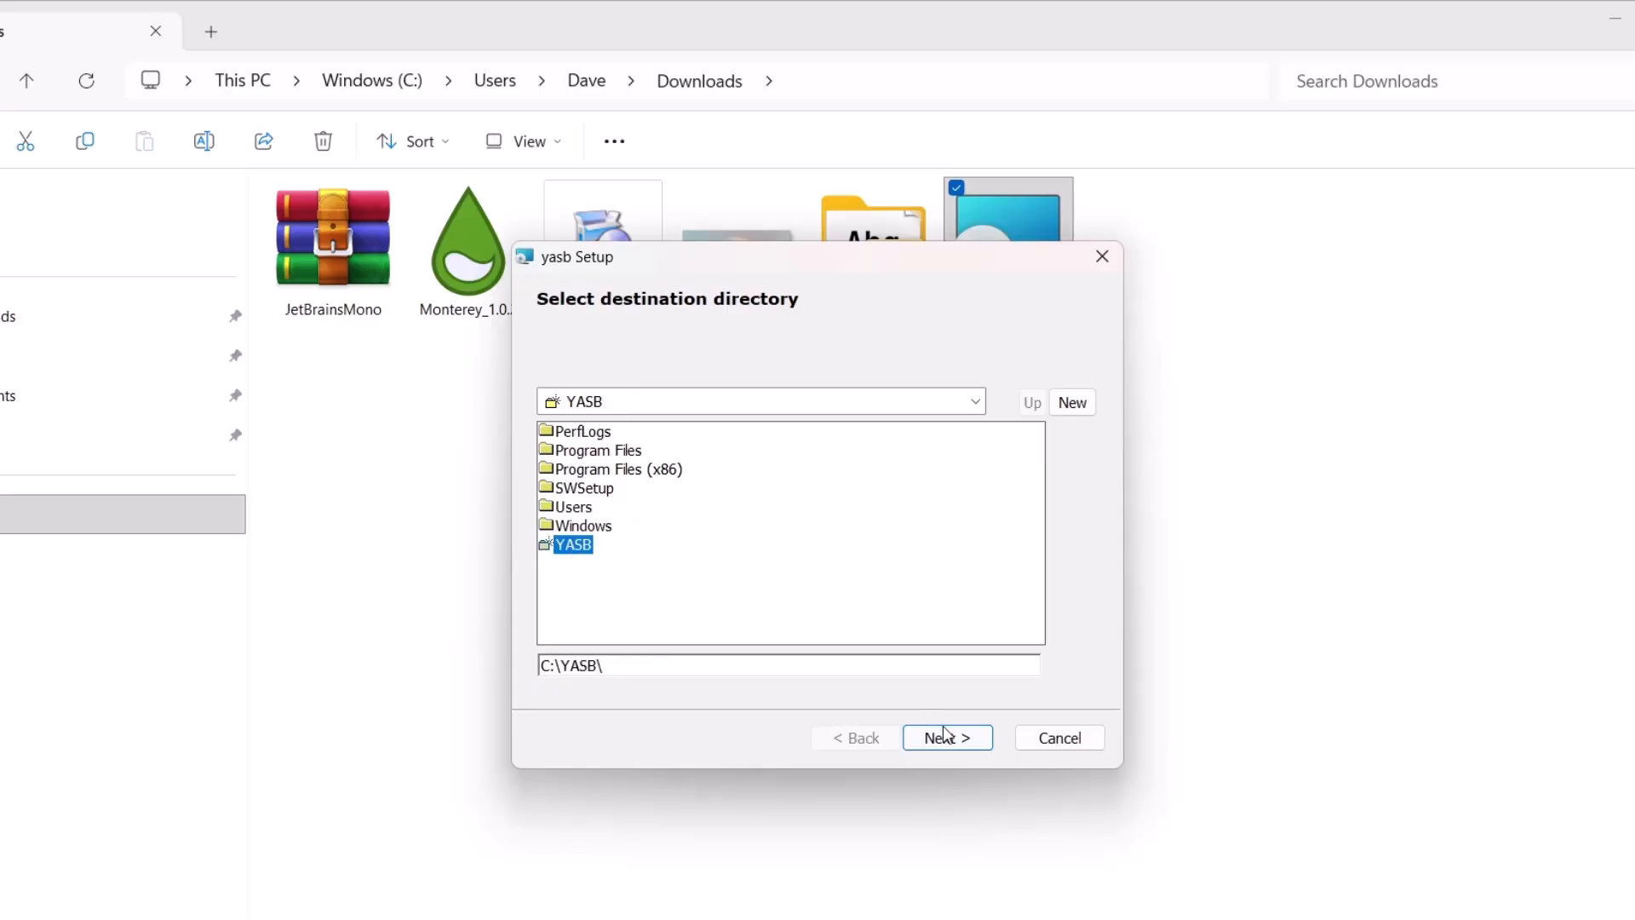
left_click(945, 738)
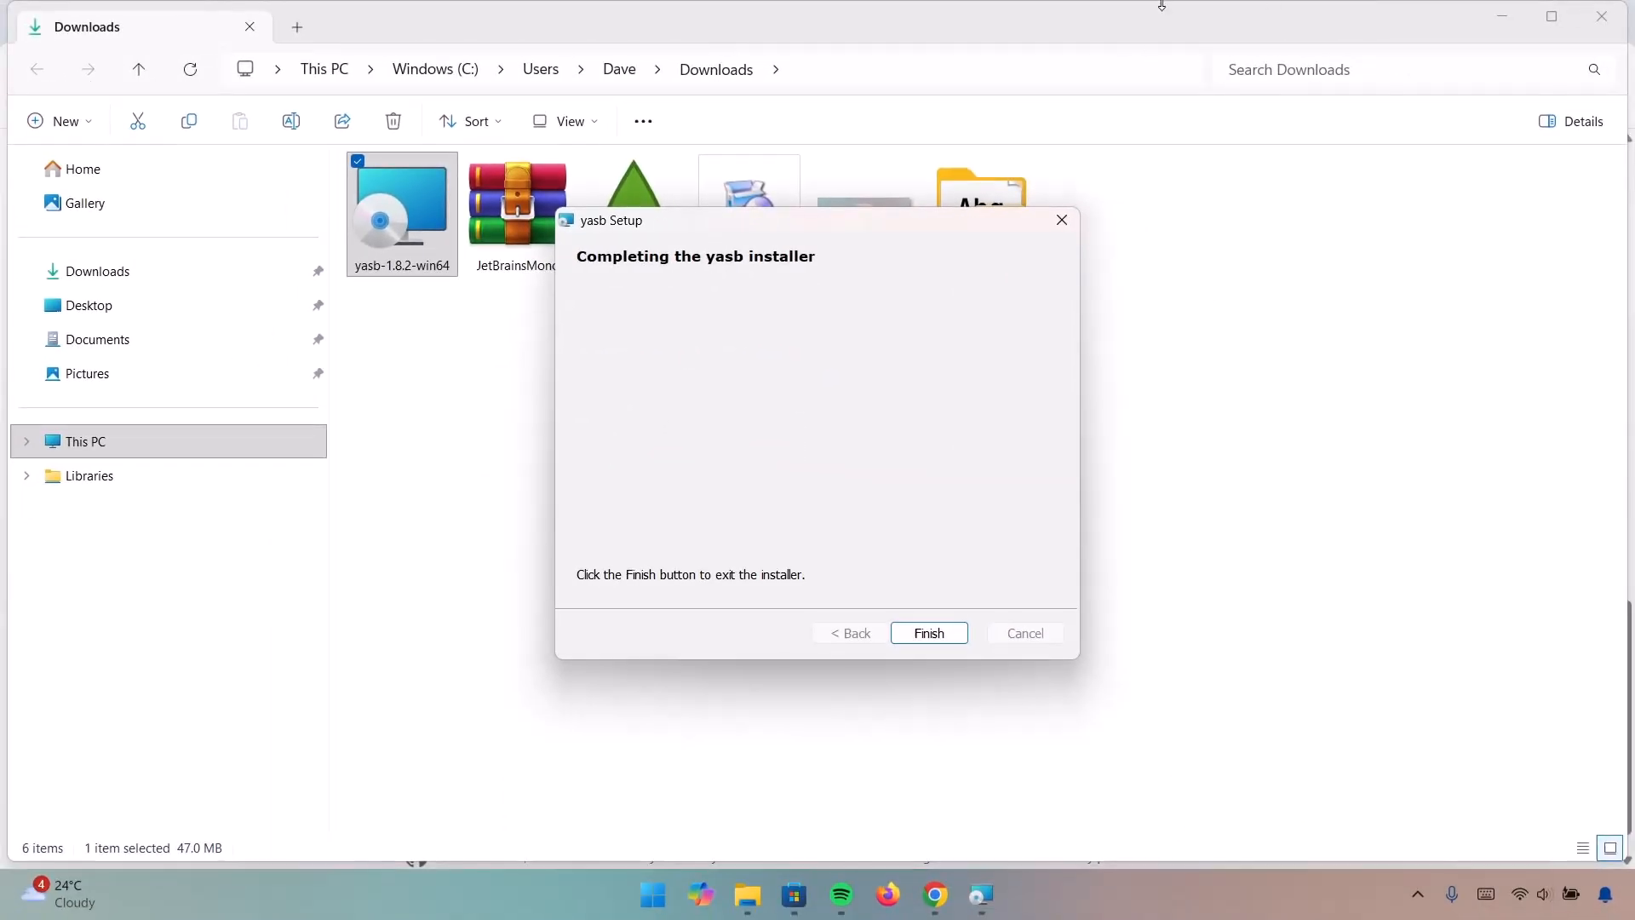
left_click(926, 633)
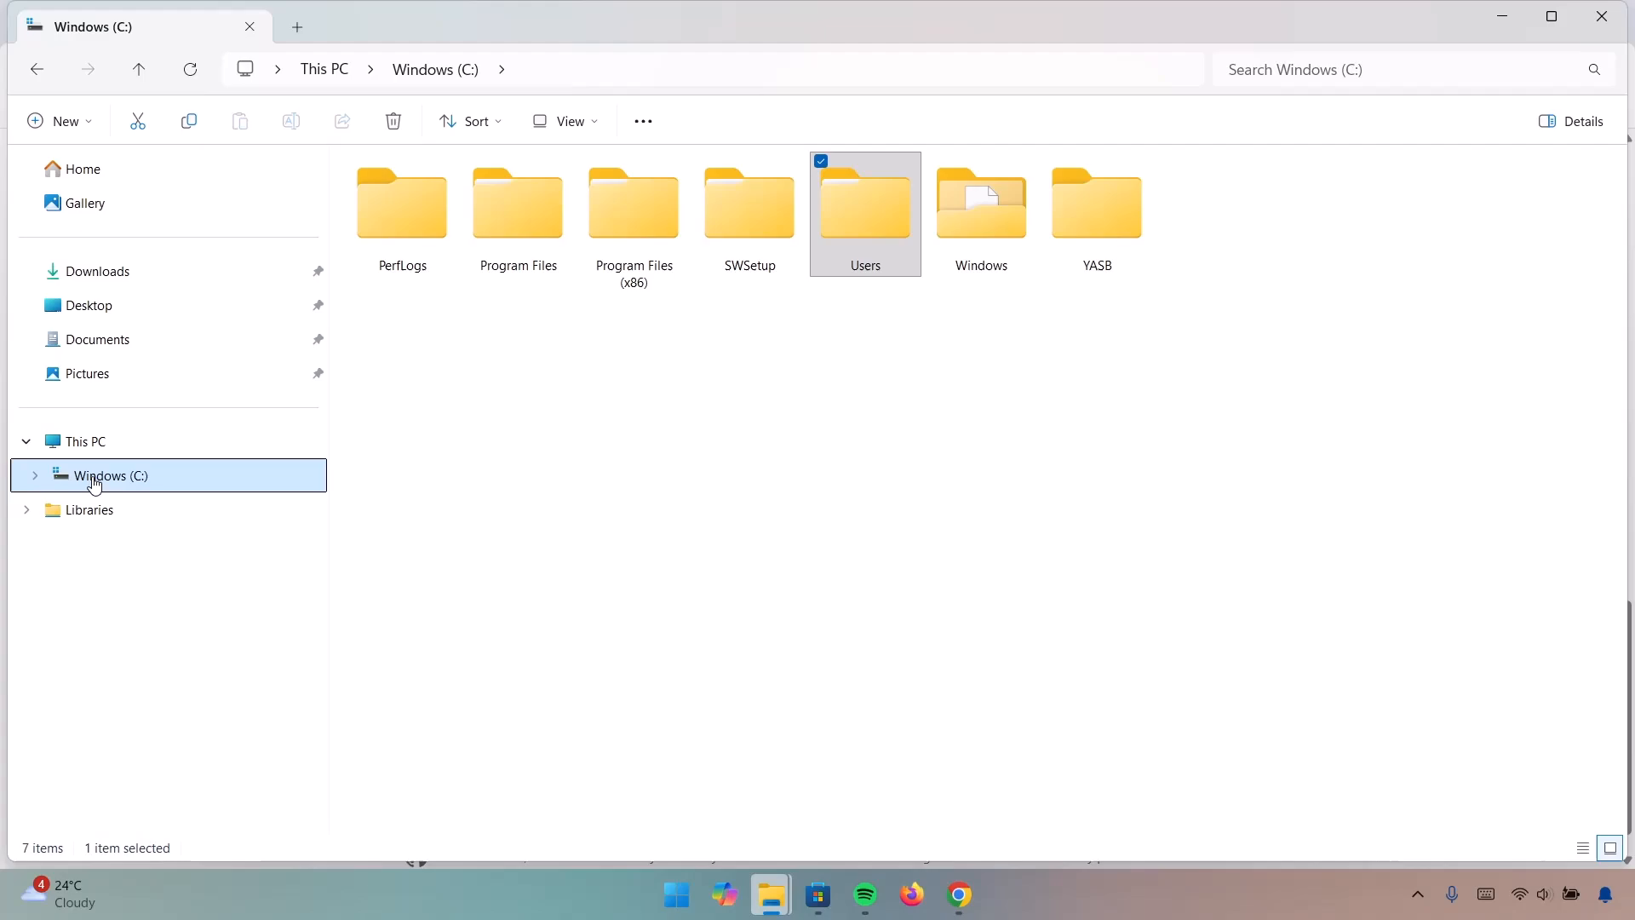
mouse_move(1095, 202)
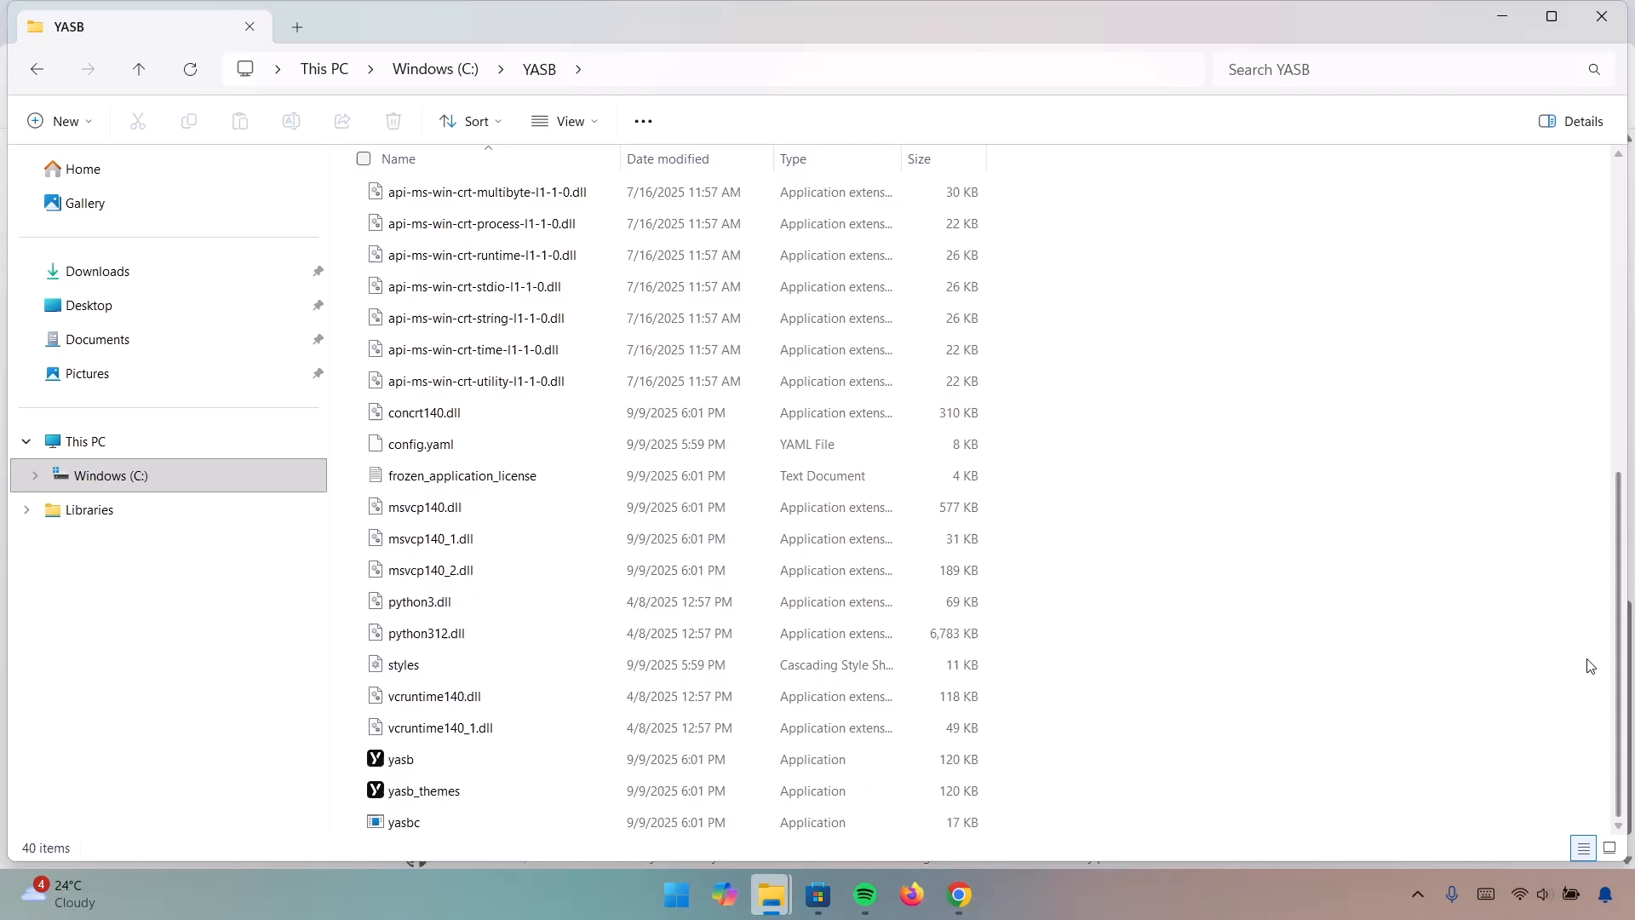
Launch the yasb application from C:\YASB so its top bar appears
left_click(400, 760)
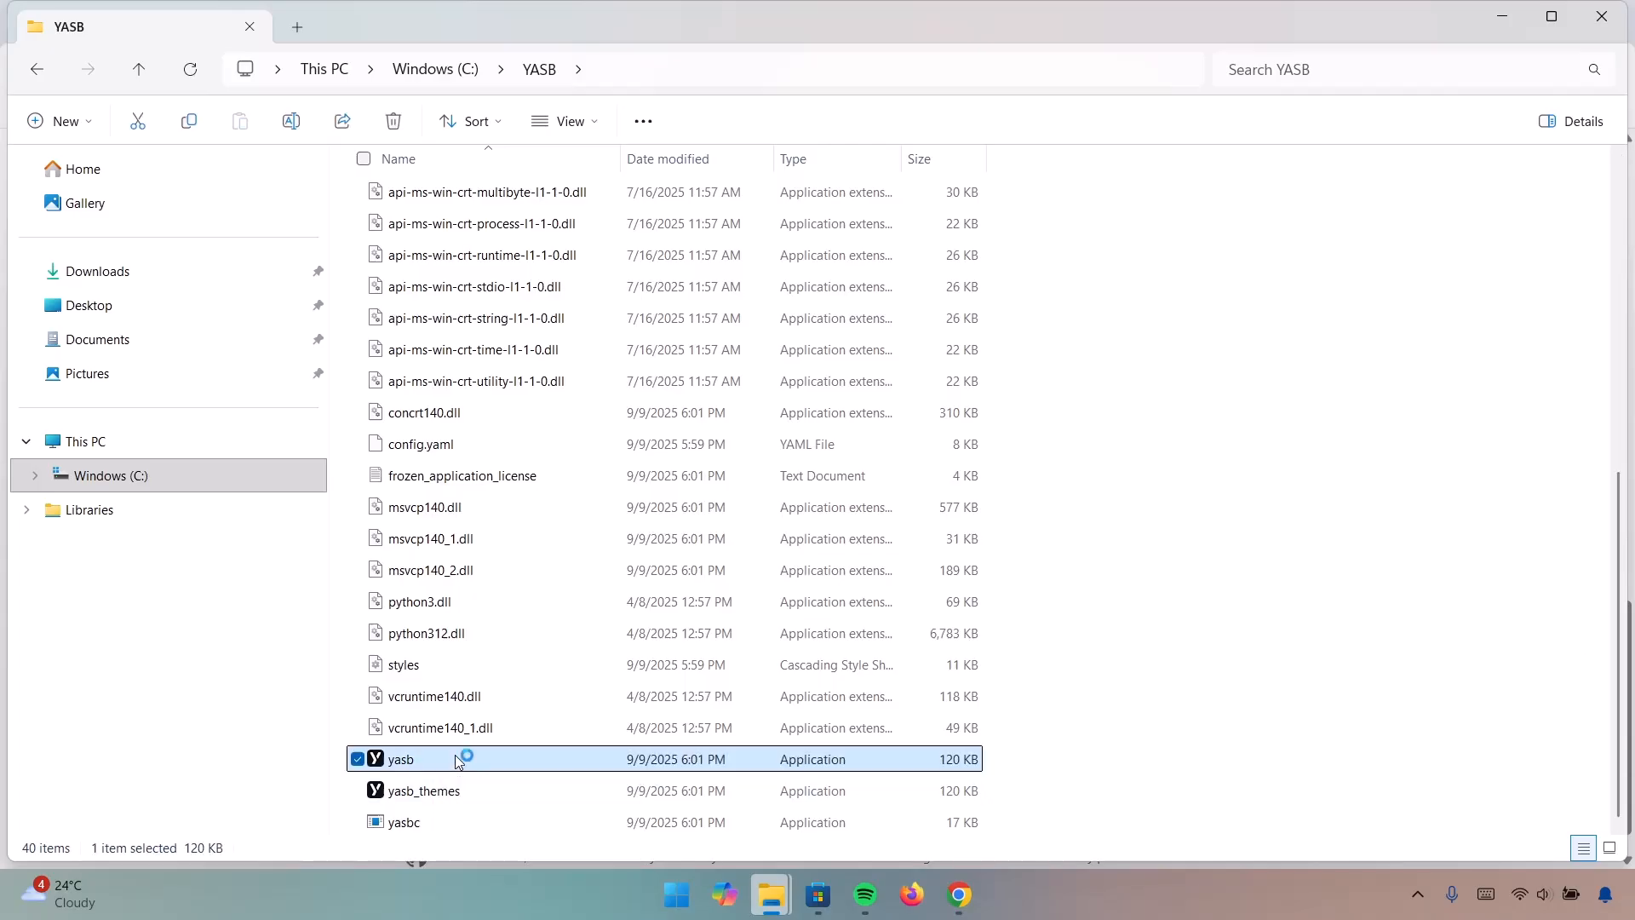
double_click(401, 758)
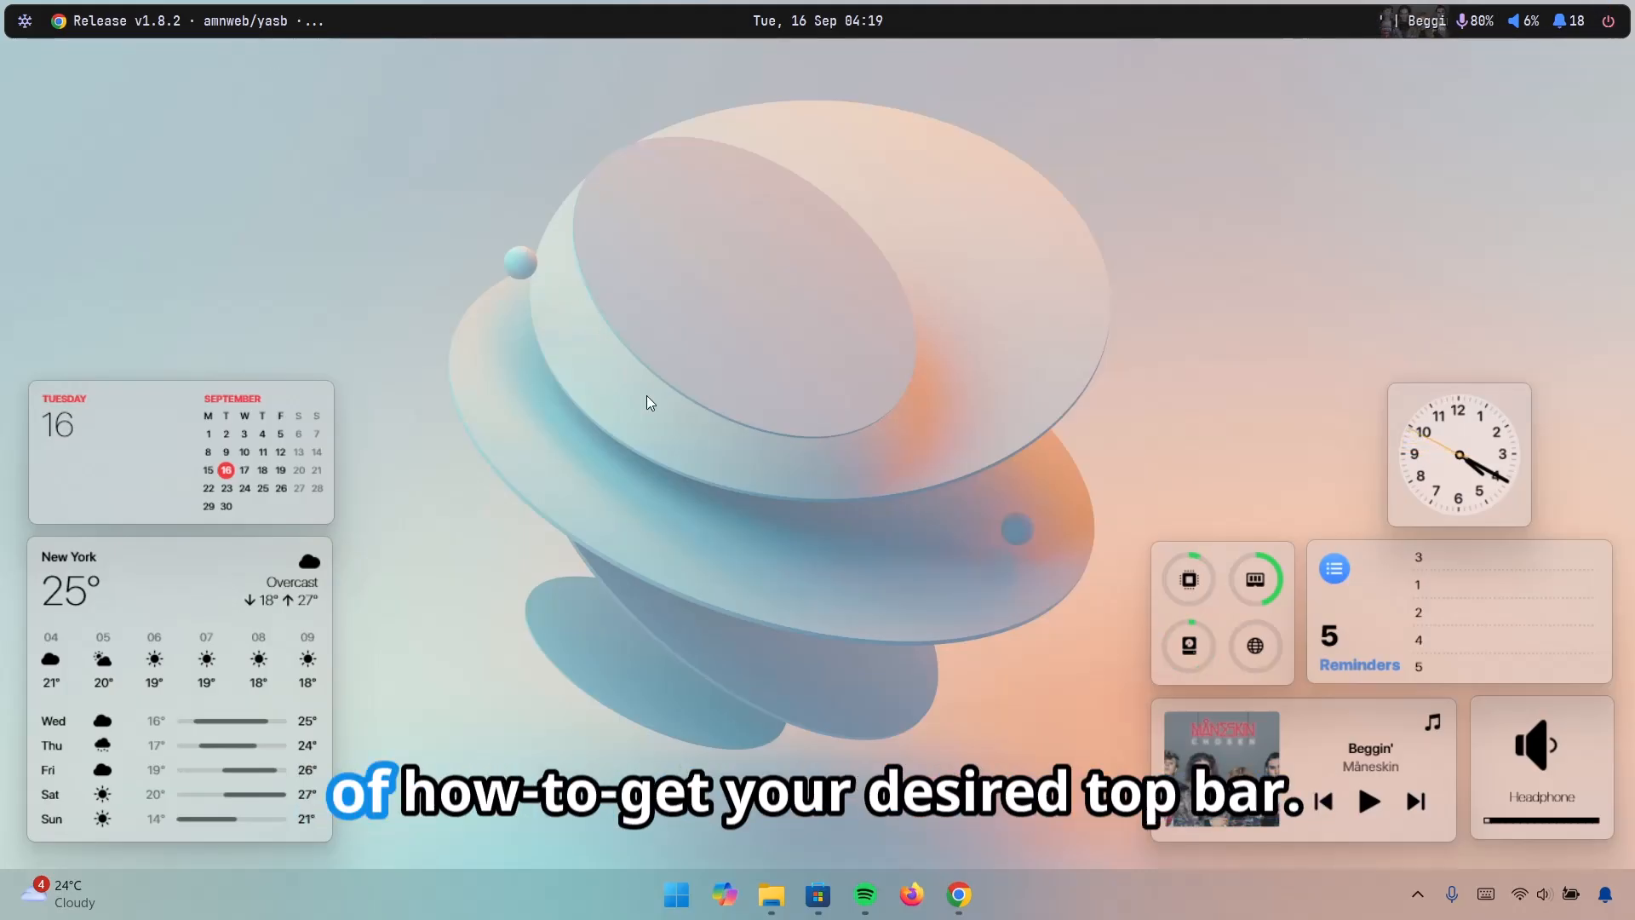
mouse_move(470, 155)
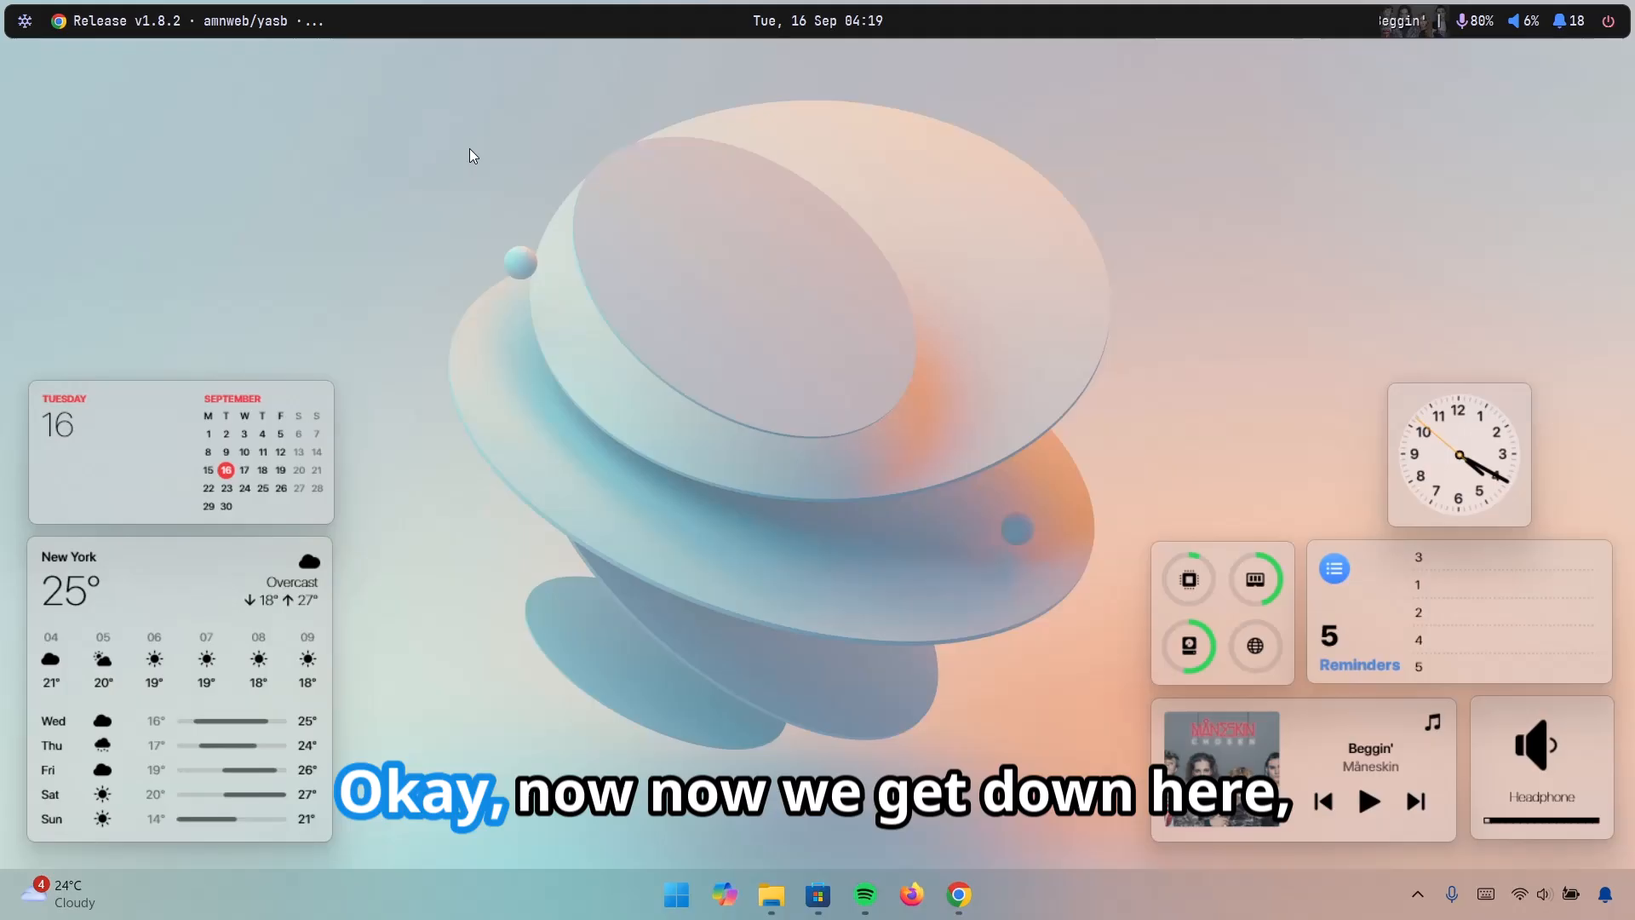
Bring up YASB's Theme Gallery from the tray icon and scroll to the Yasb 005 theme
left_click(1402, 894)
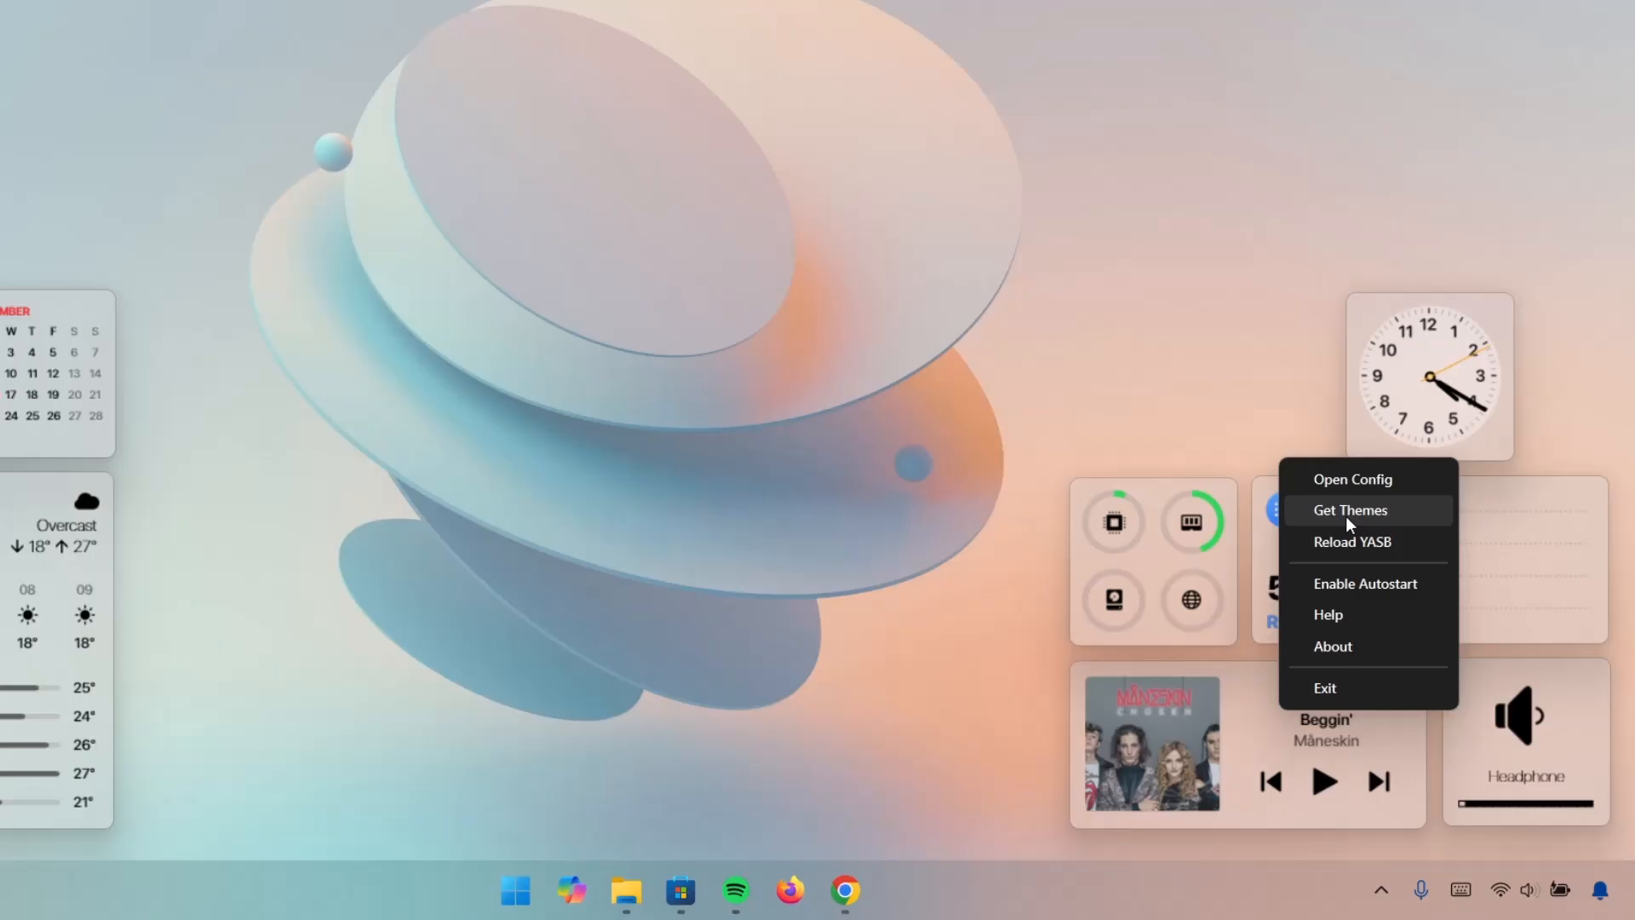
left_click(1349, 509)
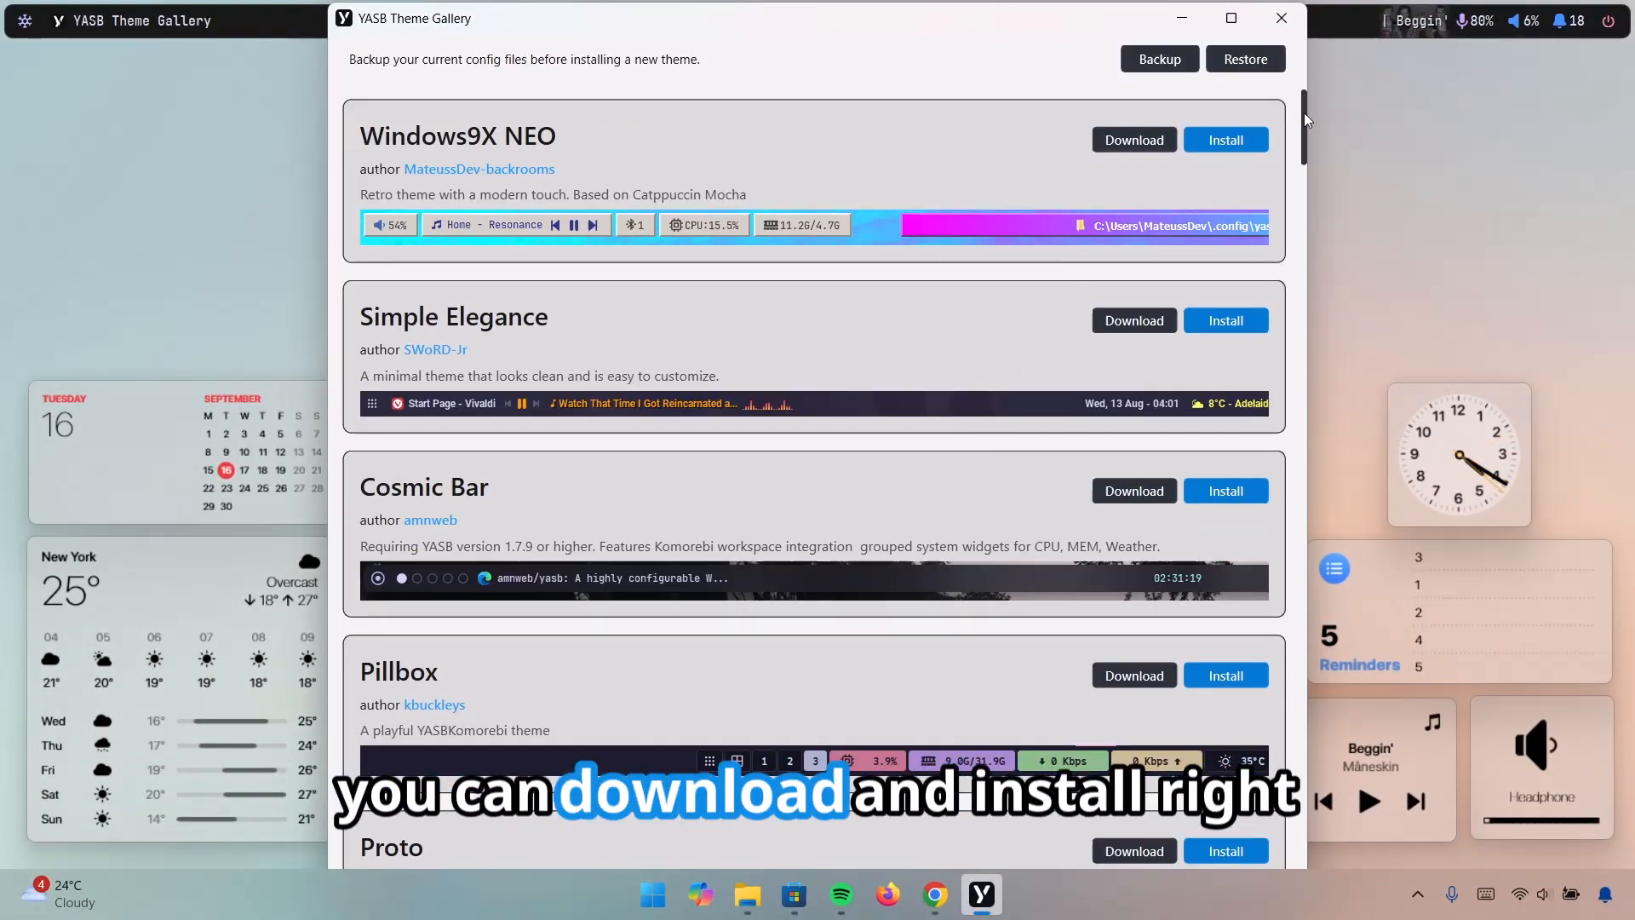
scroll("down", 3)
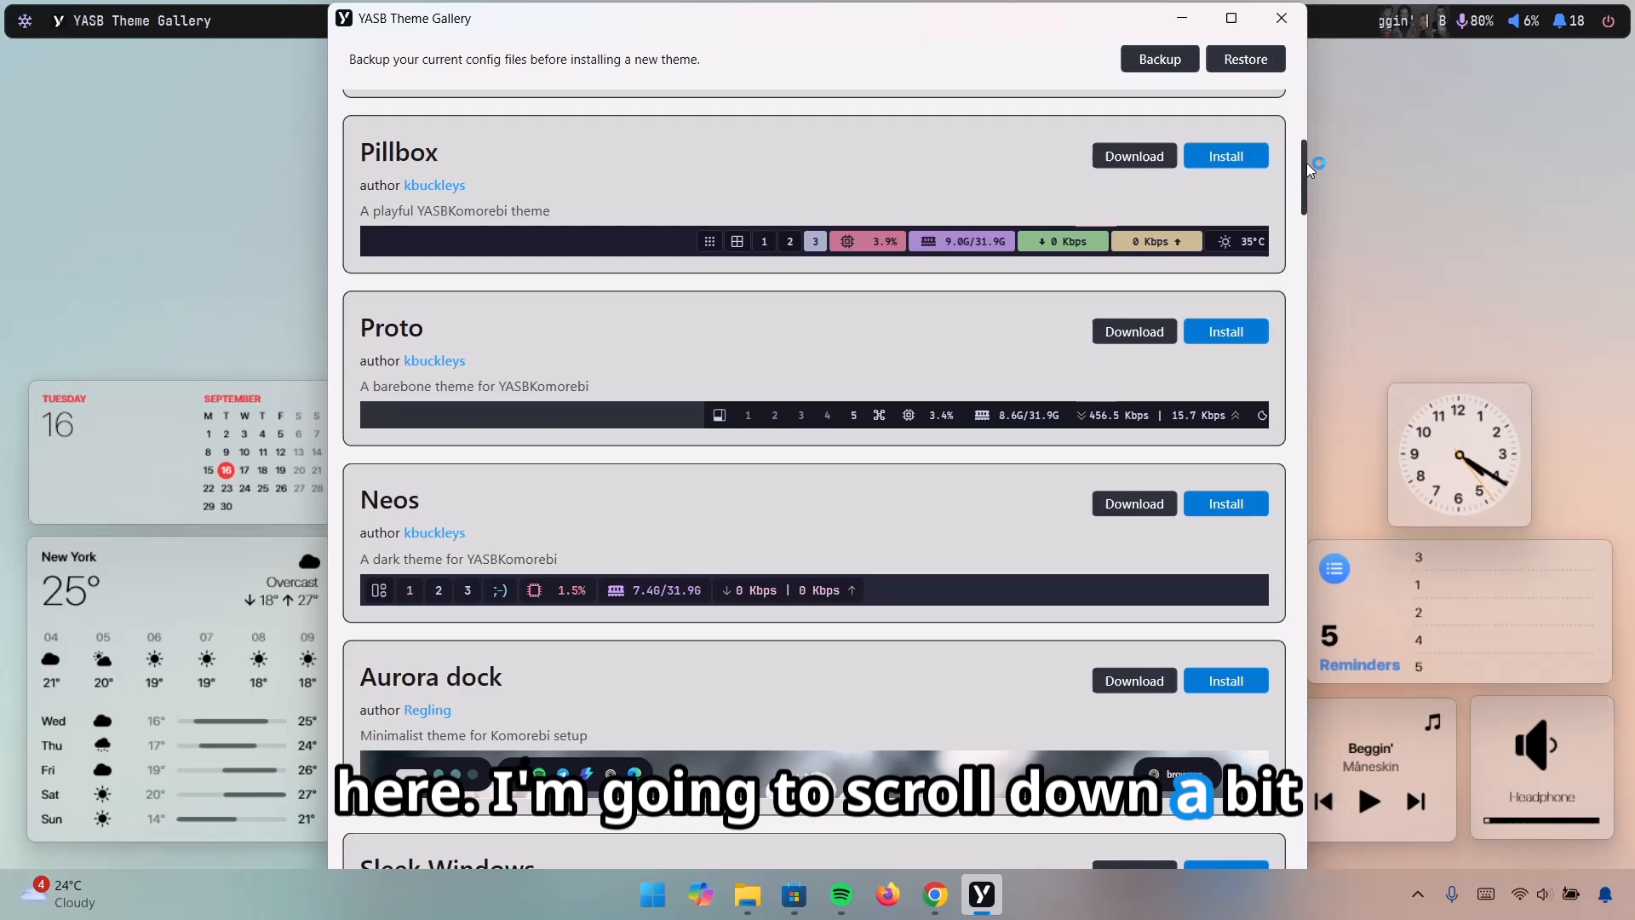
scroll("down", 3)
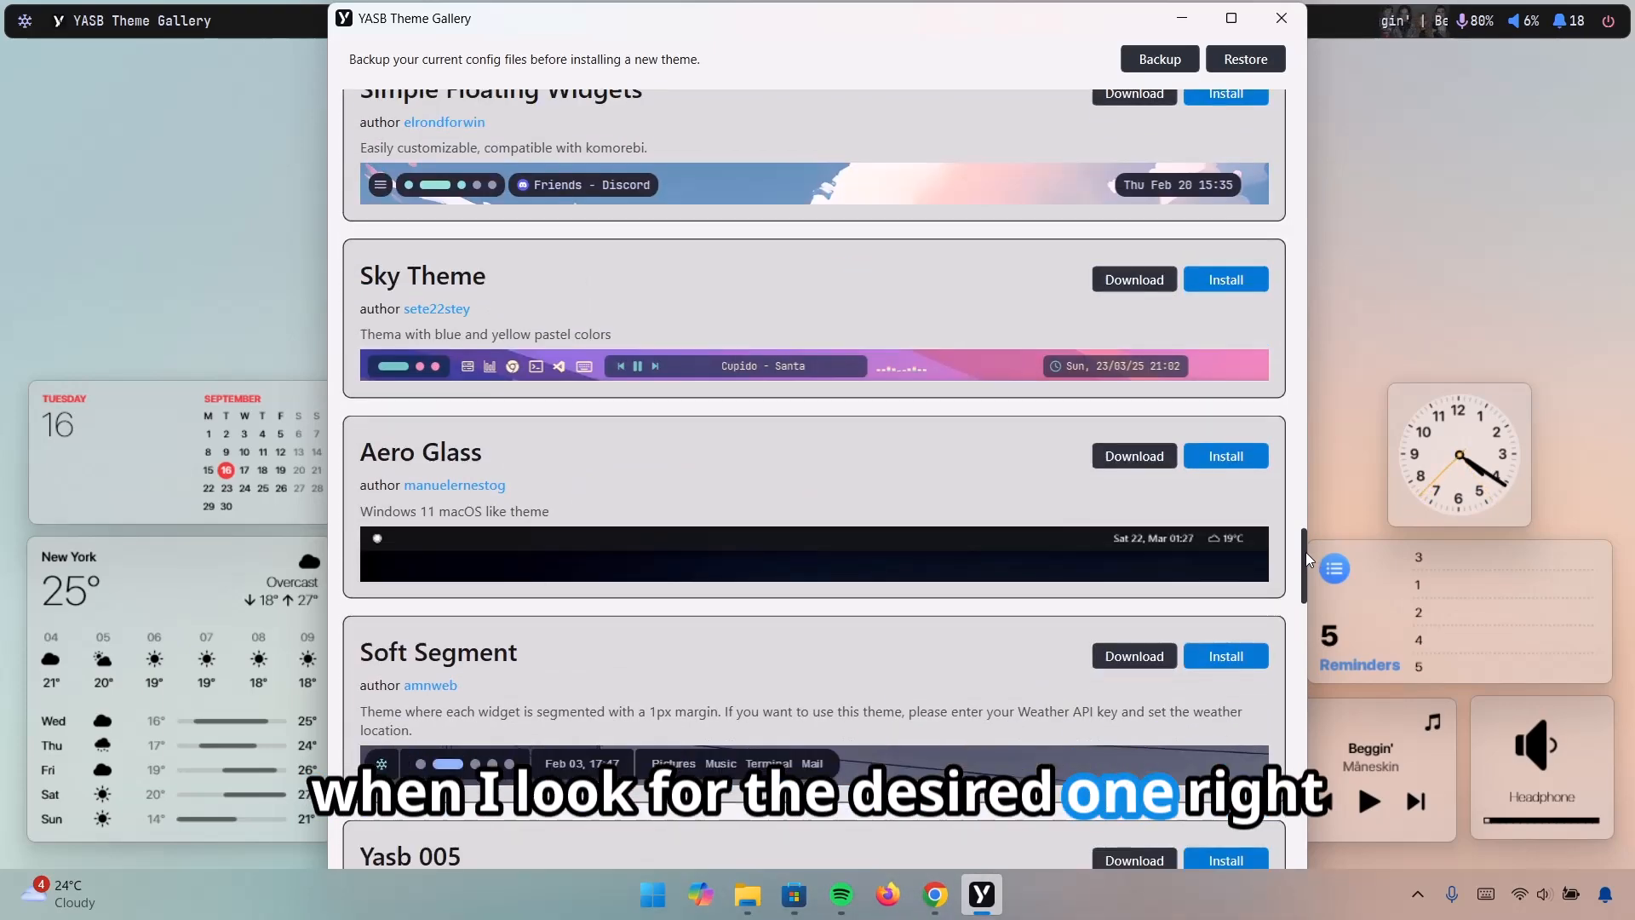
scroll("down", 3)
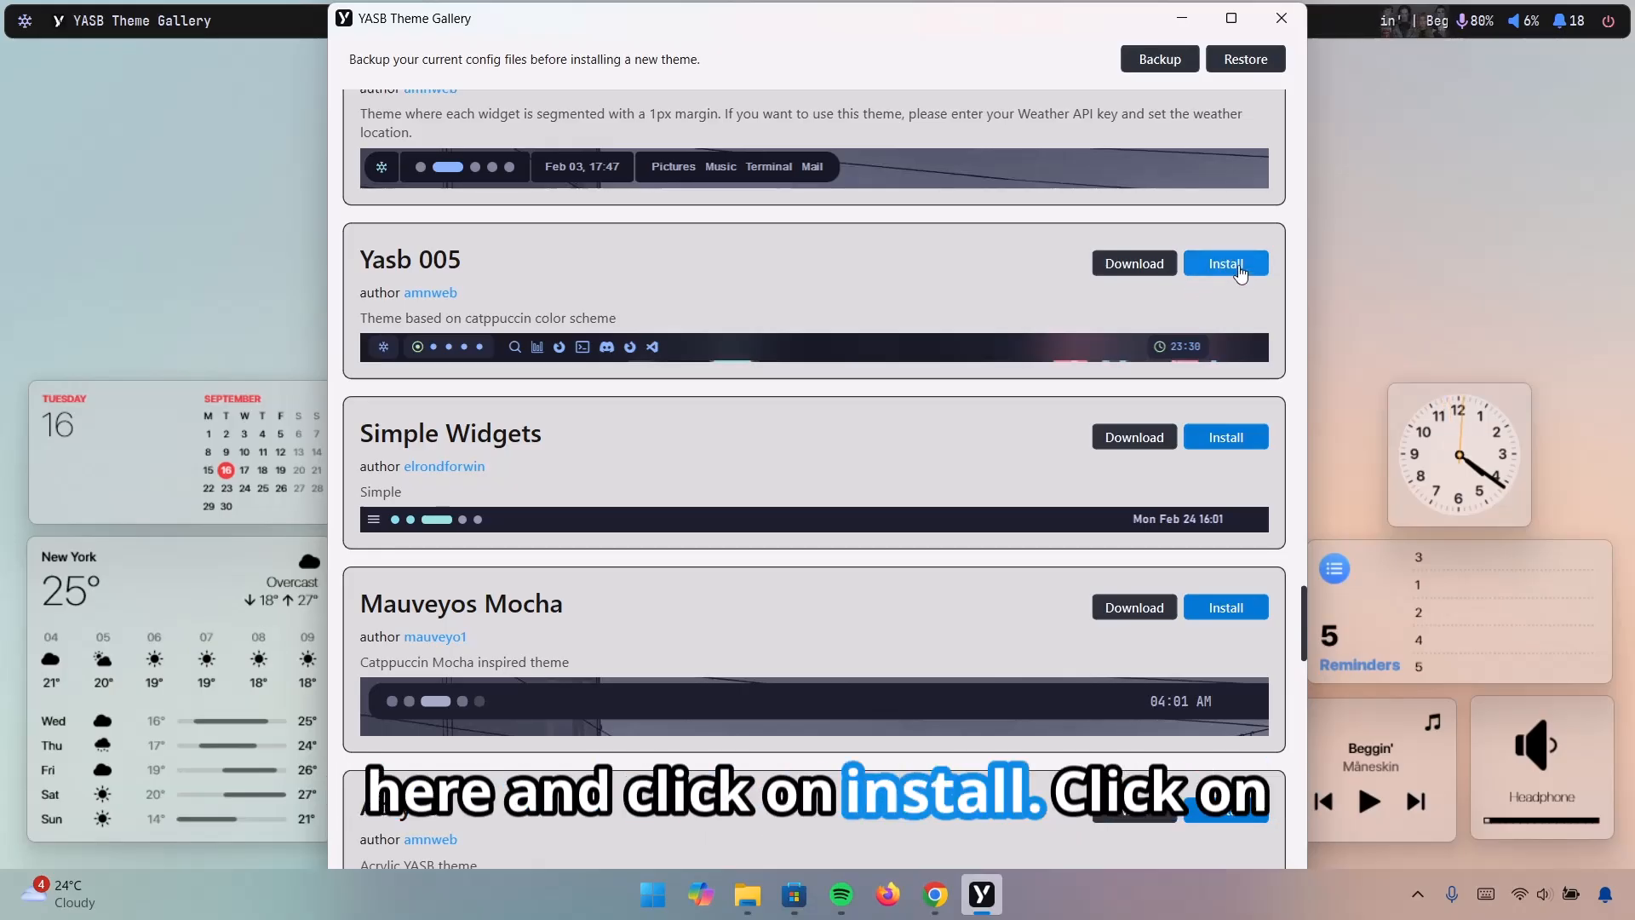
Install Yasb 005, confirming the config replacement, and close the gallery
left_click(1225, 262)
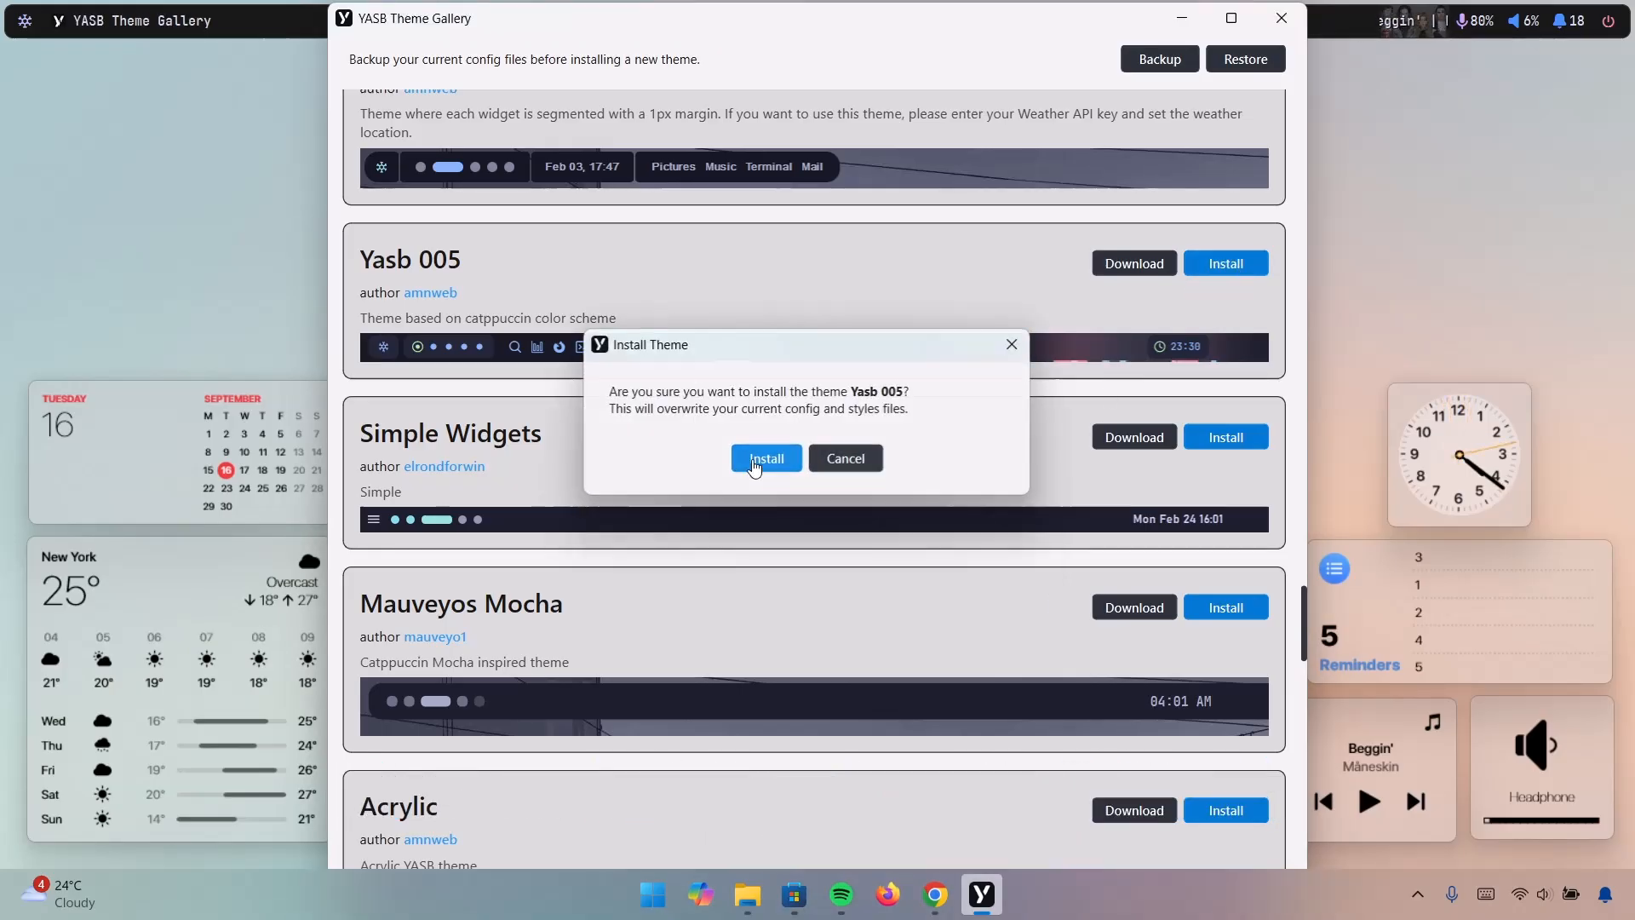
left_click(765, 458)
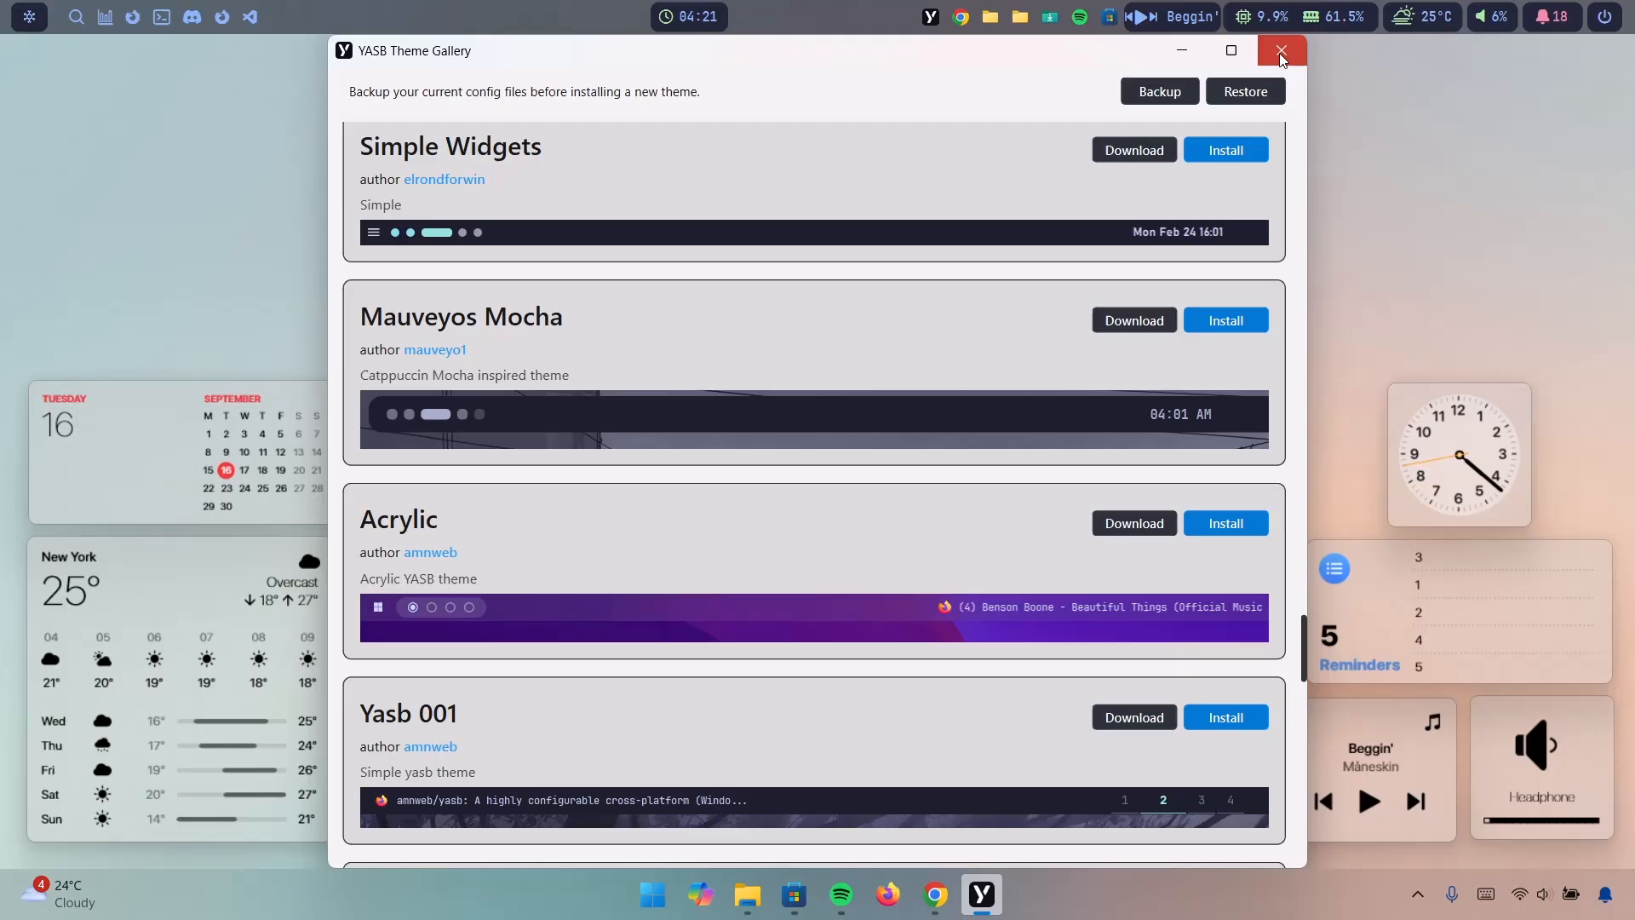
left_click(1278, 49)
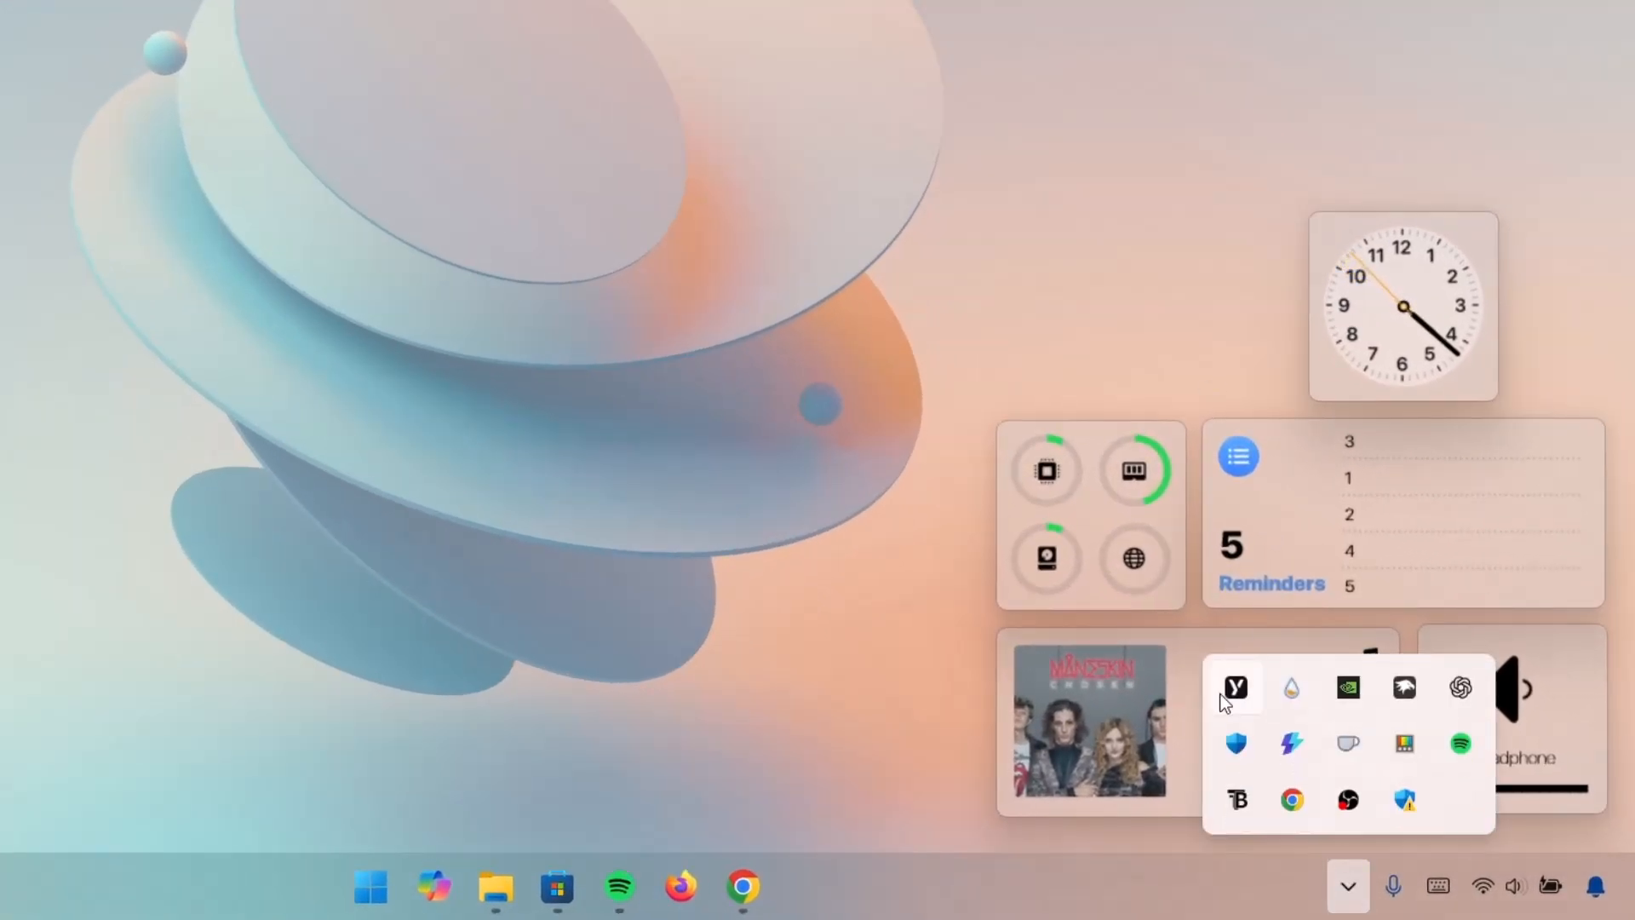
Launch YASB from the hidden tray icons so the Yasb 005 top bar appears across the desktop
right_click(1235, 686)
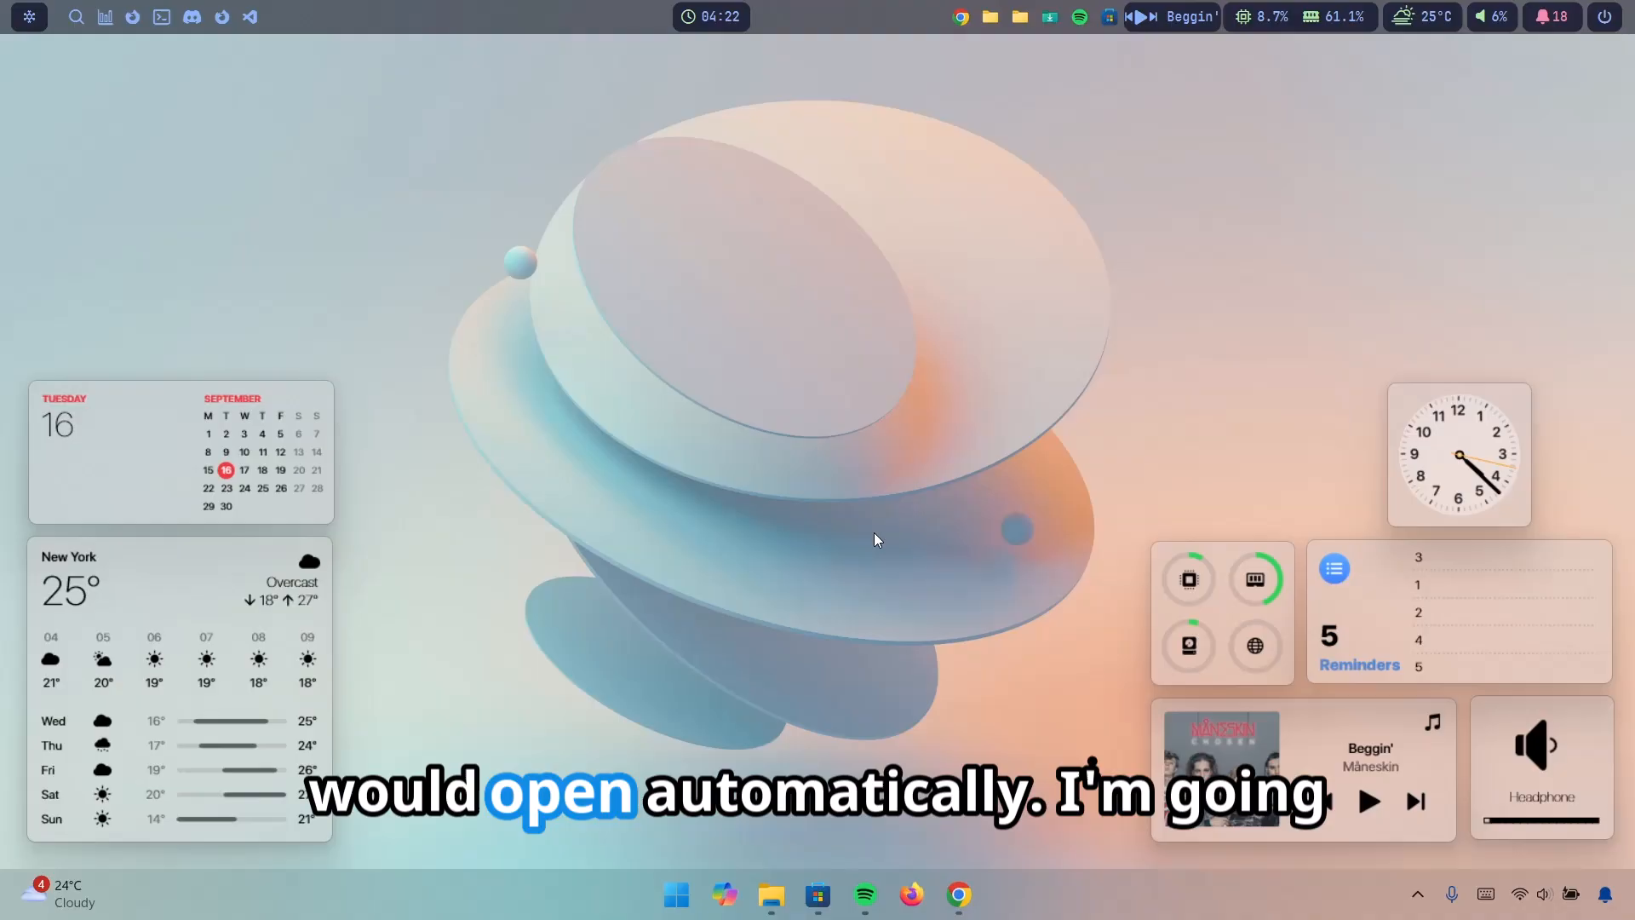
mouse_move(414, 38)
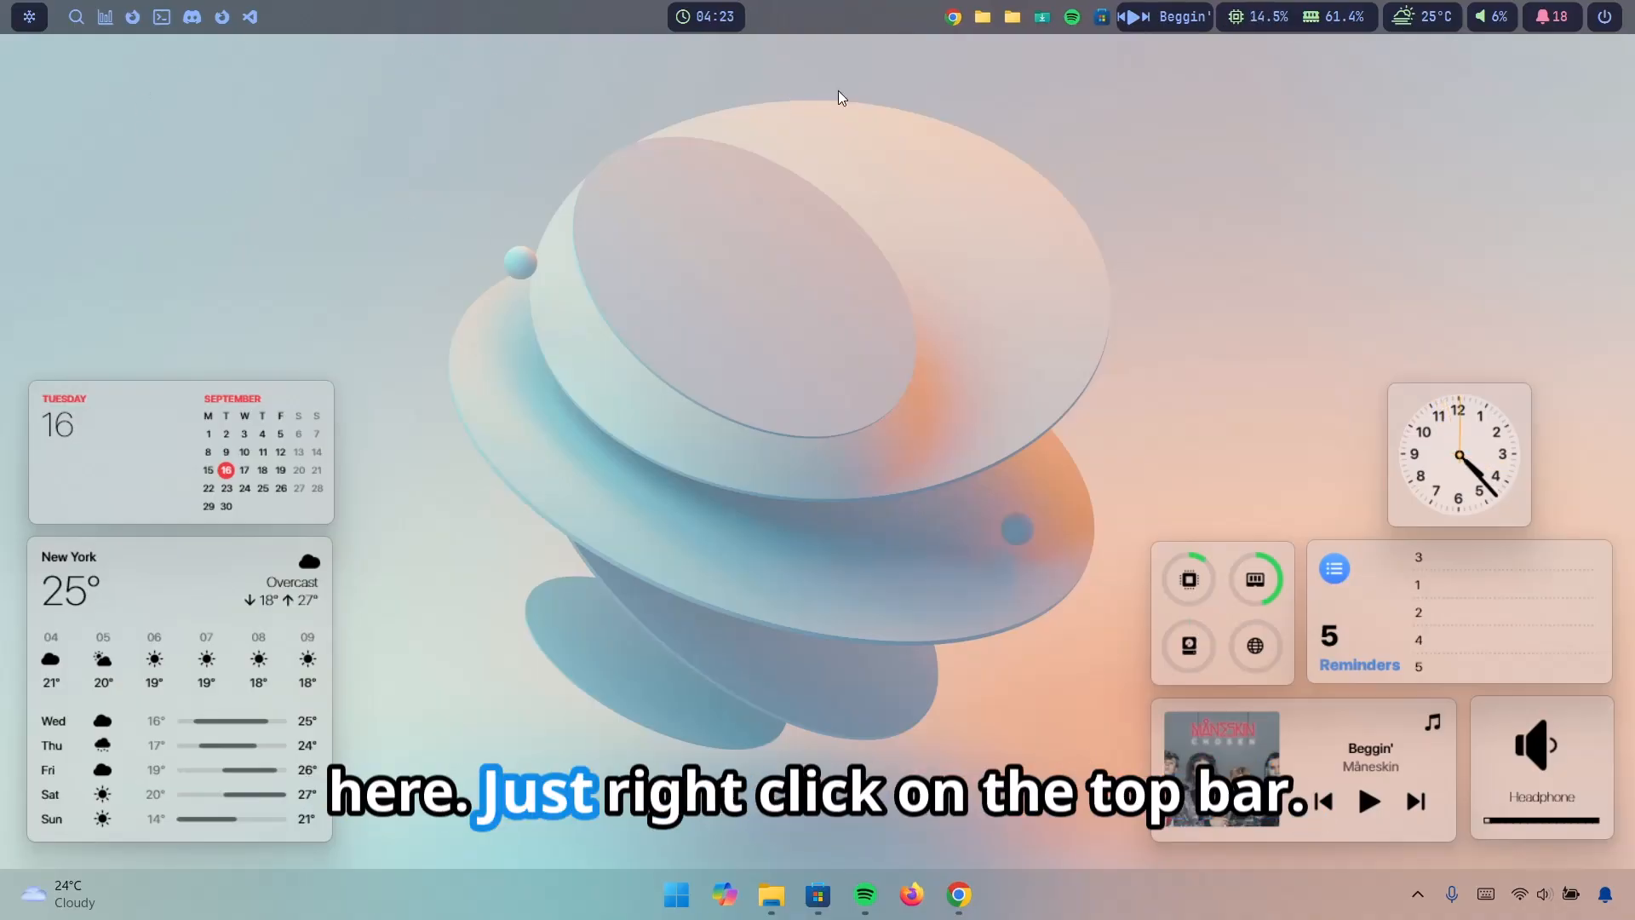
In the bar's Active Widgets list, hide the Media and Weather widgets
right_click(843, 15)
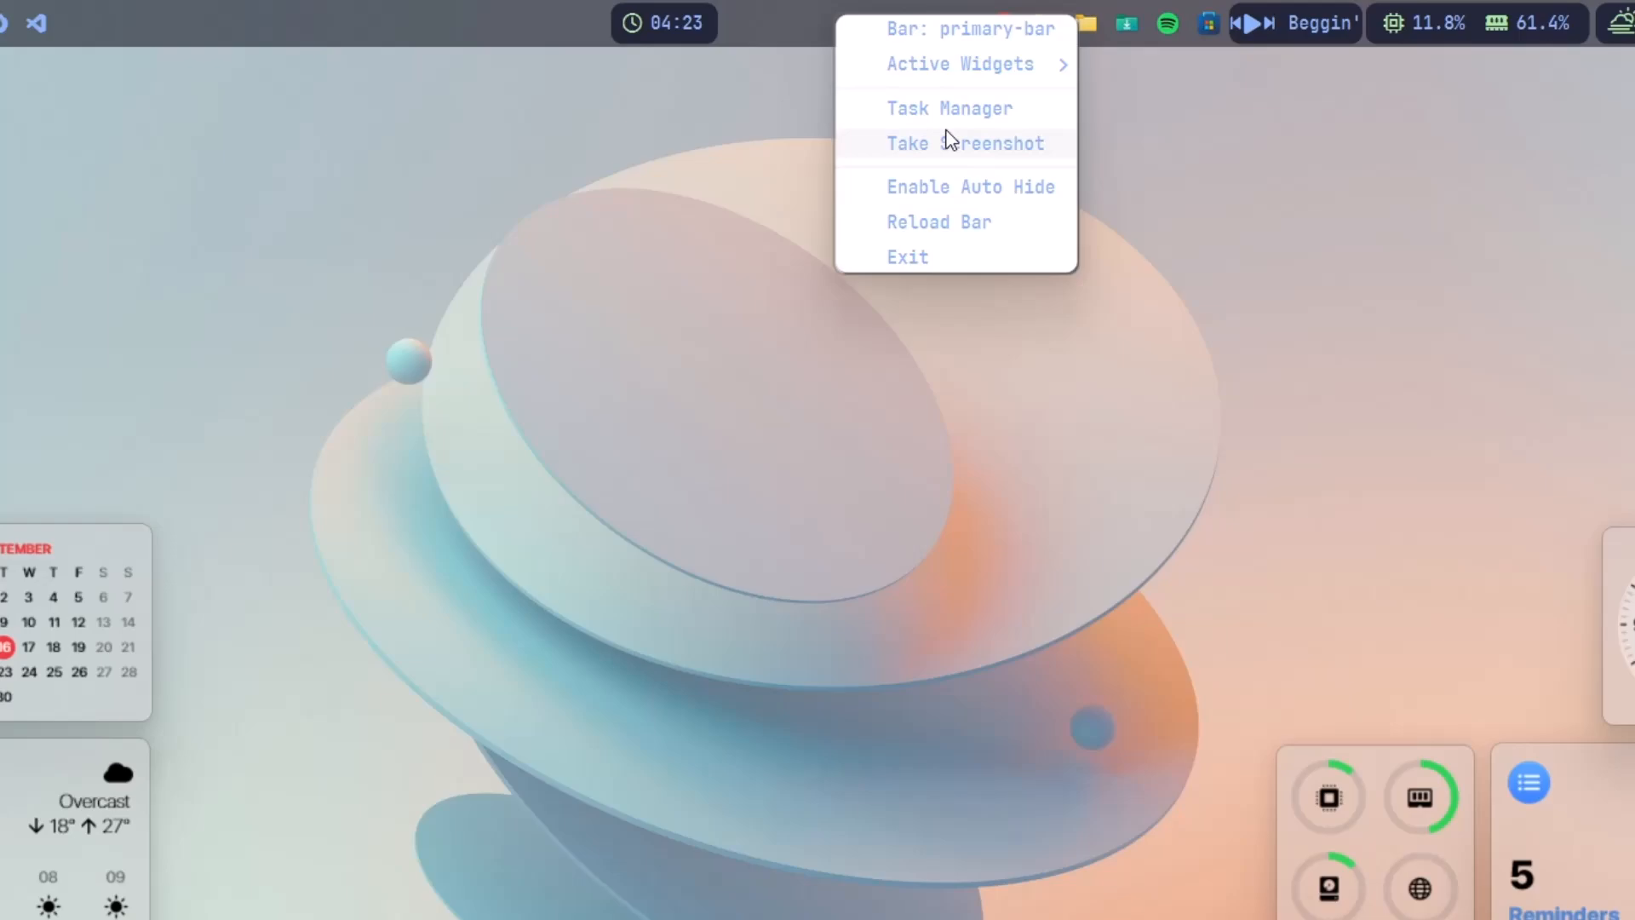
left_click(959, 63)
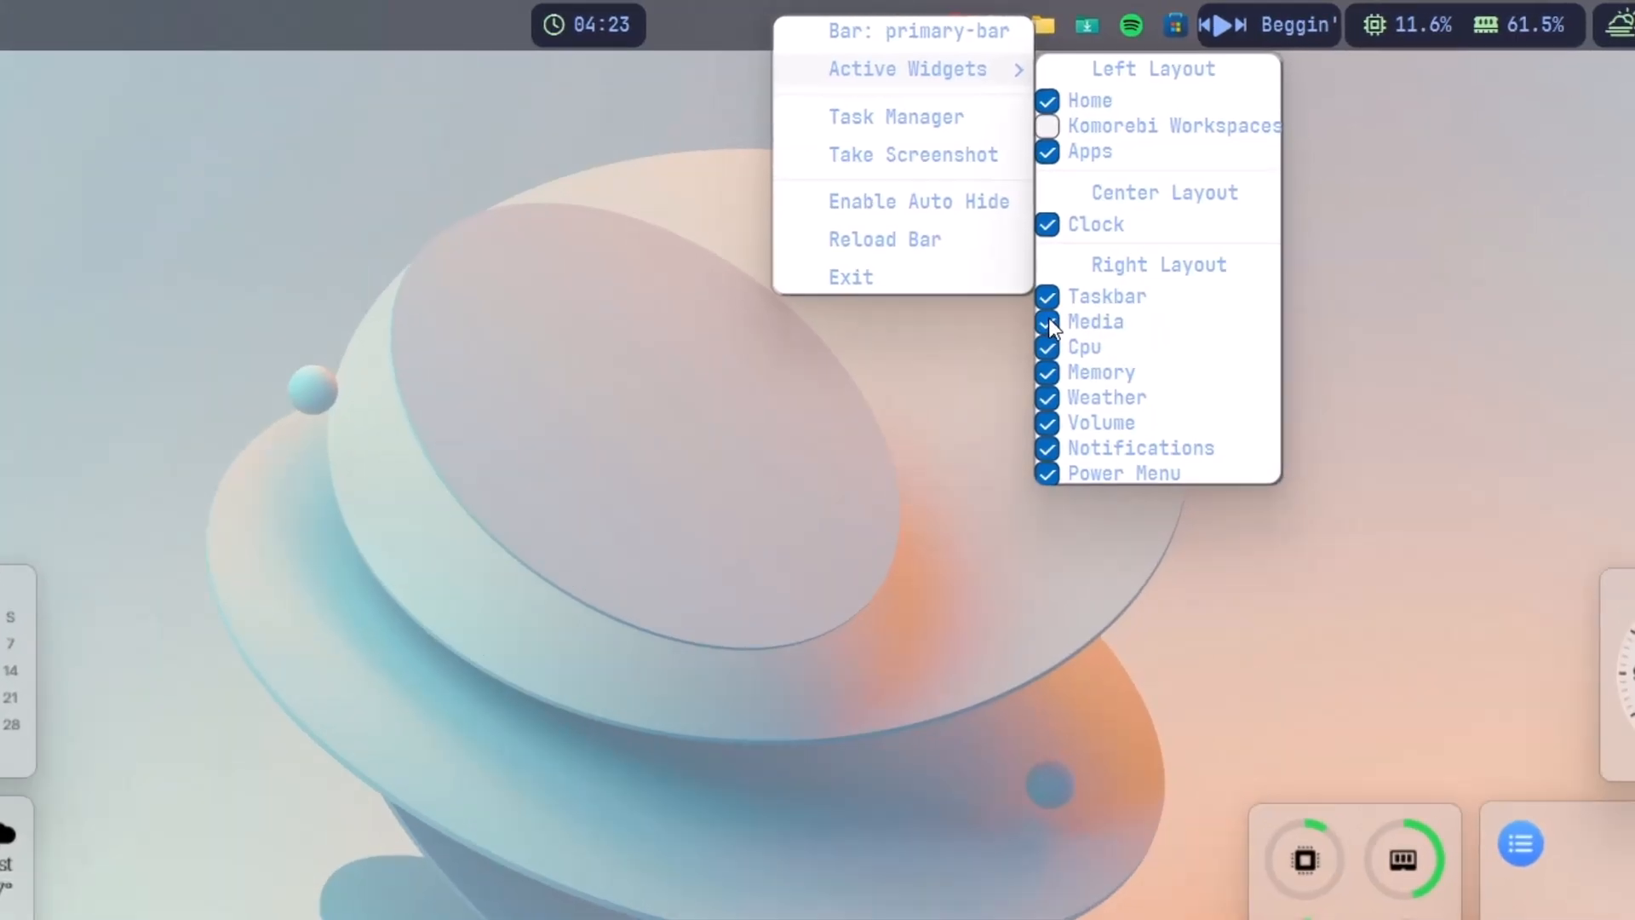
left_click(1047, 322)
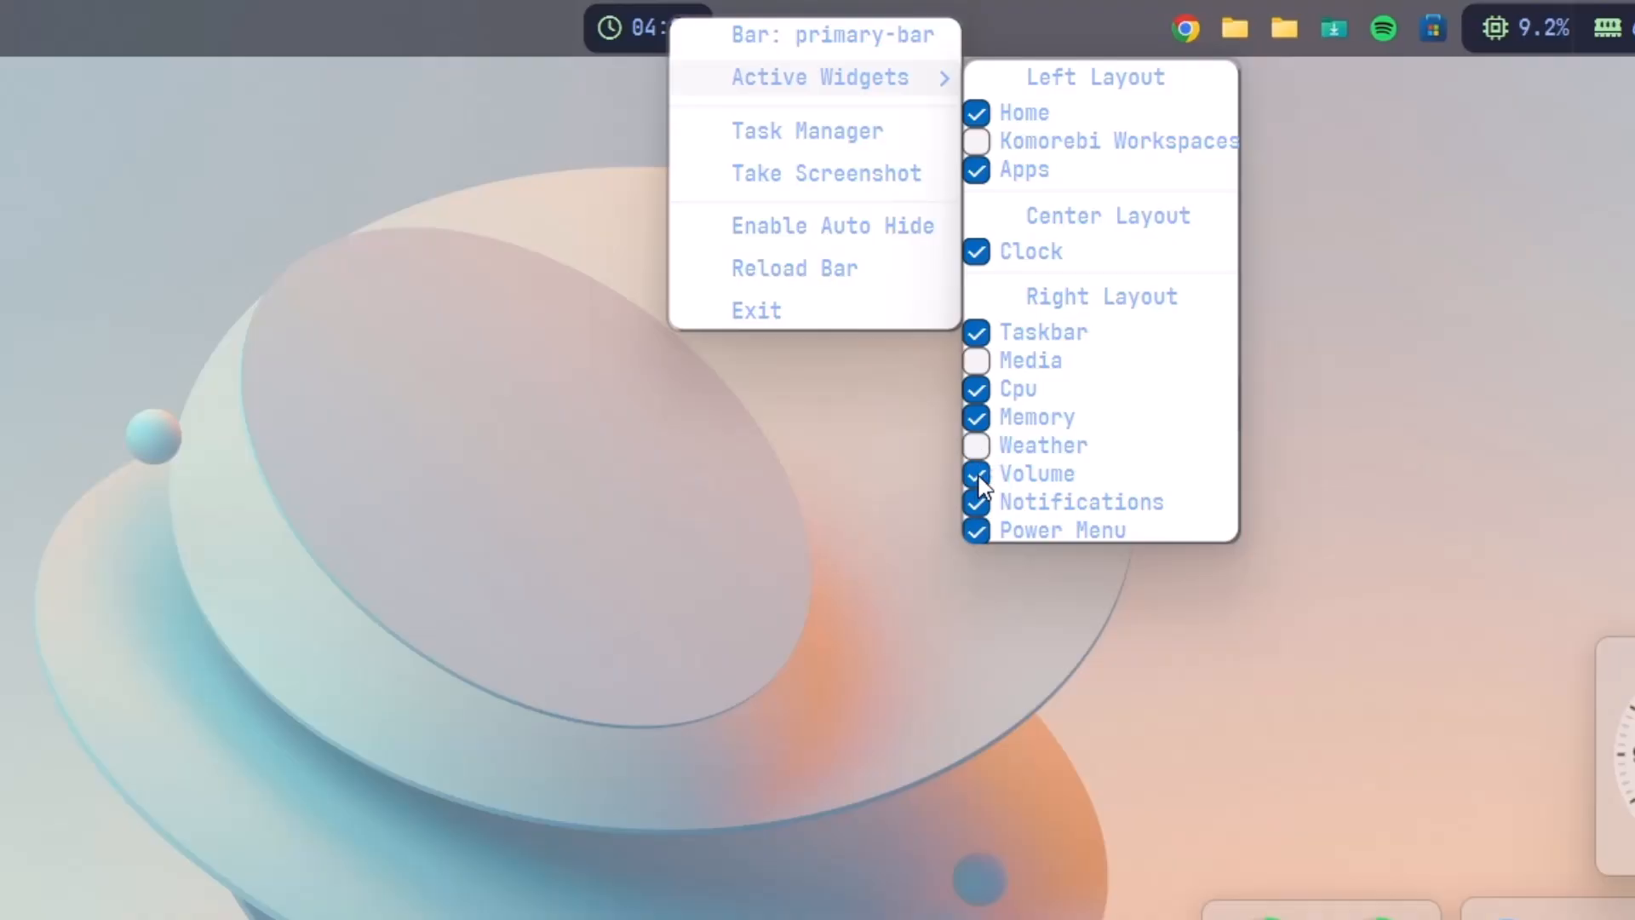
left_click(976, 473)
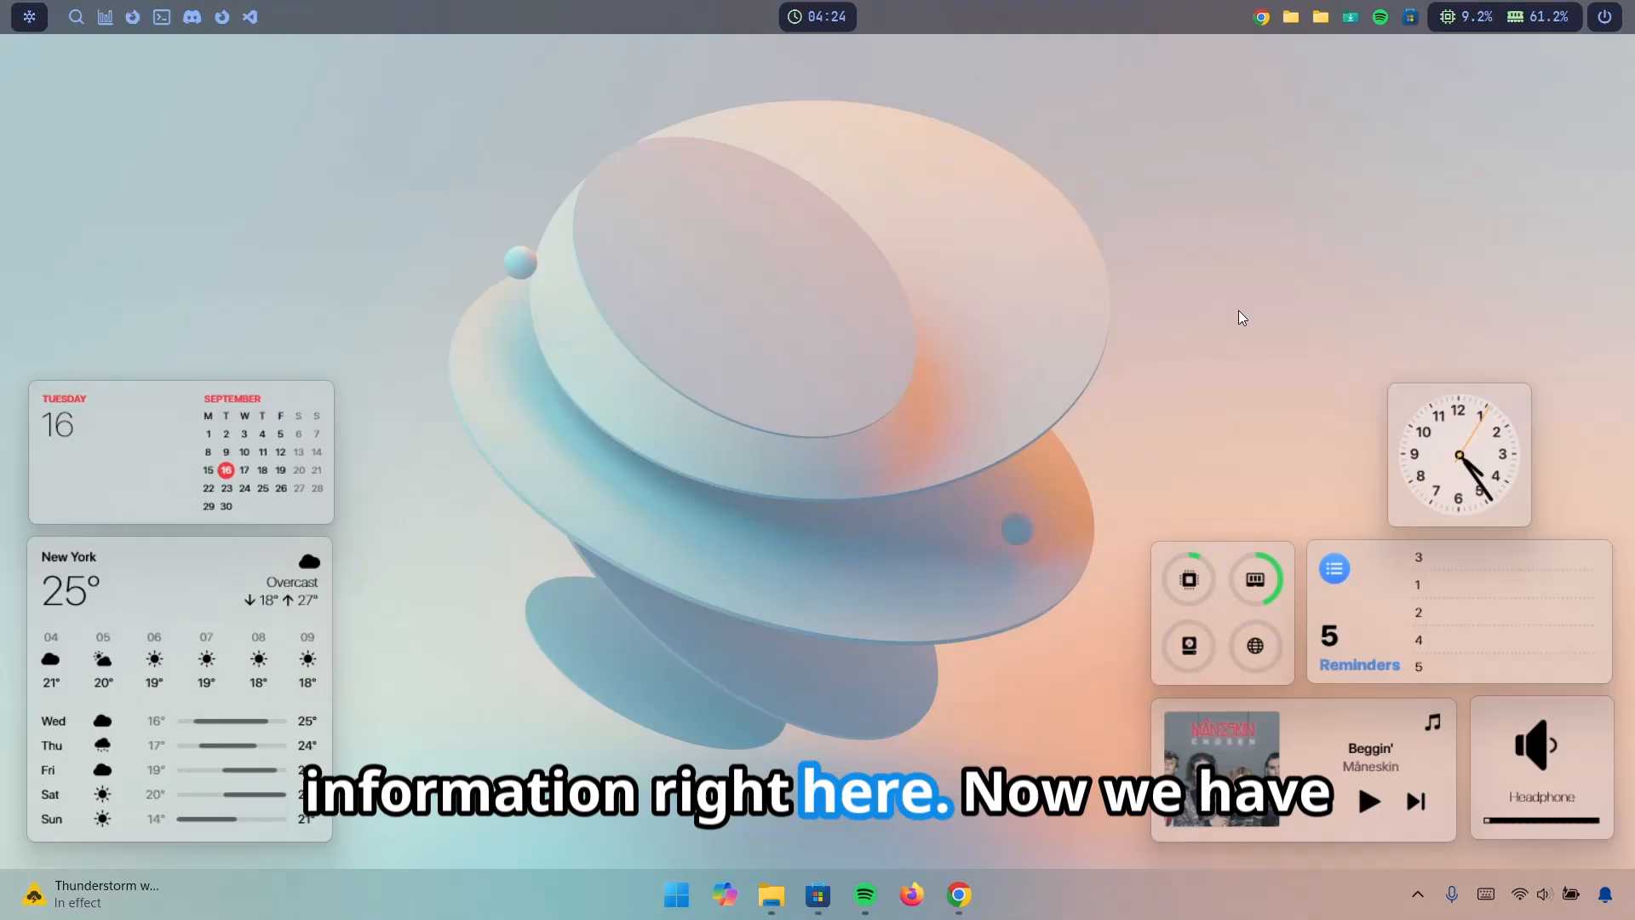
left_click(1606, 17)
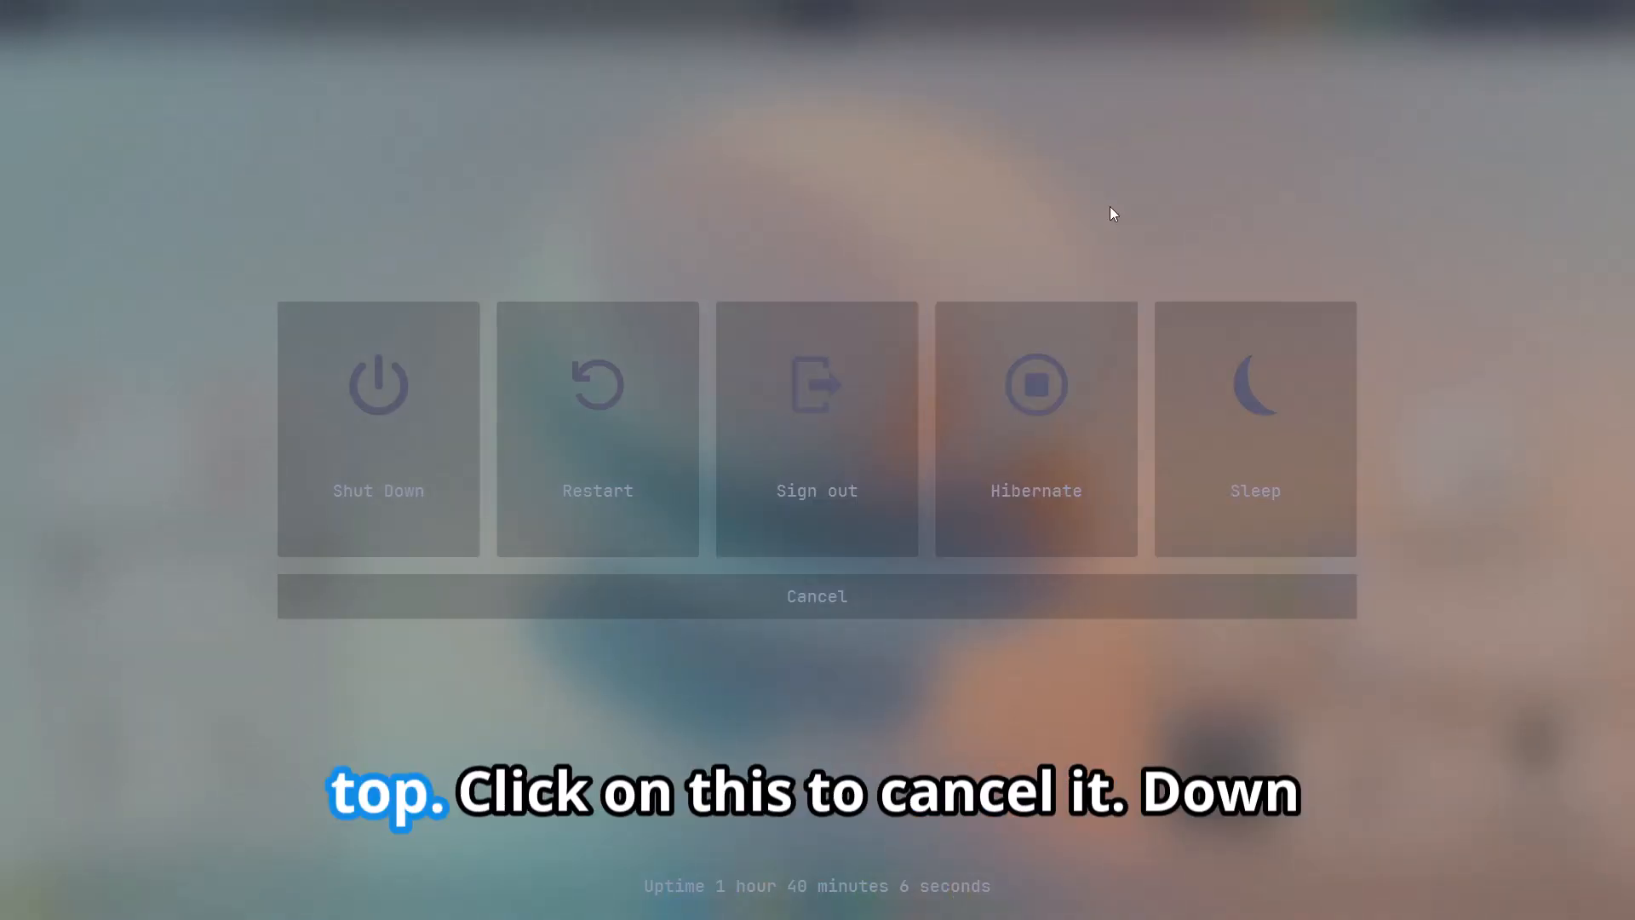
left_click(816, 596)
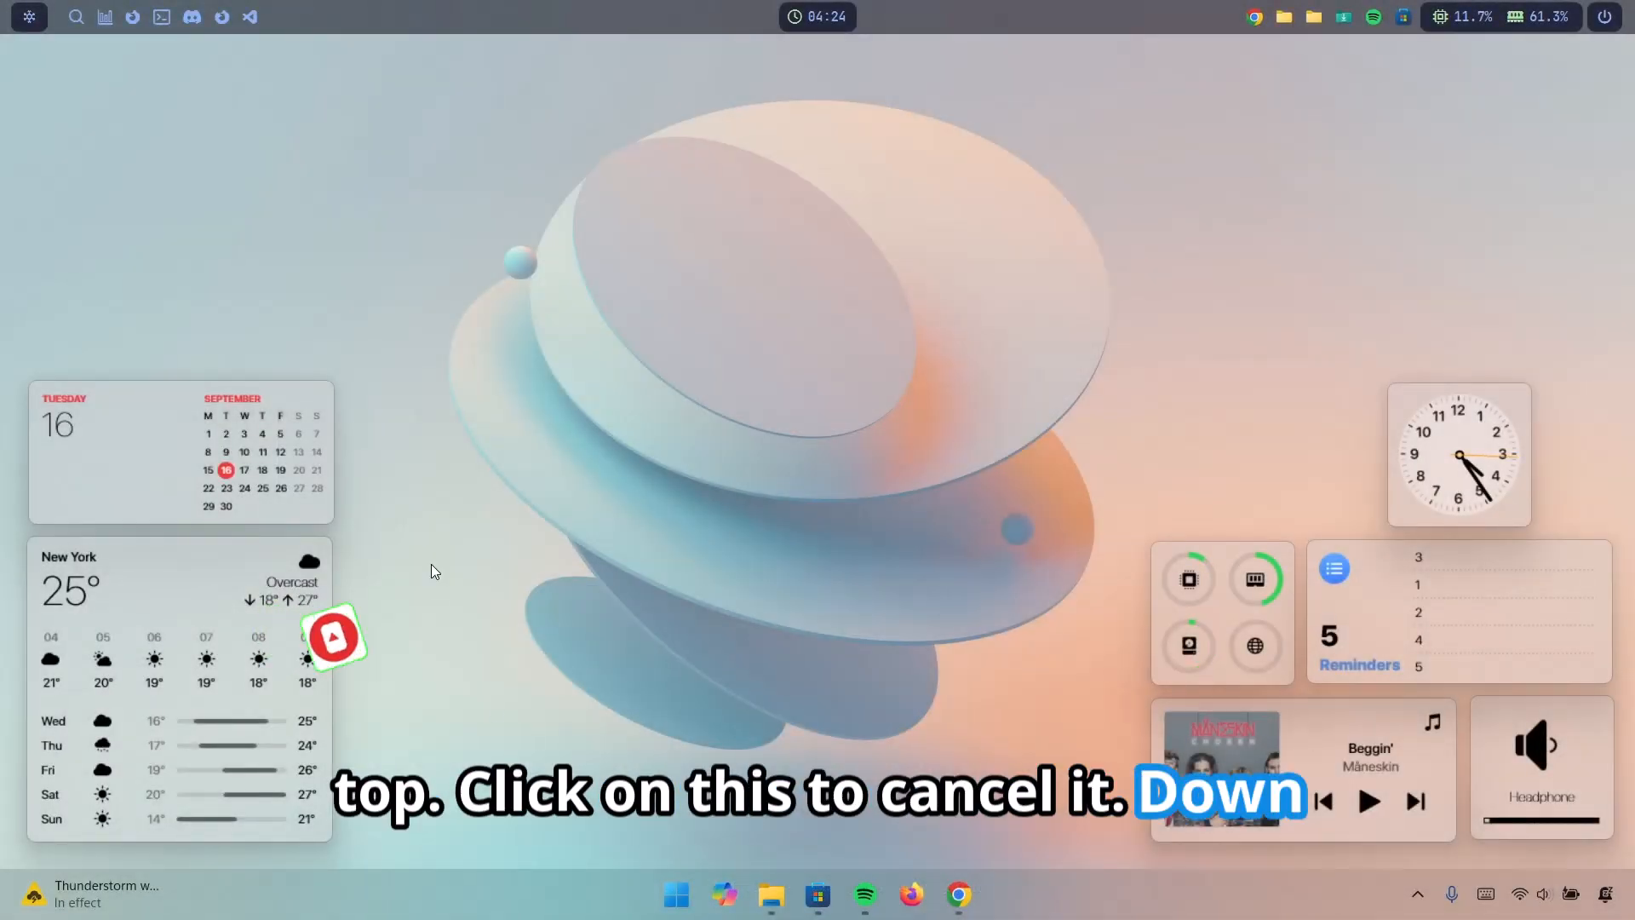
left_click(1369, 801)
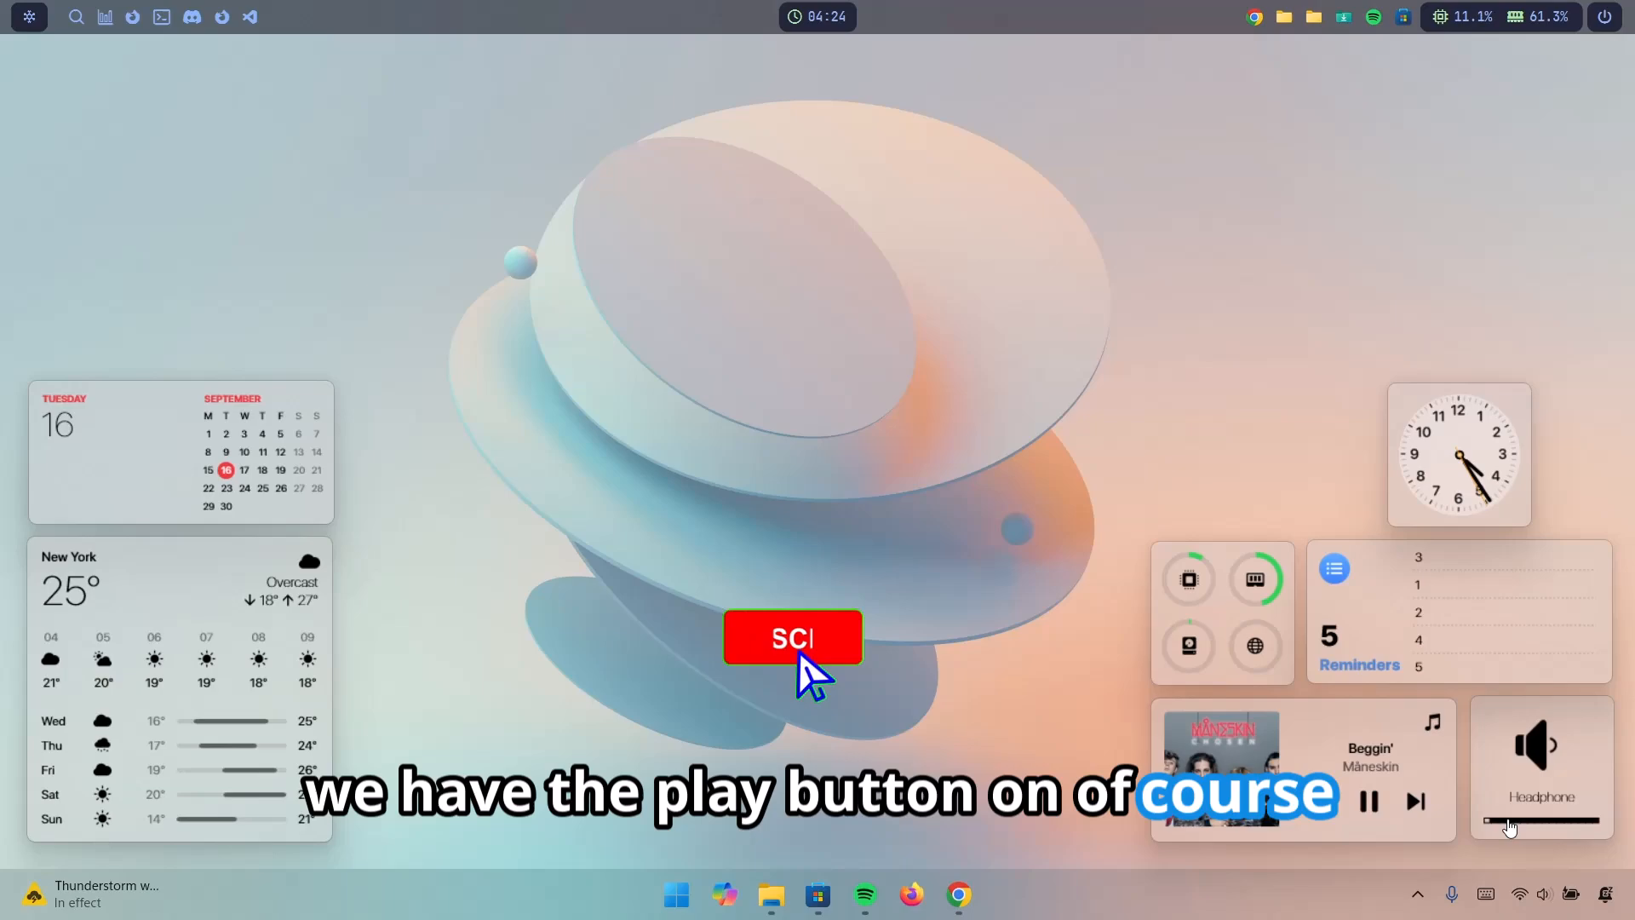
left_click(791, 637)
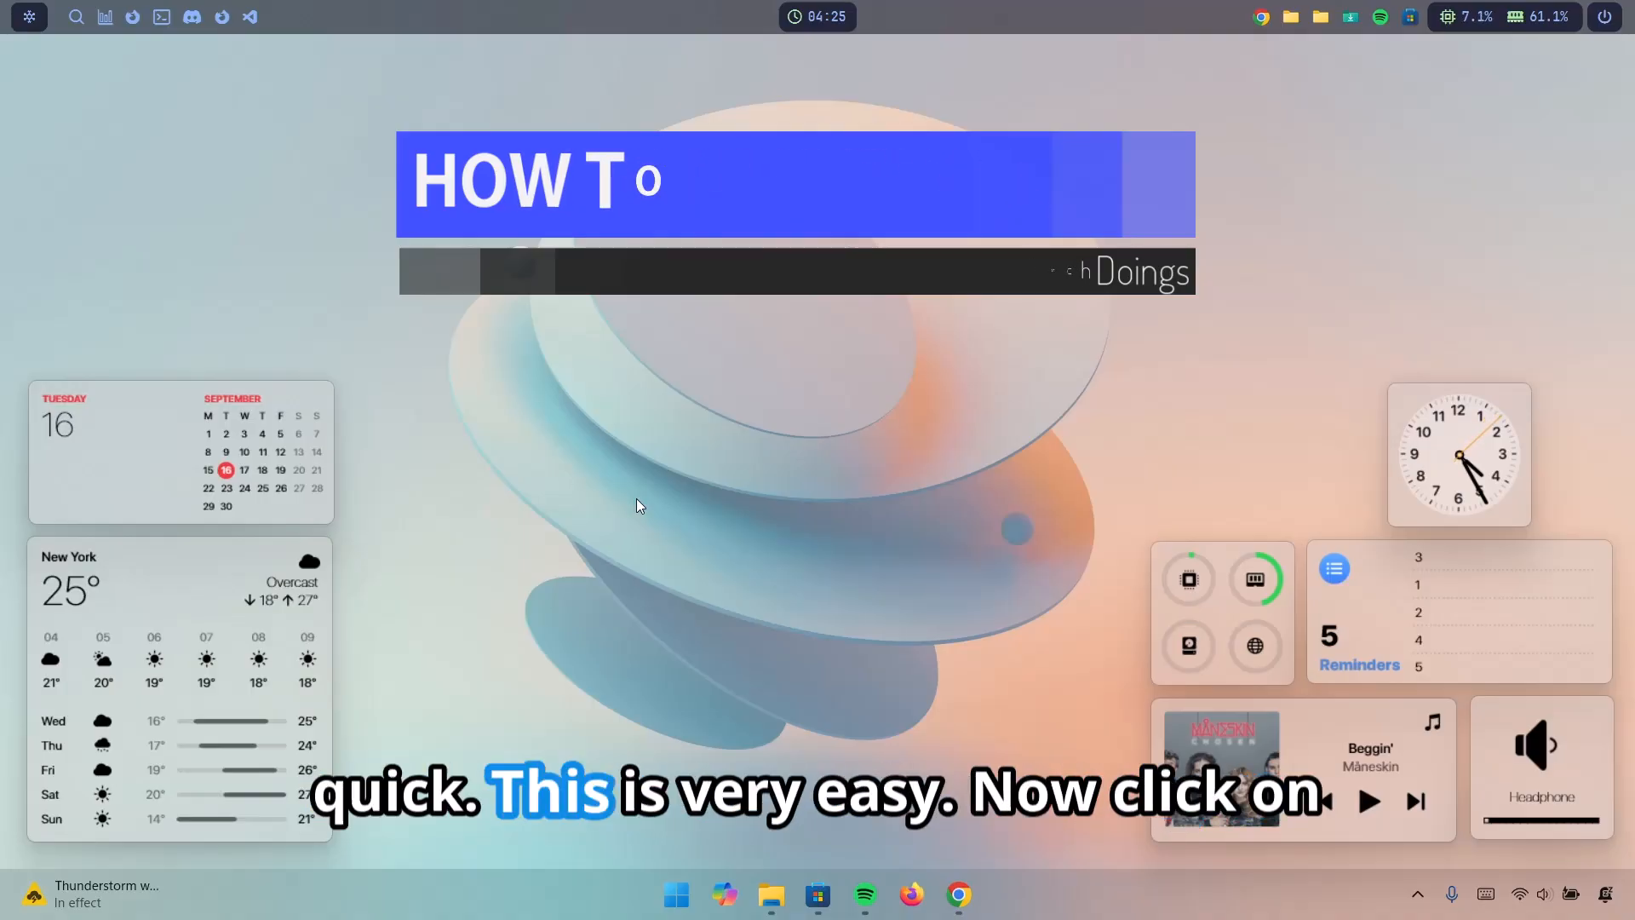
Go to Settings > Apps > Installed apps and filter the list with 'transl'
left_click(676, 894)
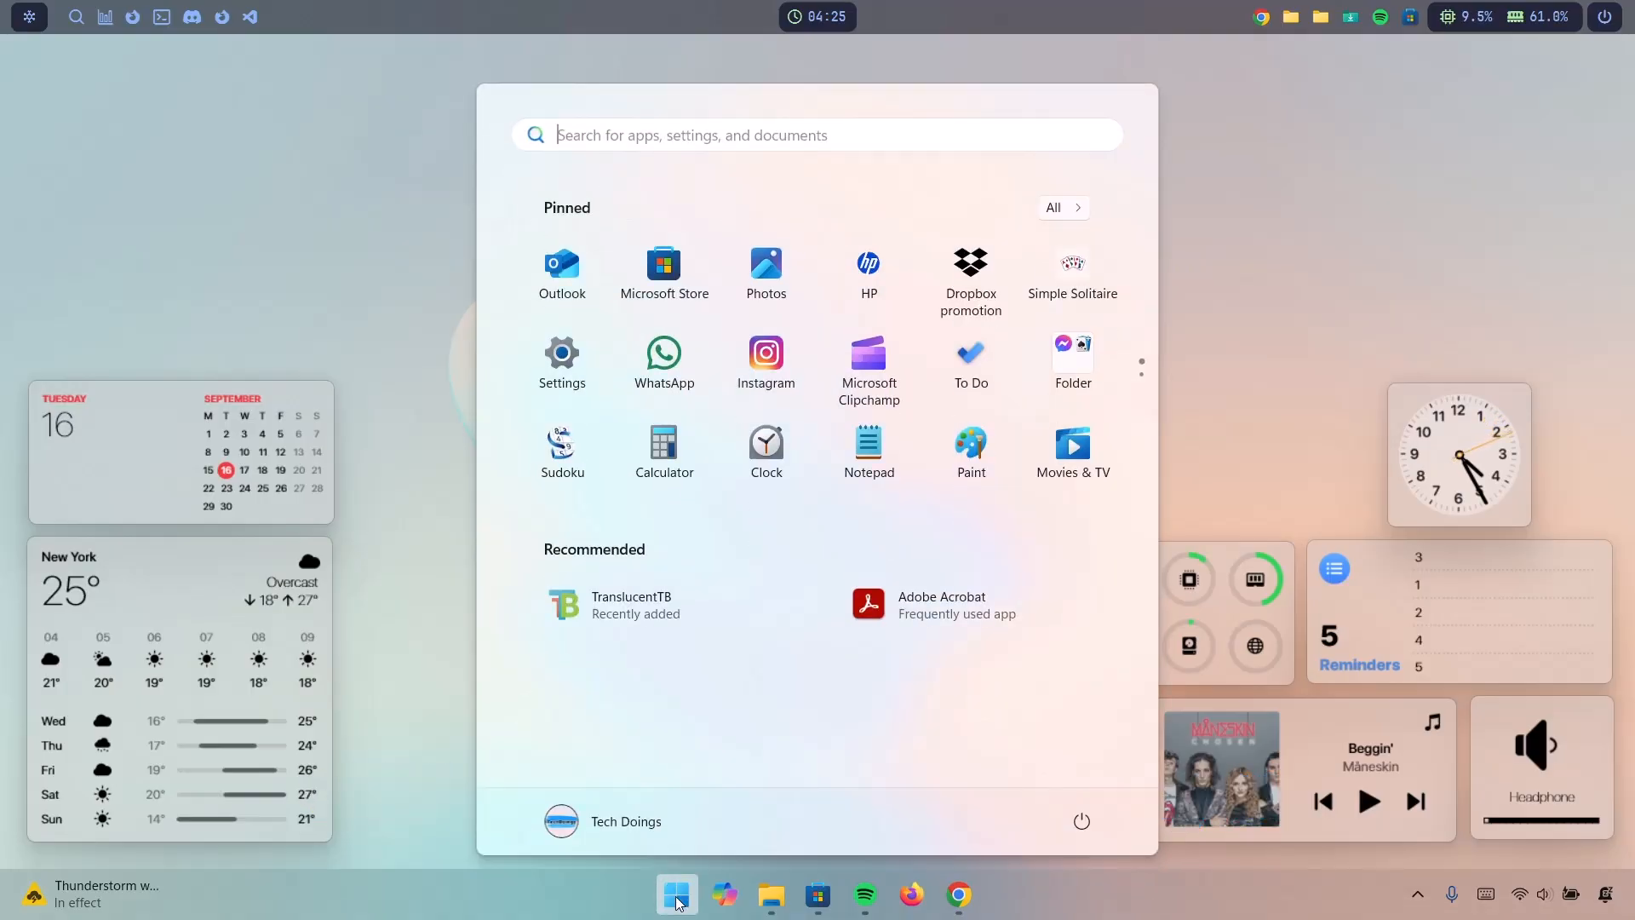
left_click(561, 353)
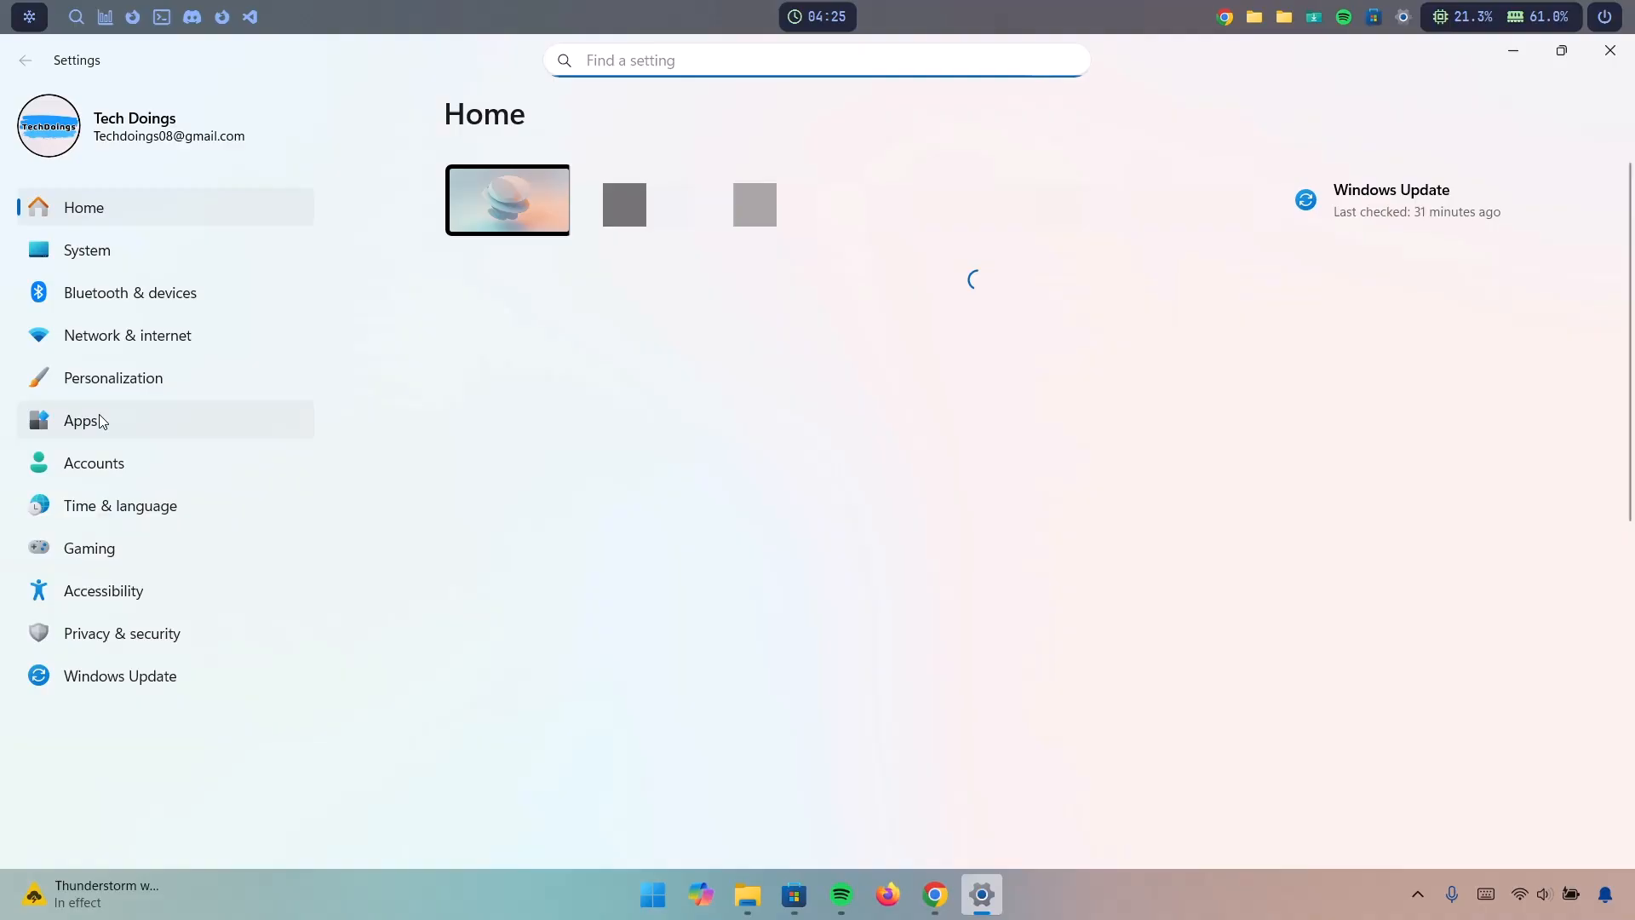
left_click(80, 420)
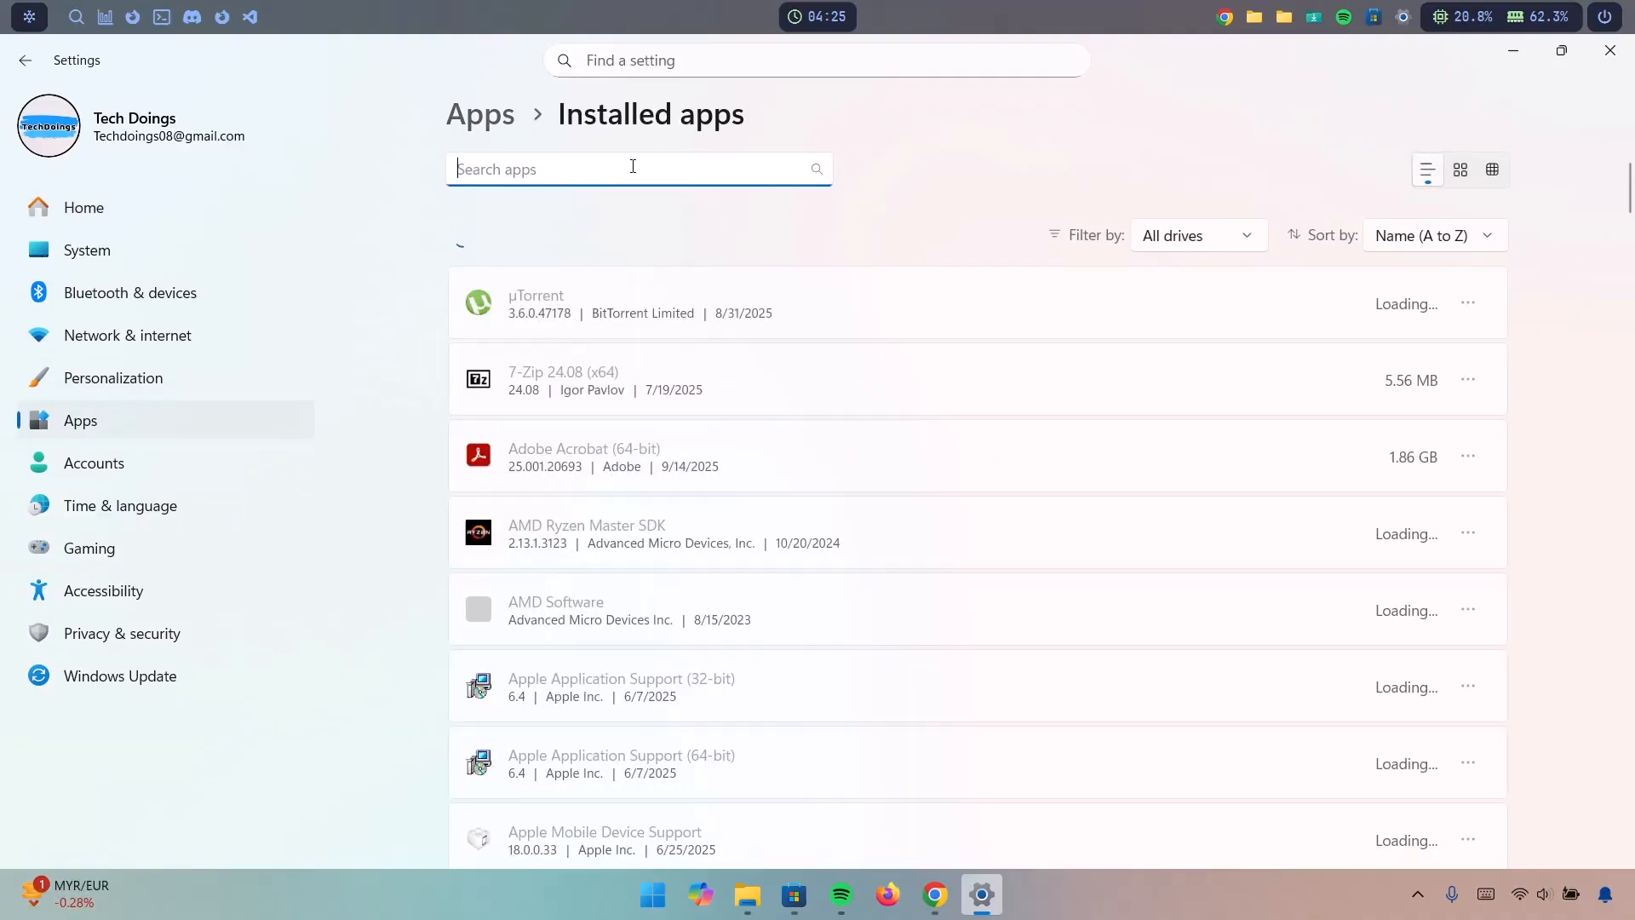
type("transl")
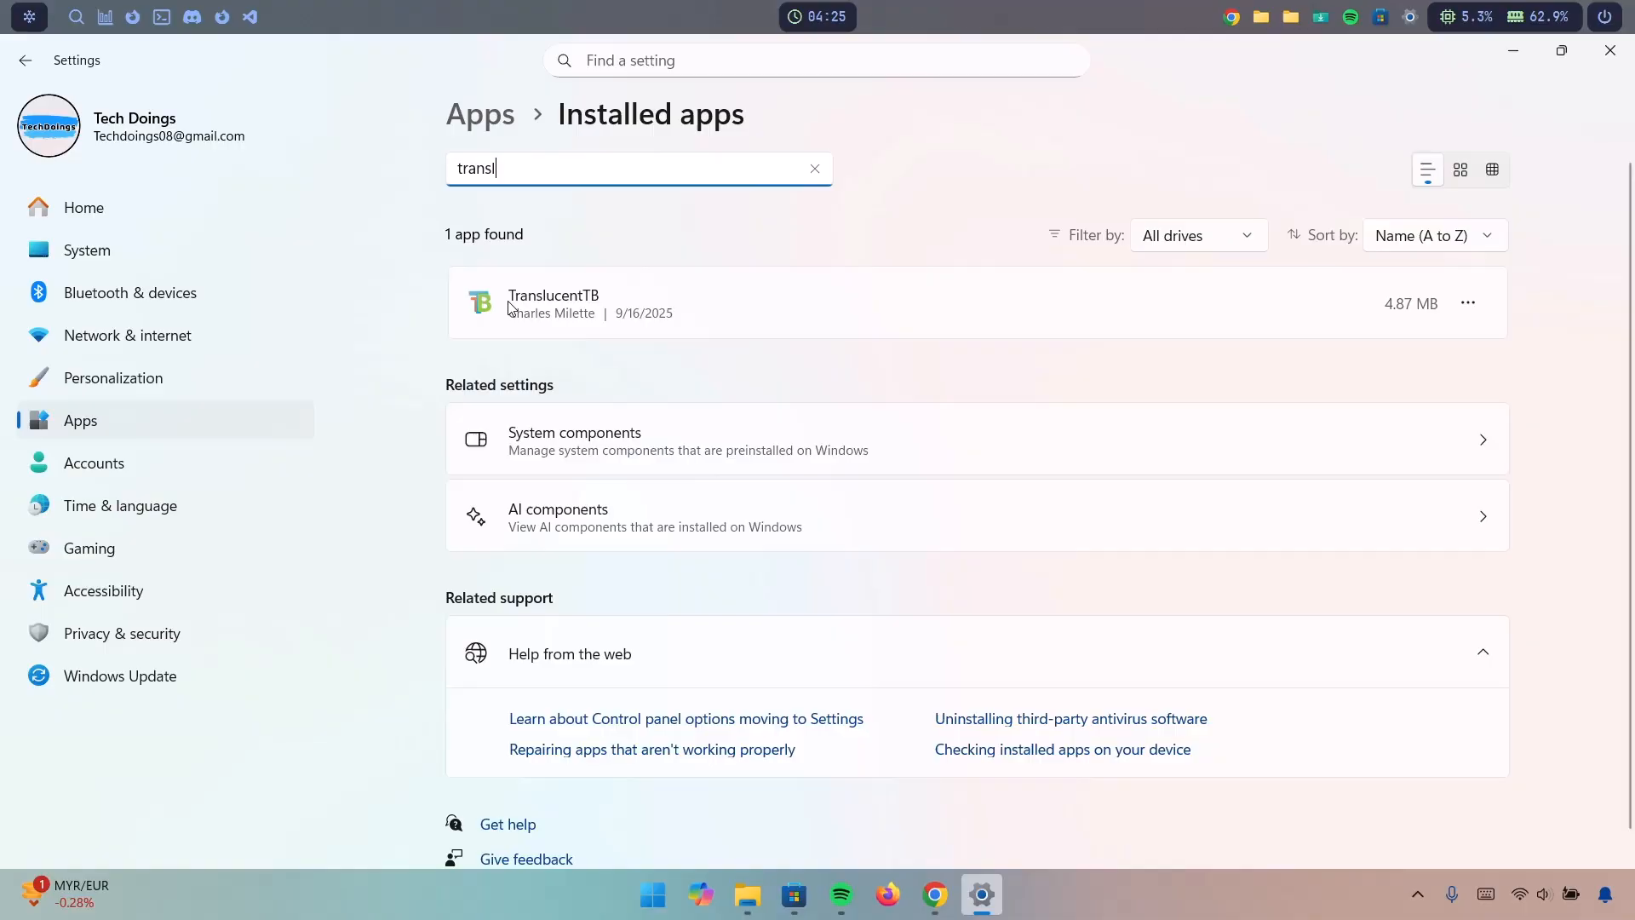
mouse_move(1466, 303)
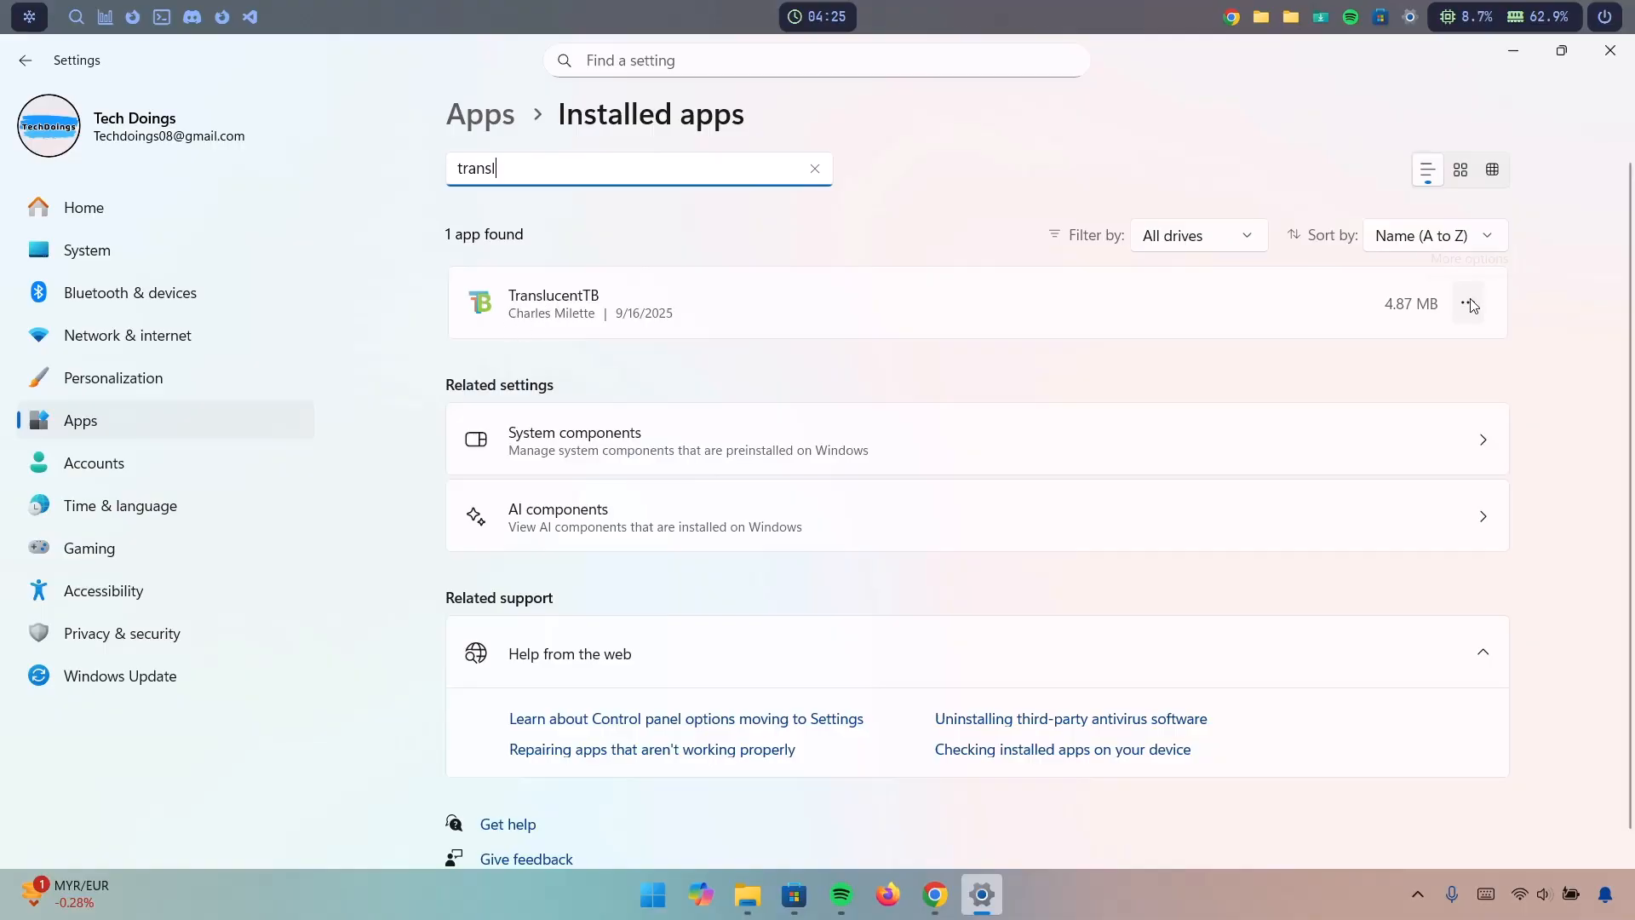
Start uninstalling TranslucentTB from its more-actions menu, then return to the search box
left_click(1470, 303)
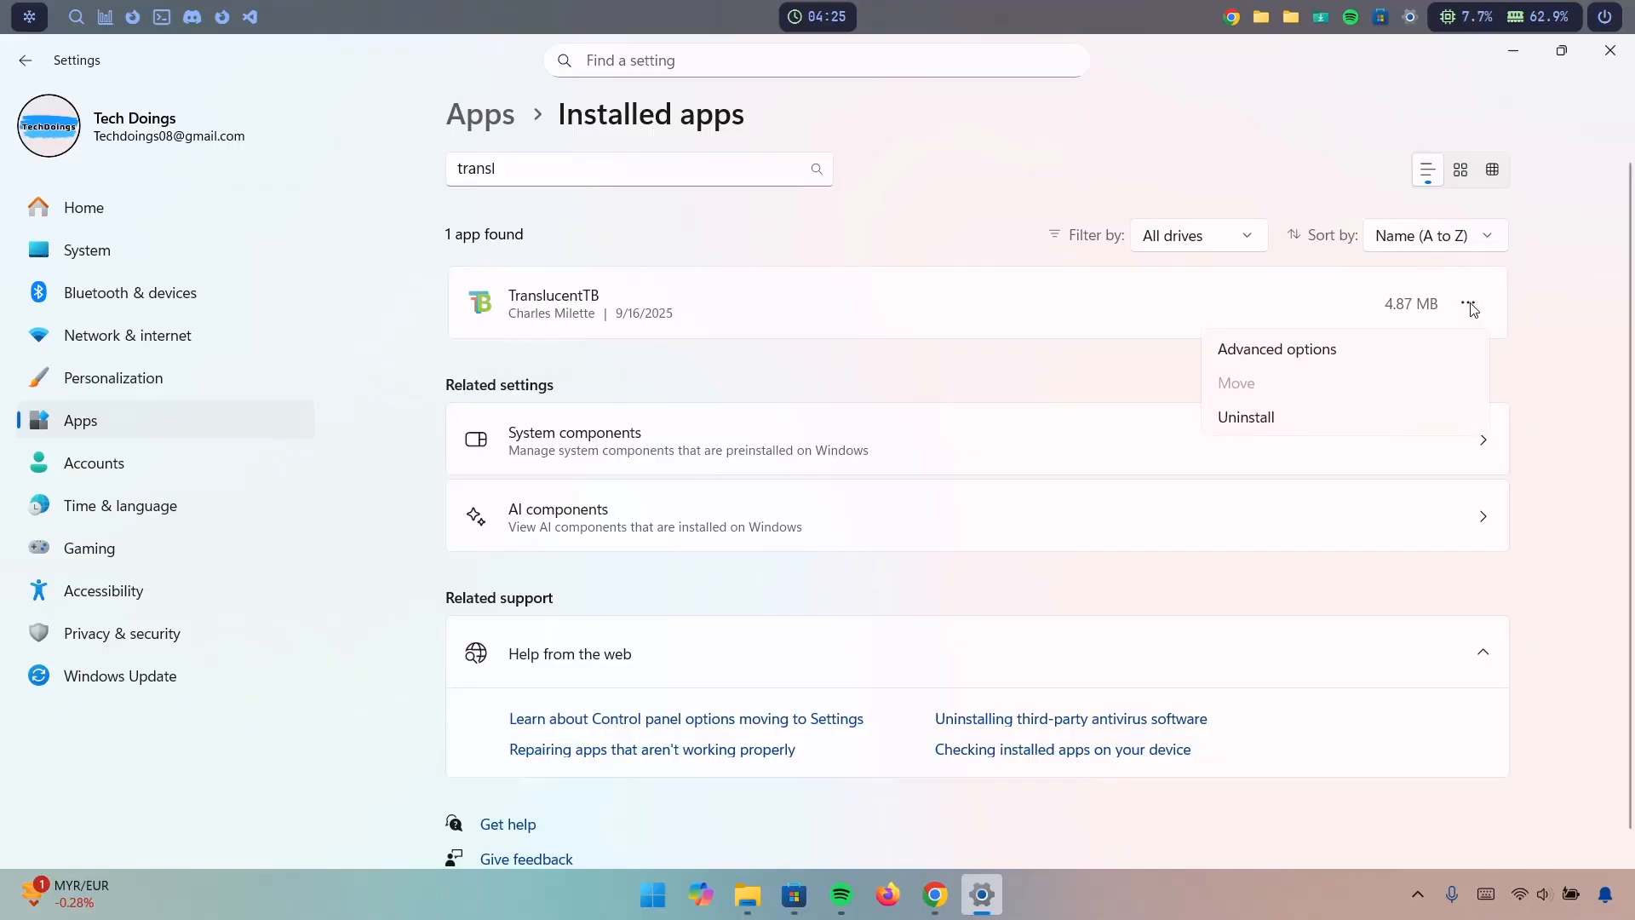
left_click(1245, 417)
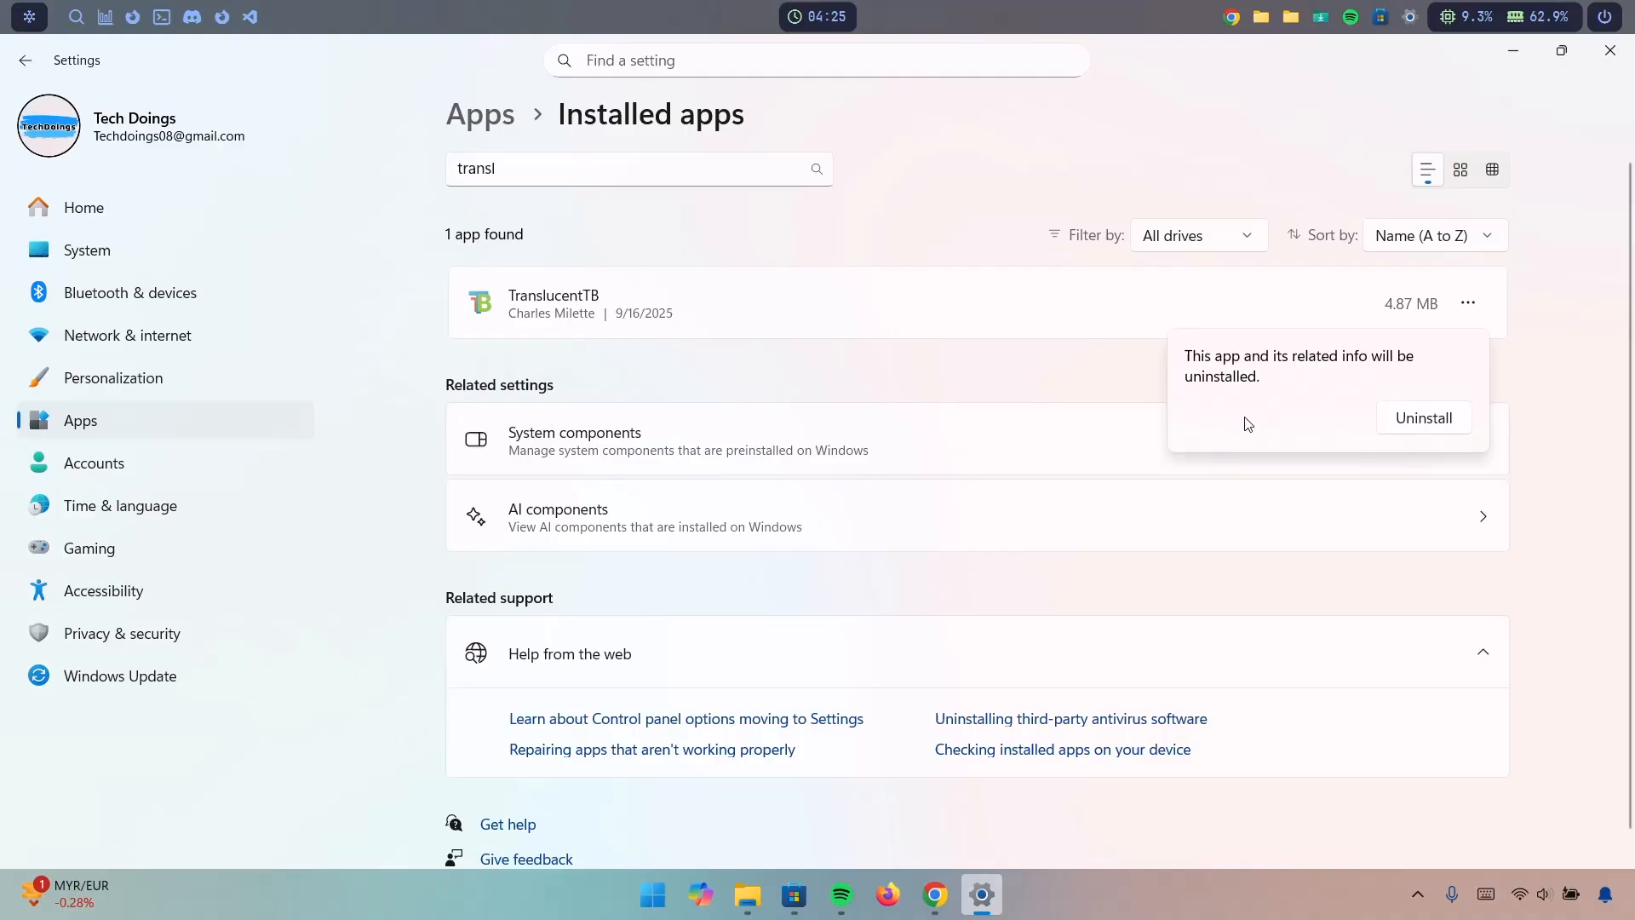
mouse_move(1054, 532)
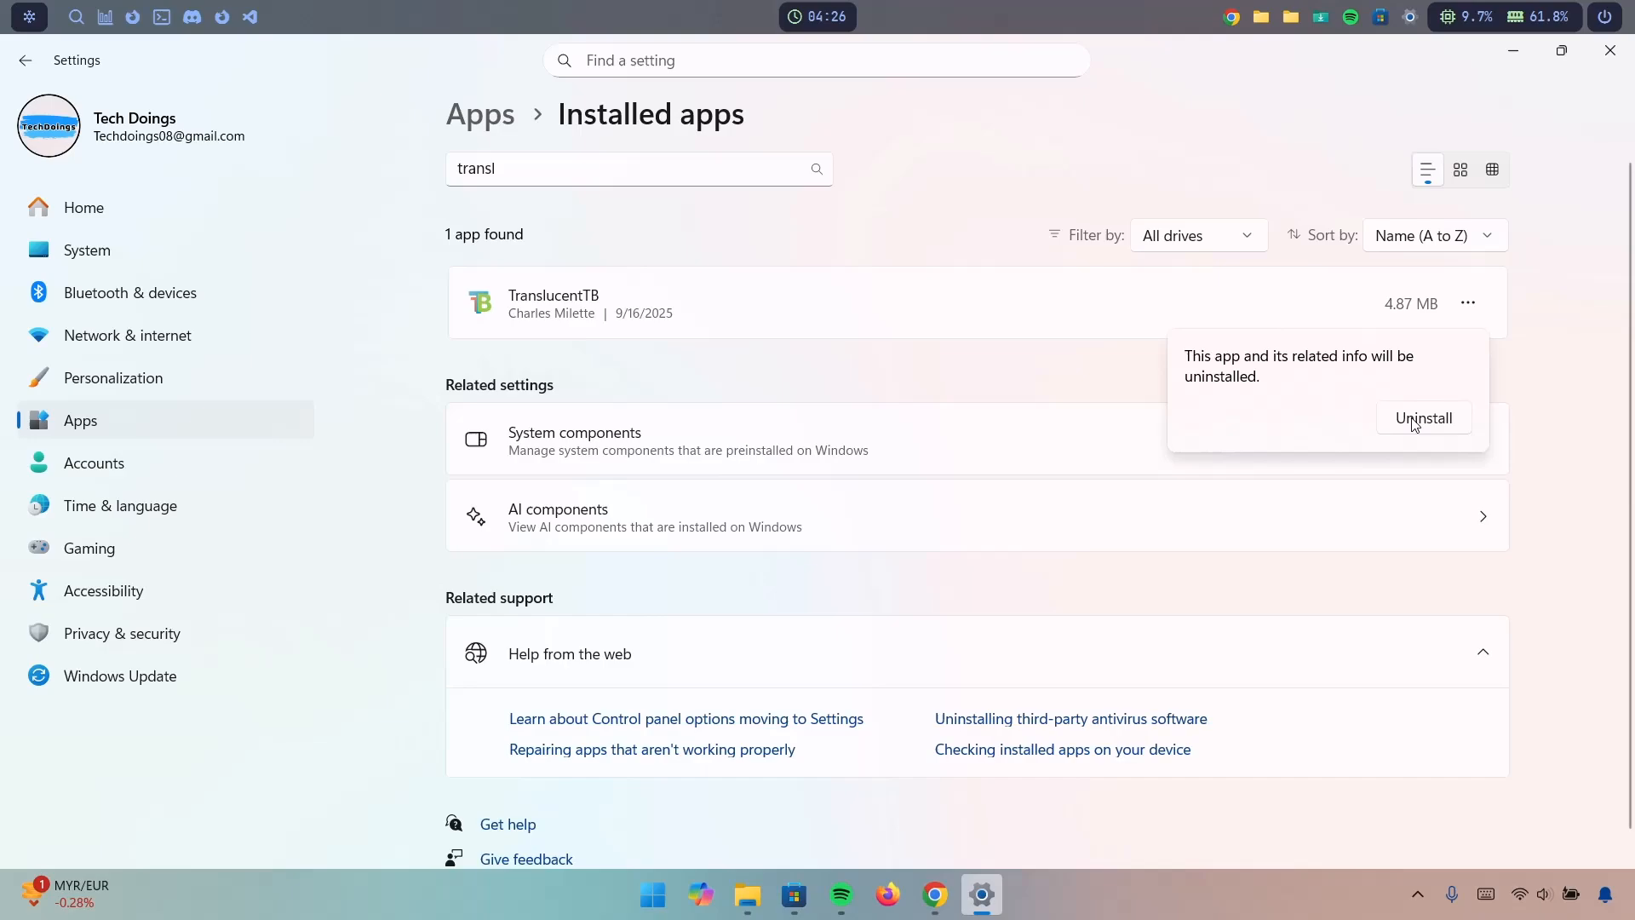
mouse_move(835, 373)
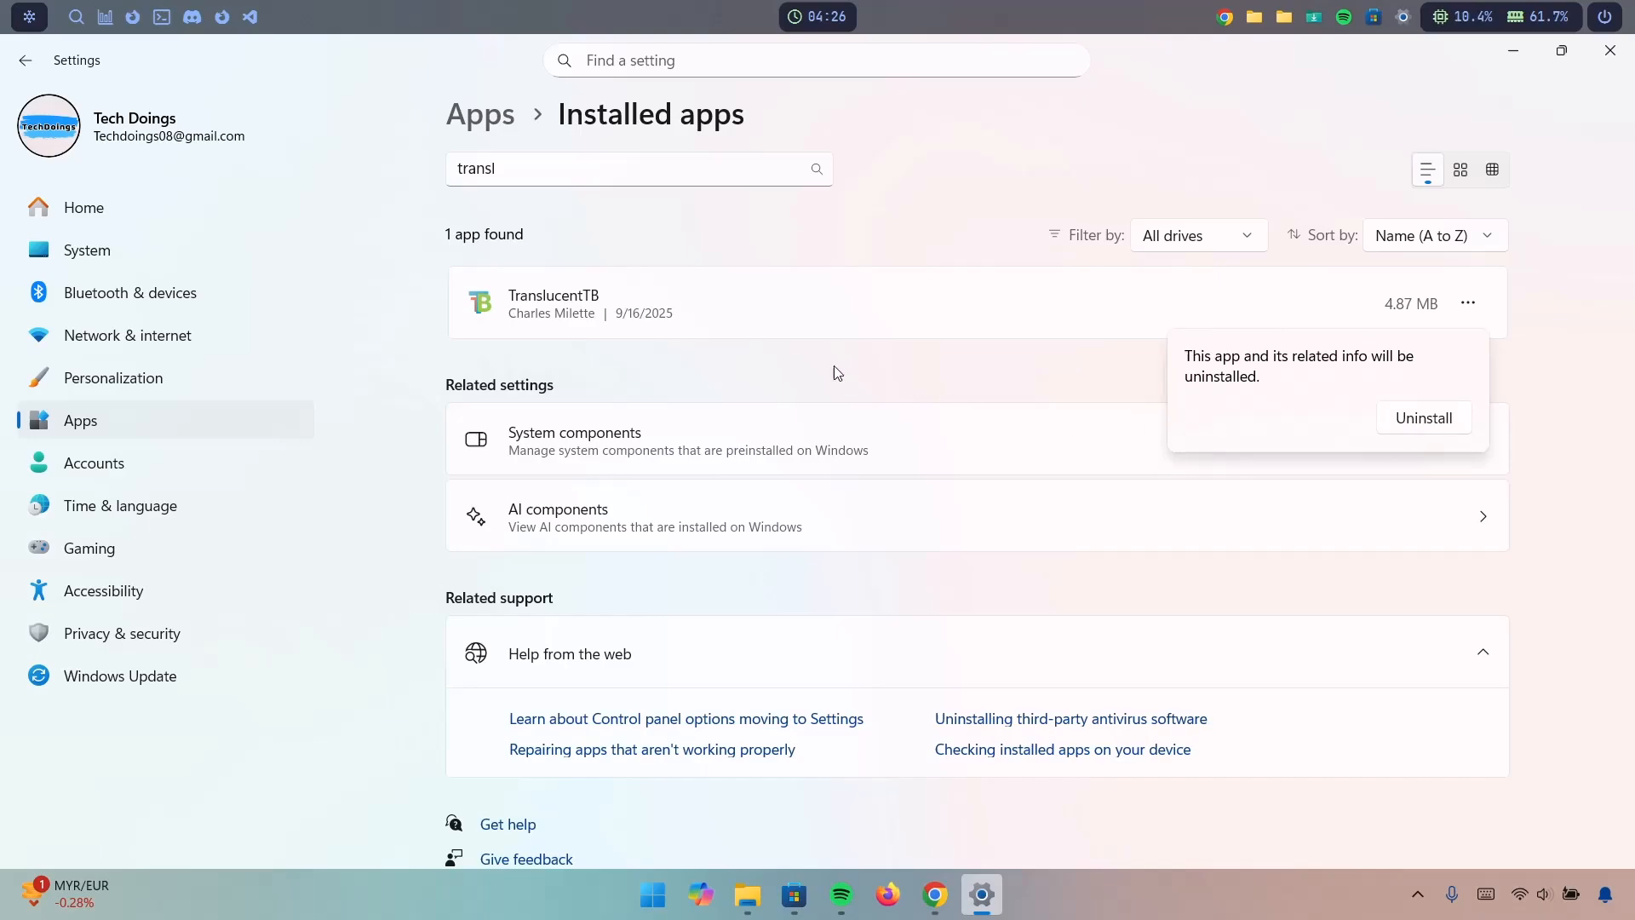
left_click(625, 169)
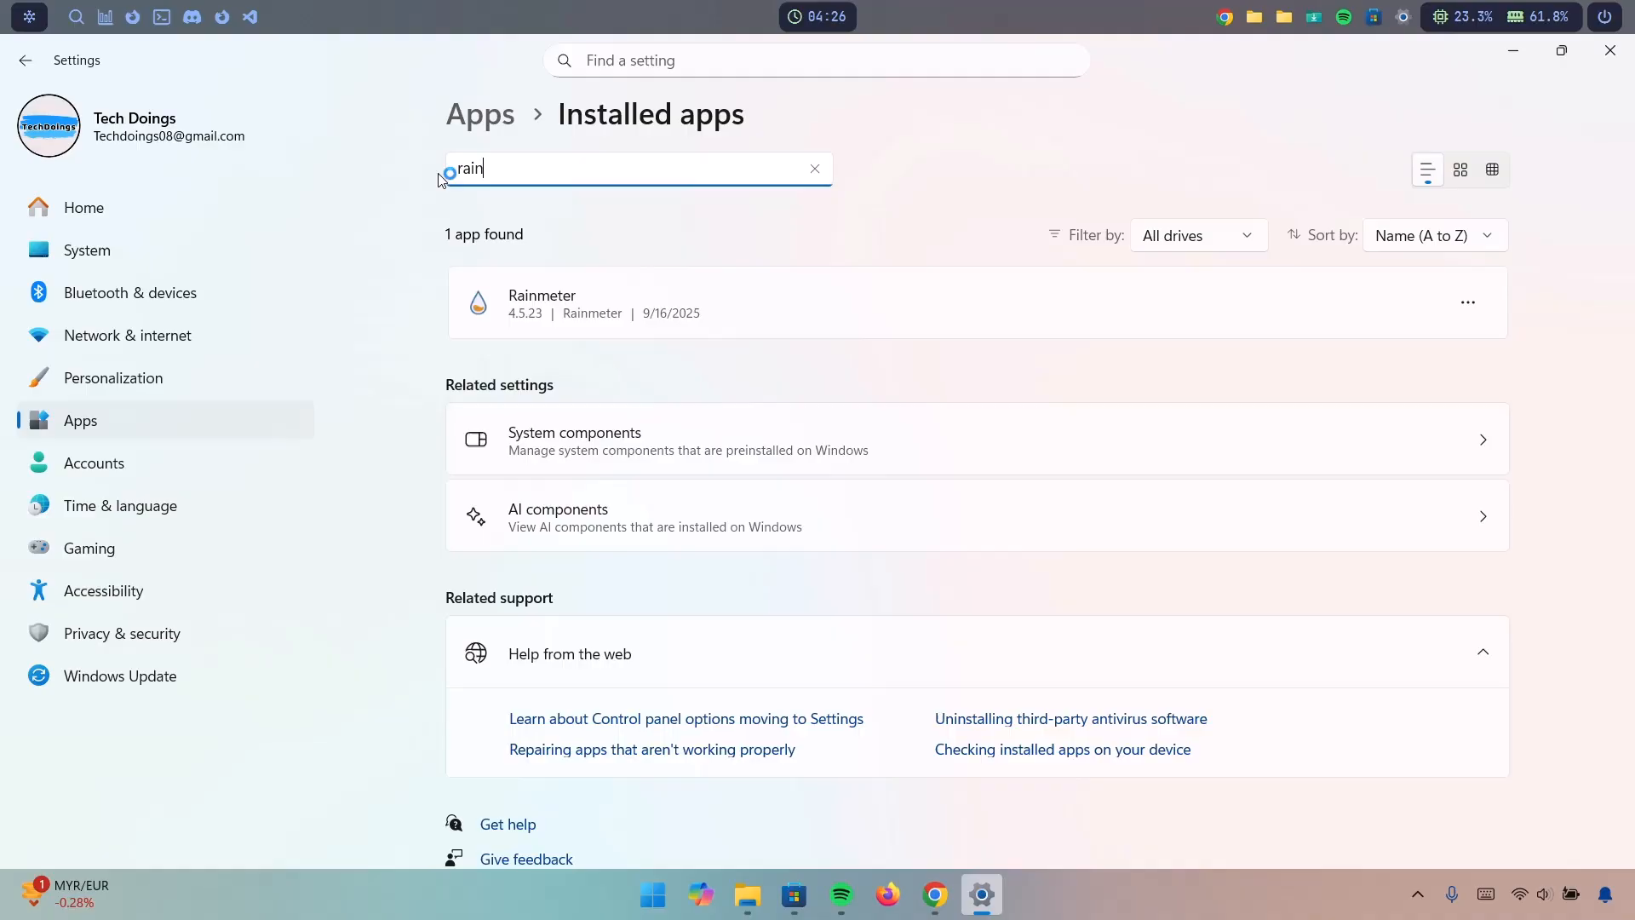
Uninstall Rainmeter while keeping its personal settings and skins
type("meter")
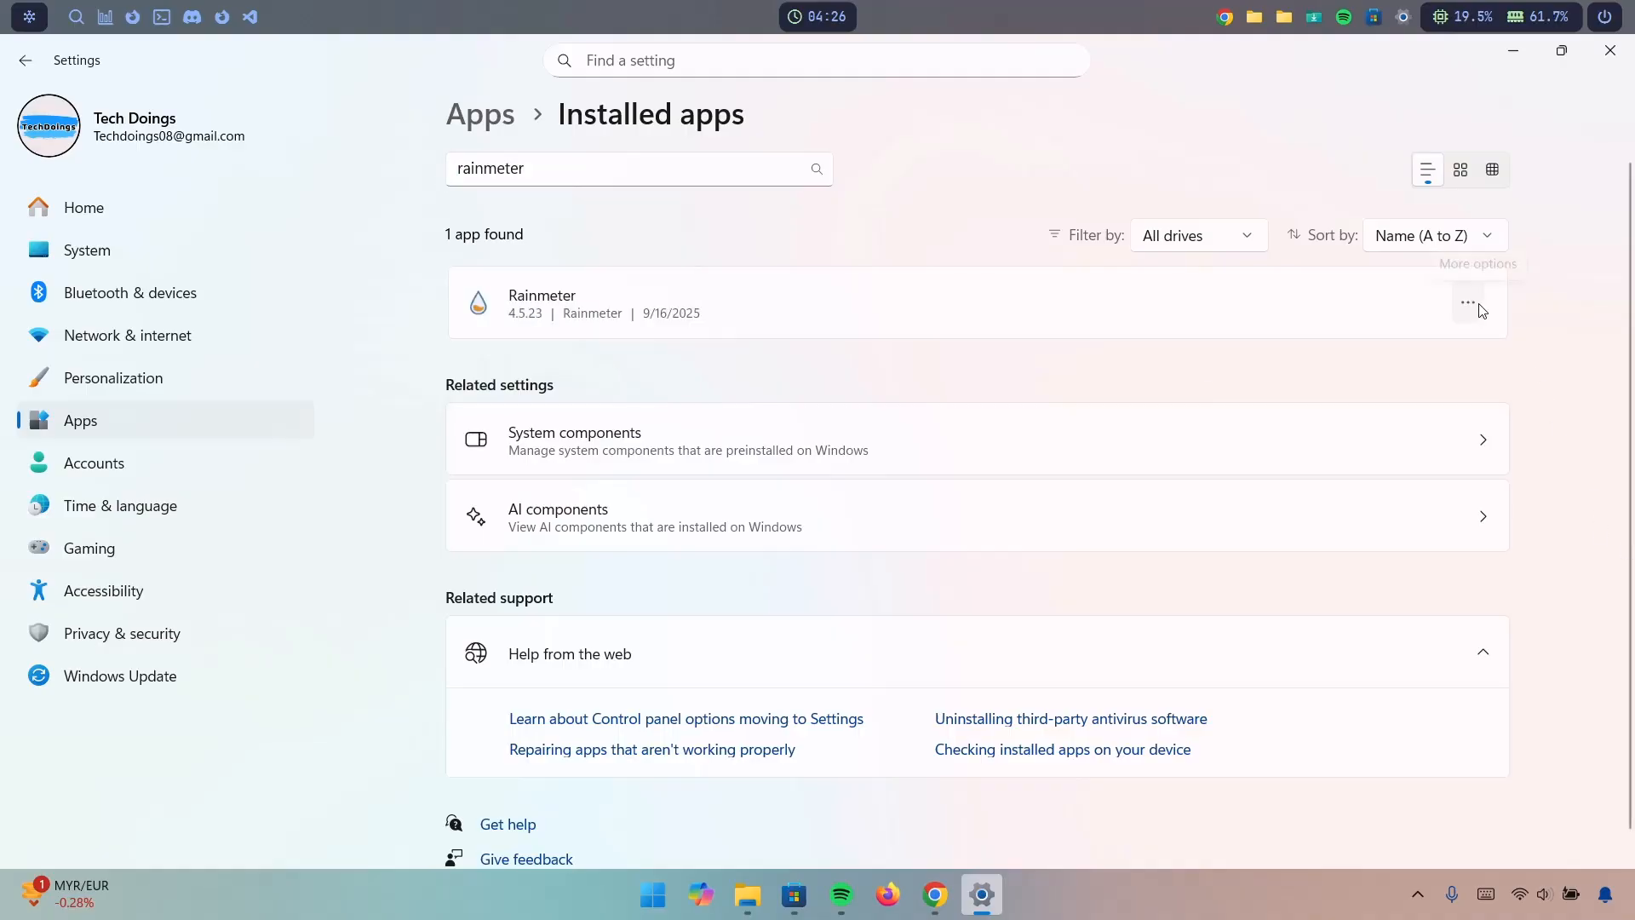
mouse_move(1458, 442)
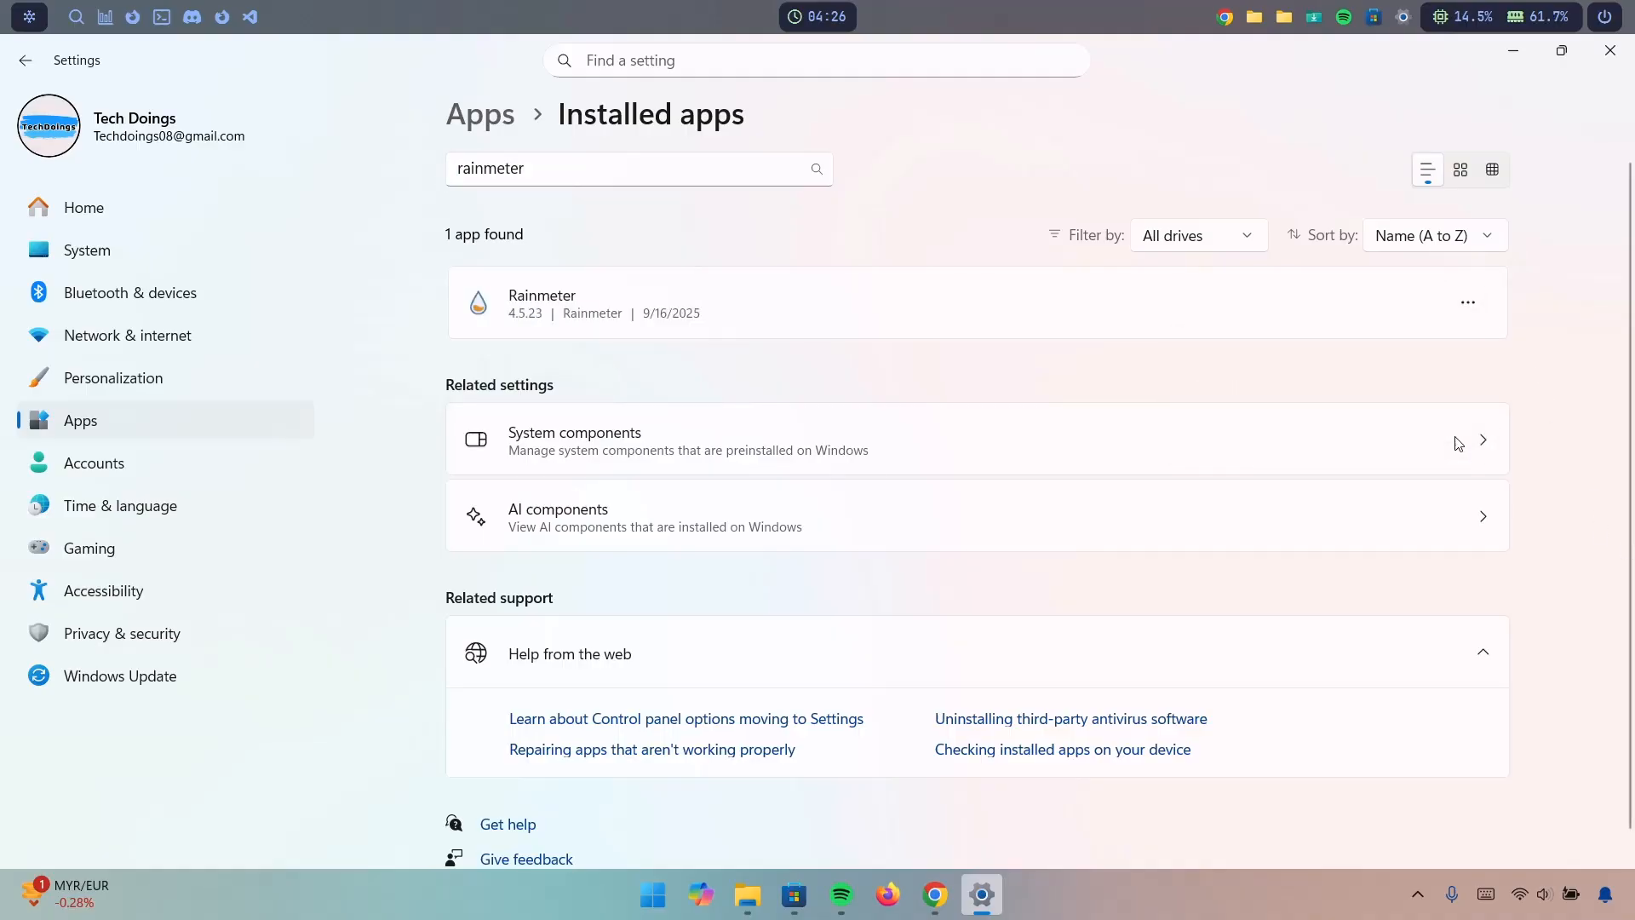
left_click(584, 385)
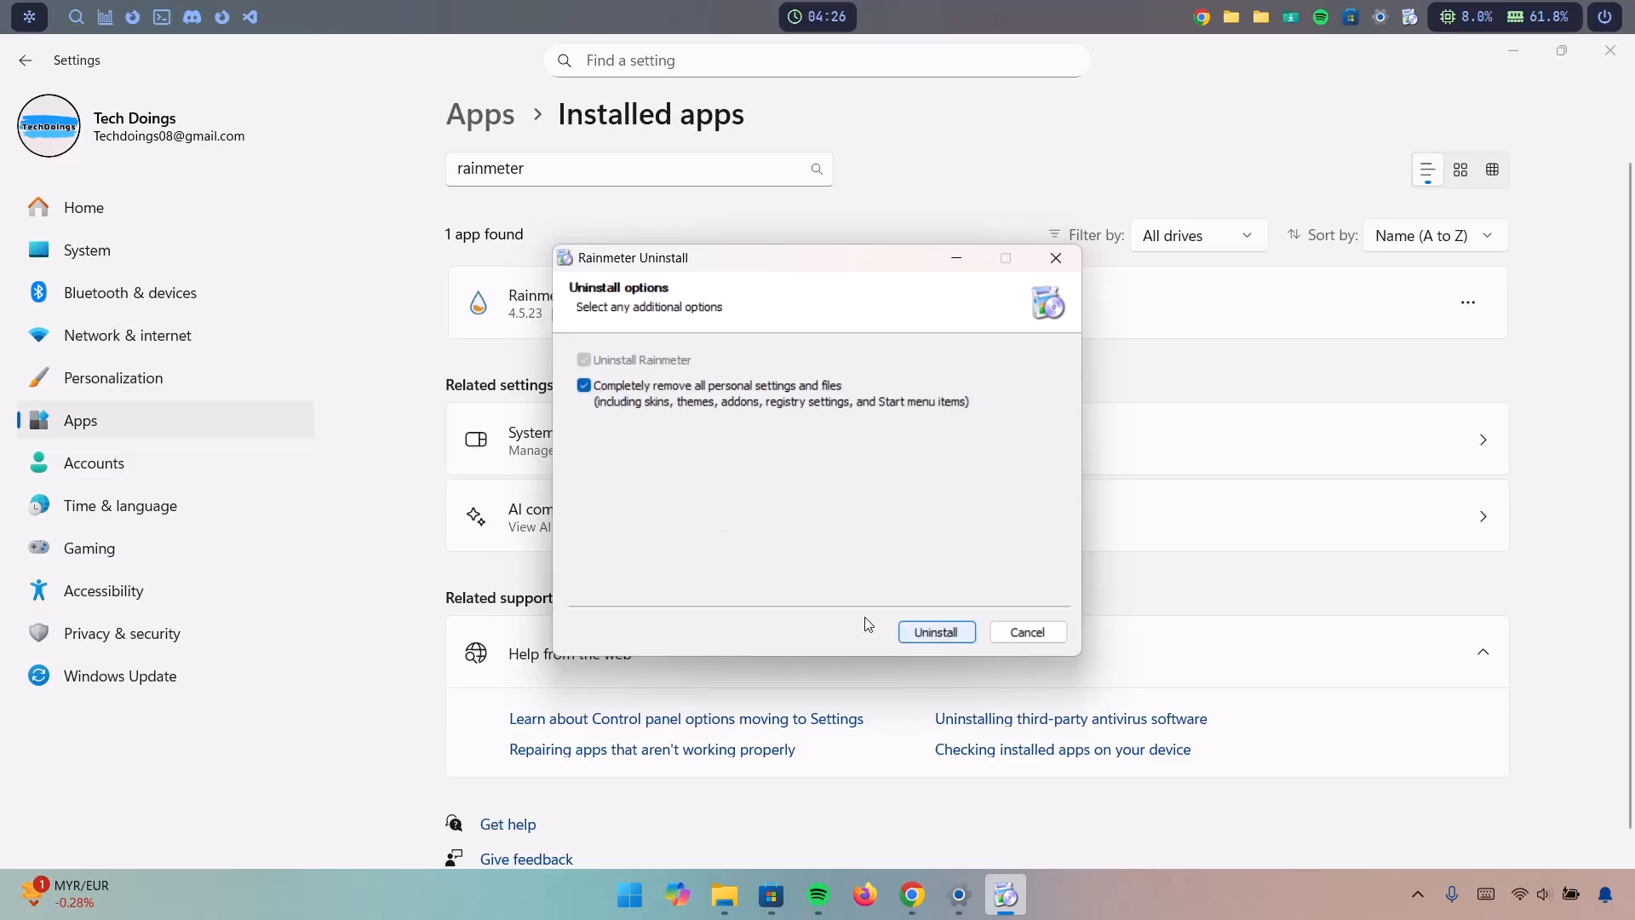
left_click(584, 384)
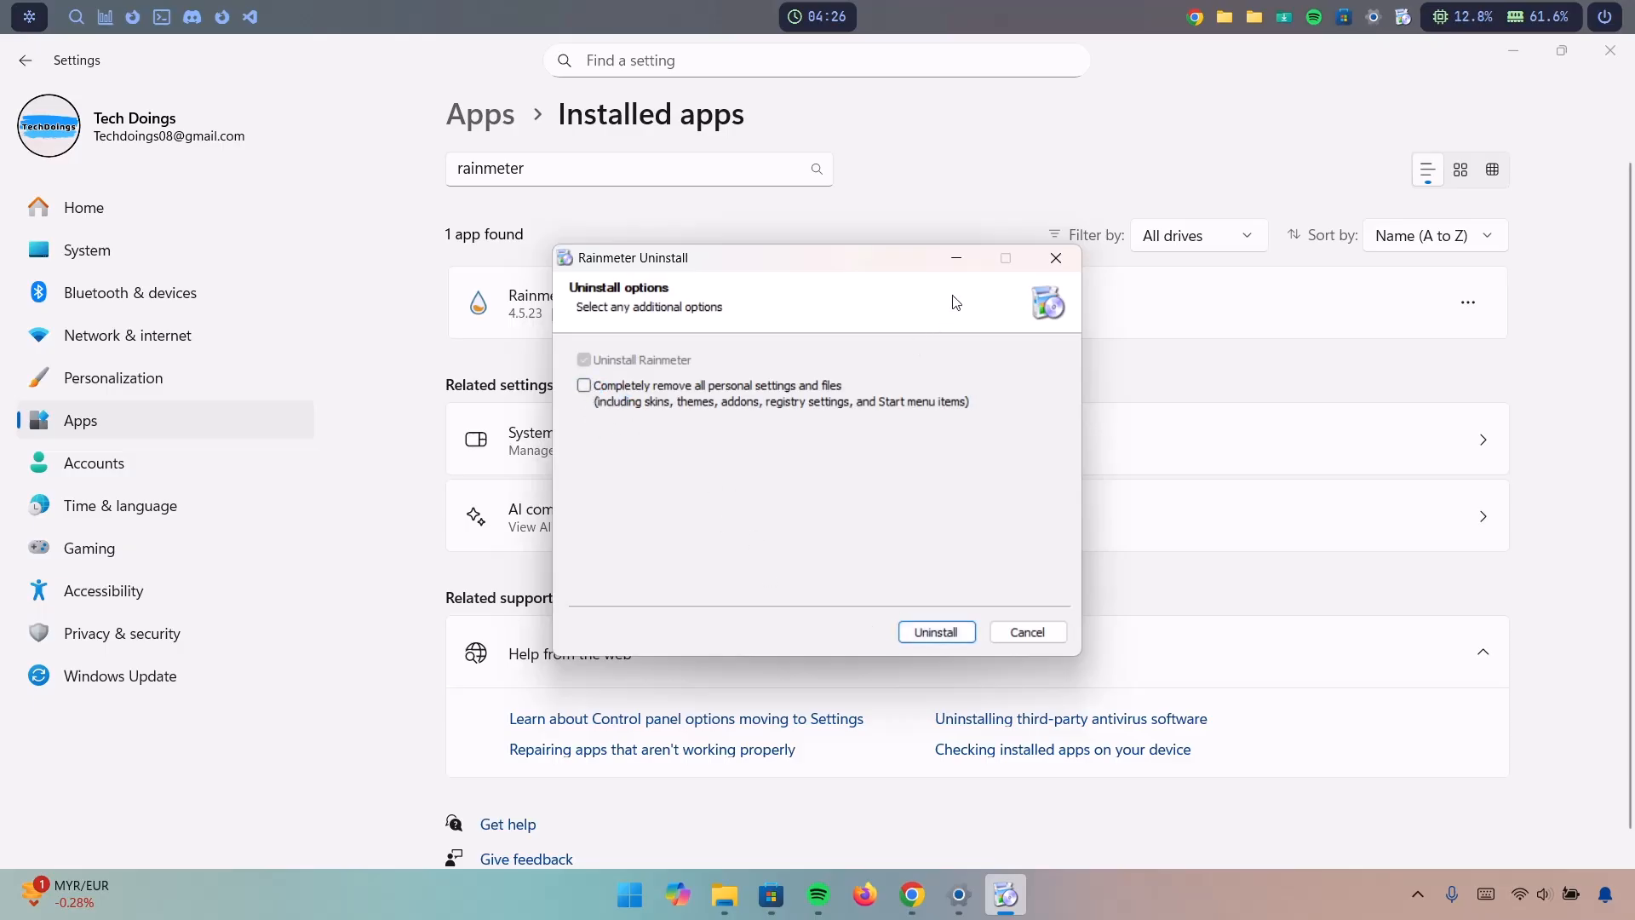
left_click(1025, 630)
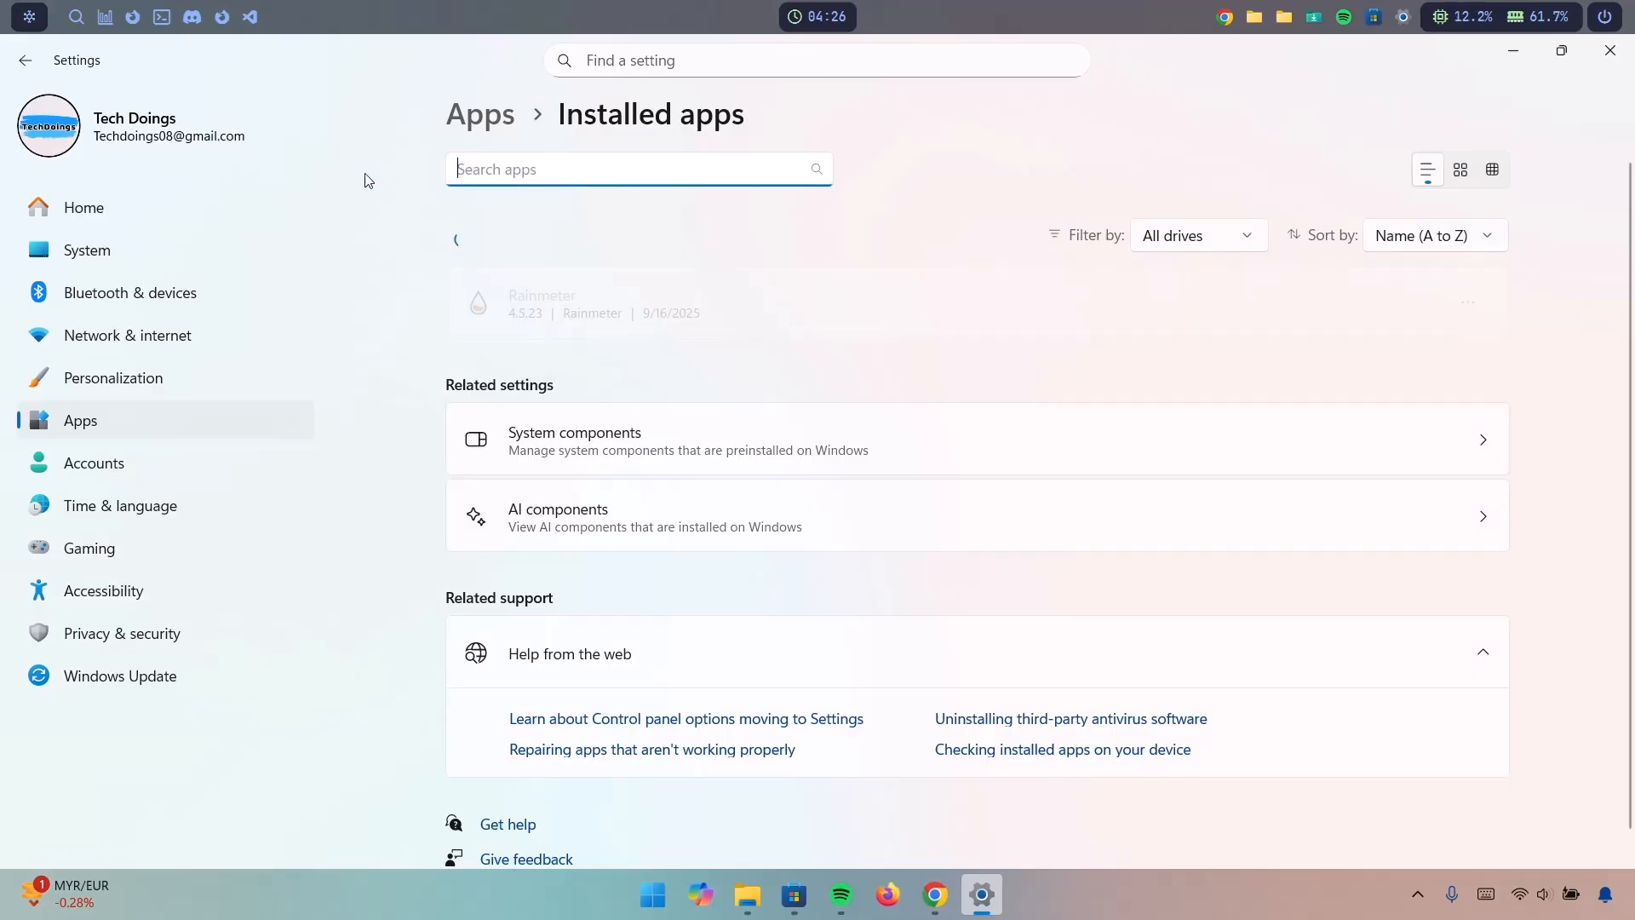
Look up yasb among installed apps and begin uninstalling it
left_click(1466, 303)
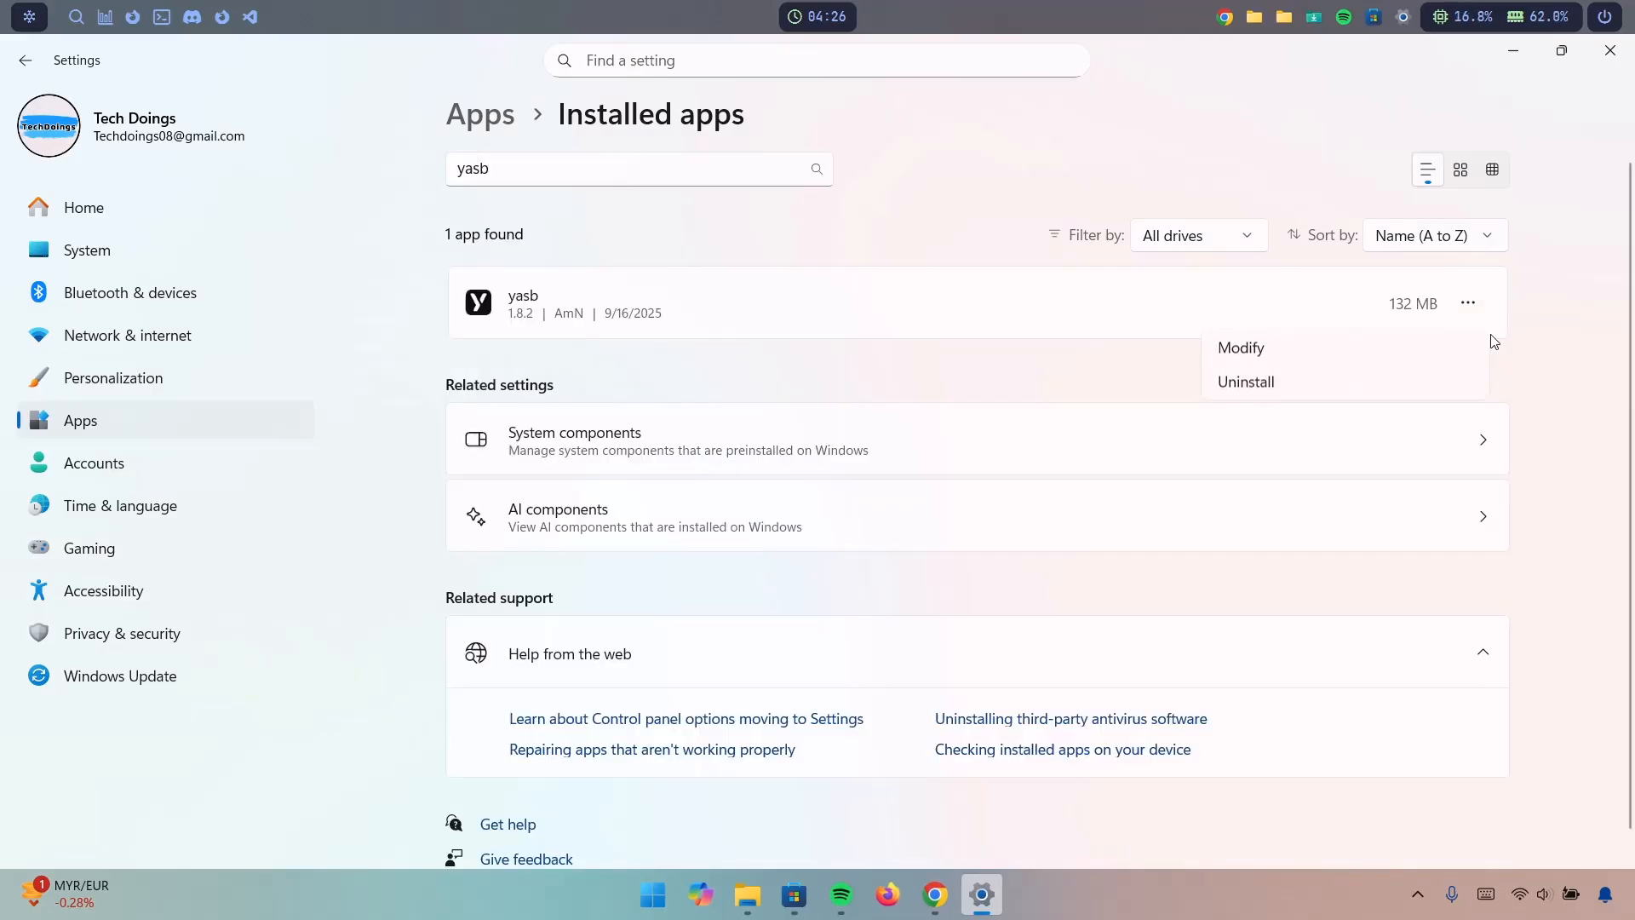
left_click(1245, 381)
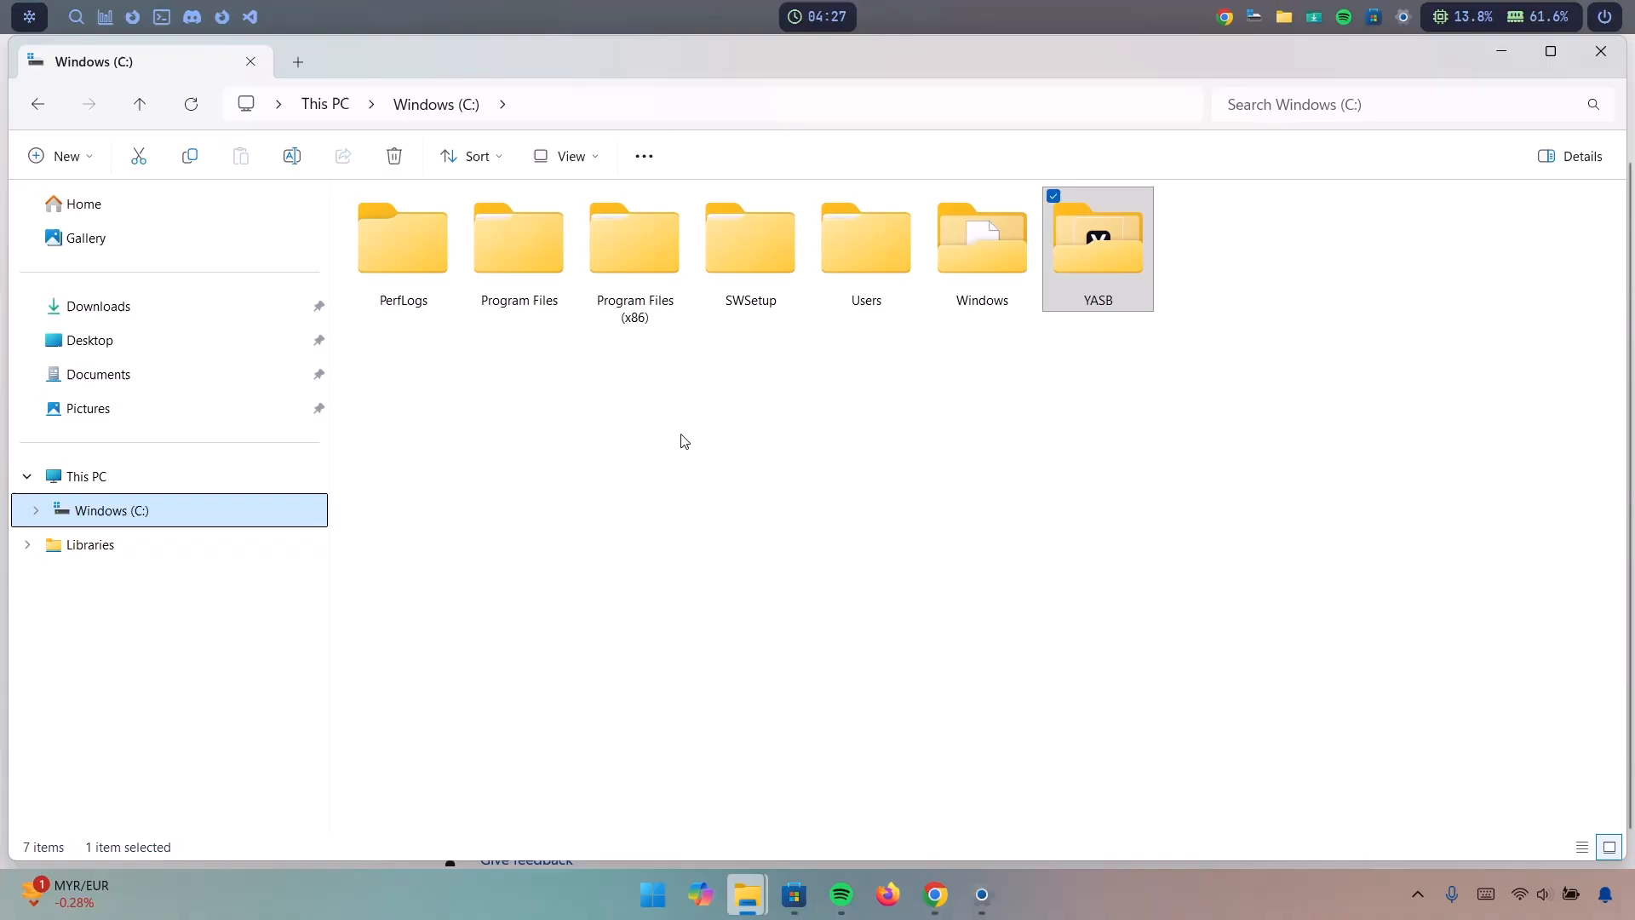
mouse_move(1236, 308)
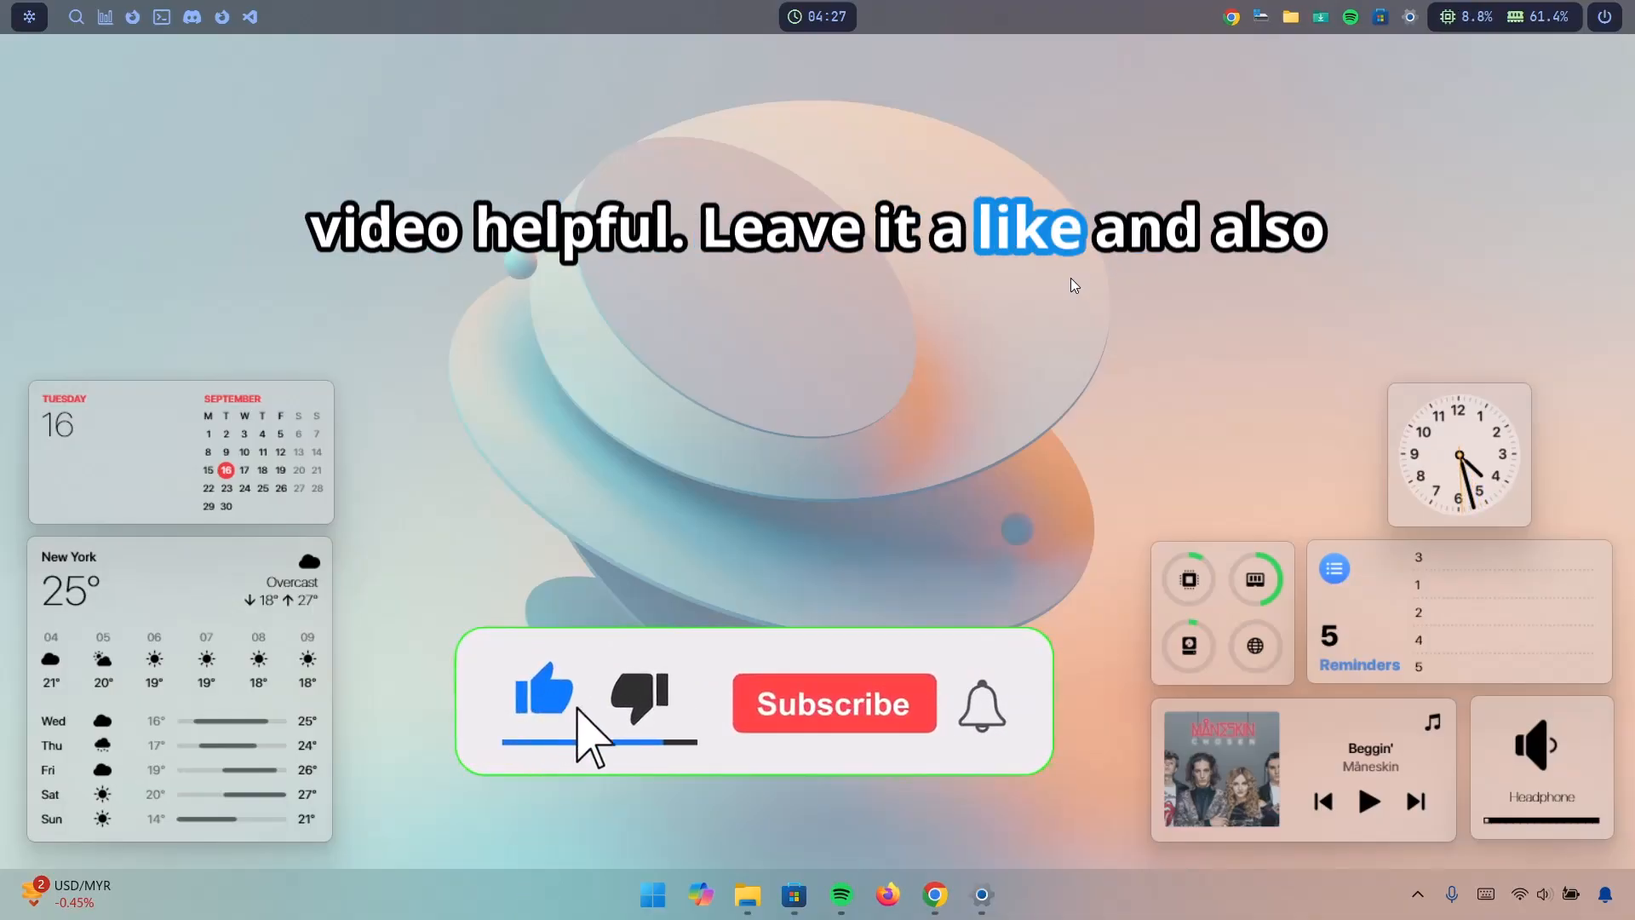
Close File Explorer to show the desktop with its widgets and slim top bar
left_click(833, 703)
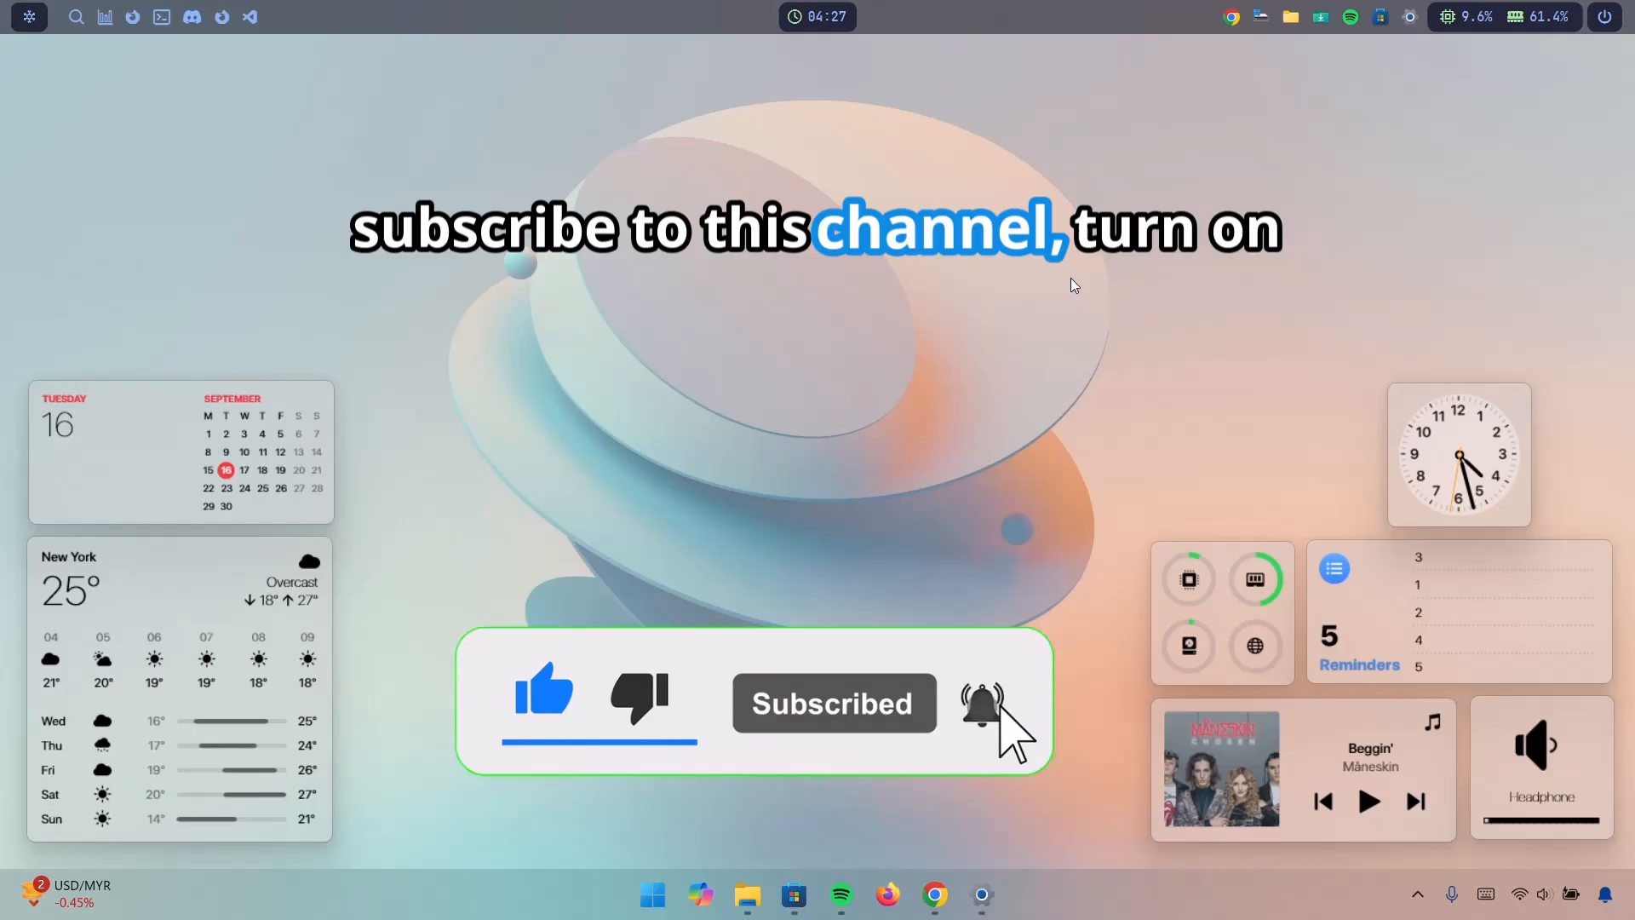